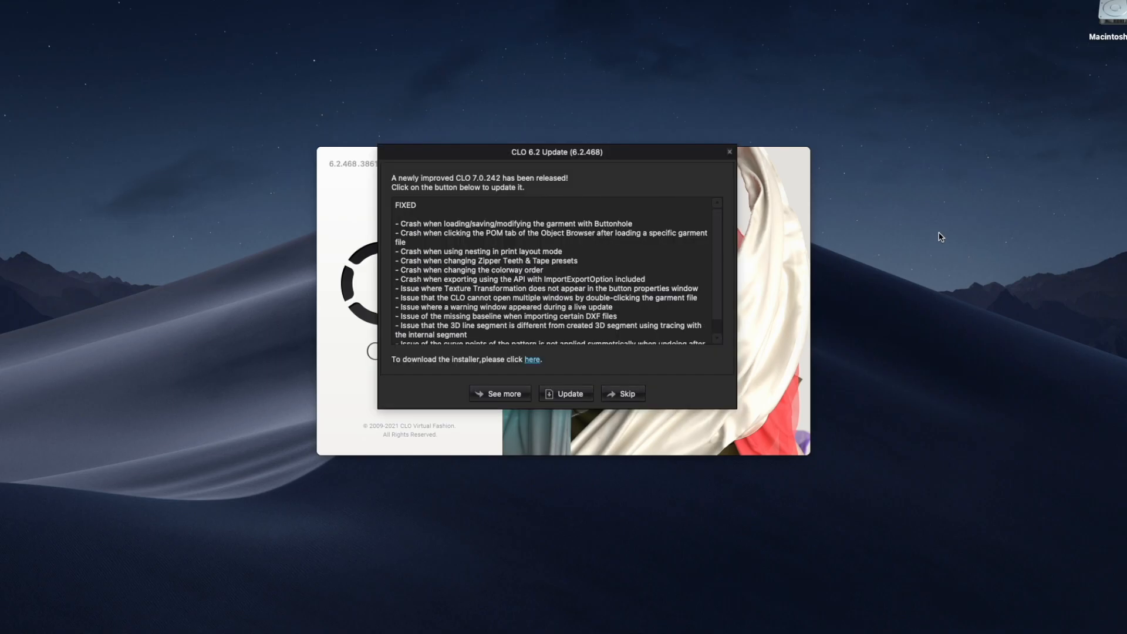
mouse_move(815, 229)
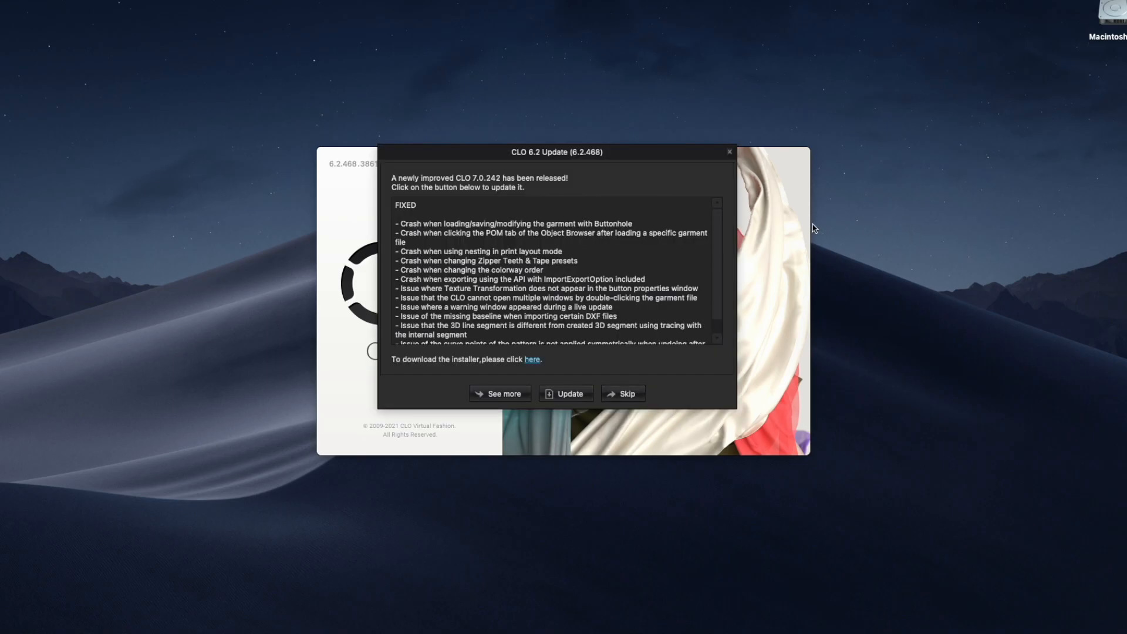
mouse_move(462, 186)
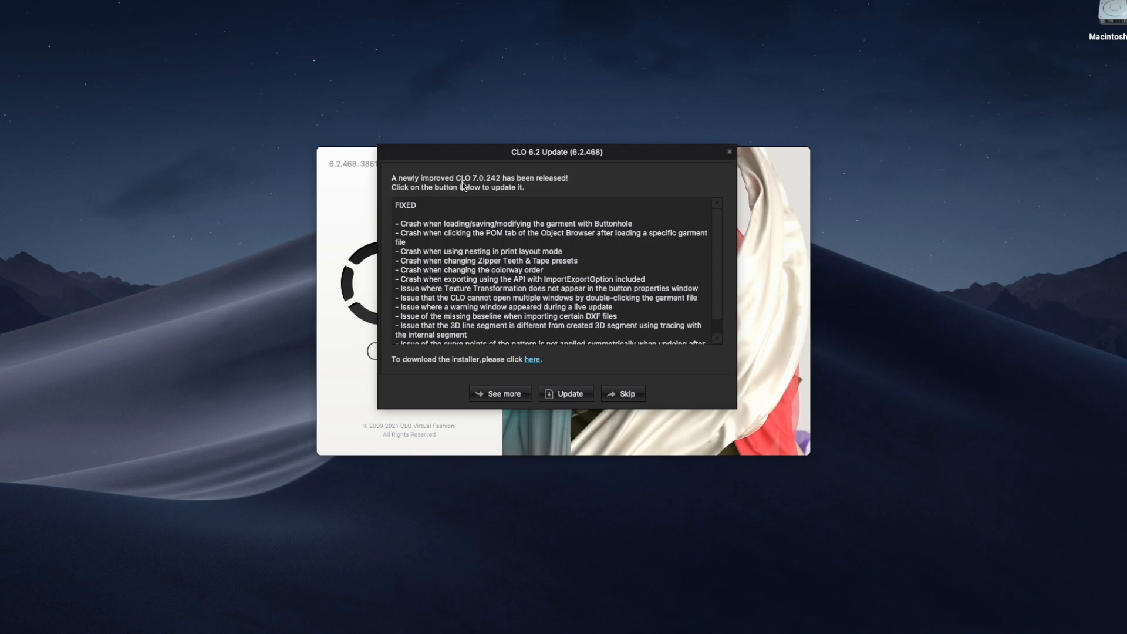
mouse_move(502, 187)
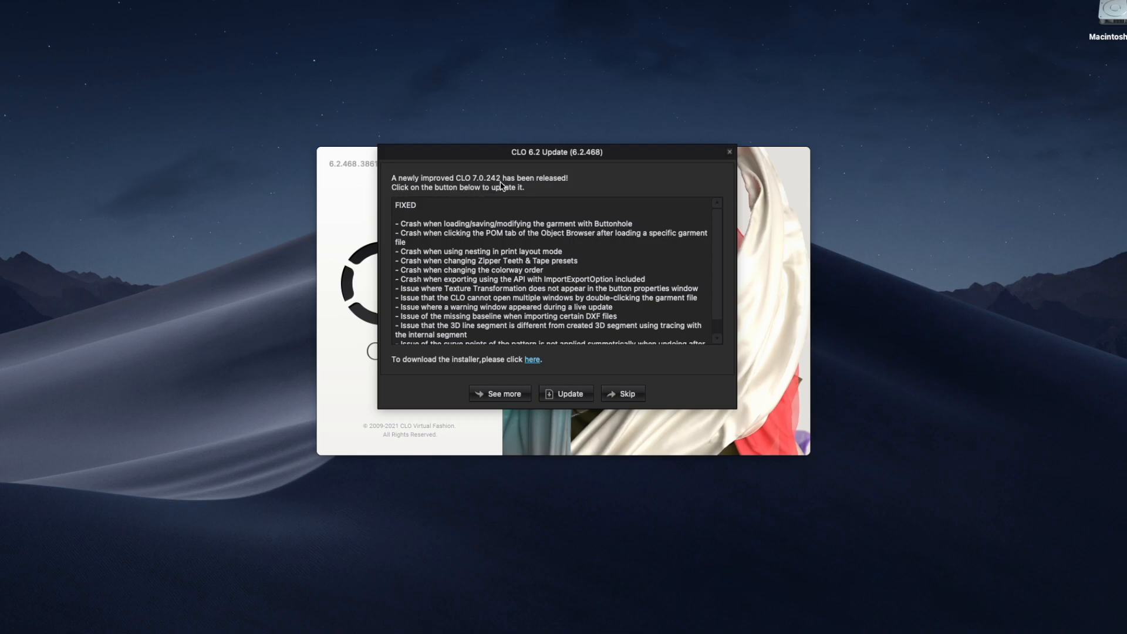
mouse_move(503, 219)
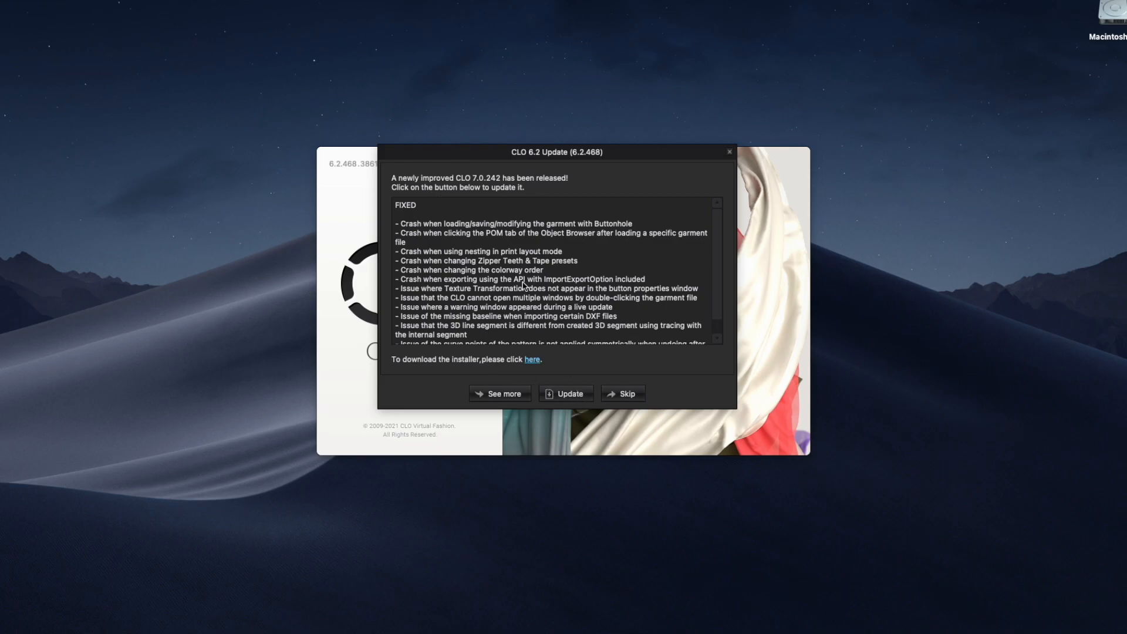
mouse_move(413, 213)
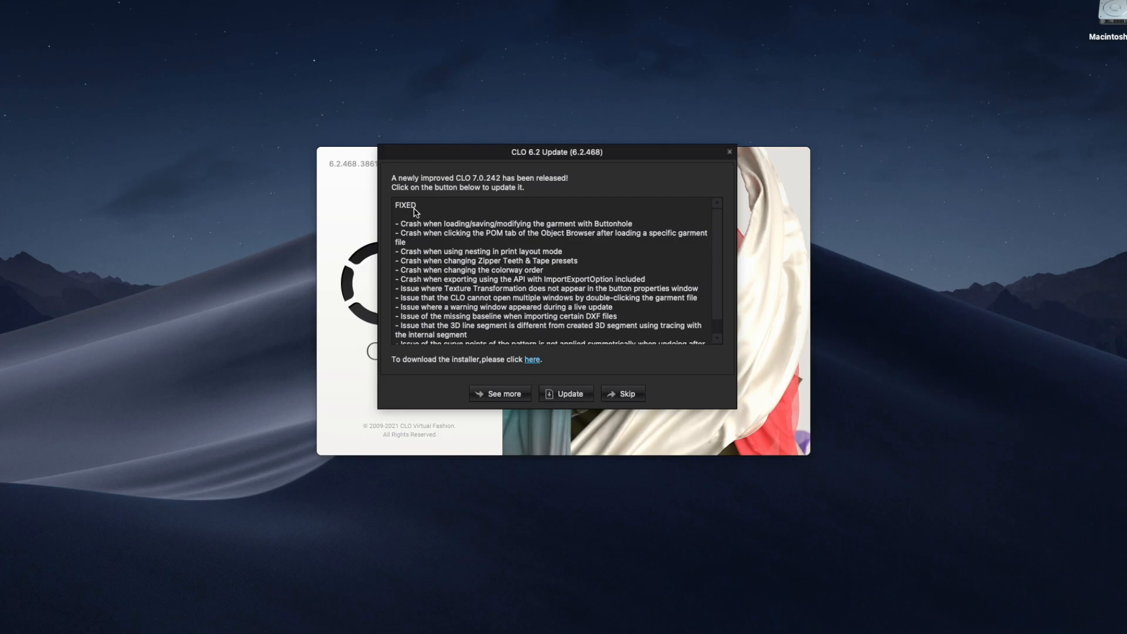
mouse_move(781, 279)
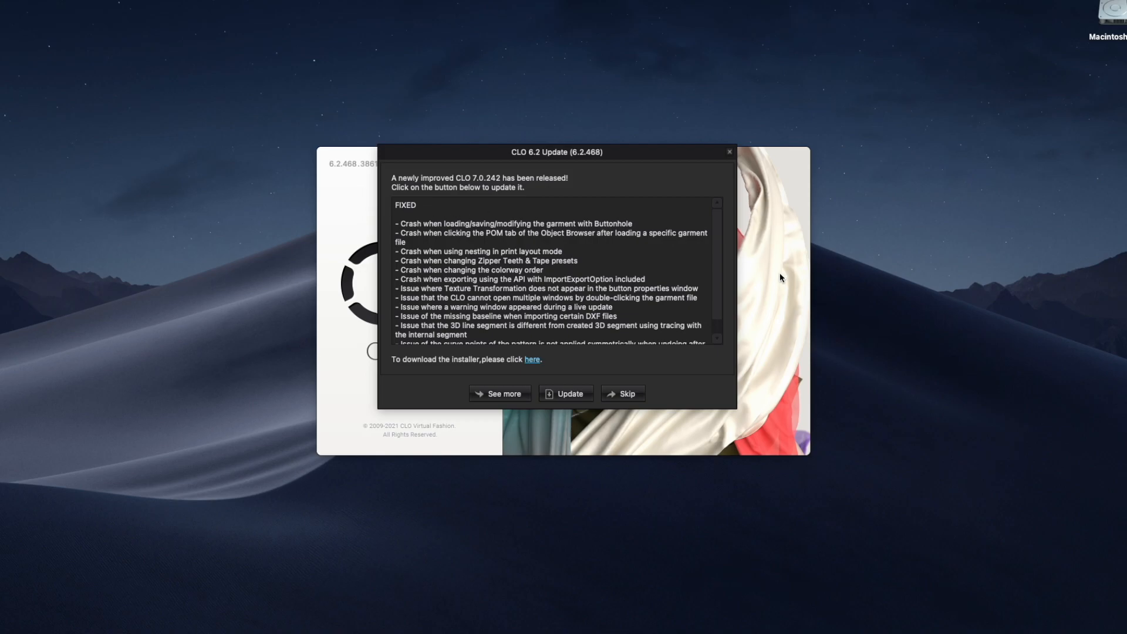
mouse_move(540, 234)
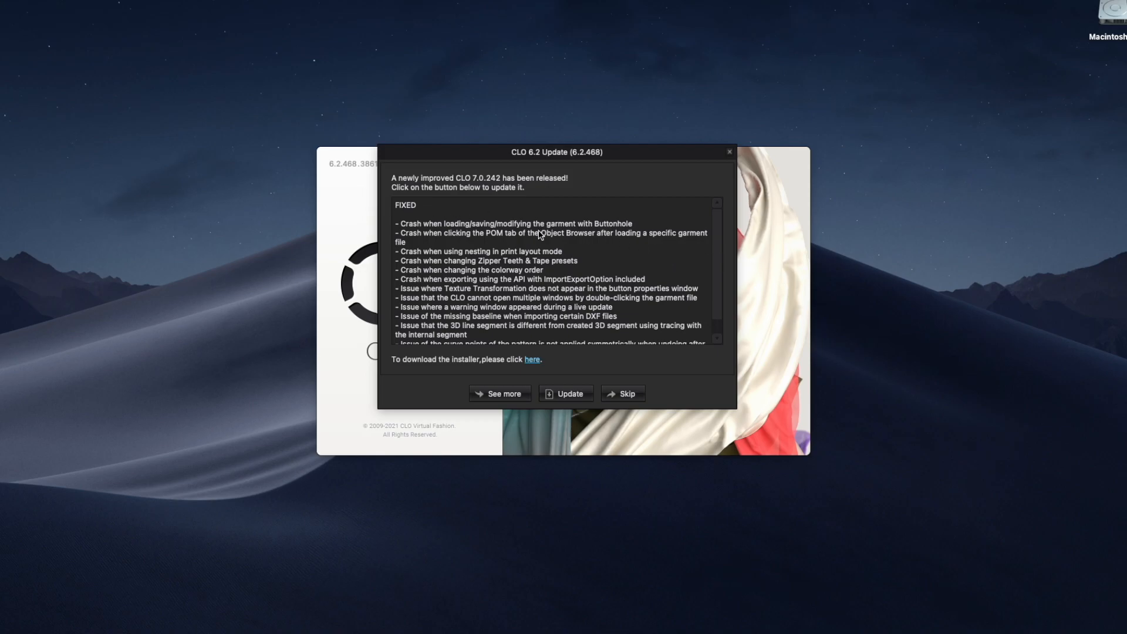
mouse_move(410, 214)
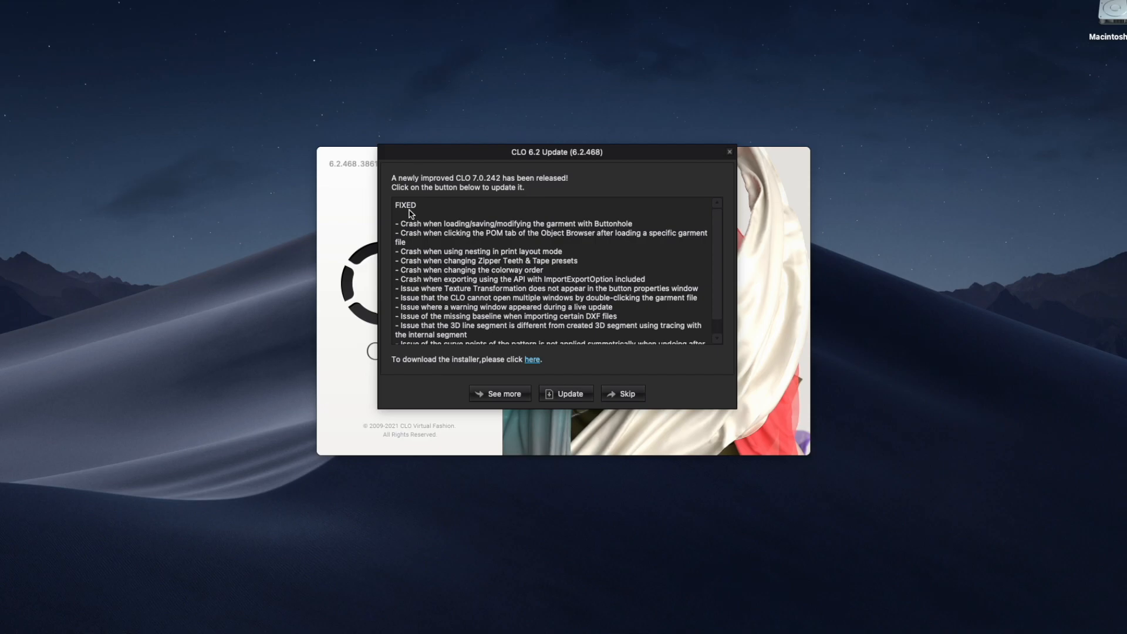
mouse_move(426, 234)
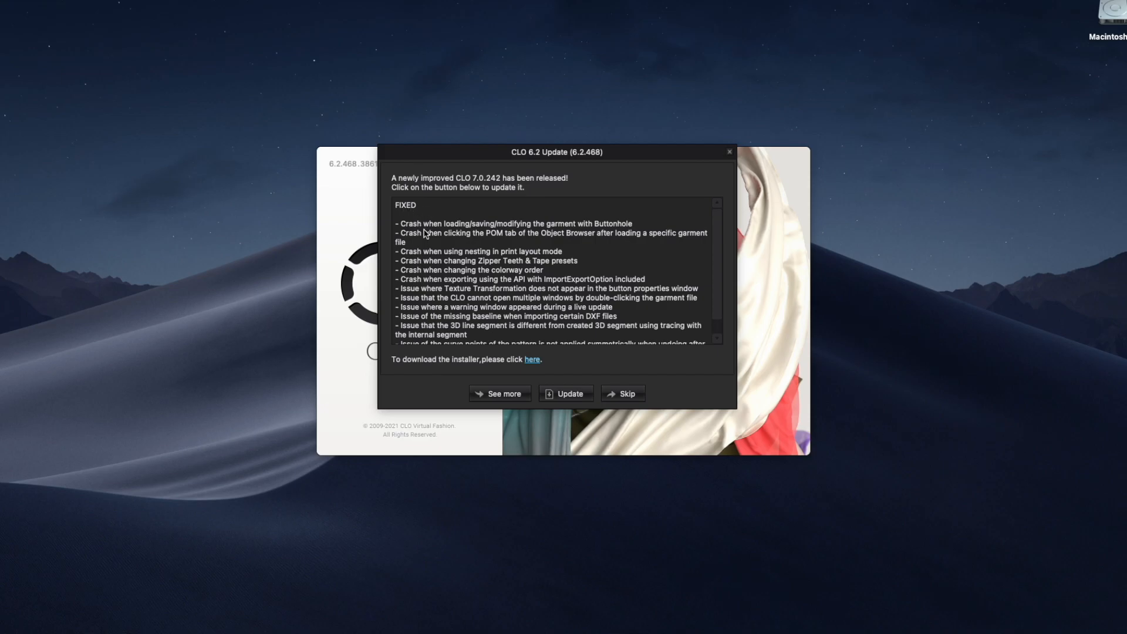
mouse_move(730, 244)
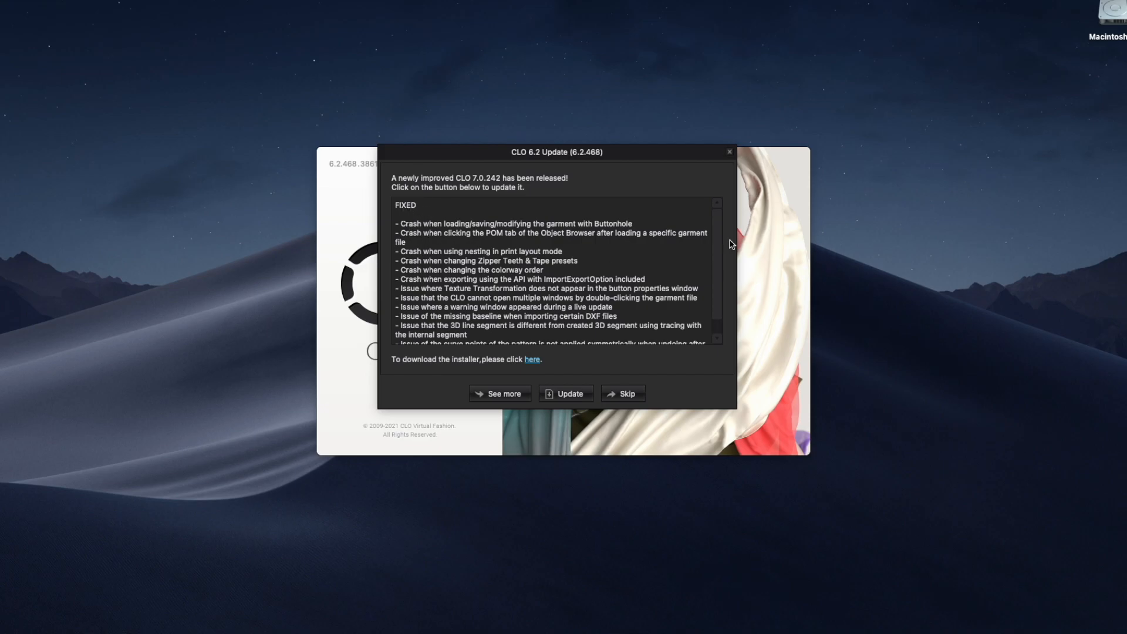
- Start downloading the CLO 7.0.242 update through LiveUpdate
scroll("down", 3)
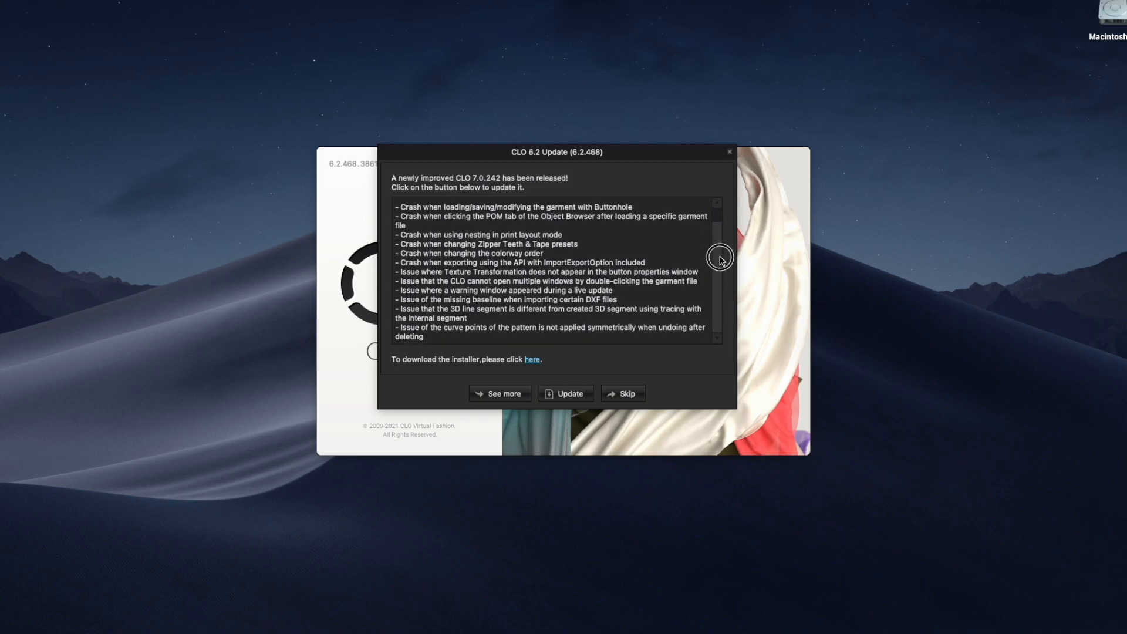
scroll("up", 3)
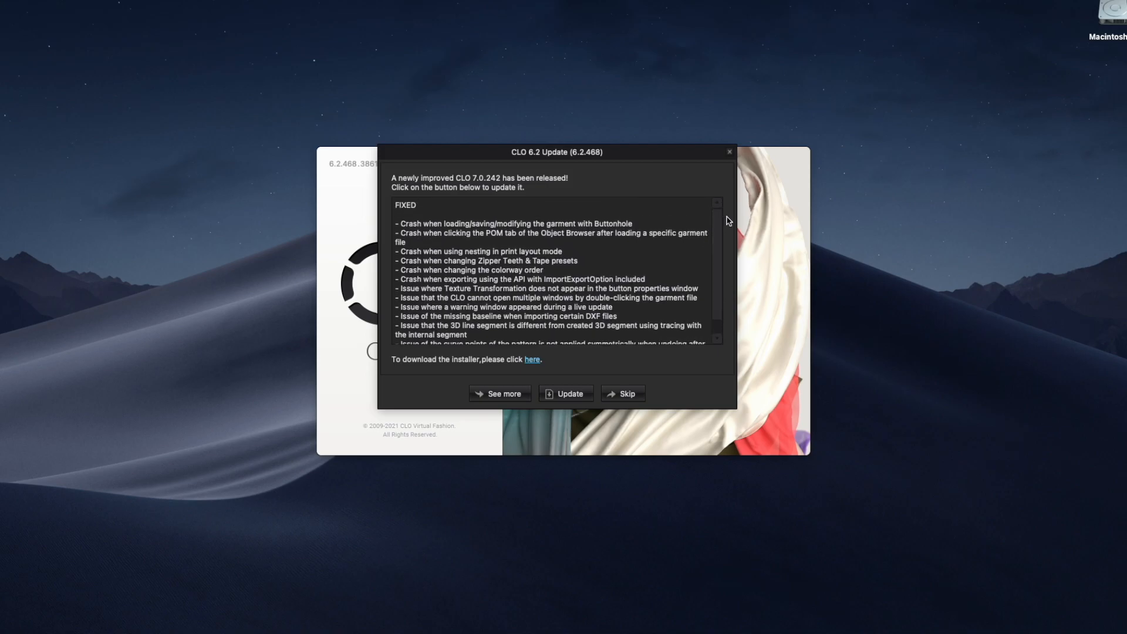
mouse_move(453, 247)
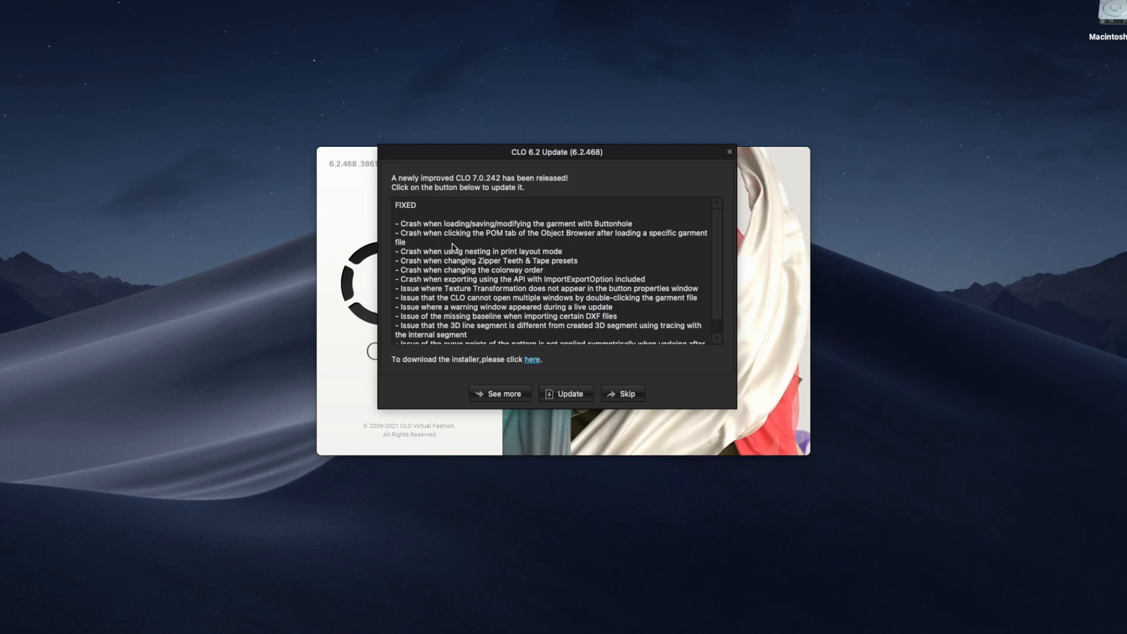
mouse_move(471, 271)
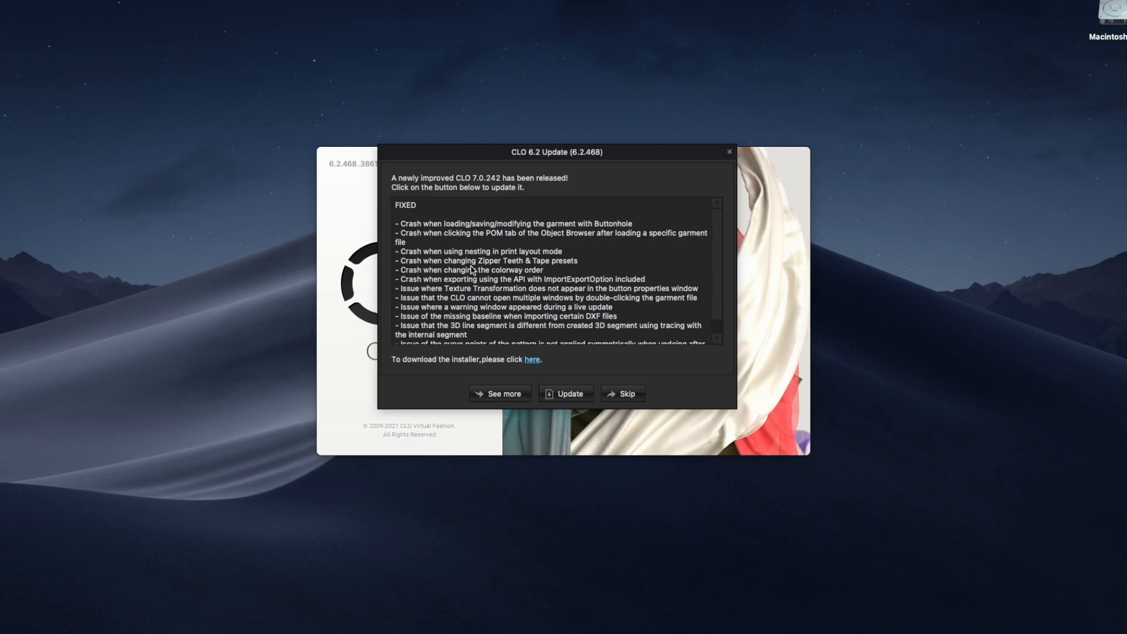
mouse_move(721, 252)
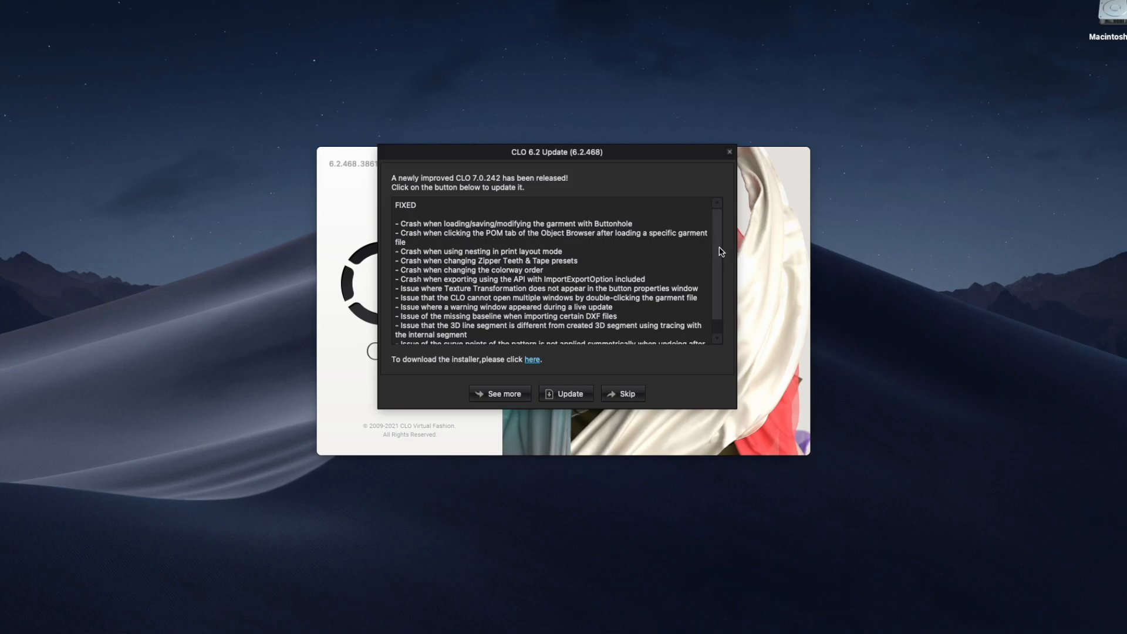
scroll("down", 3)
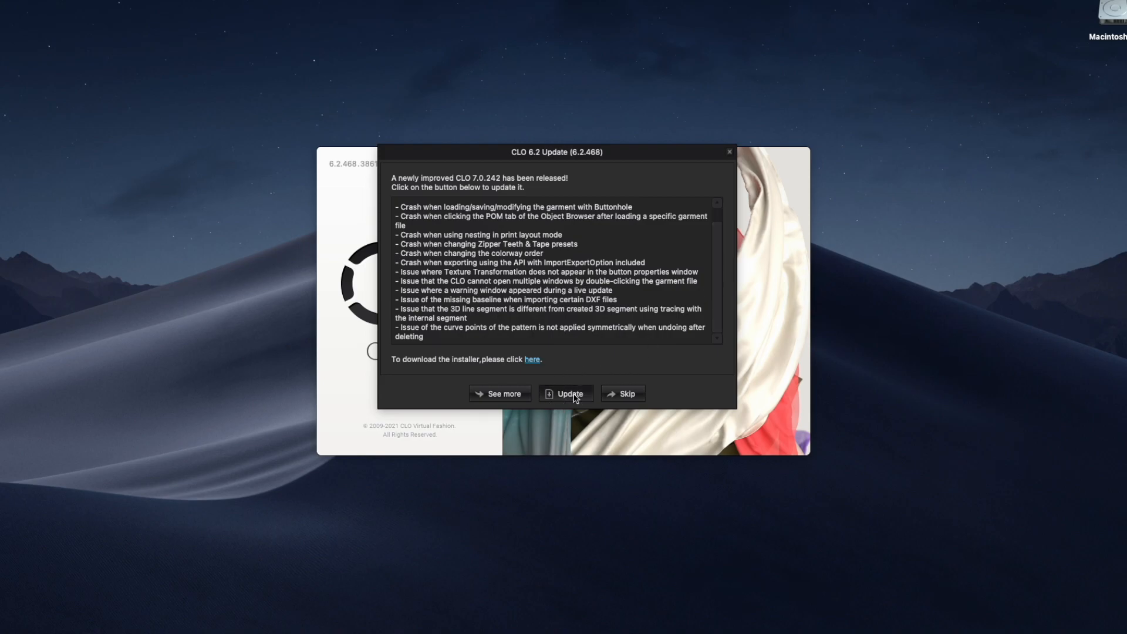
left_click(568, 393)
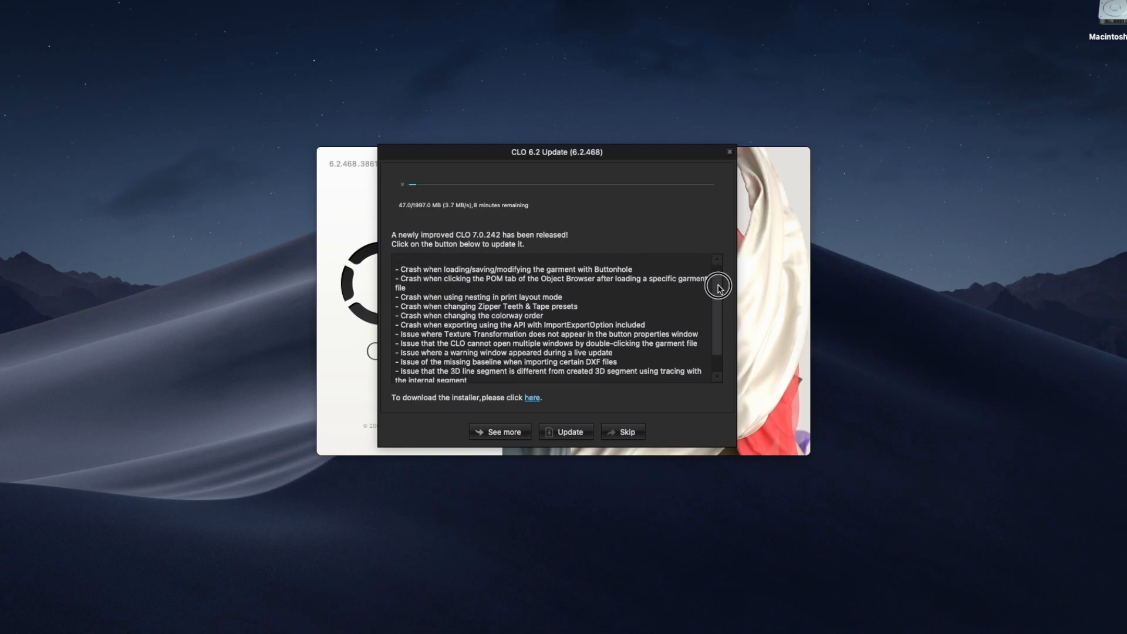
scroll("down", 3)
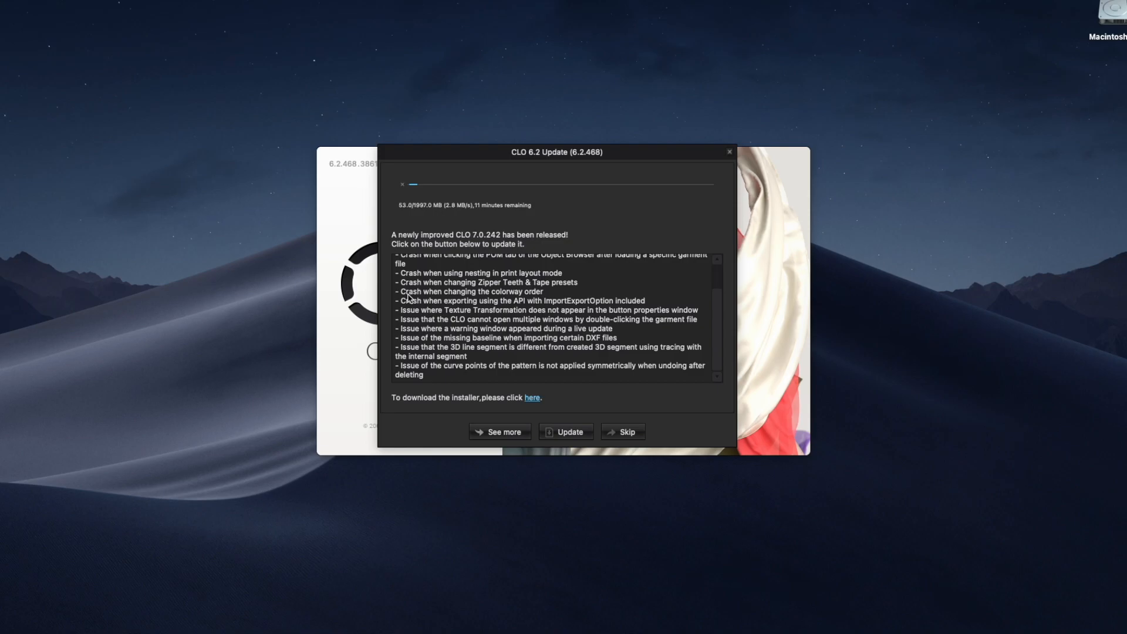
mouse_move(672, 331)
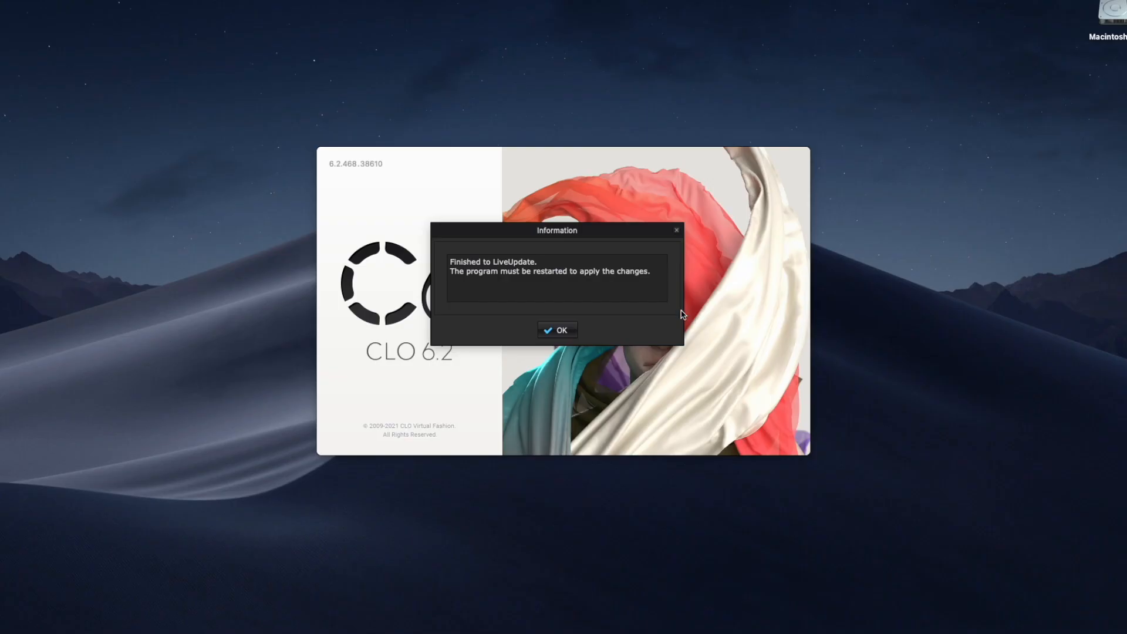
mouse_move(427, 288)
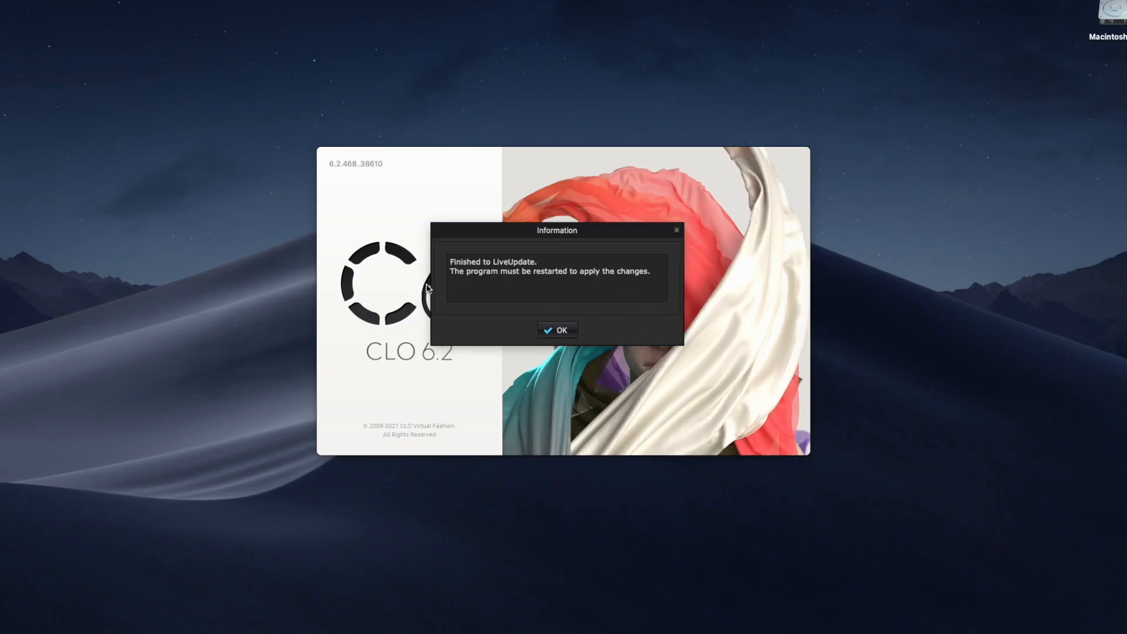
mouse_move(532, 297)
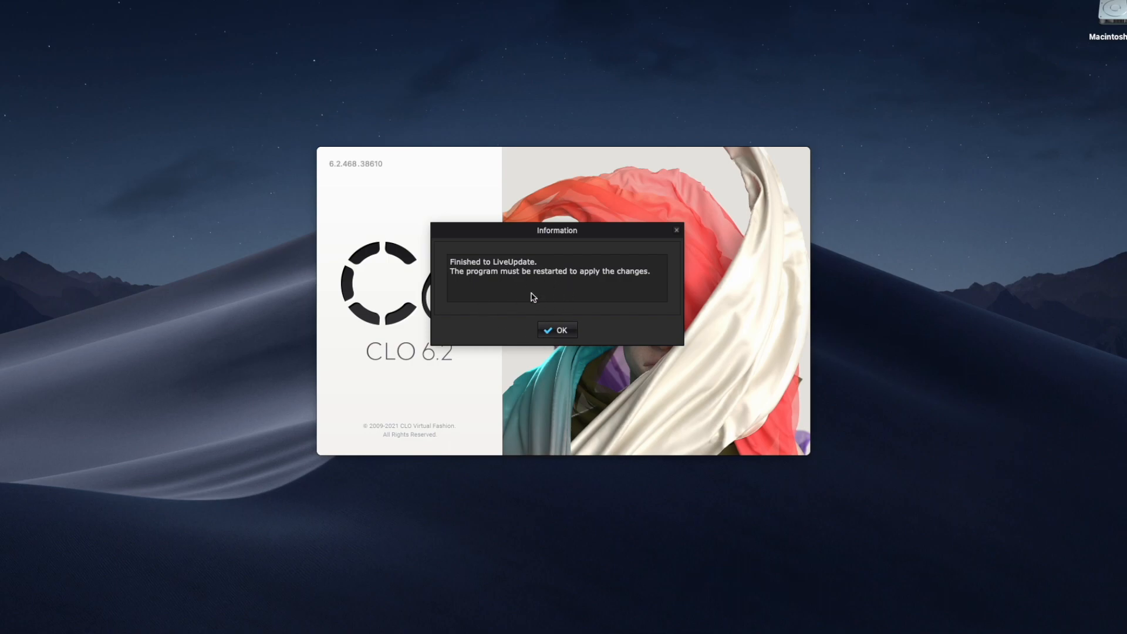
mouse_move(557, 333)
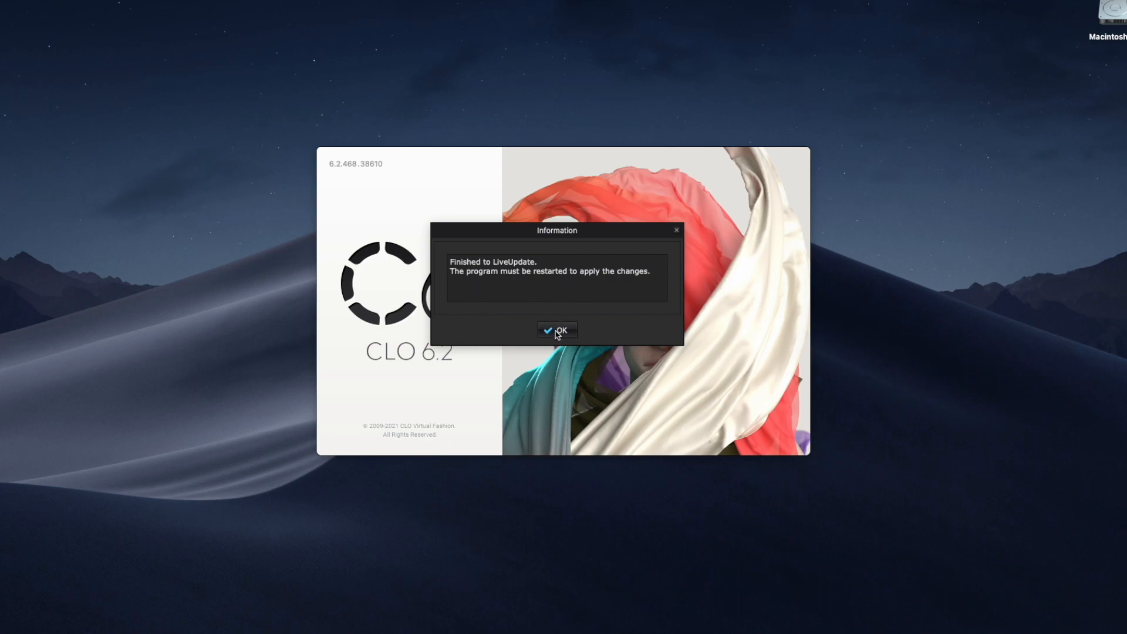
- Confirm the finished update so CLO 3D restarts as version 7.0.242
left_click(558, 330)
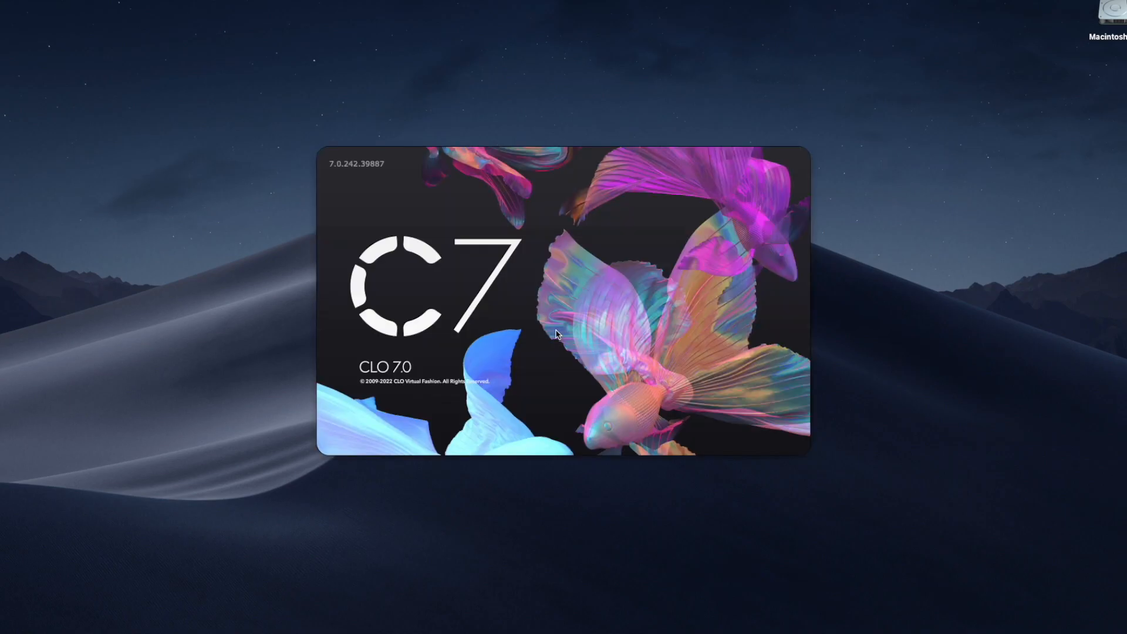
mouse_move(394, 321)
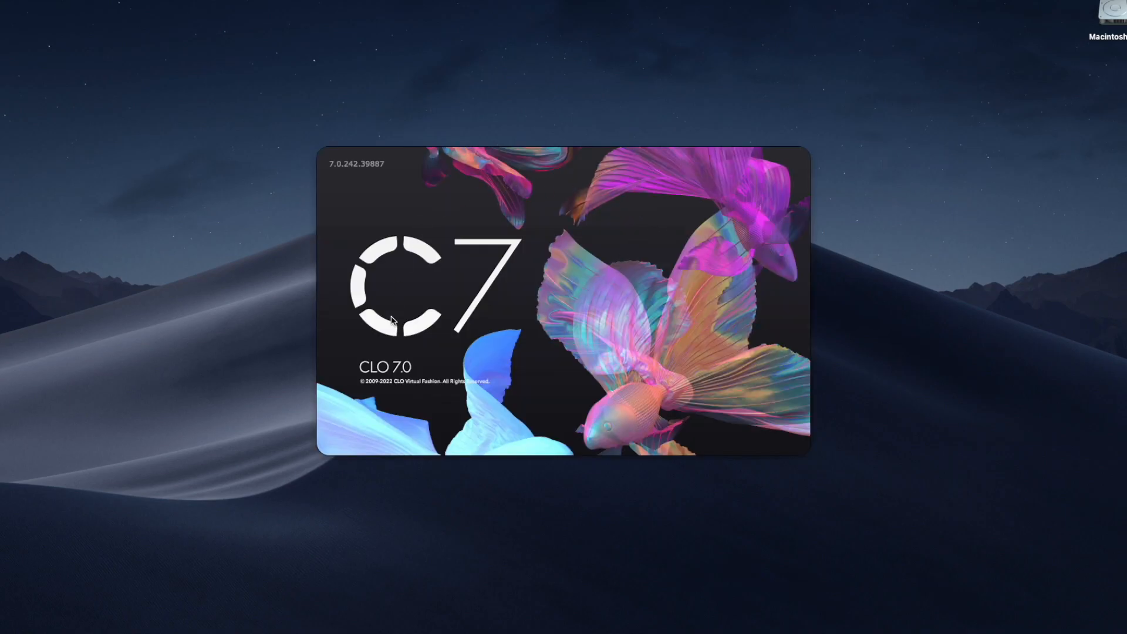
mouse_move(507, 394)
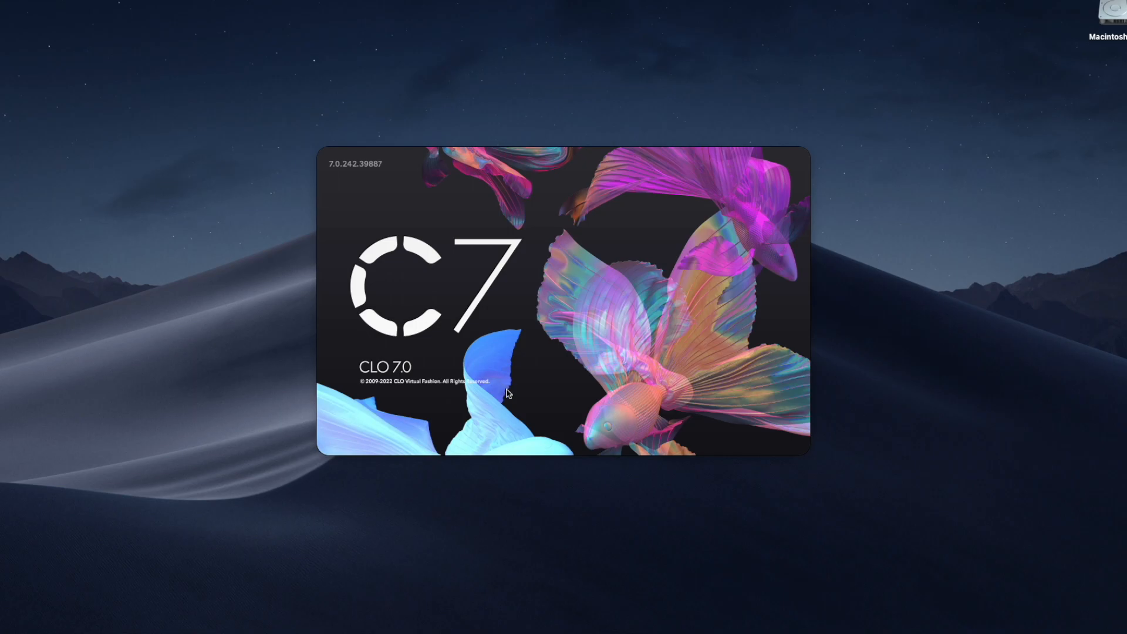
mouse_move(378, 363)
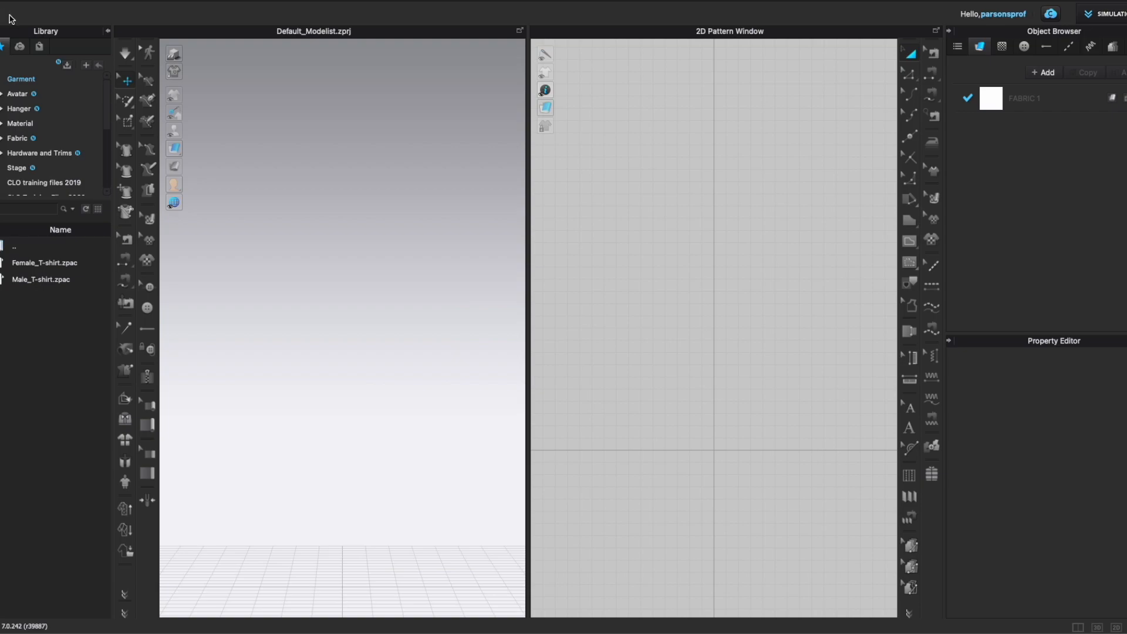
mouse_move(200, 56)
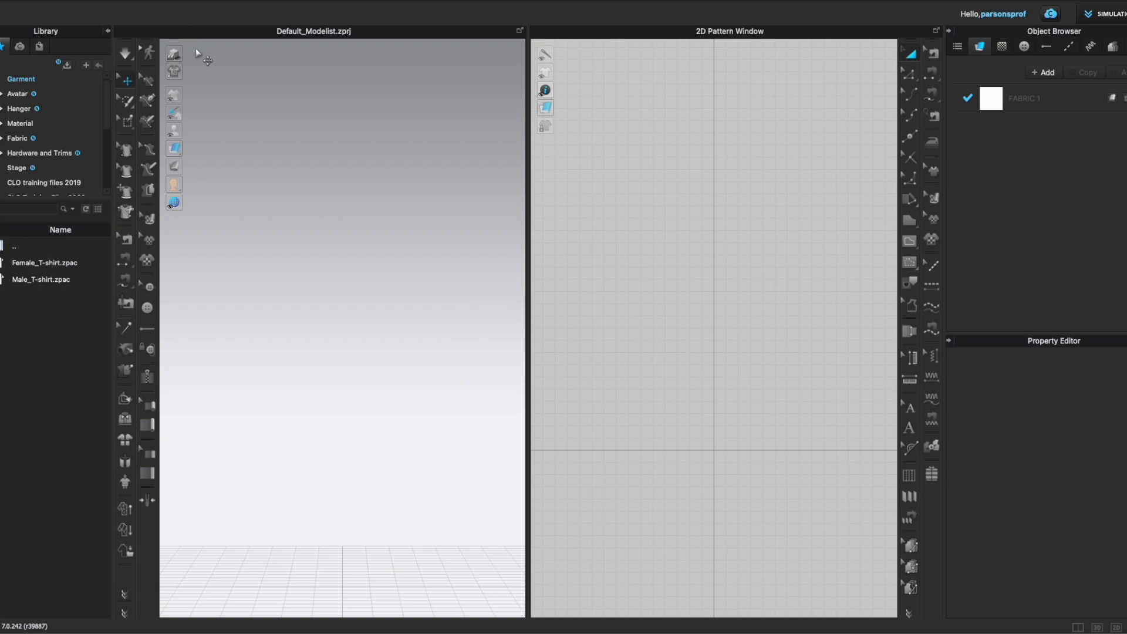
mouse_move(74, 3)
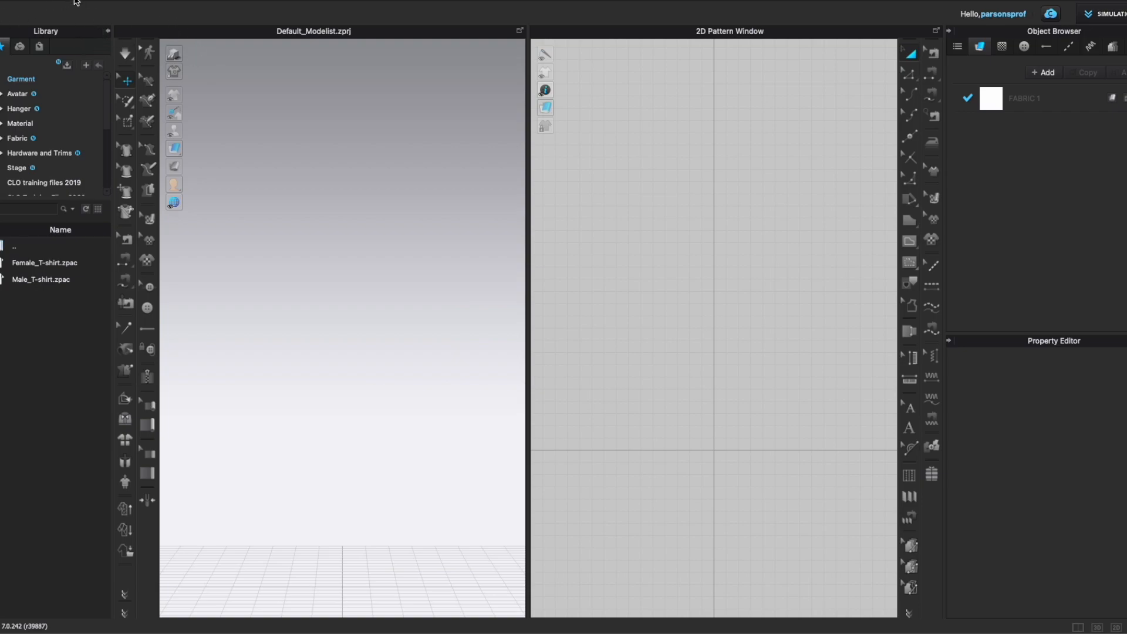
mouse_move(109, 14)
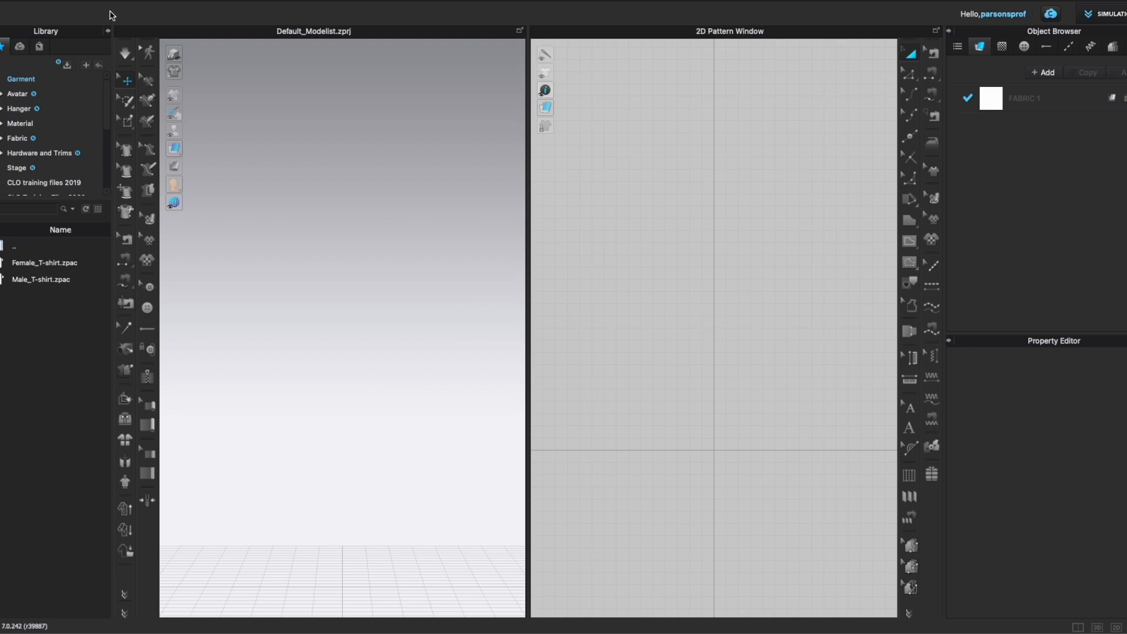
mouse_move(104, 49)
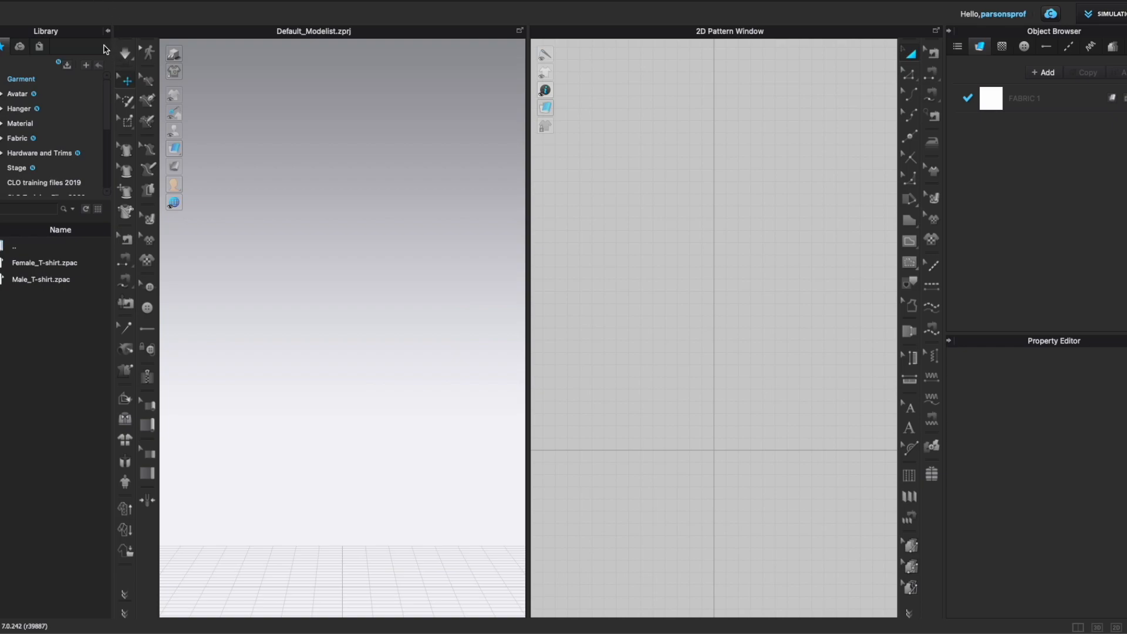
mouse_move(54, 78)
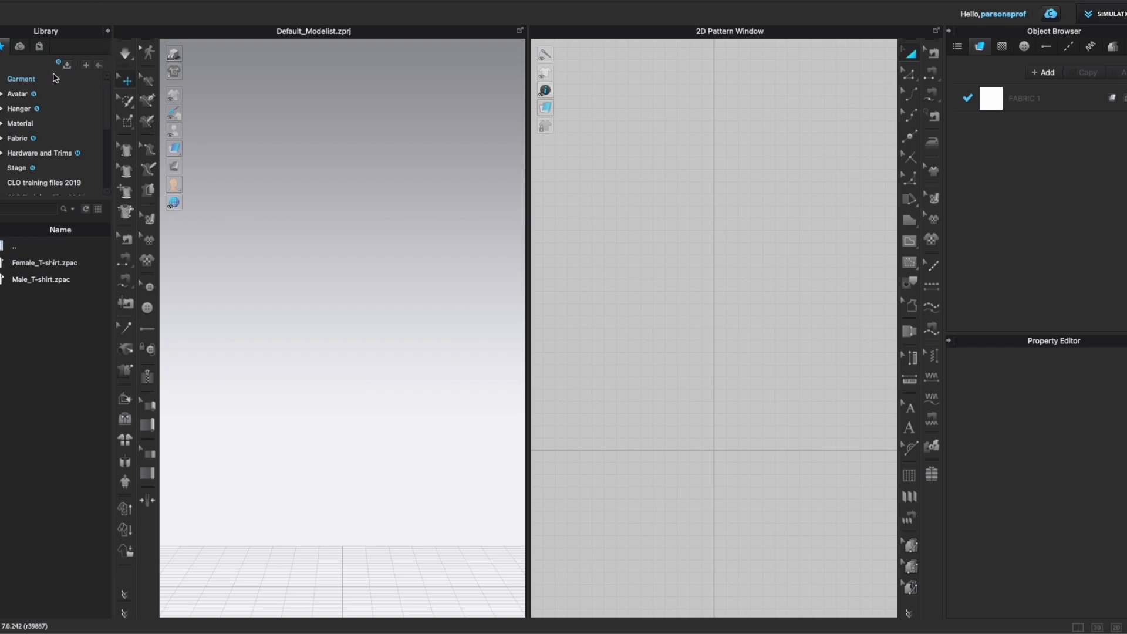
mouse_move(58, 68)
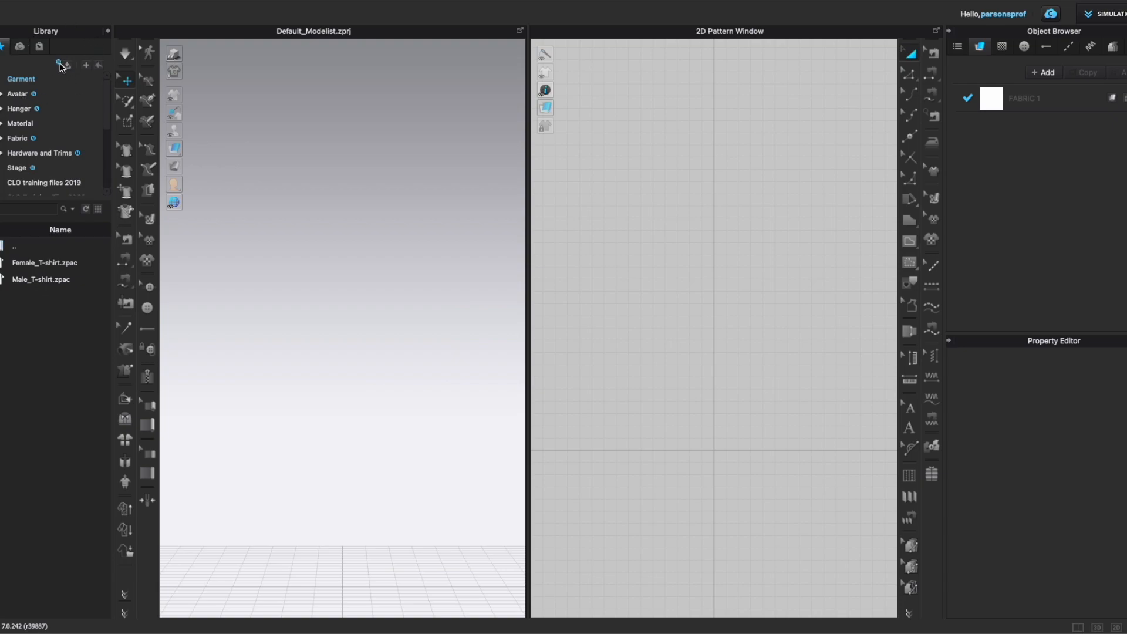
mouse_move(59, 64)
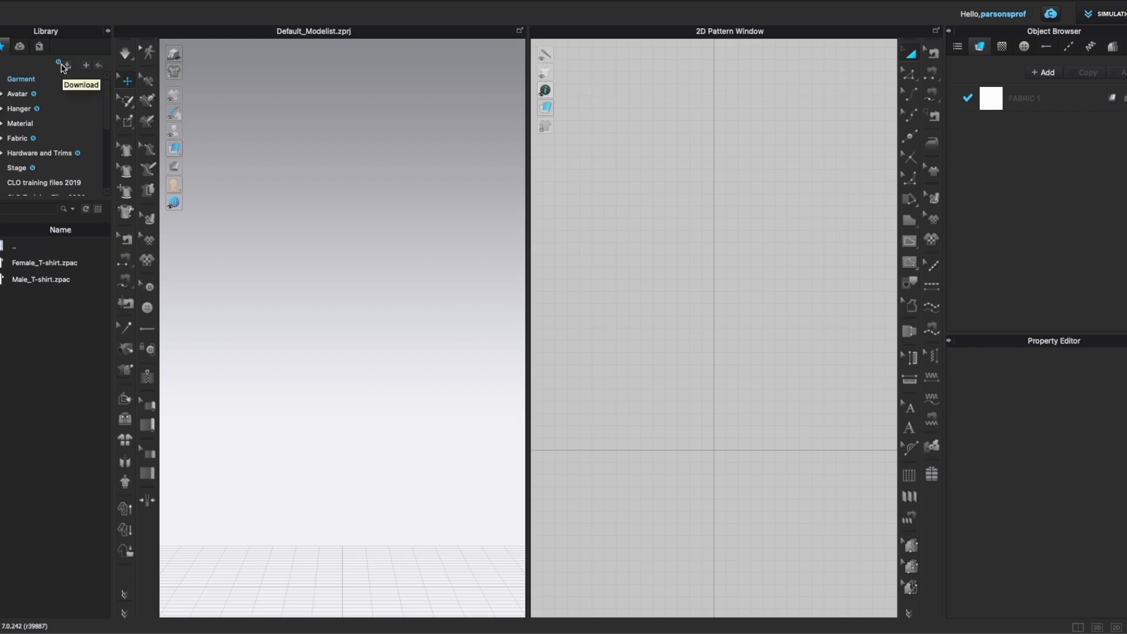
mouse_move(26, 99)
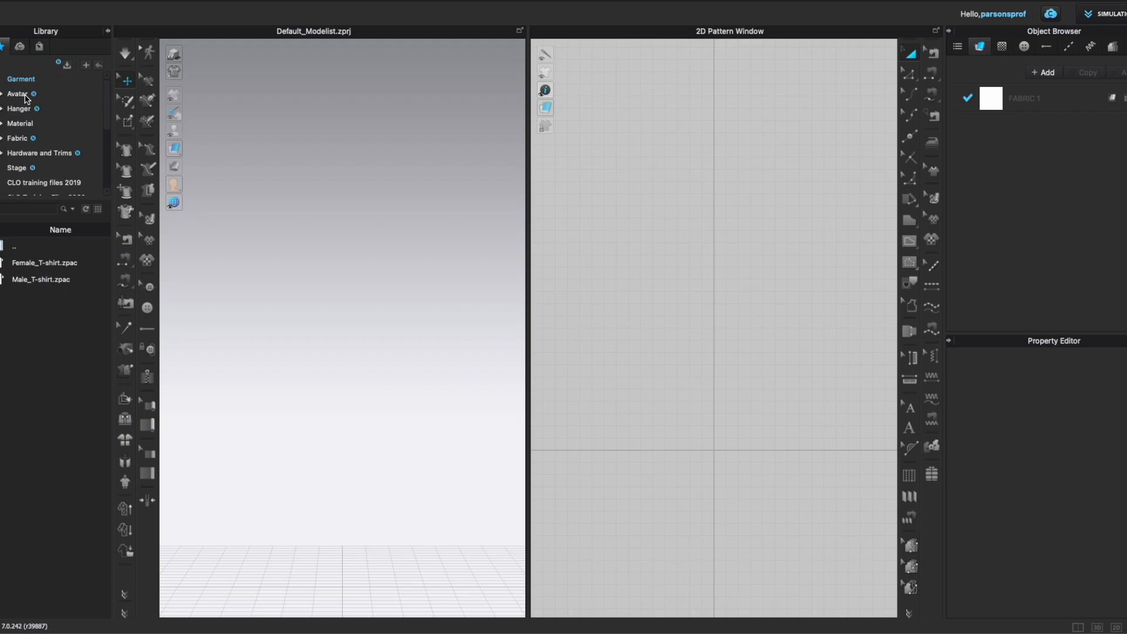
mouse_move(66, 80)
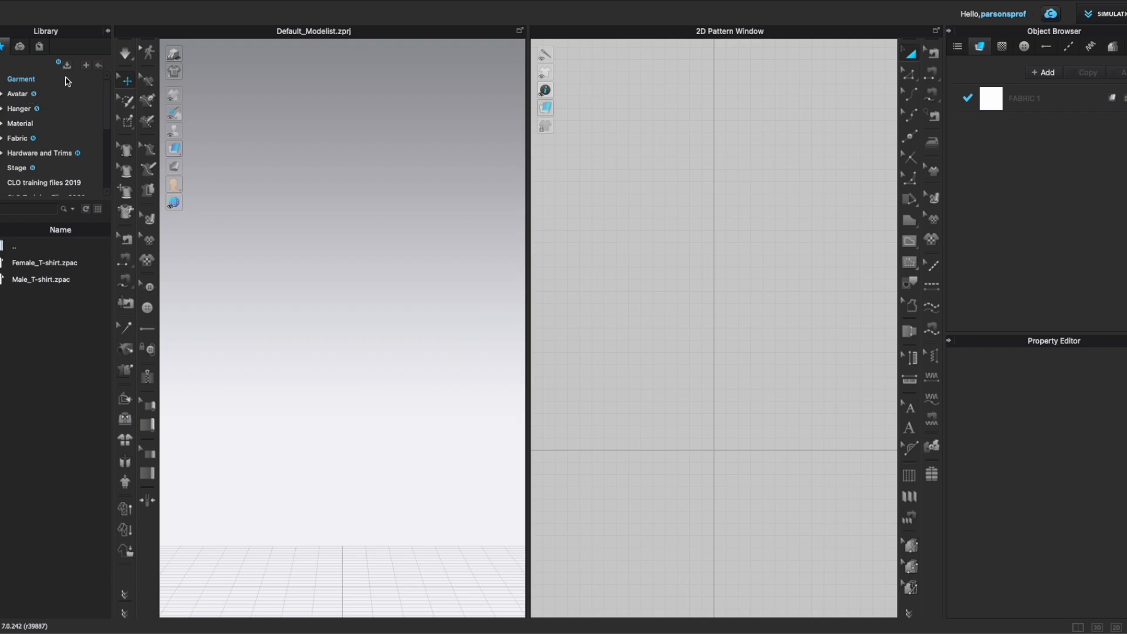
mouse_move(49, 149)
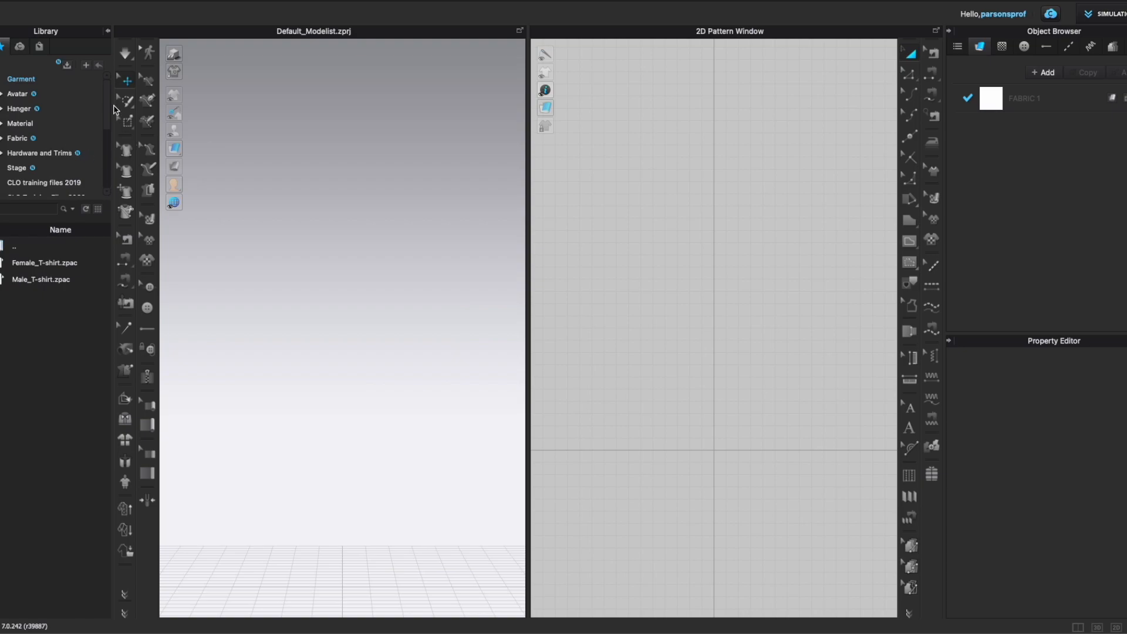
mouse_move(49, 113)
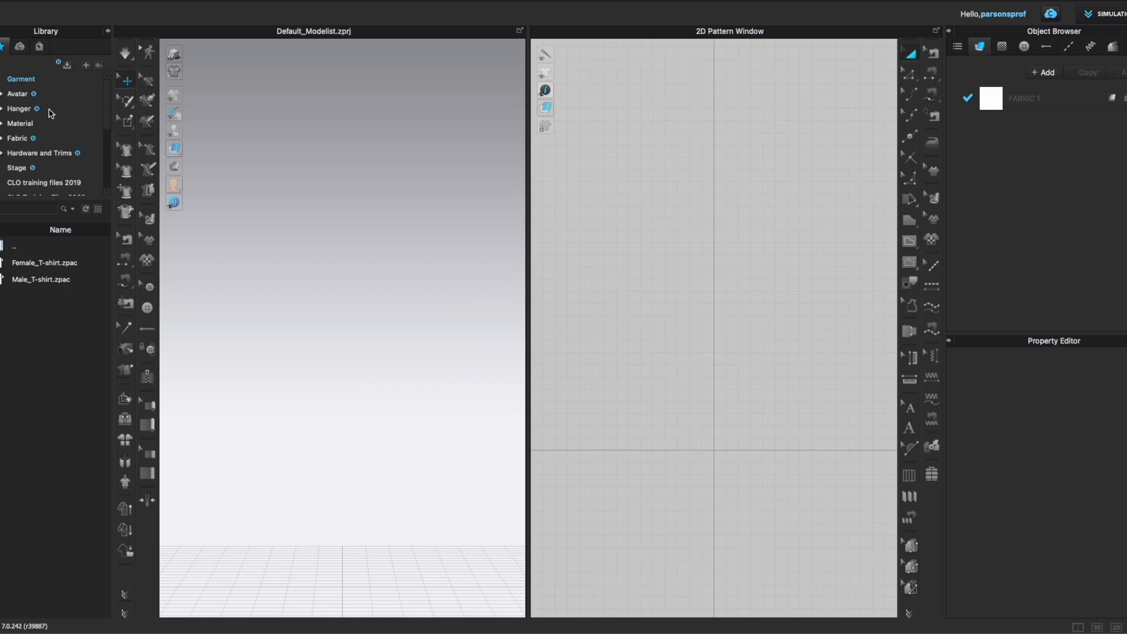
mouse_move(73, 165)
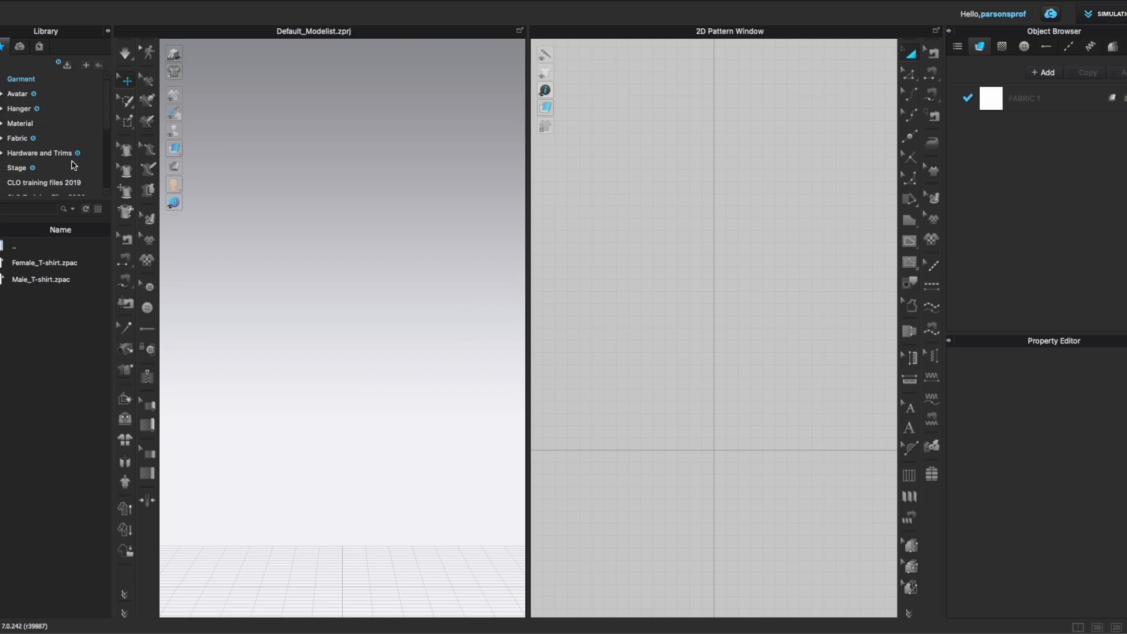
mouse_move(46, 135)
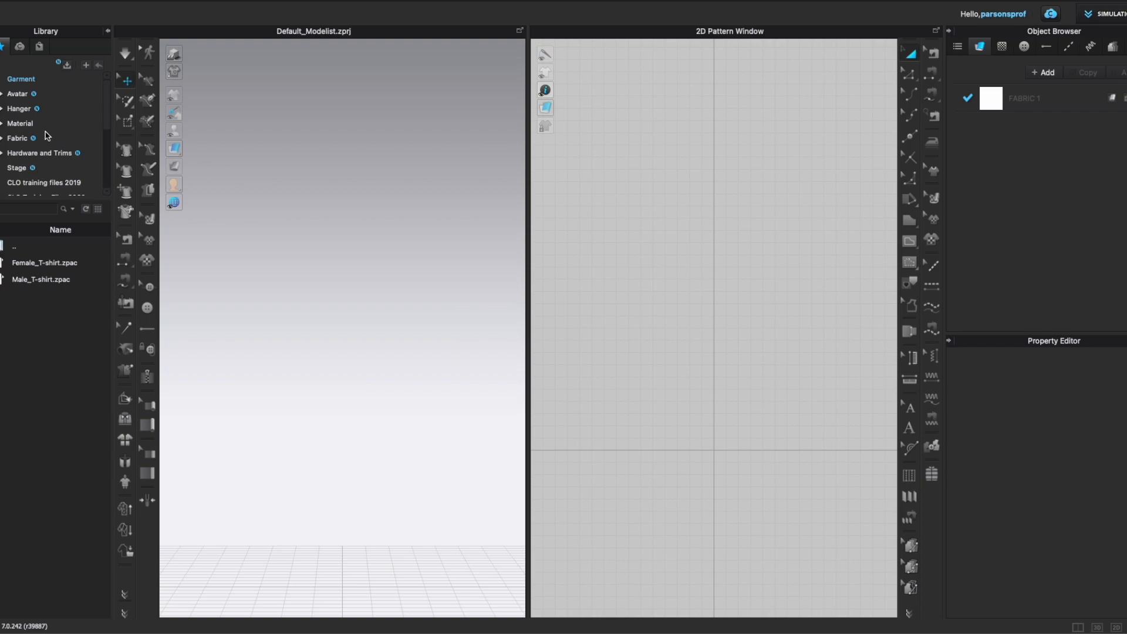
mouse_move(68, 68)
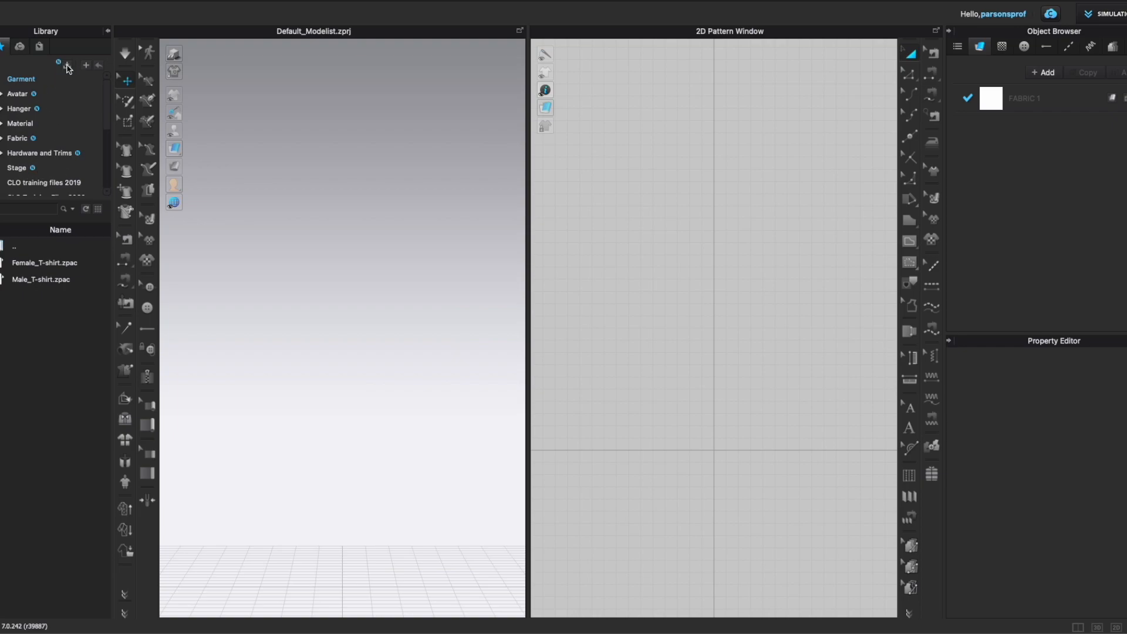
mouse_move(65, 65)
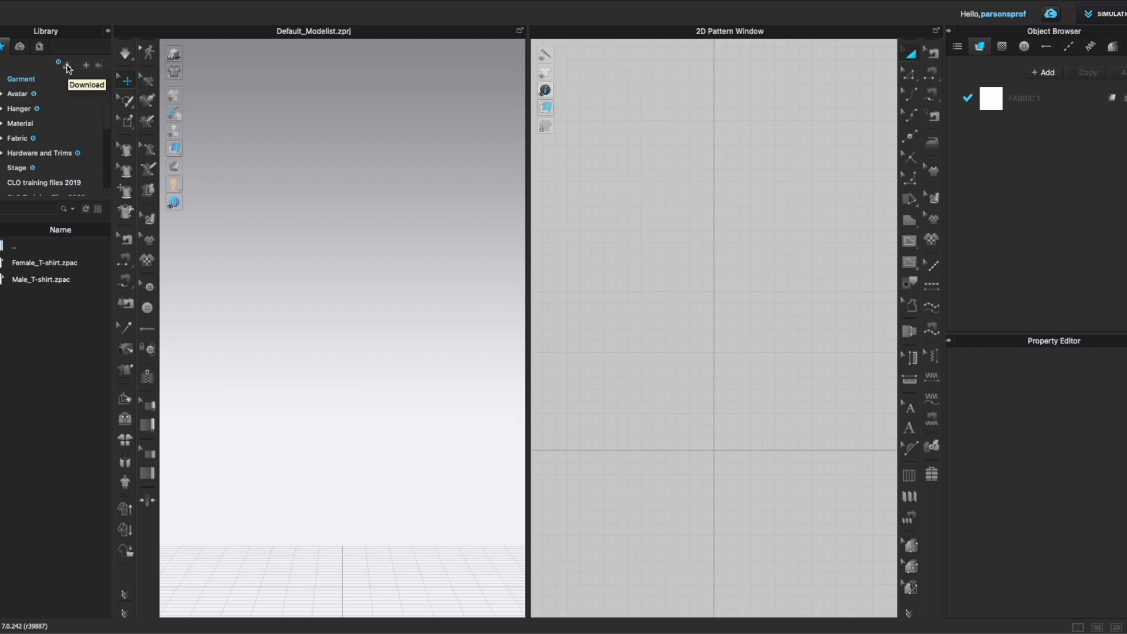
mouse_move(66, 65)
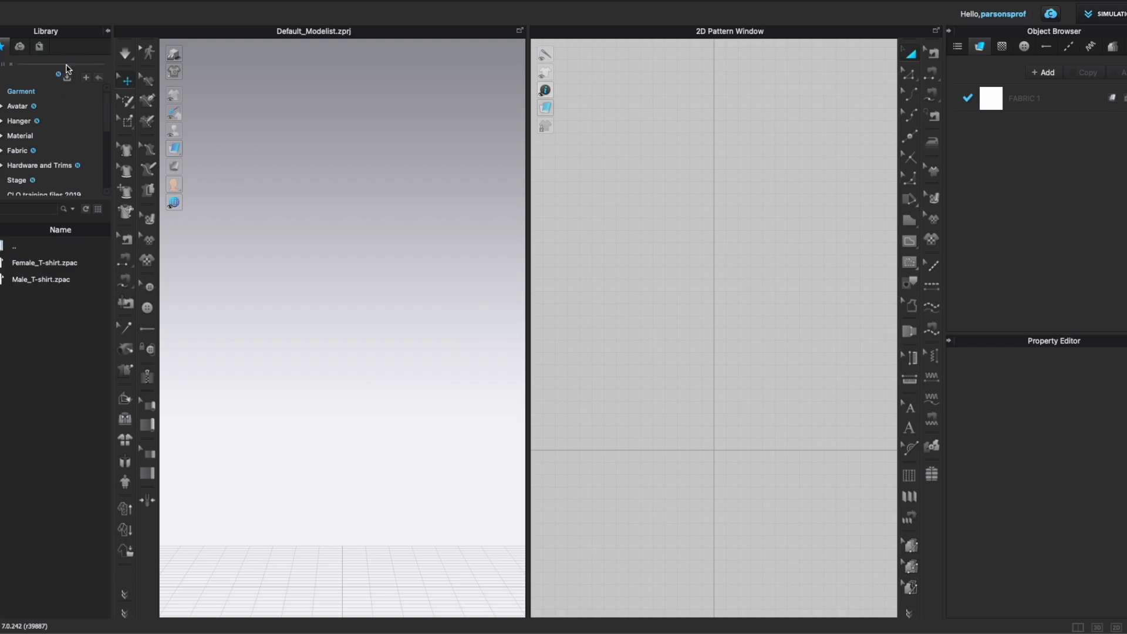
mouse_move(18, 69)
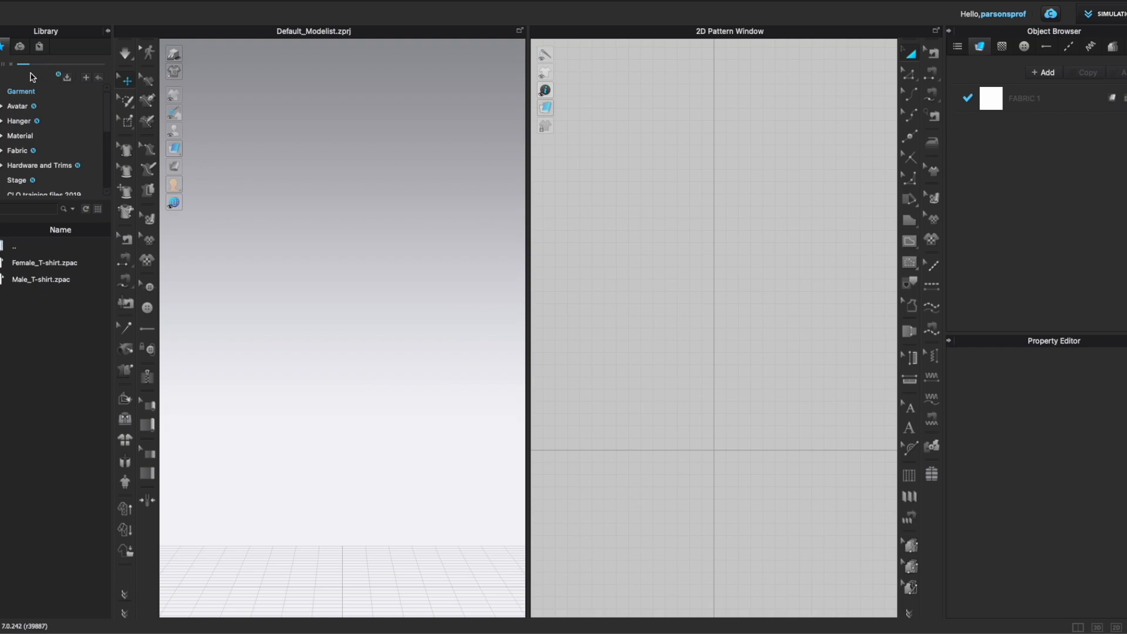
mouse_move(77, 124)
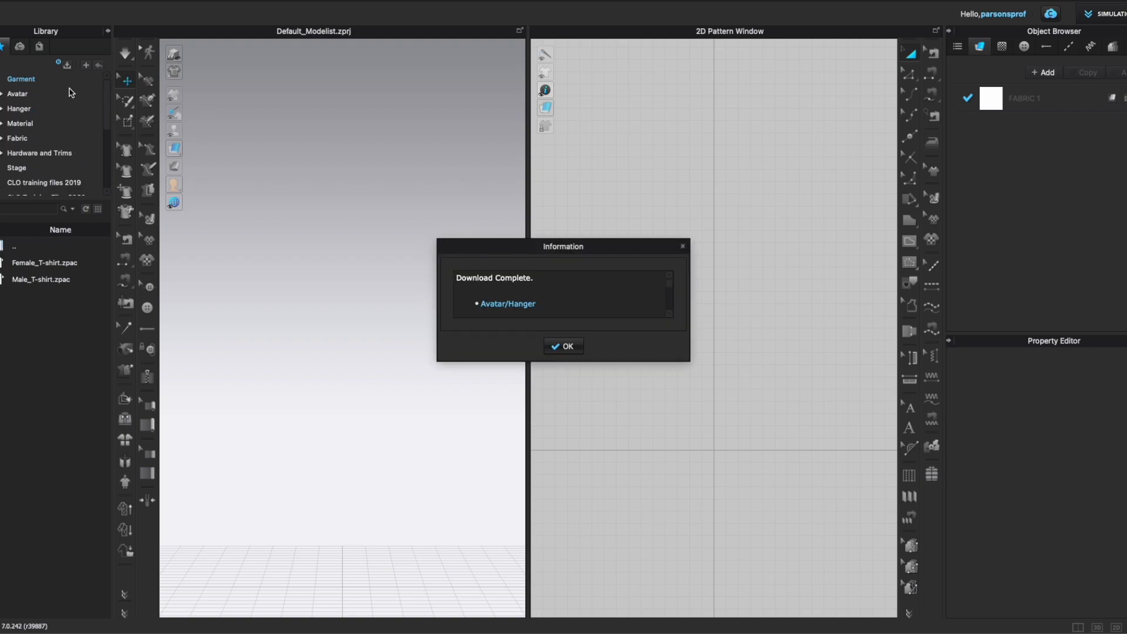
mouse_move(670, 285)
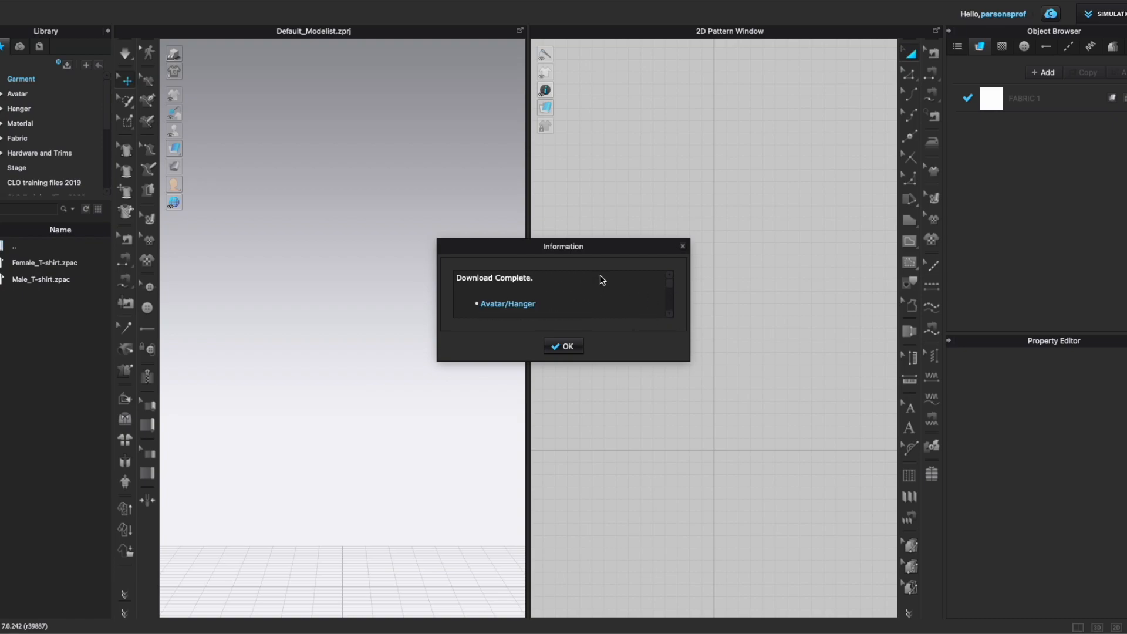
mouse_move(547, 296)
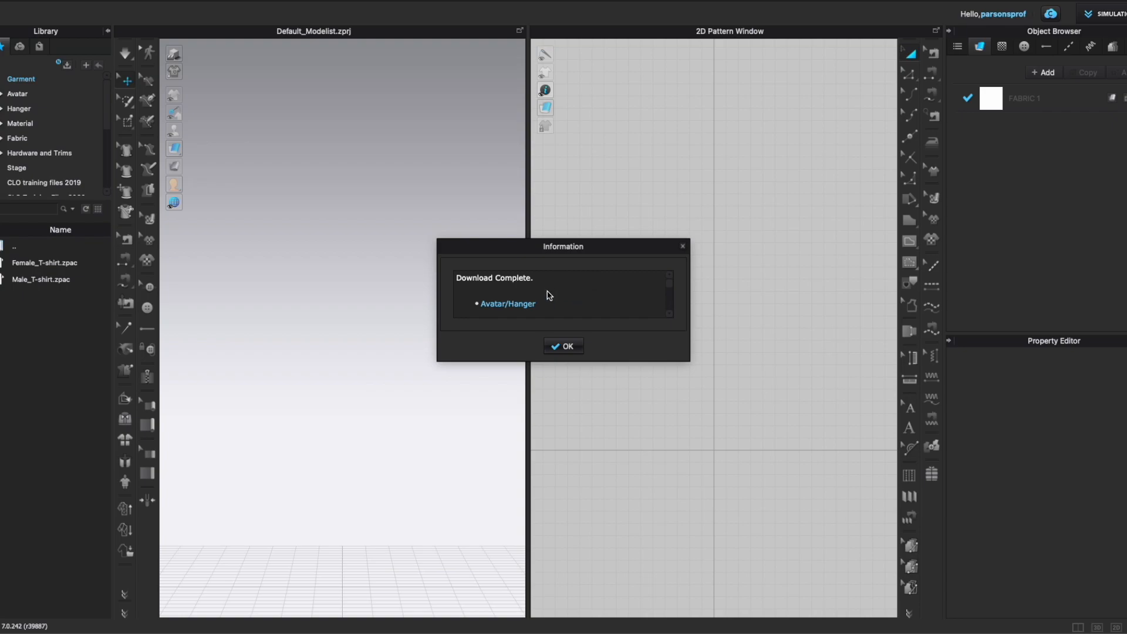
mouse_move(592, 313)
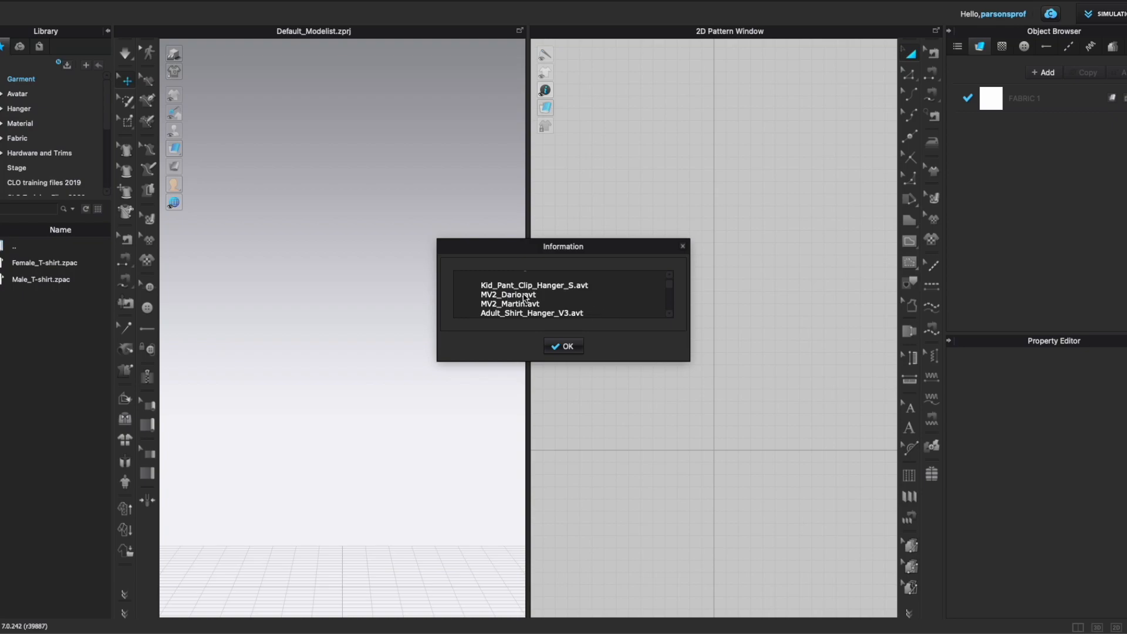
mouse_move(571, 315)
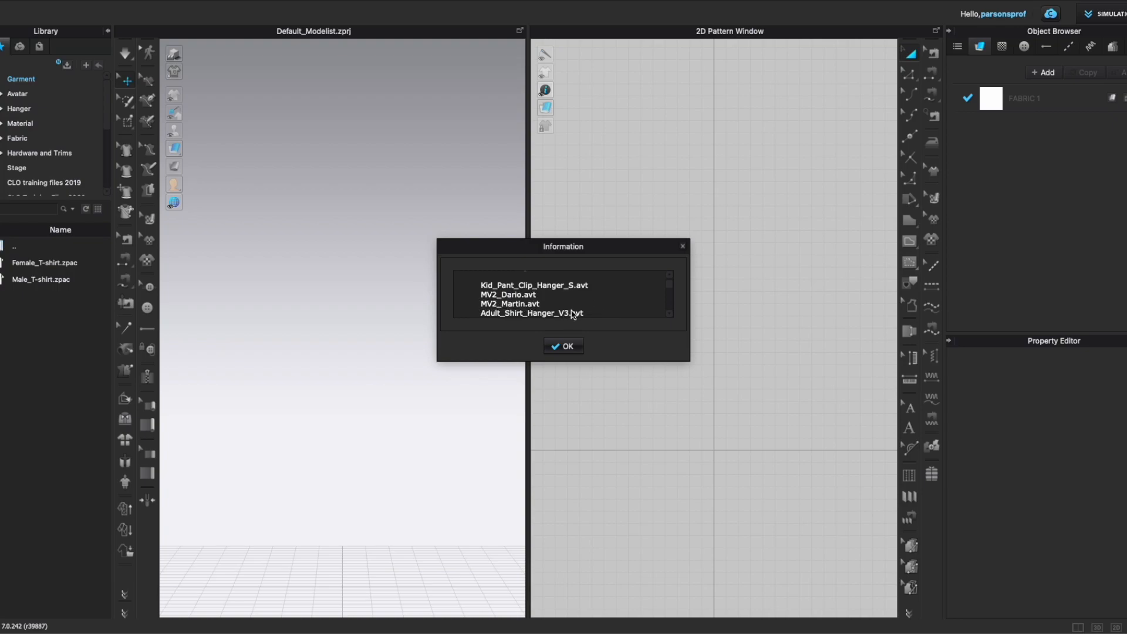
mouse_move(558, 301)
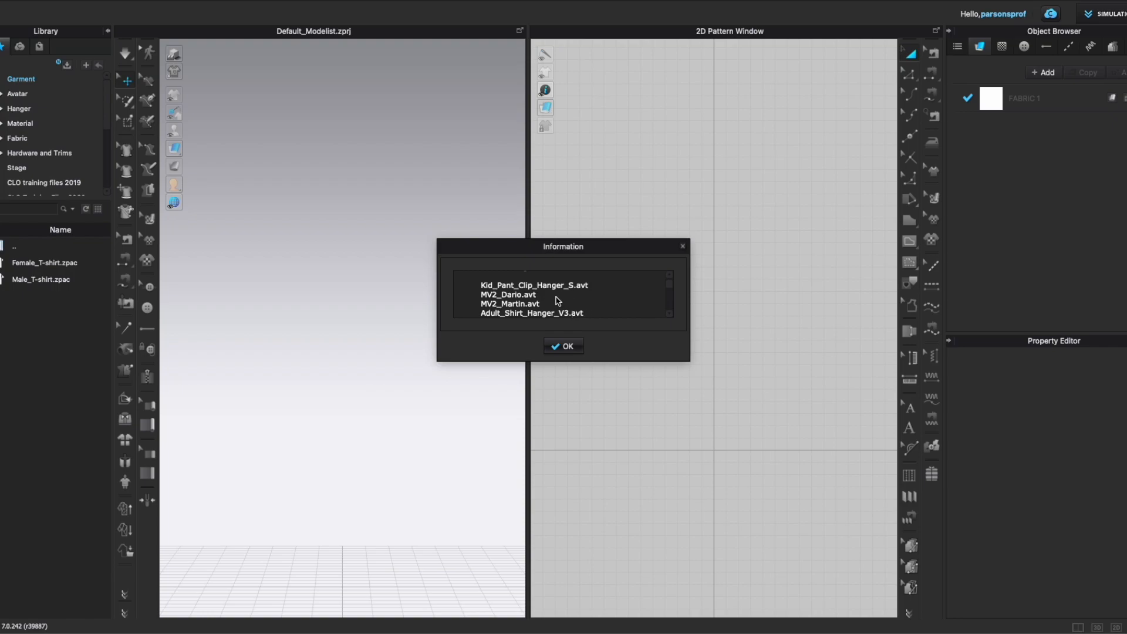
mouse_move(602, 311)
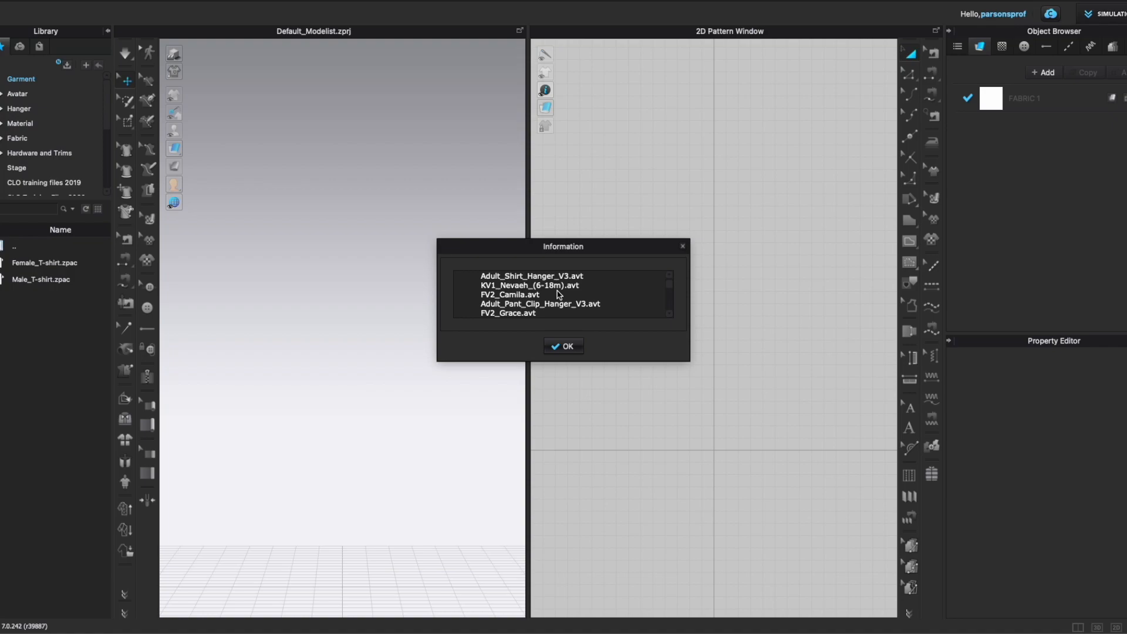
mouse_move(642, 305)
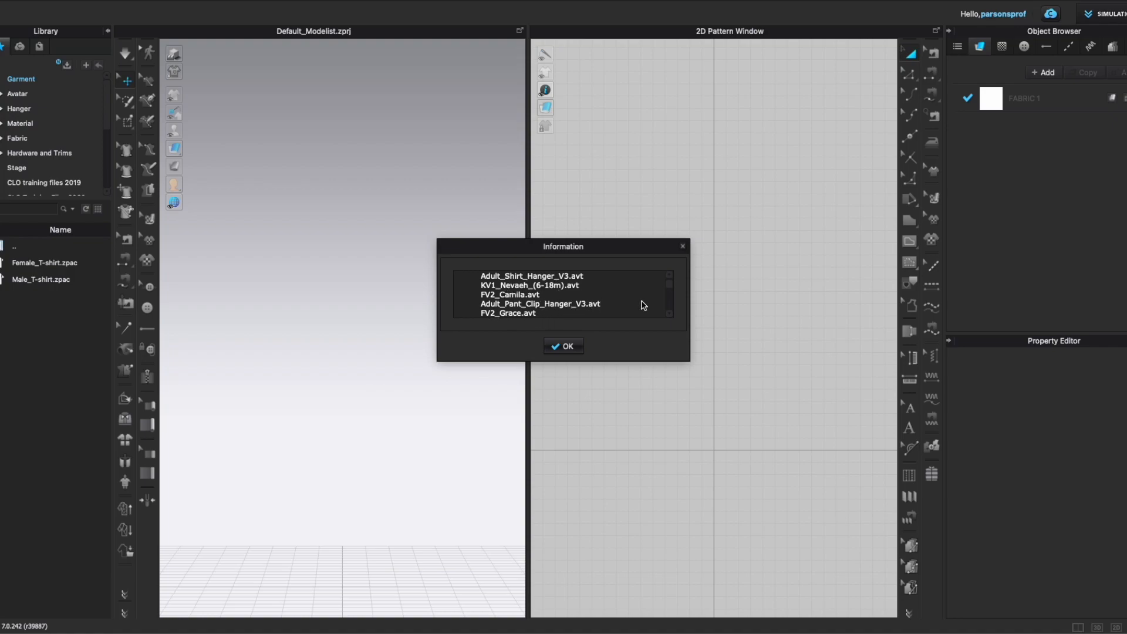
- Scroll the downloaded-files list showing avatar and hanger files like MV2_Dario.avt
scroll("down", 3)
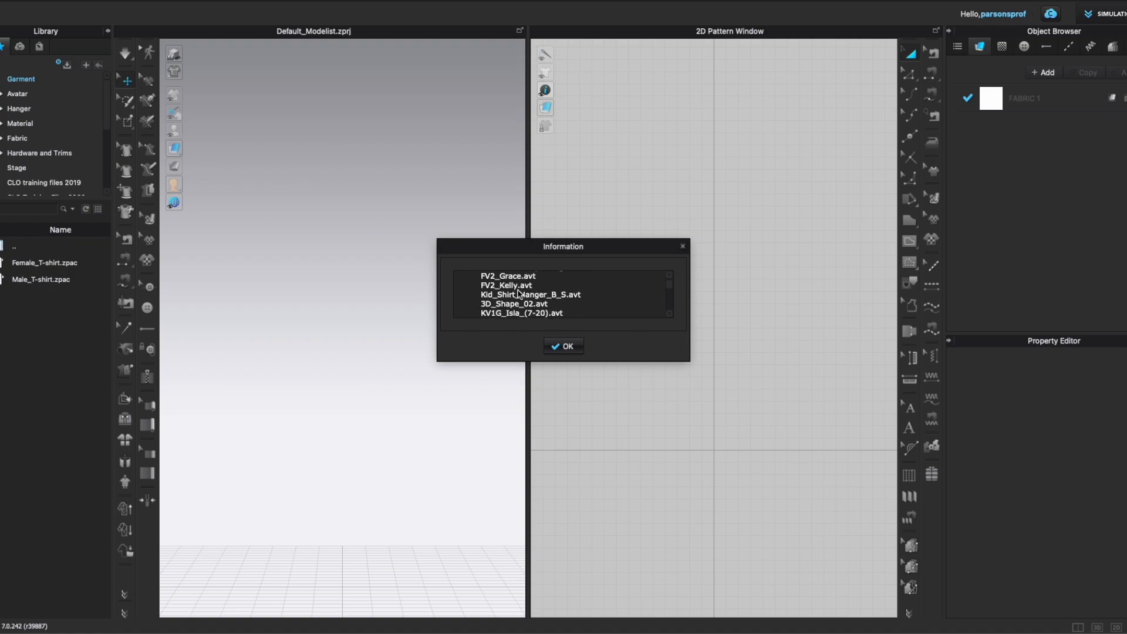
scroll("up", 3)
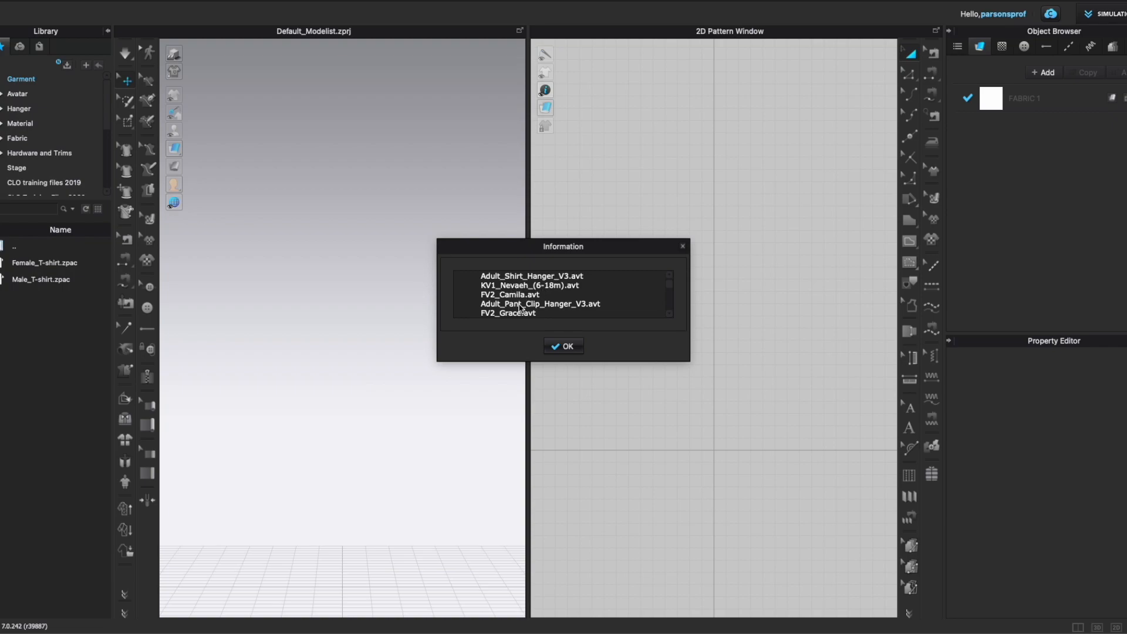
scroll("down", 3)
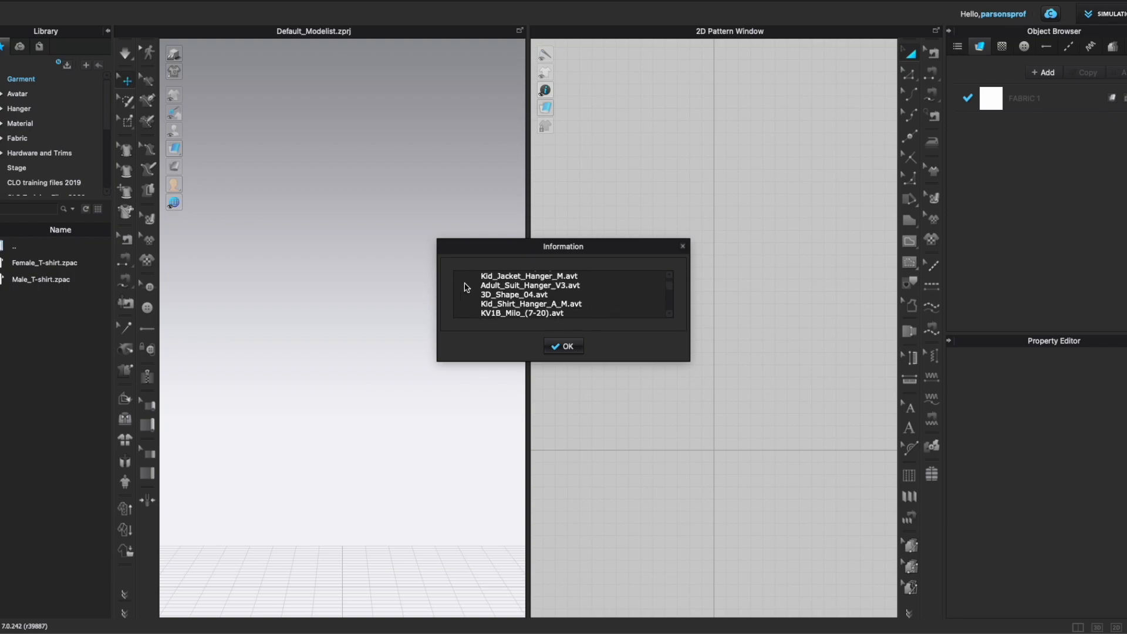
mouse_move(541, 279)
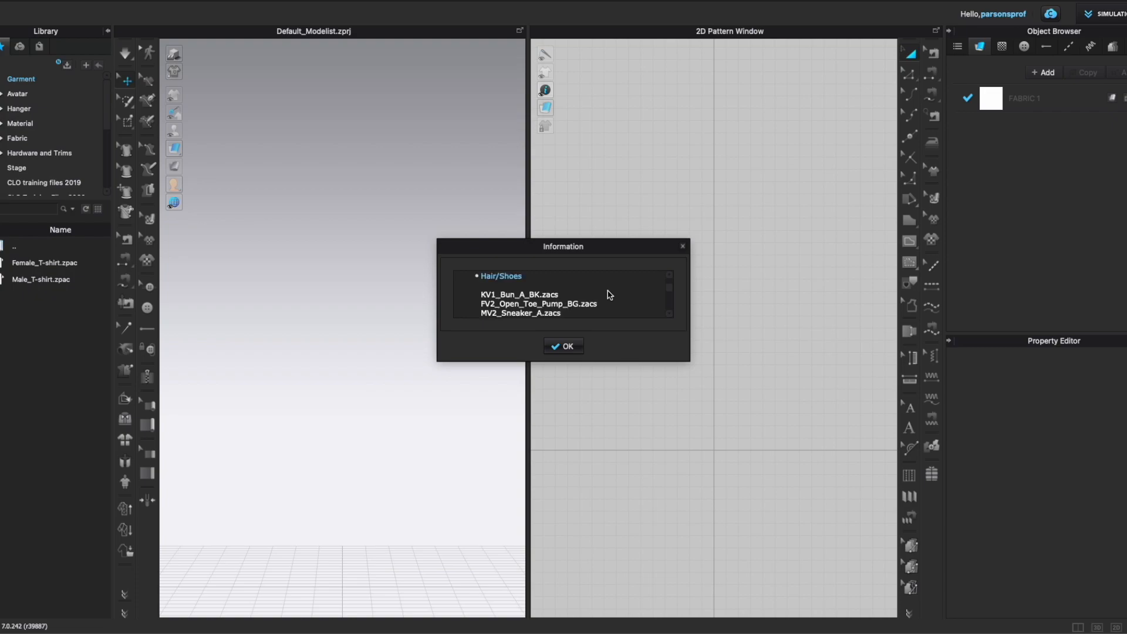
mouse_move(654, 303)
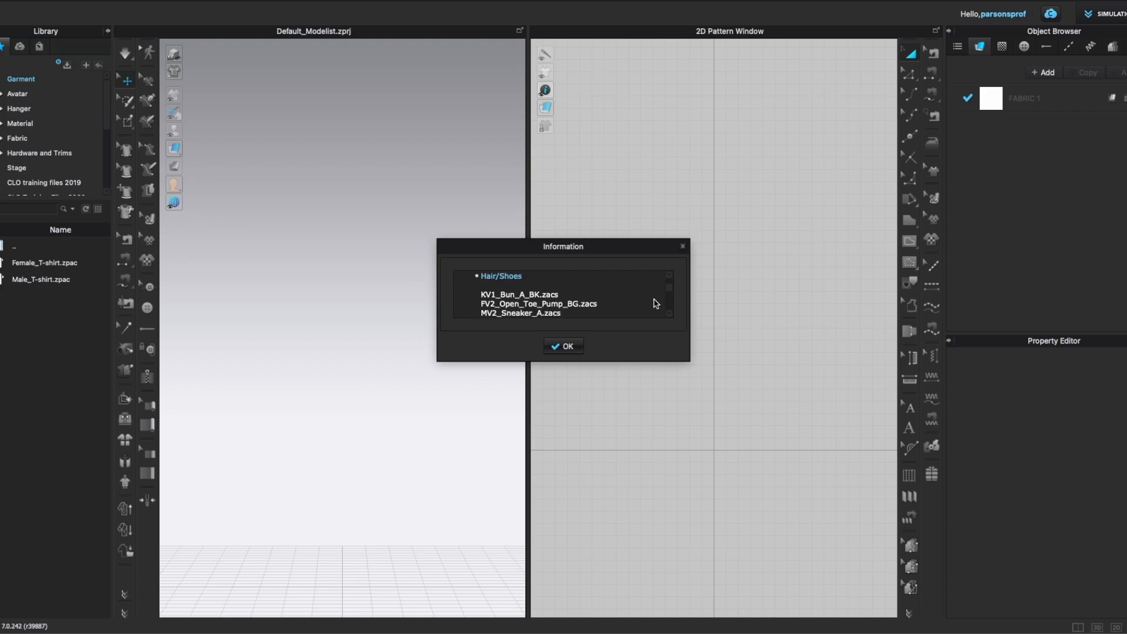
mouse_move(609, 290)
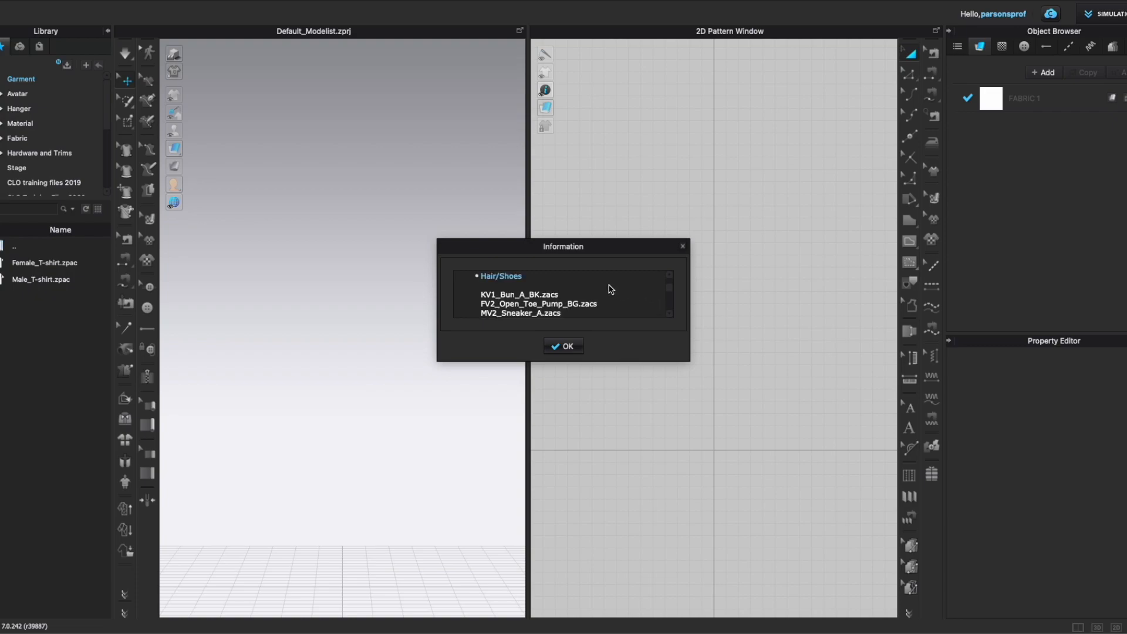
mouse_move(617, 289)
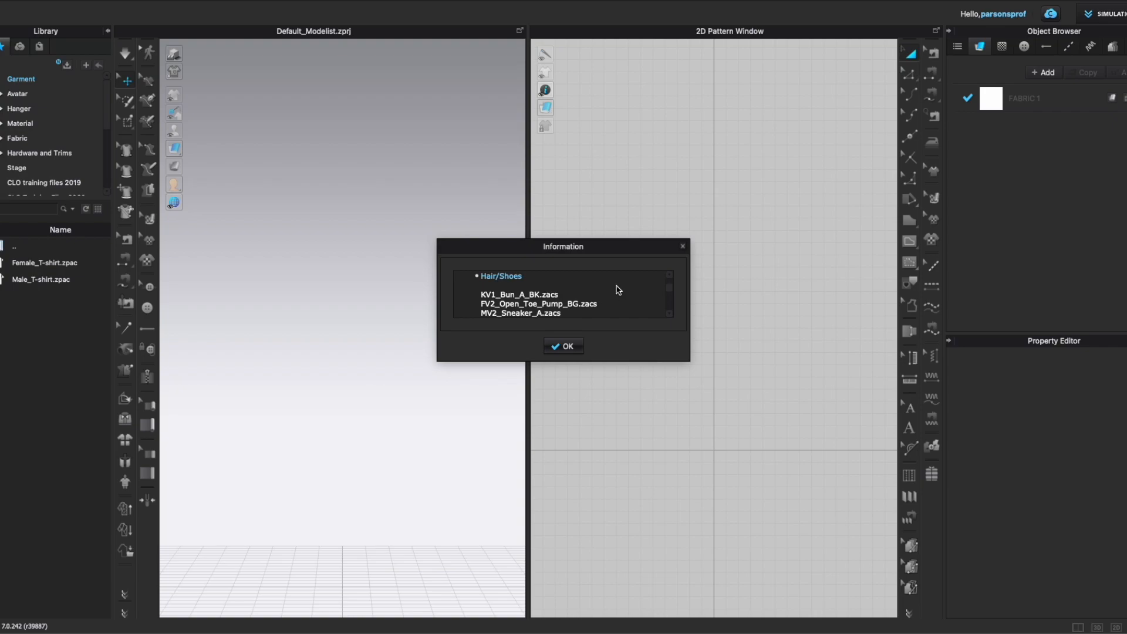
mouse_move(623, 312)
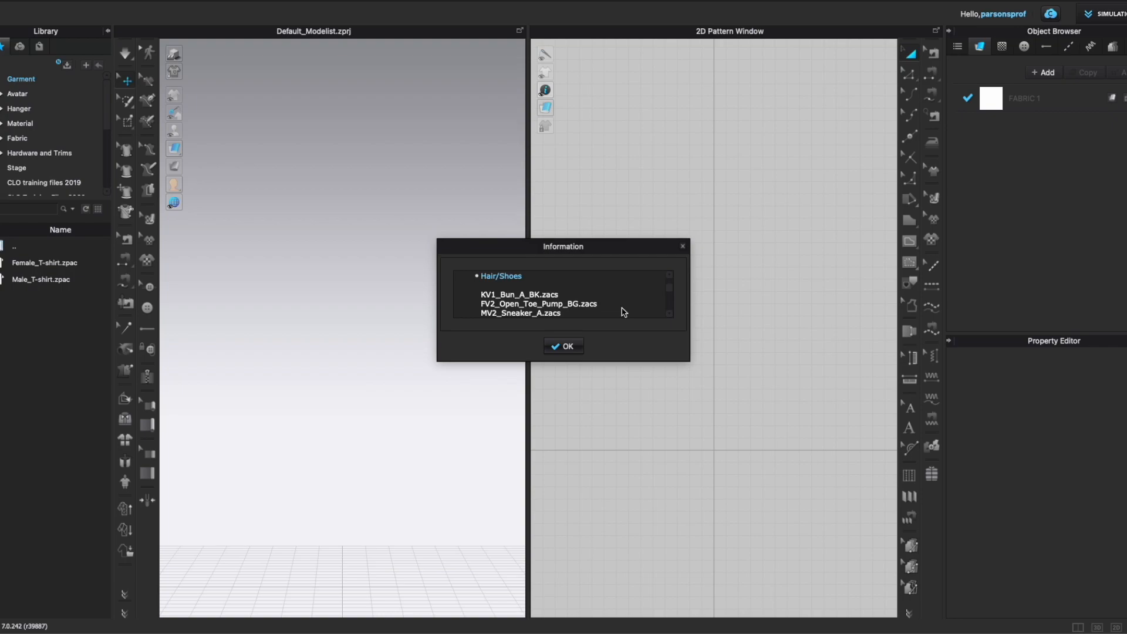
mouse_move(608, 307)
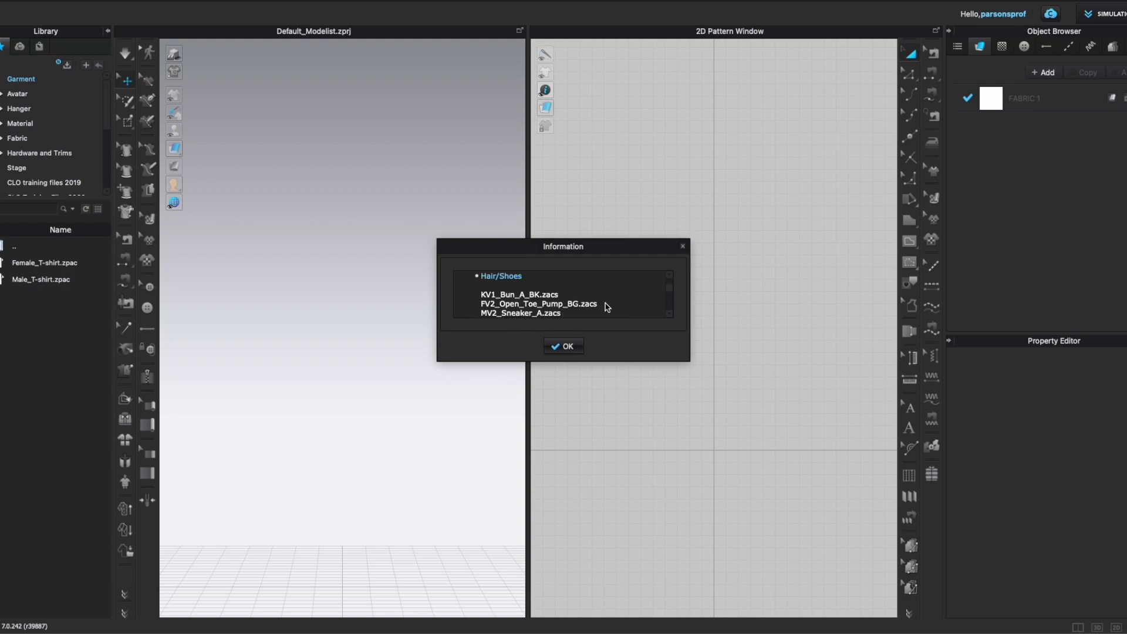
- Scroll through the listed Hair and Shoes .zacs files such as MV2_Sneaker_A.zacs
scroll("down", 3)
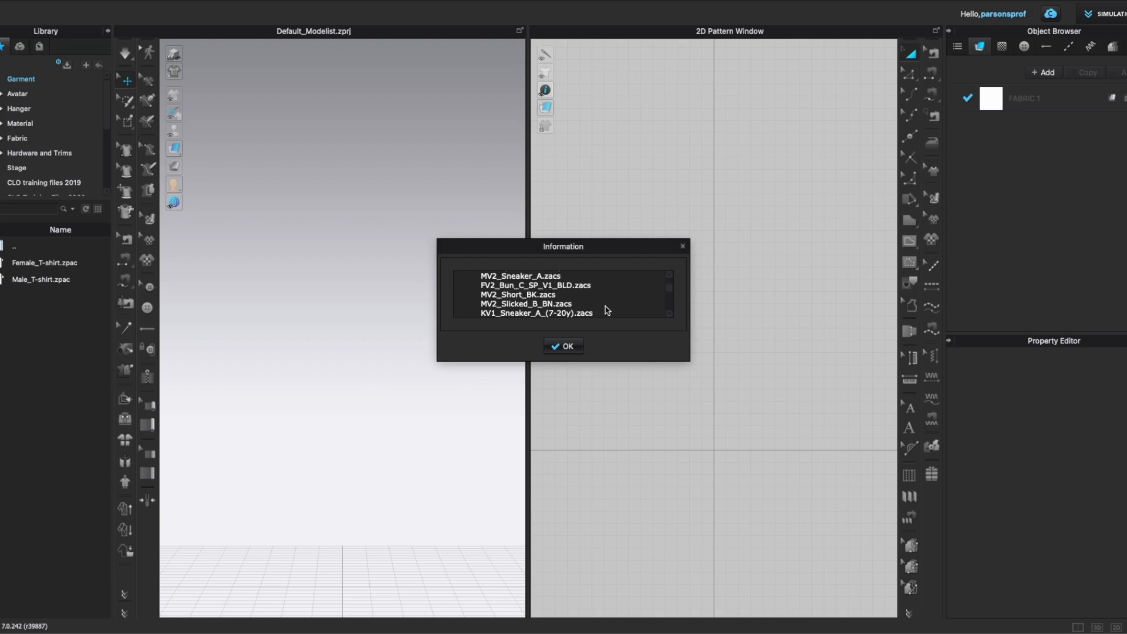
mouse_move(577, 318)
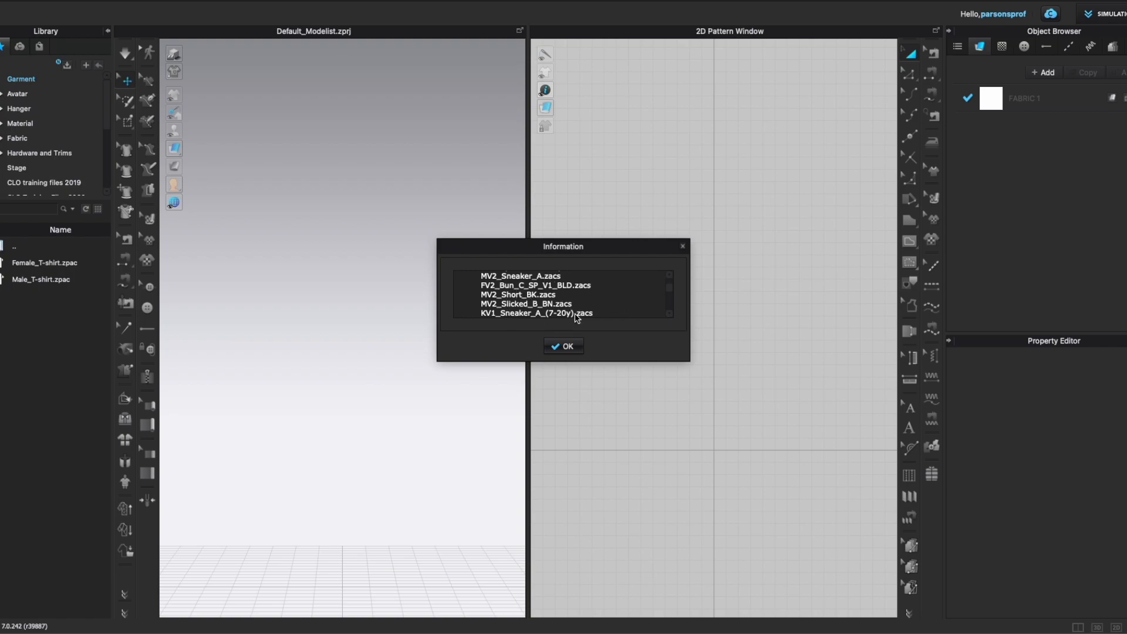
scroll("down", 3)
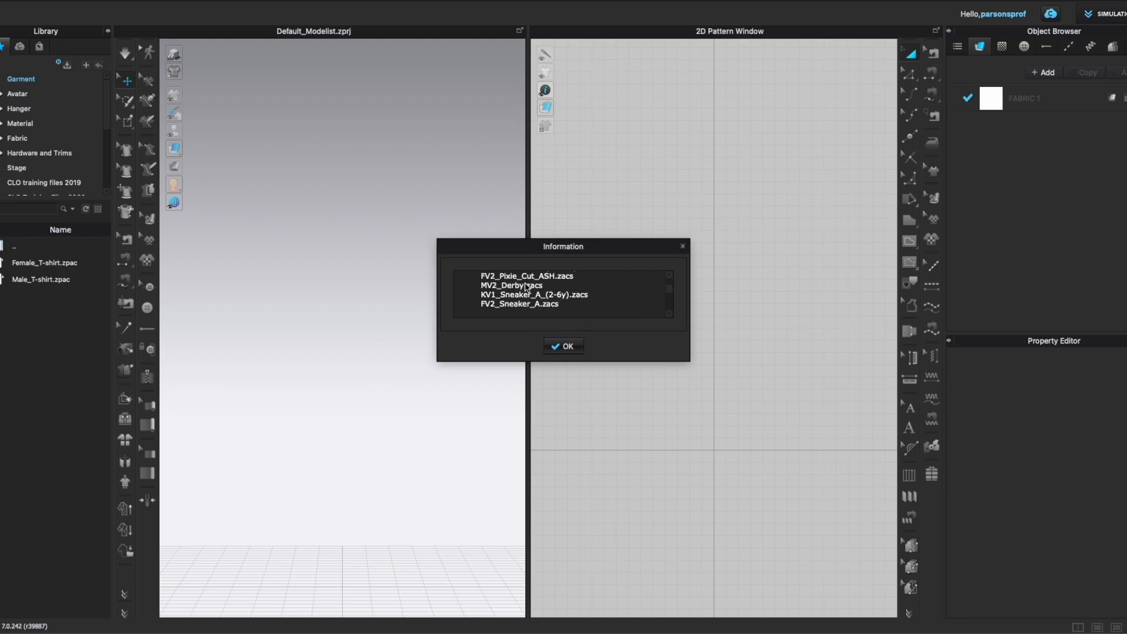
mouse_move(470, 302)
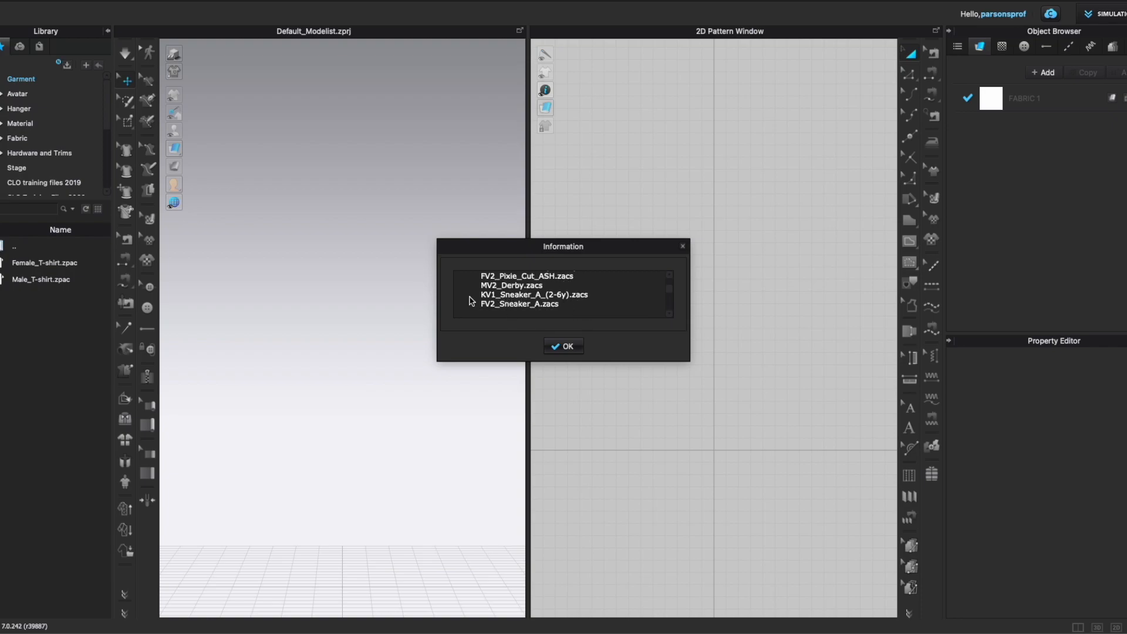
mouse_move(532, 305)
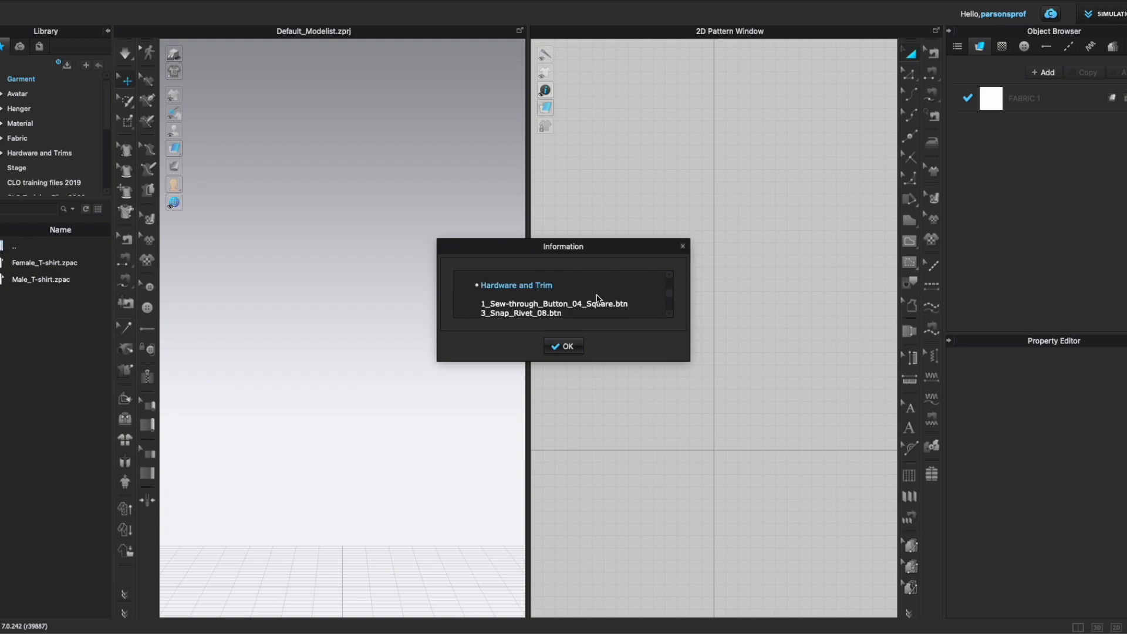
mouse_move(570, 316)
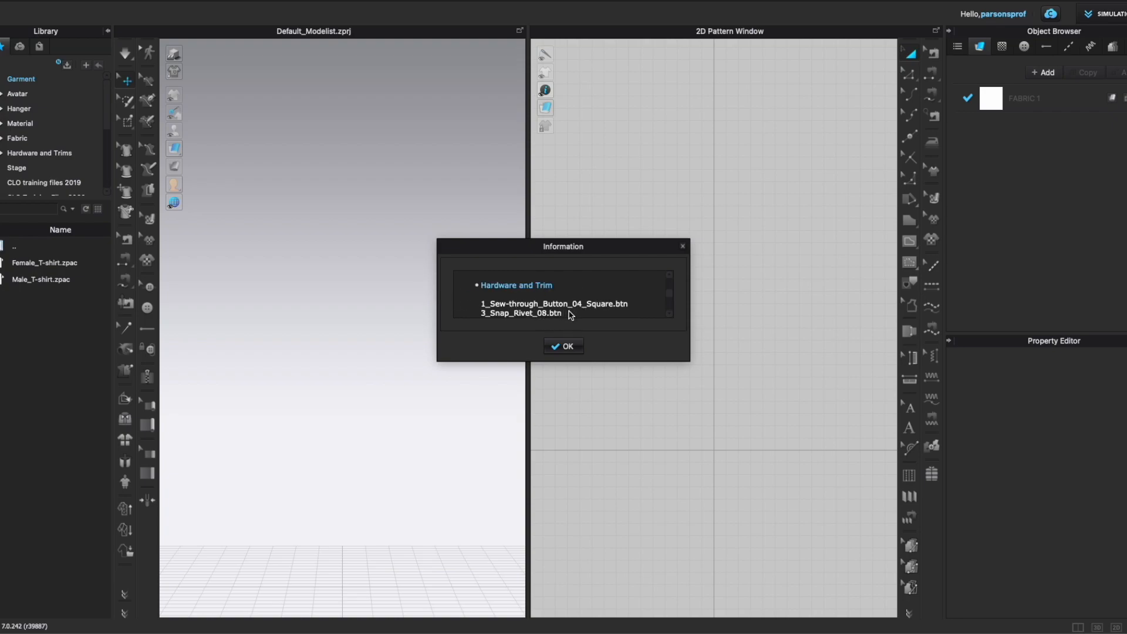
- Scroll past the hardware, trim and fabric files, then dismiss the notice
scroll("down", 3)
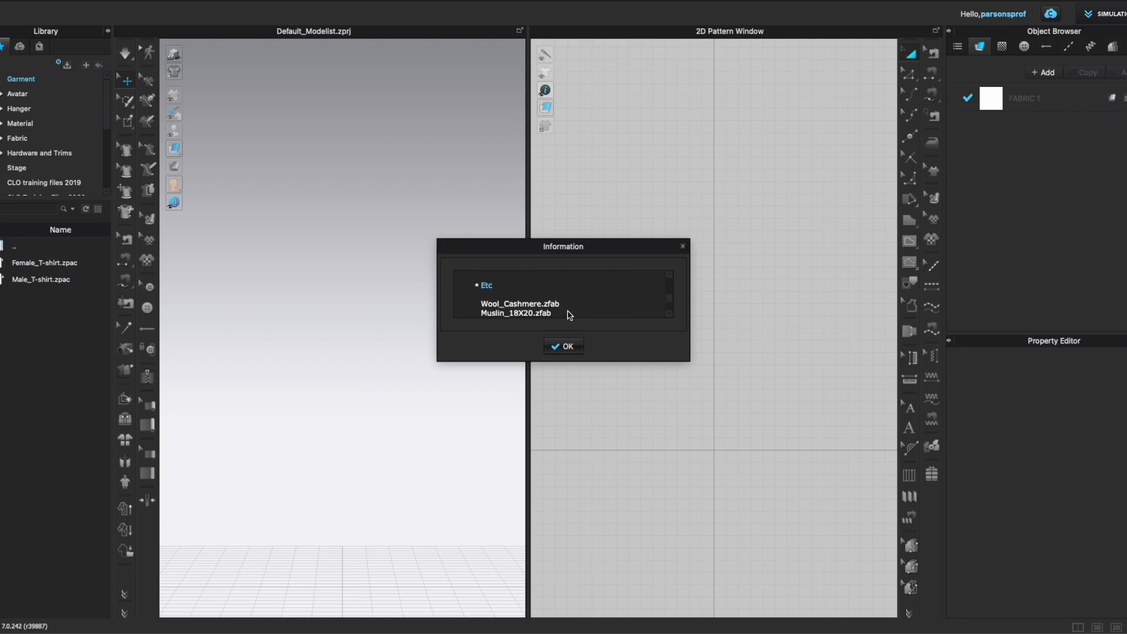
mouse_move(494, 280)
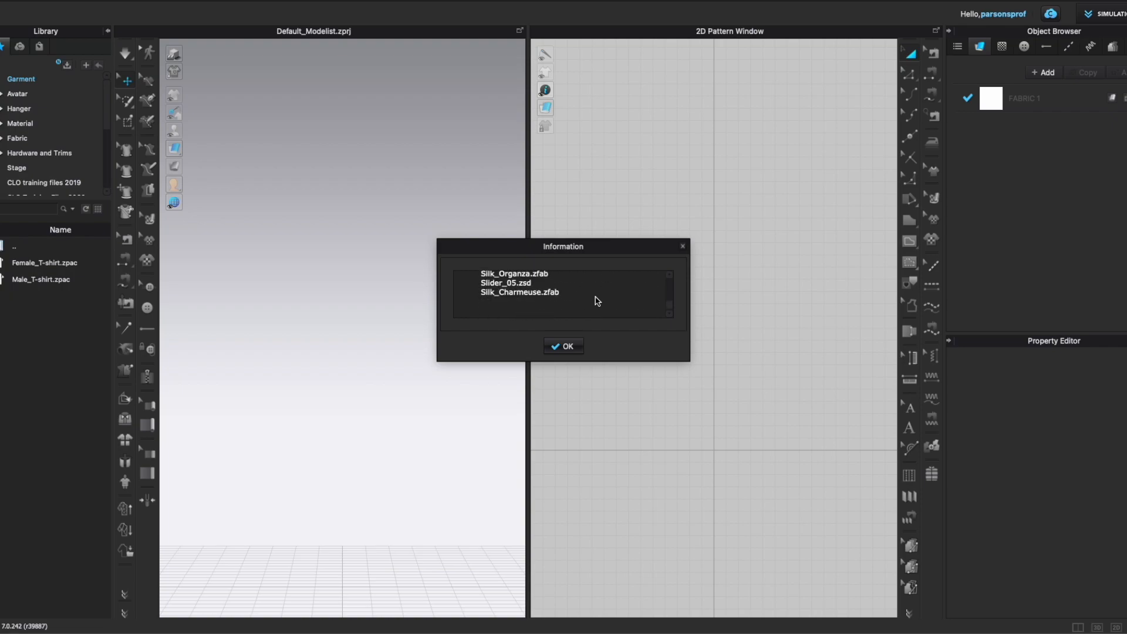
mouse_move(557, 357)
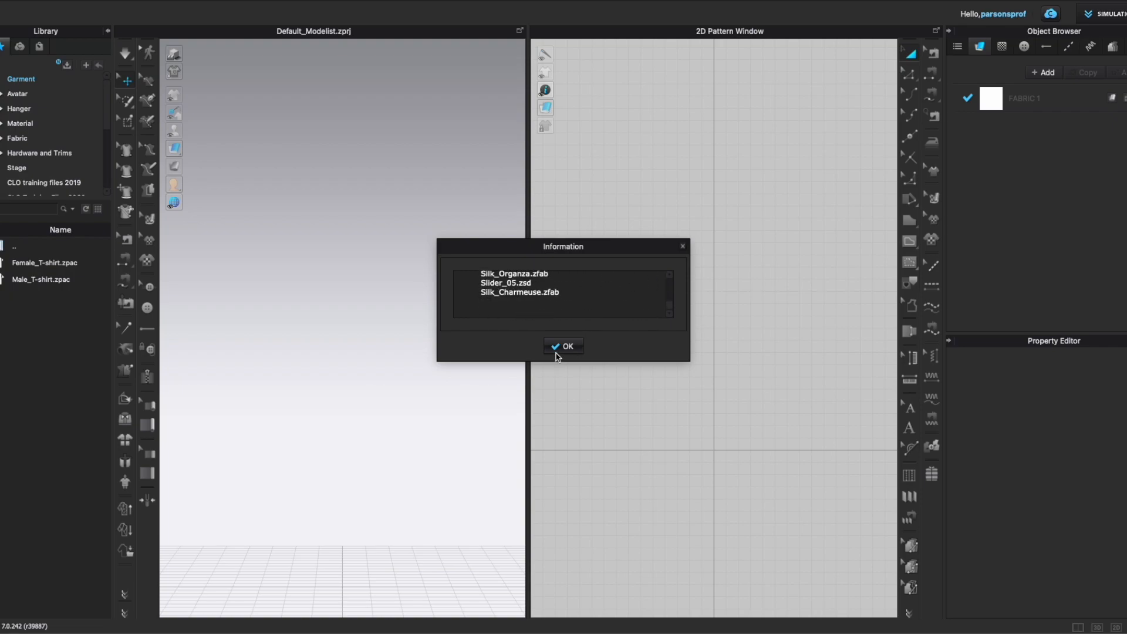
left_click(563, 347)
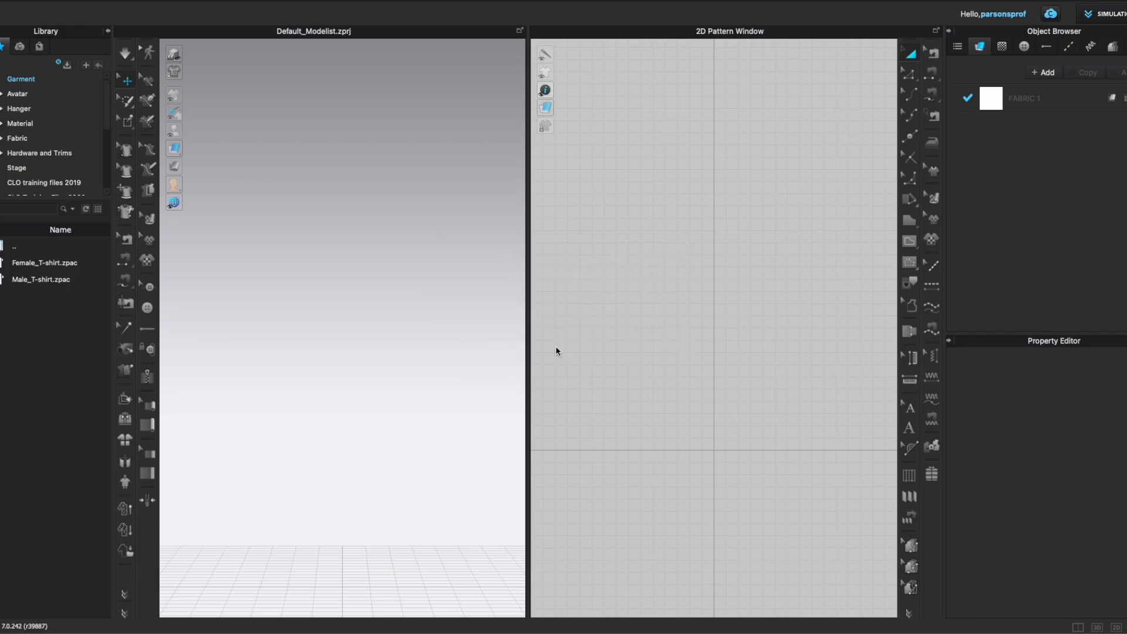
mouse_move(94, 102)
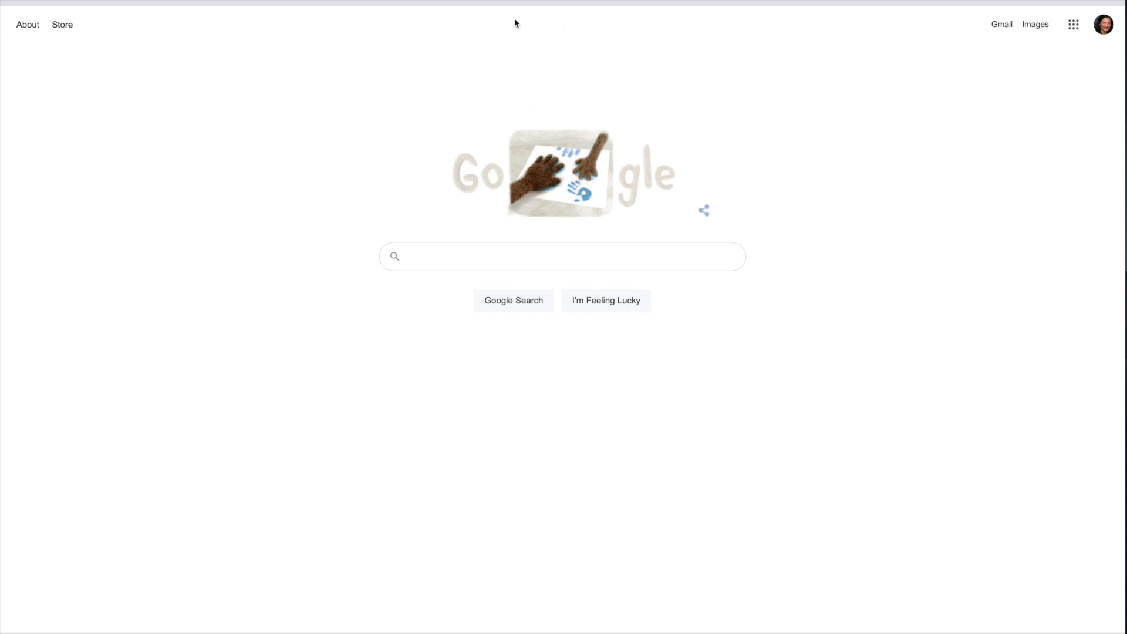
- Search Google for 'clo3d 7.0 updates' and open '7.0 New Feature List - CLO Help'
left_click(563, 256)
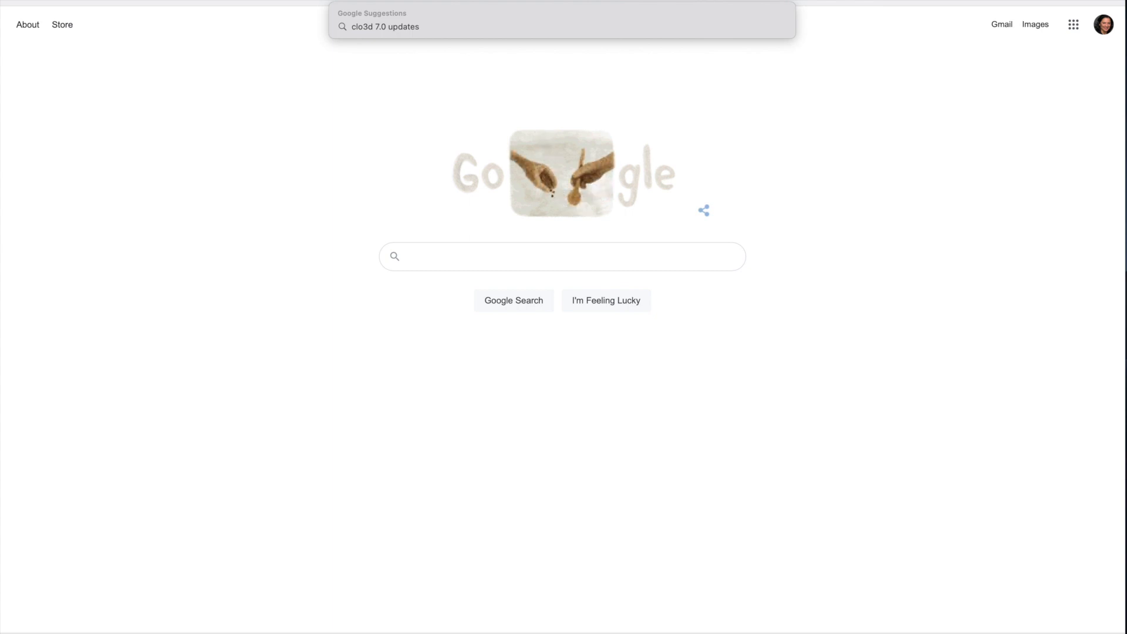
left_click(385, 27)
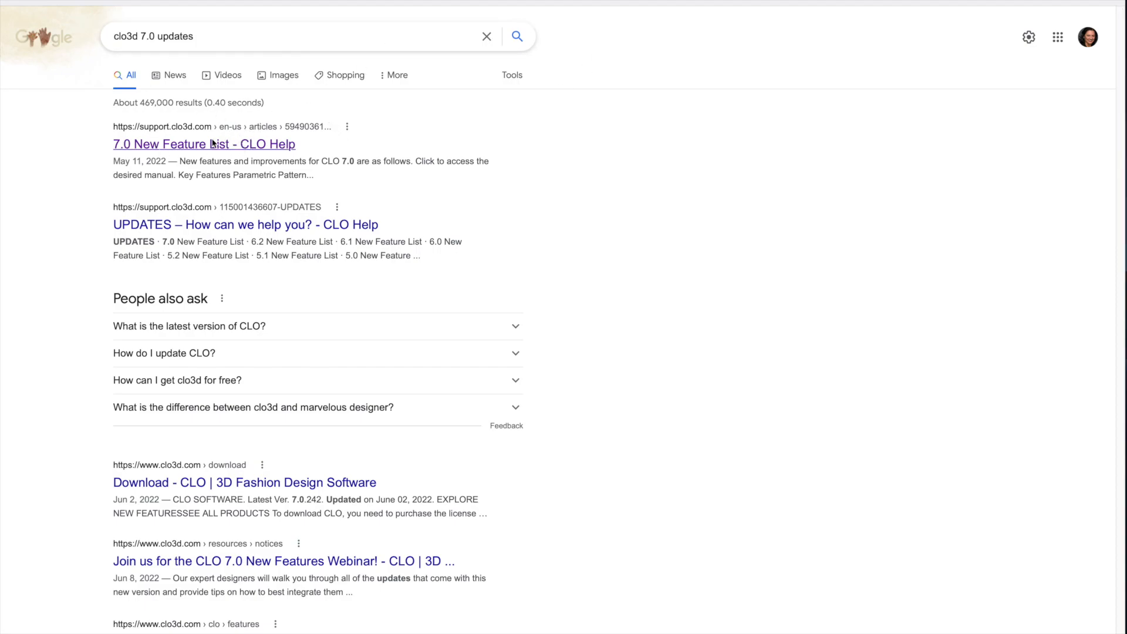
left_click(204, 145)
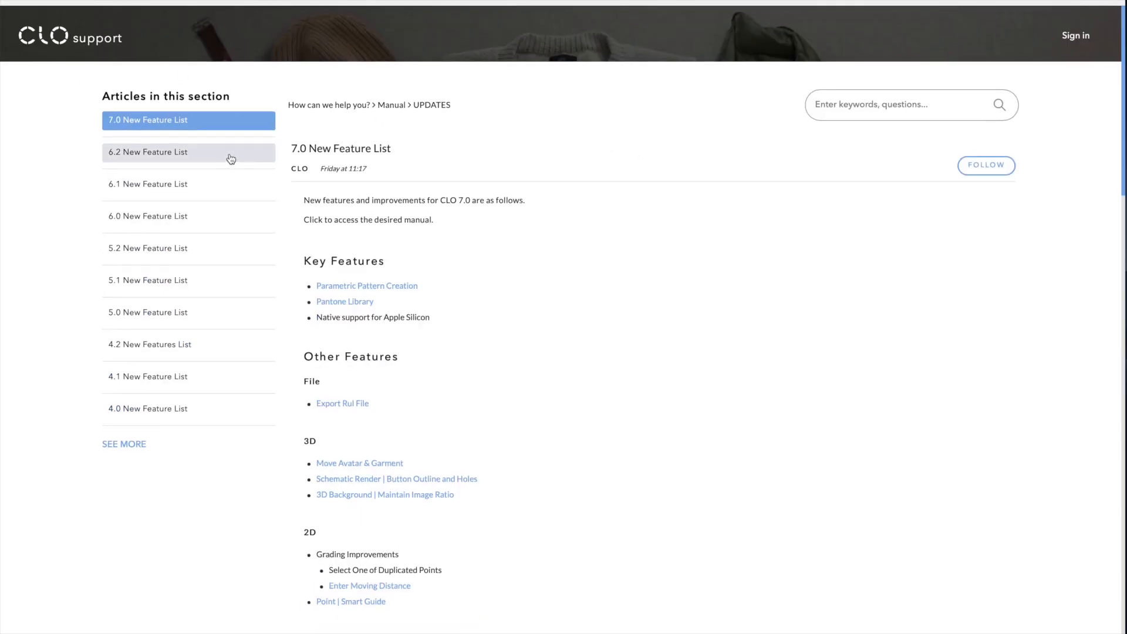
mouse_move(154, 93)
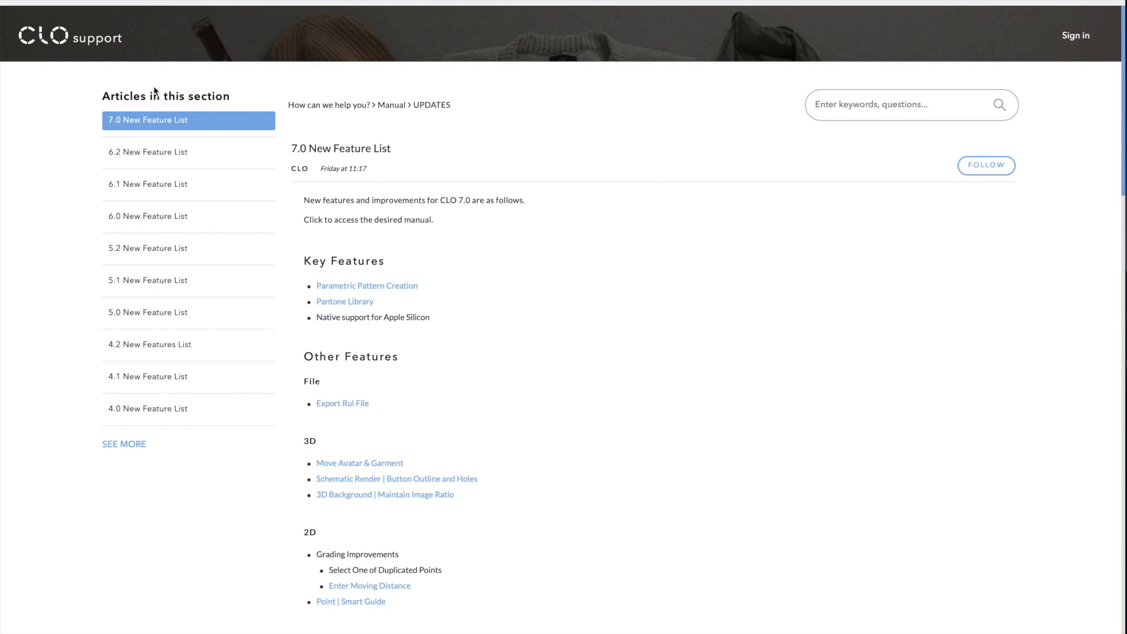
mouse_move(166, 238)
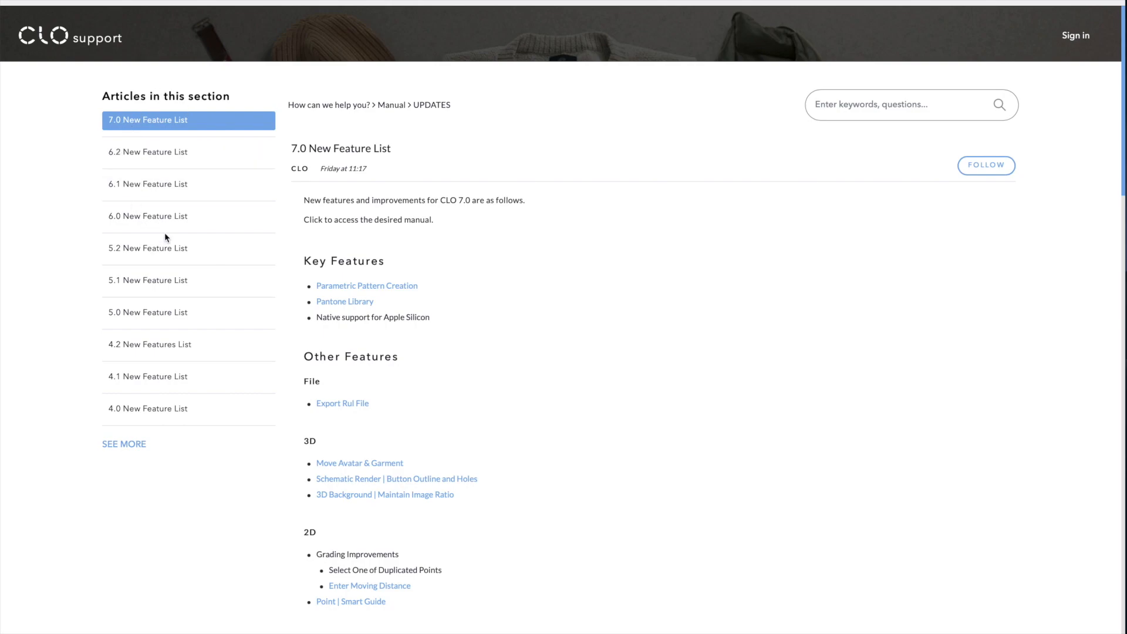
mouse_move(243, 169)
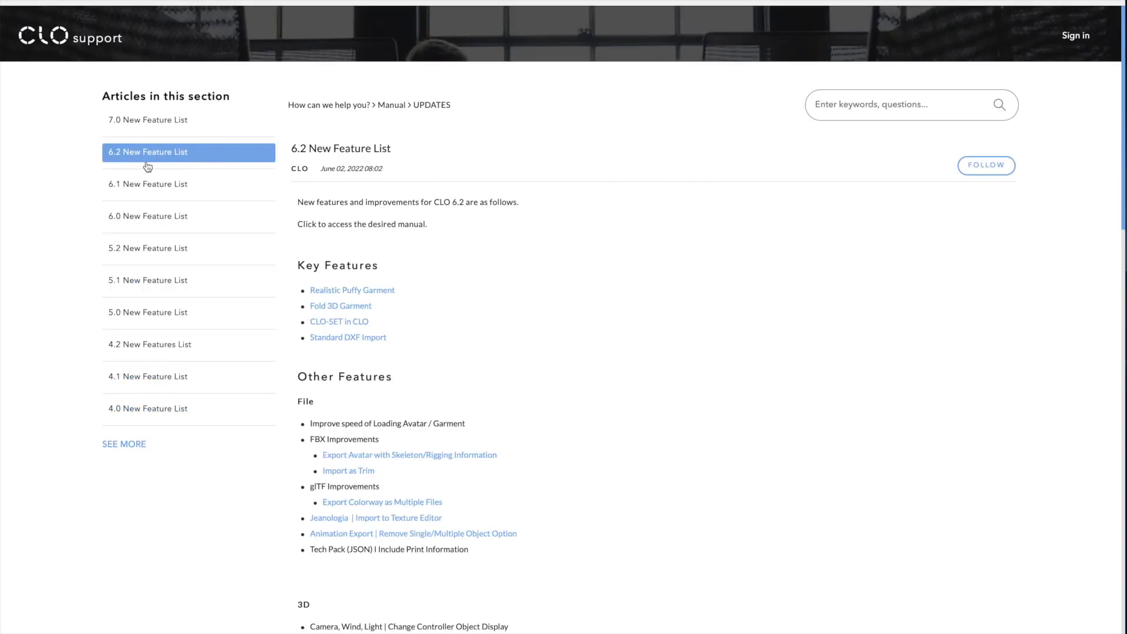
mouse_move(343, 260)
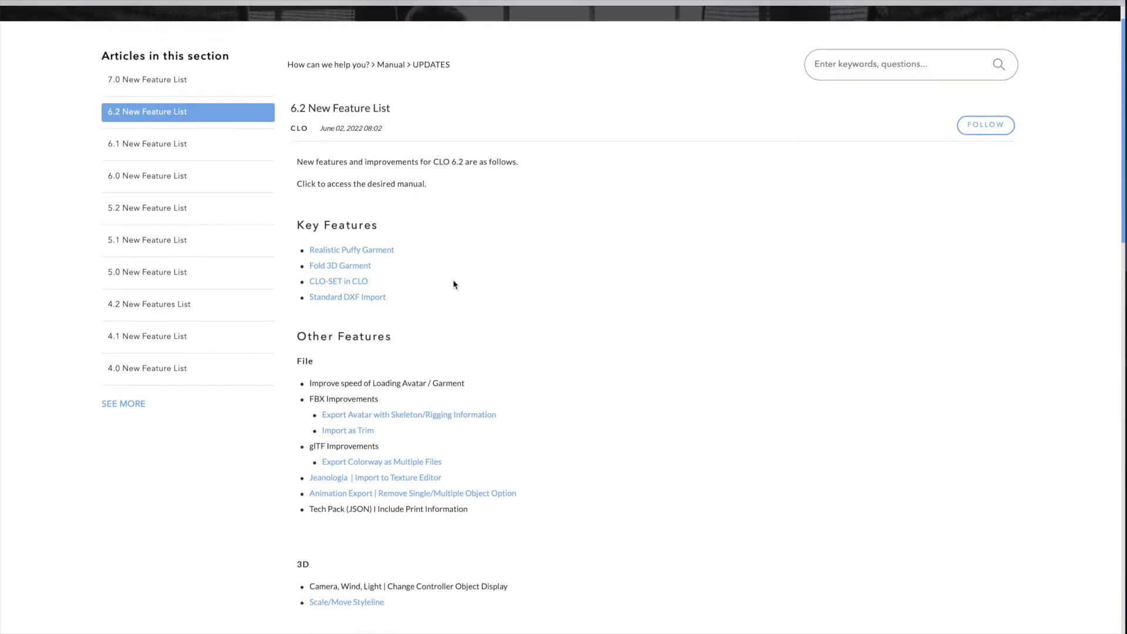
- Scroll through the 6.2 New Feature List, then open the 5.2 New Feature List article
scroll("down", 3)
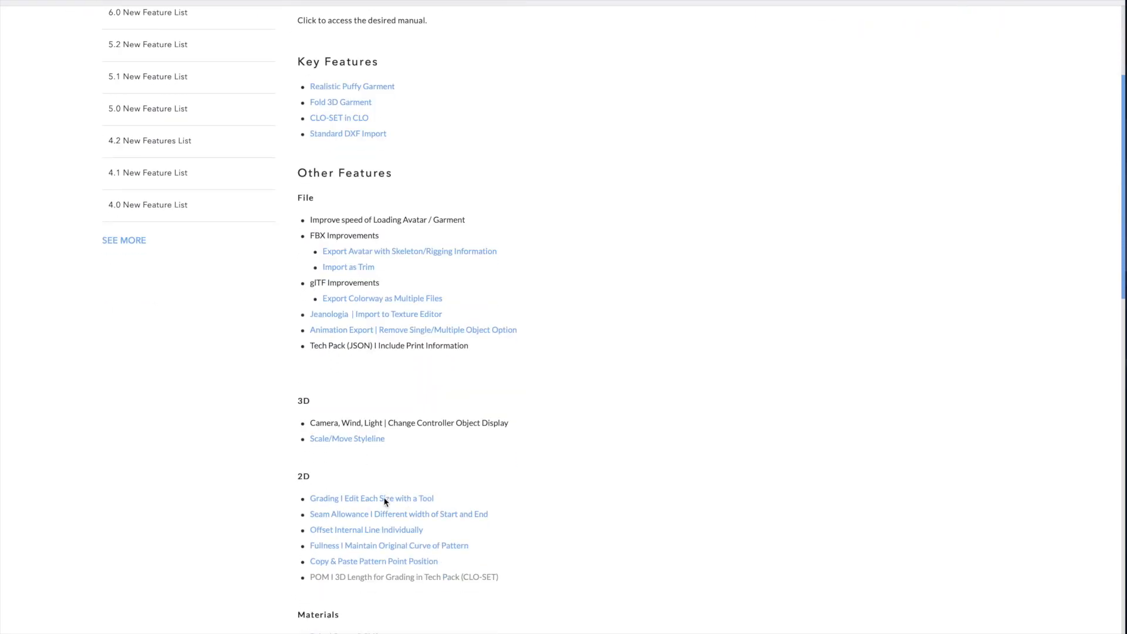
scroll("down", 3)
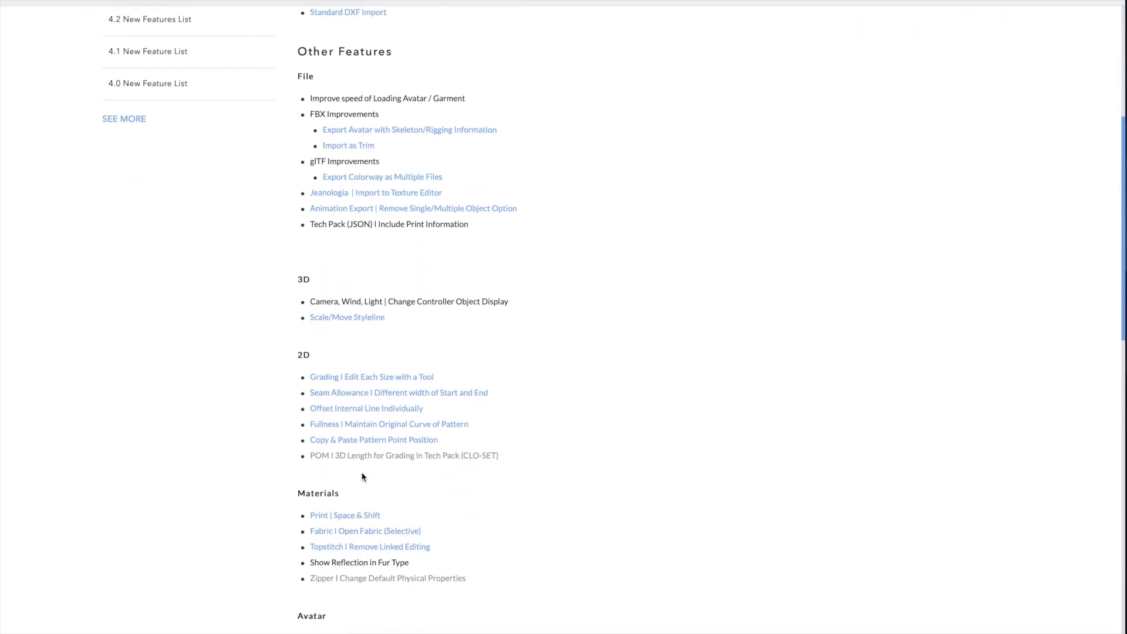
scroll("up", 3)
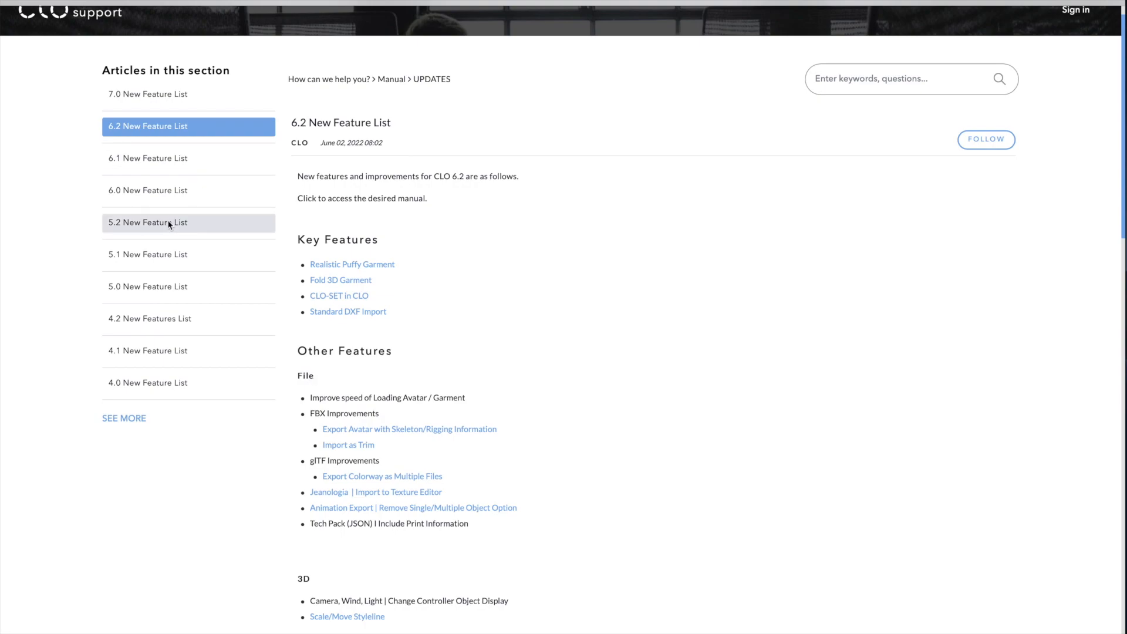
left_click(169, 222)
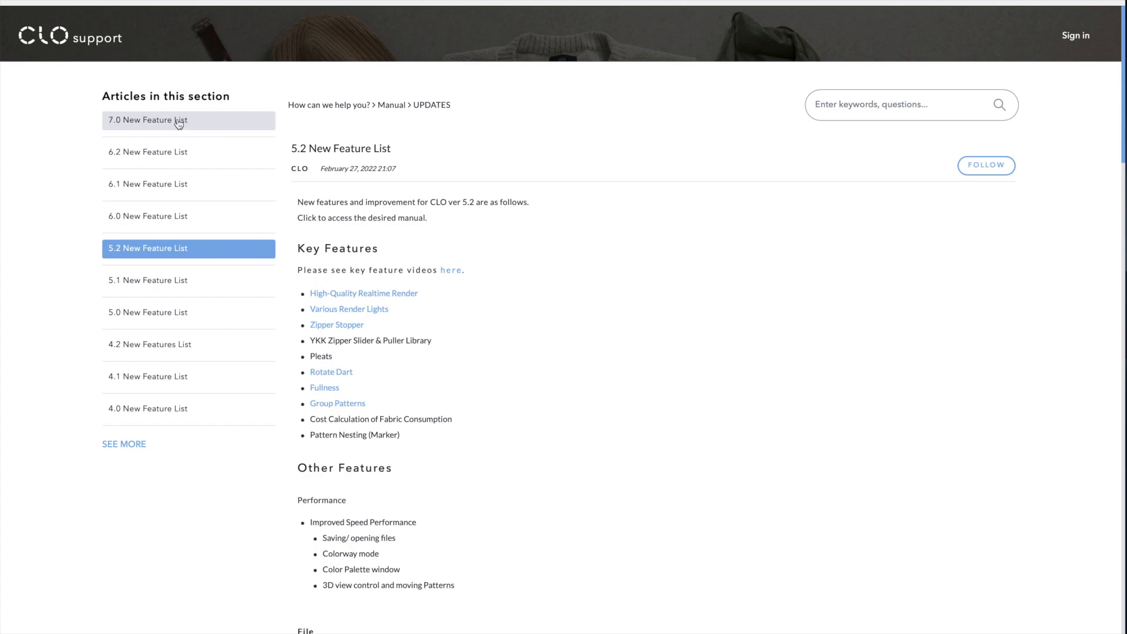
- Open the 7.0 New Feature List and scroll to its end and back to the top
left_click(189, 119)
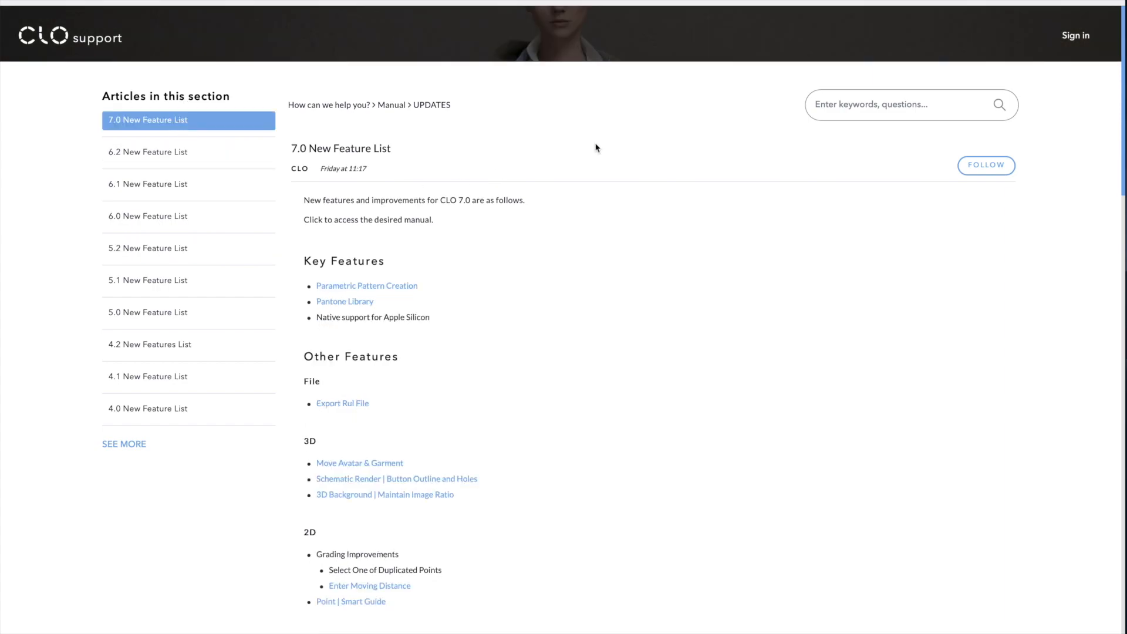
mouse_move(454, 171)
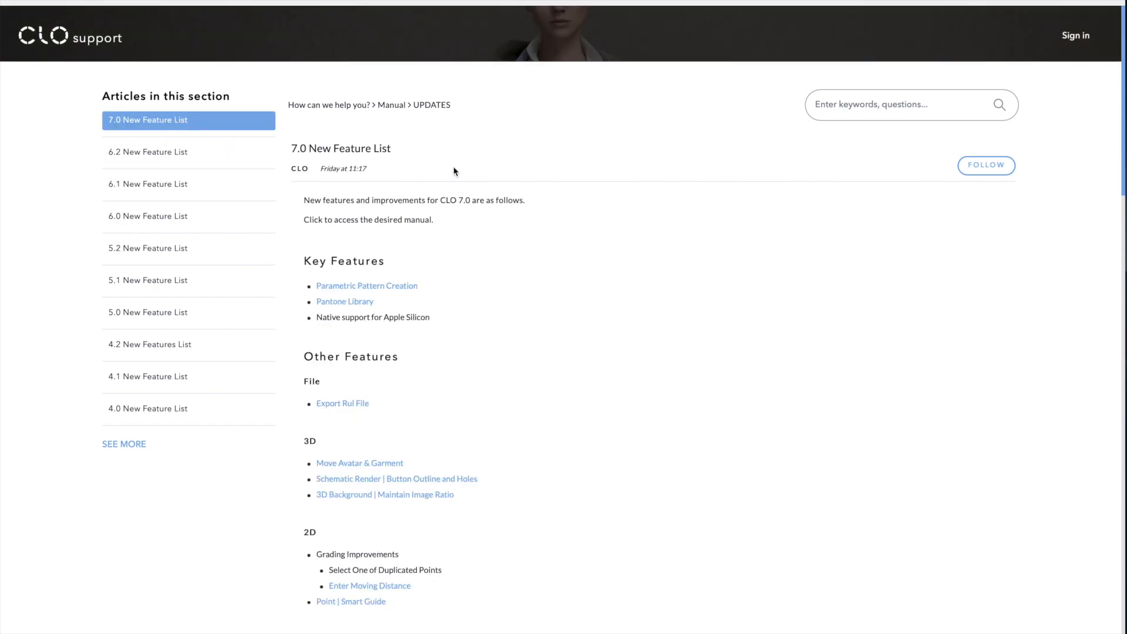
mouse_move(382, 299)
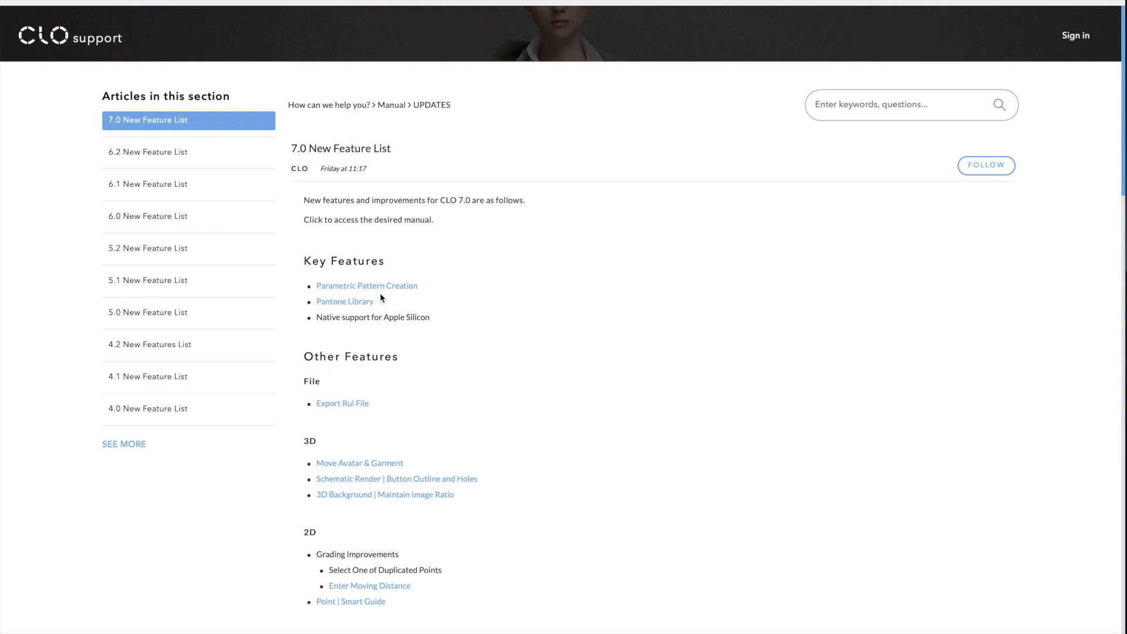
mouse_move(362, 305)
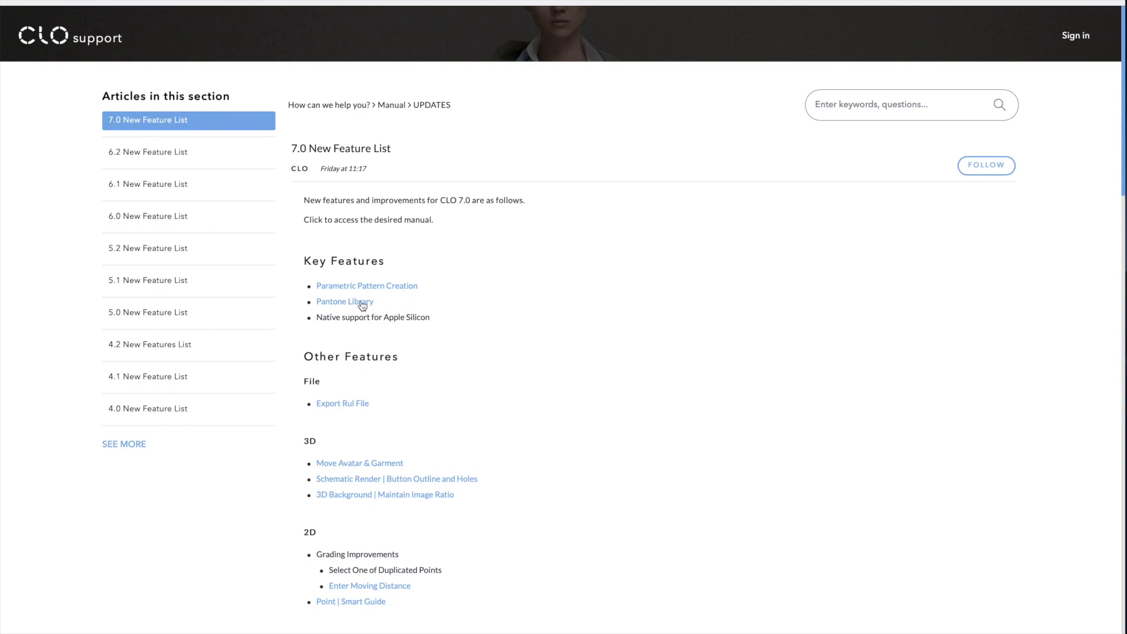
mouse_move(382, 329)
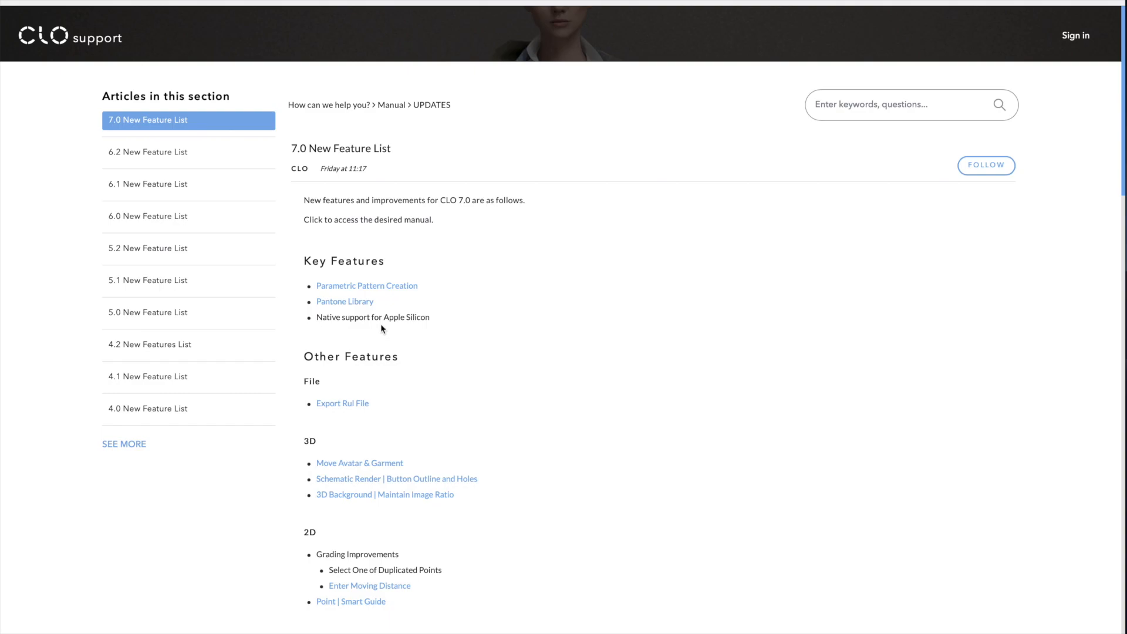
mouse_move(430, 362)
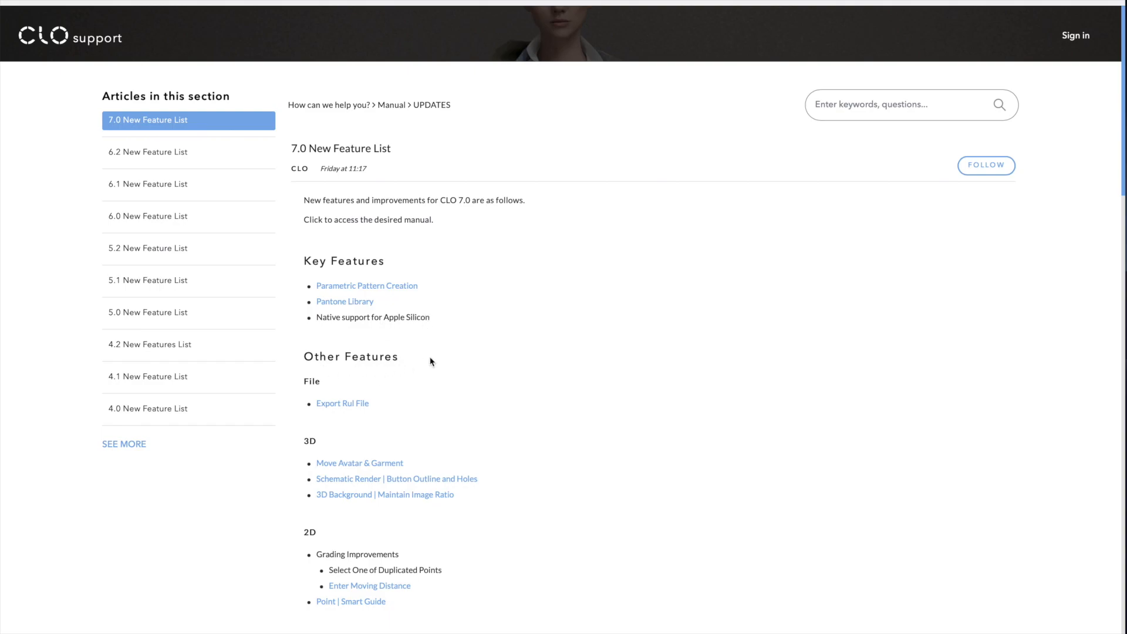
scroll("down", 3)
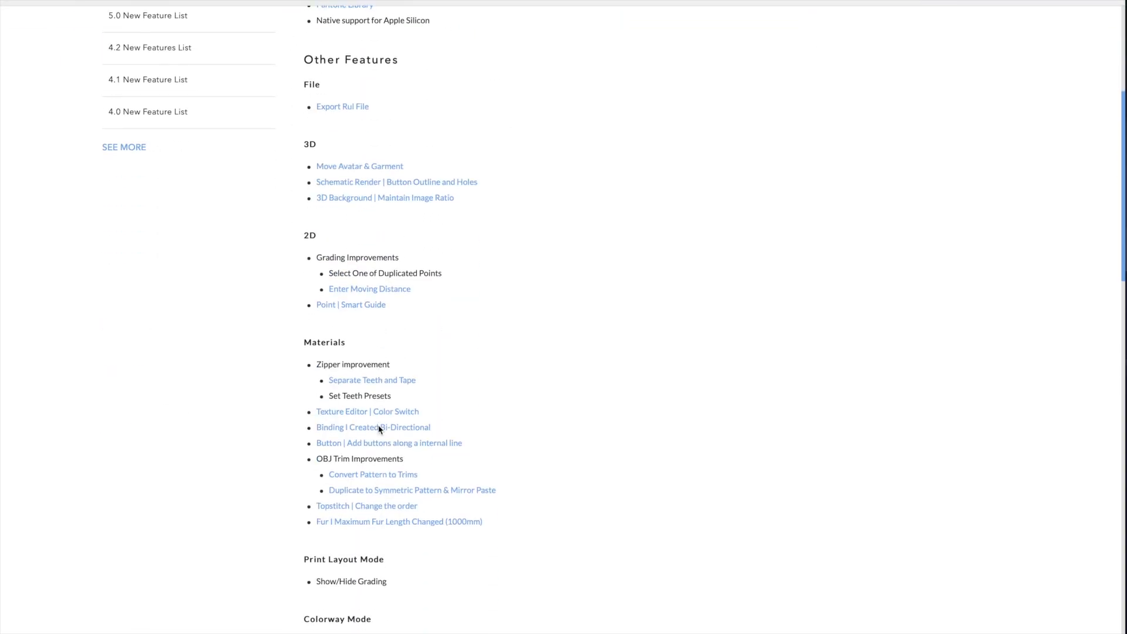
scroll("down", 3)
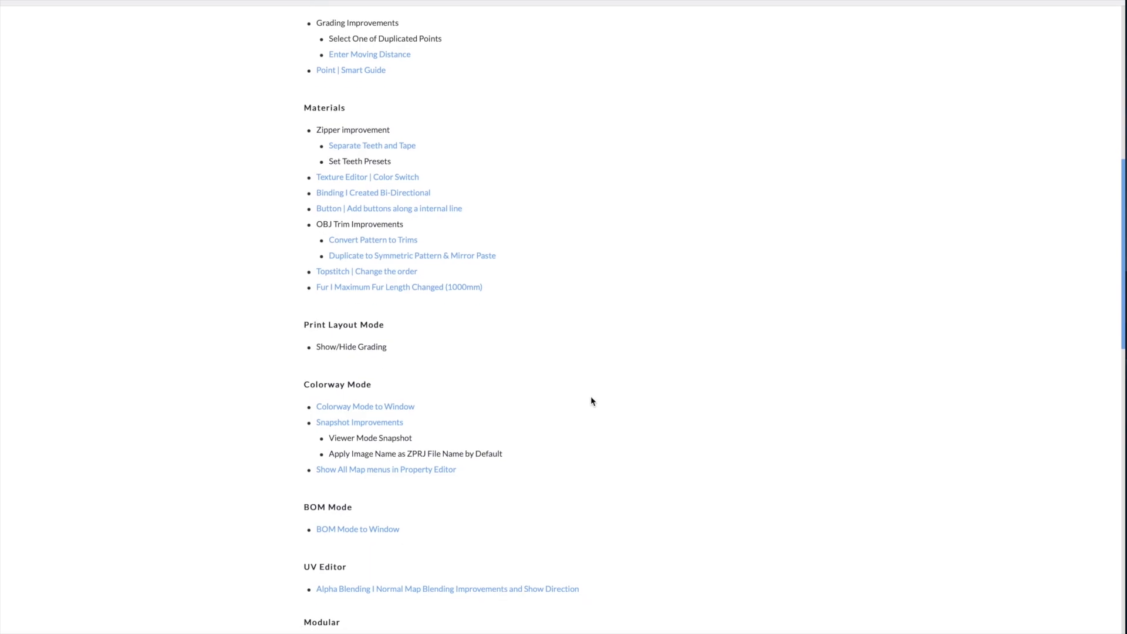
scroll("down", 3)
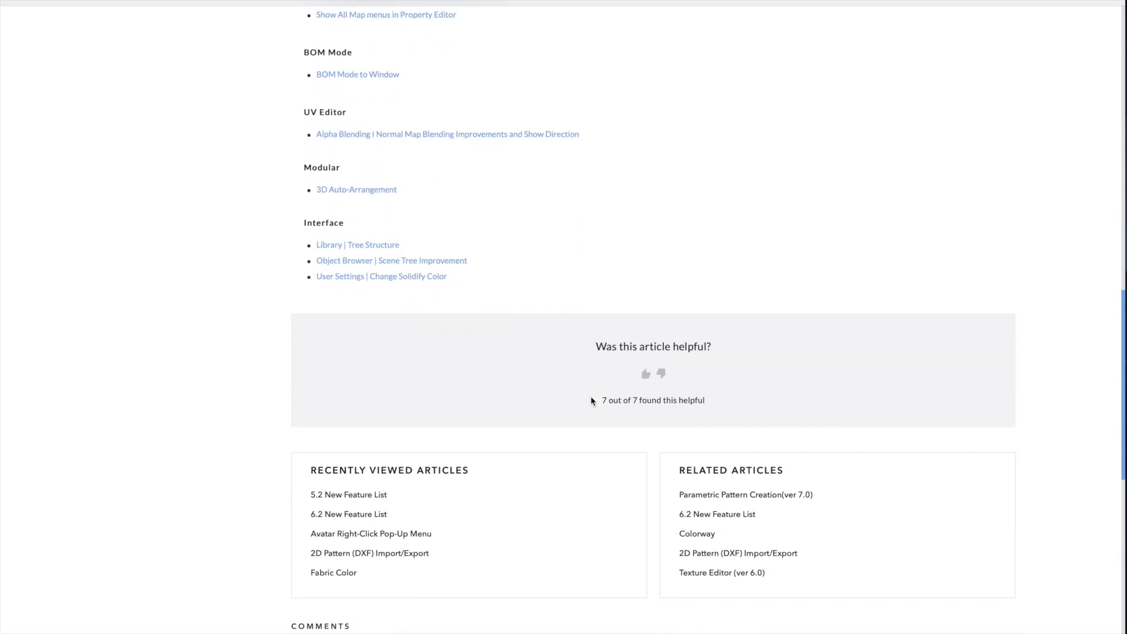
scroll("up", 3)
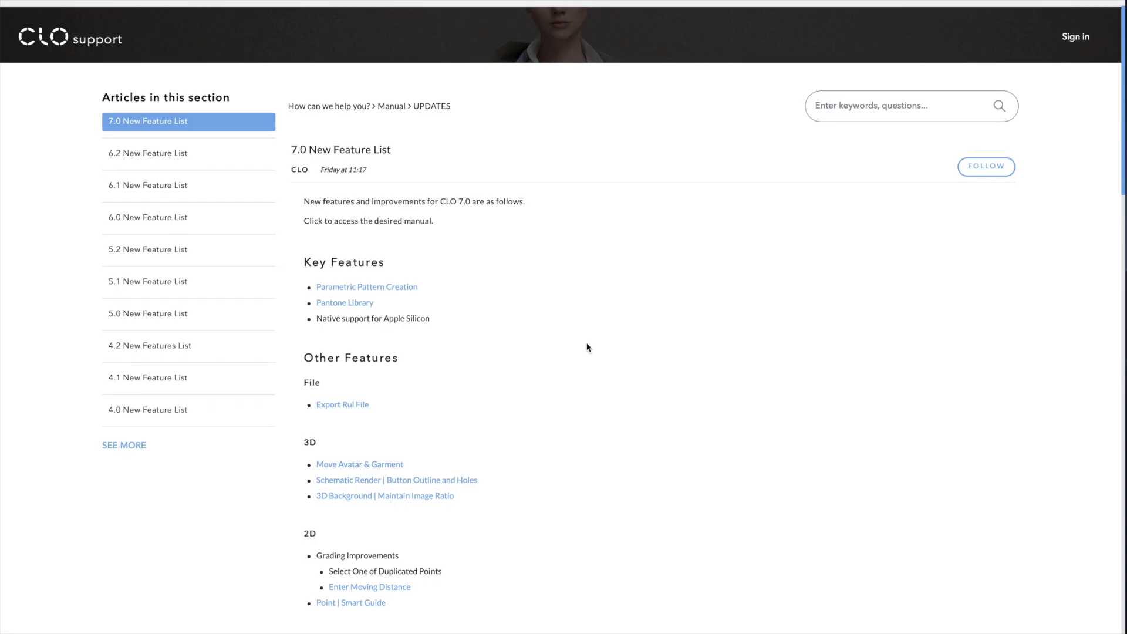
mouse_move(393, 292)
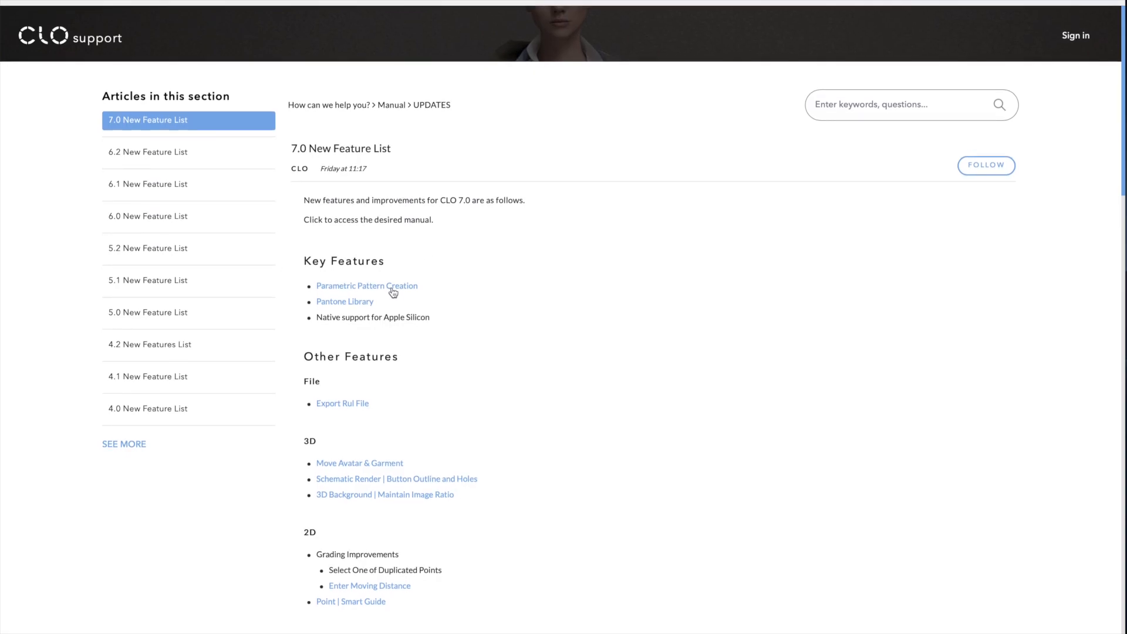
left_click(367, 286)
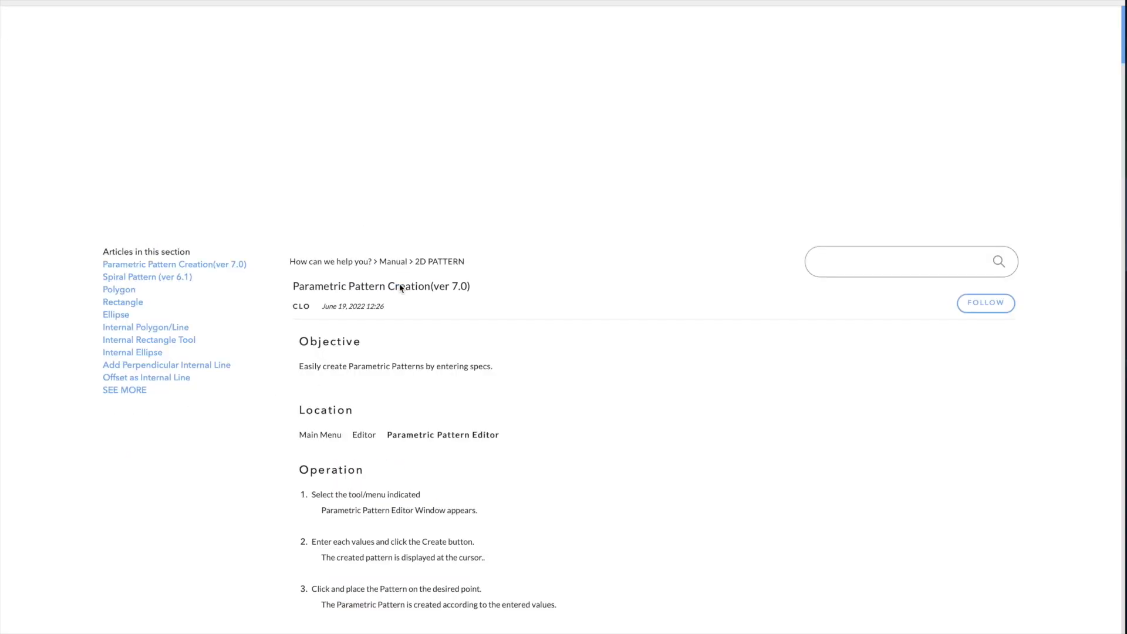
scroll("up", 3)
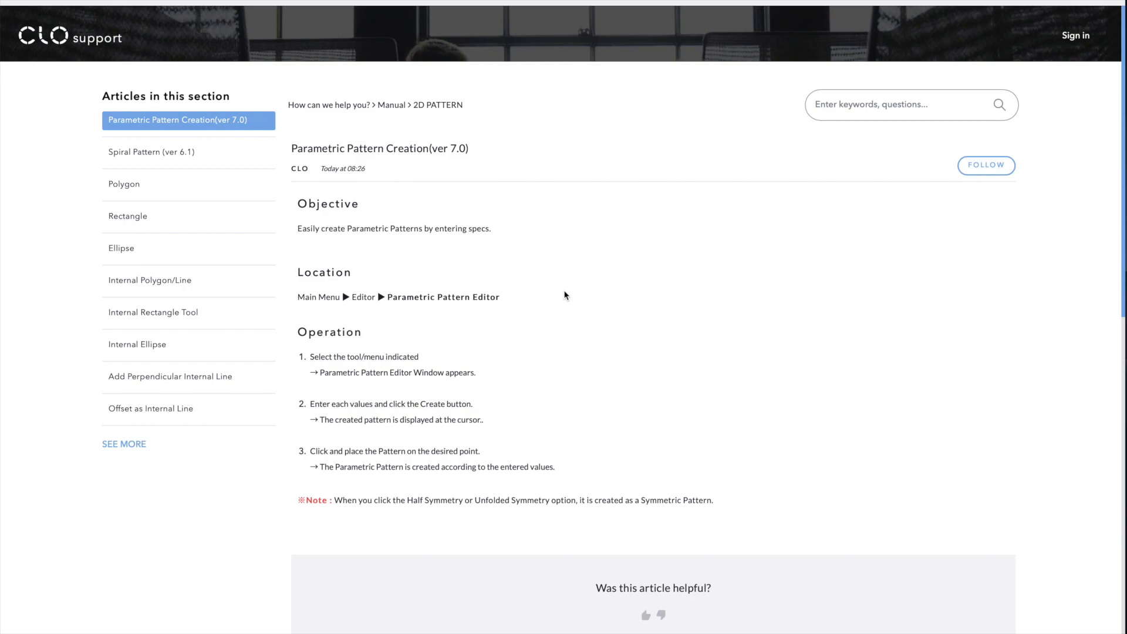
mouse_move(596, 281)
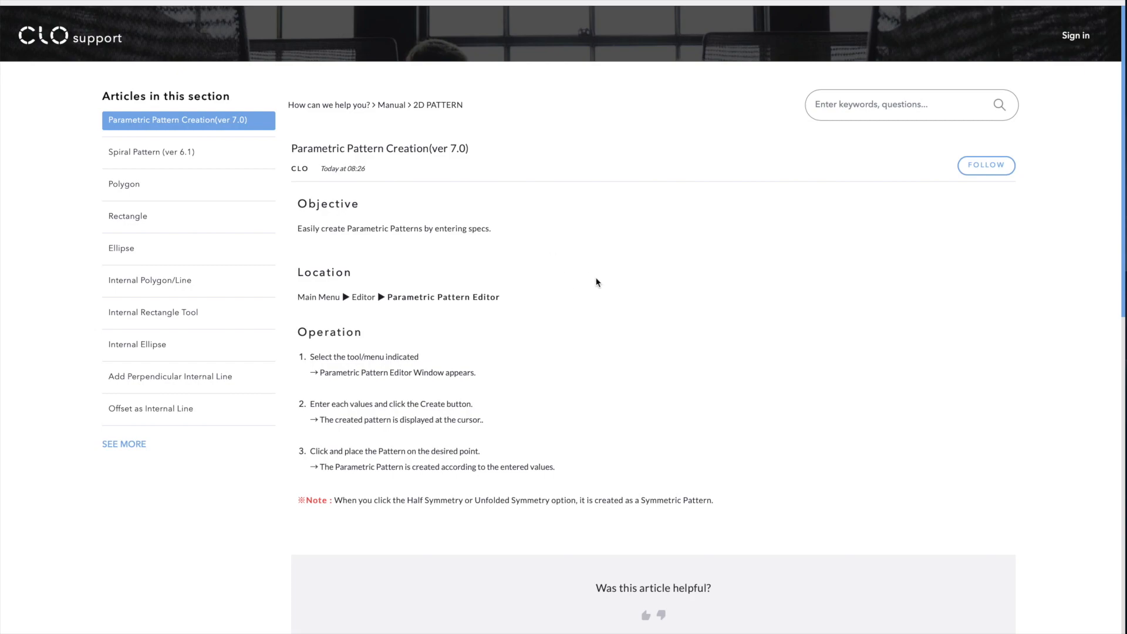
mouse_move(485, 205)
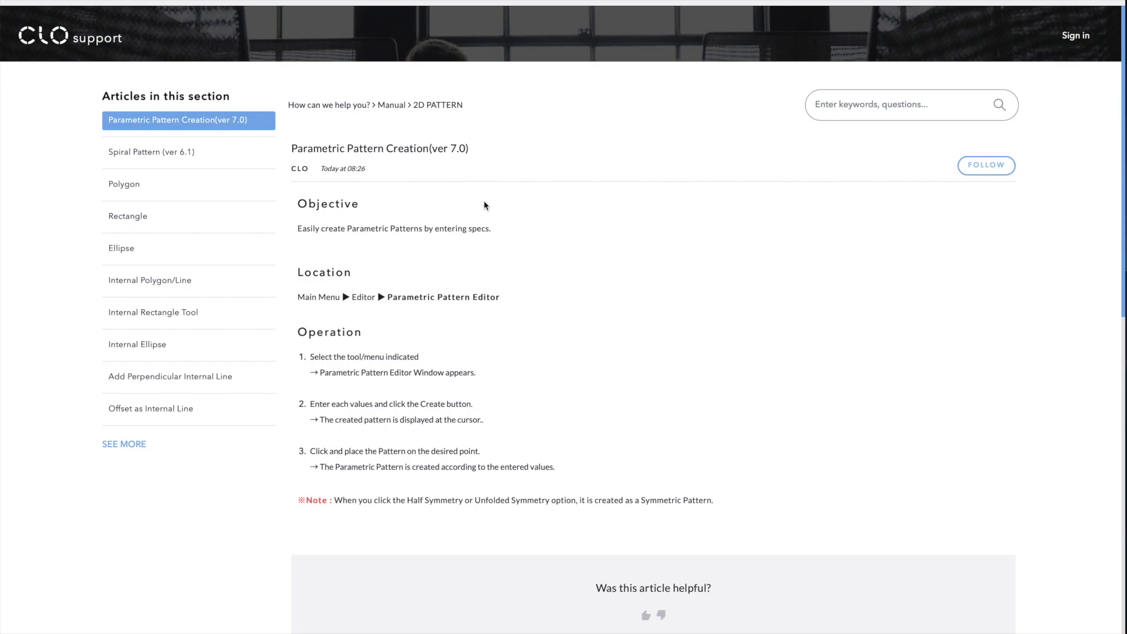
mouse_move(649, 240)
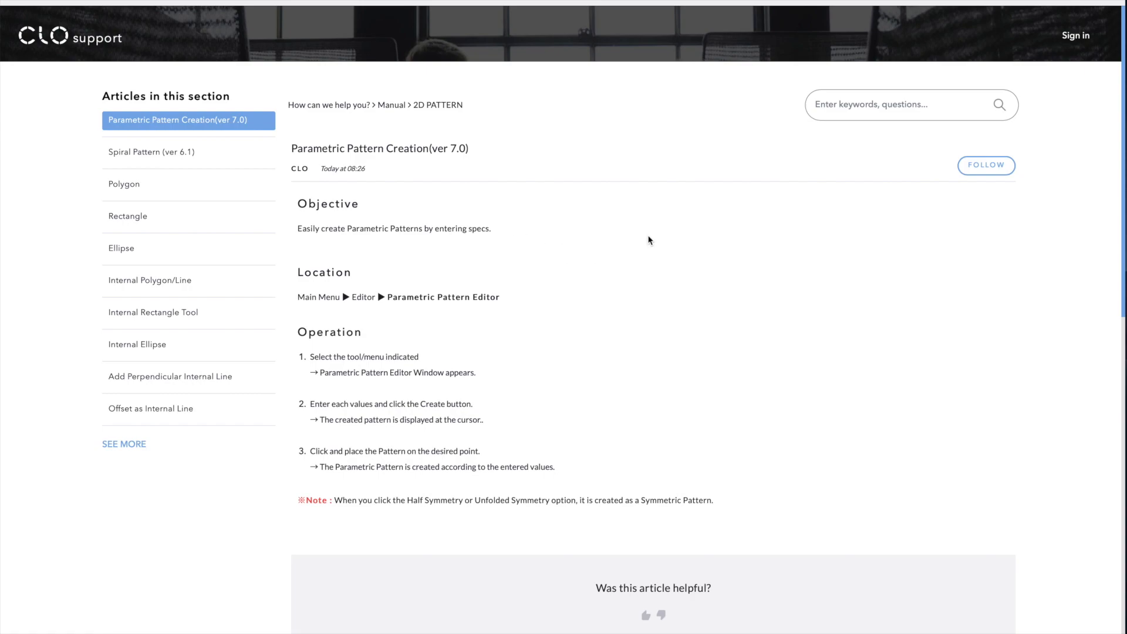
mouse_move(306, 209)
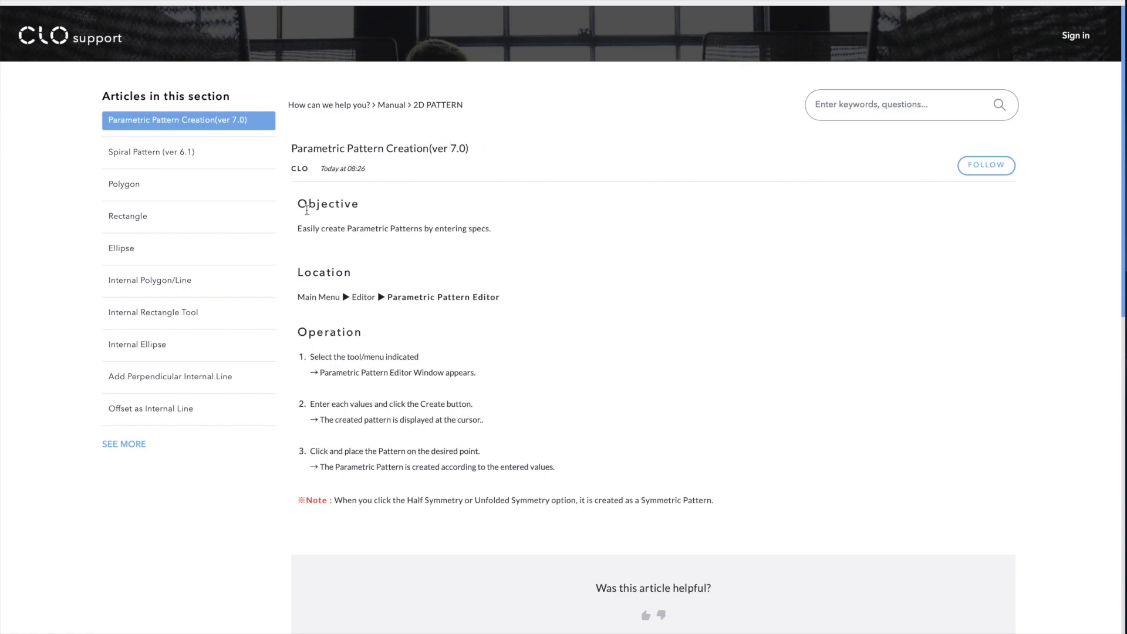
mouse_move(312, 252)
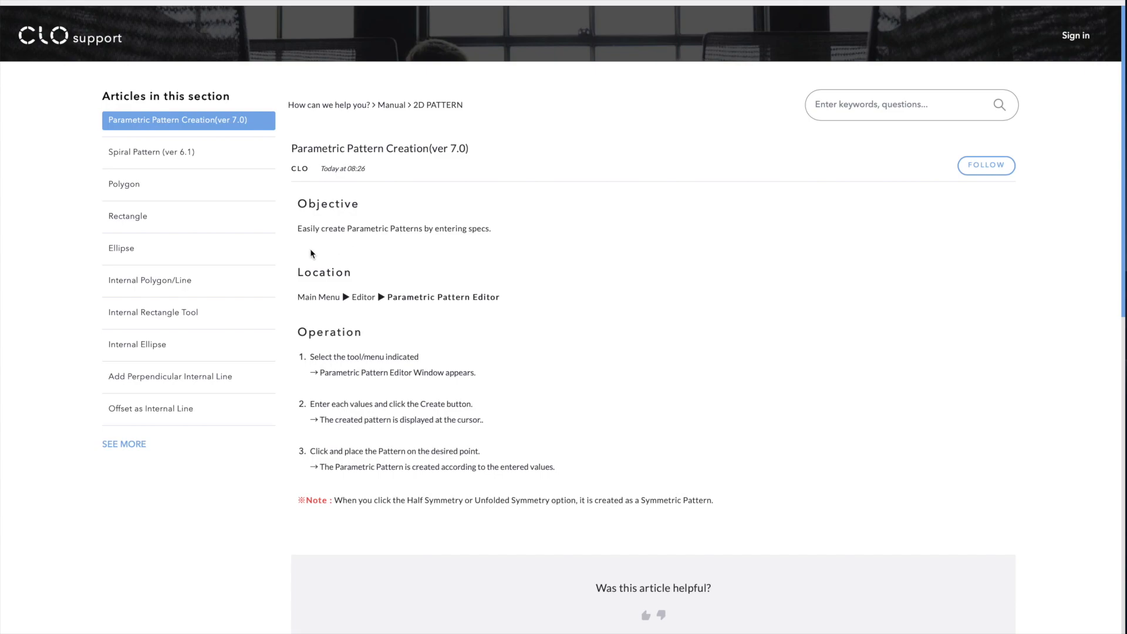
mouse_move(412, 247)
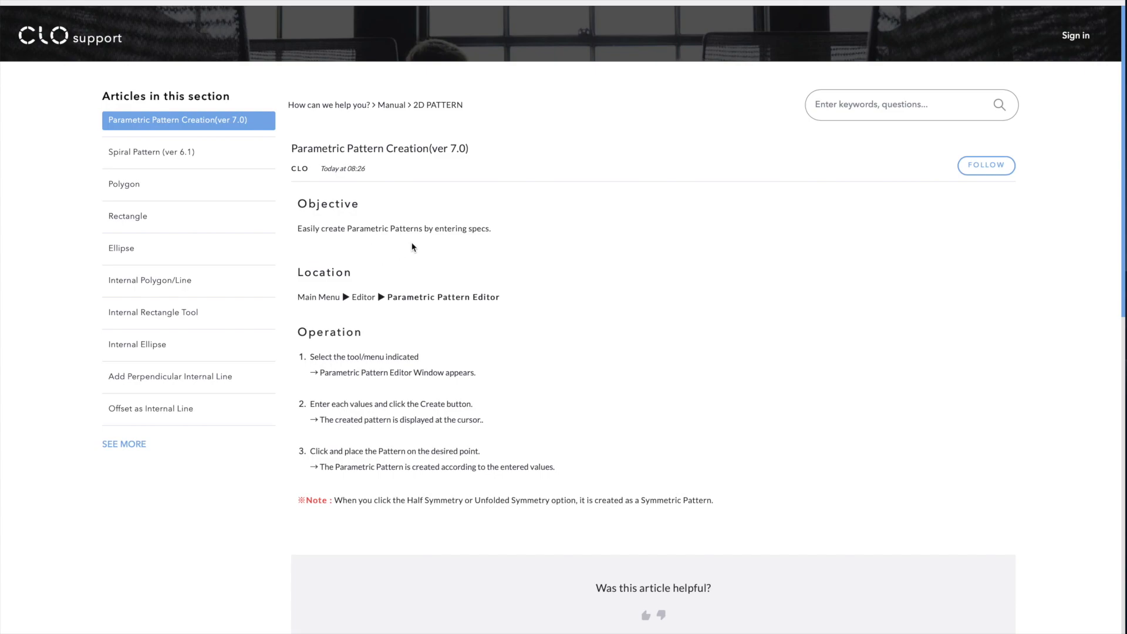
mouse_move(493, 250)
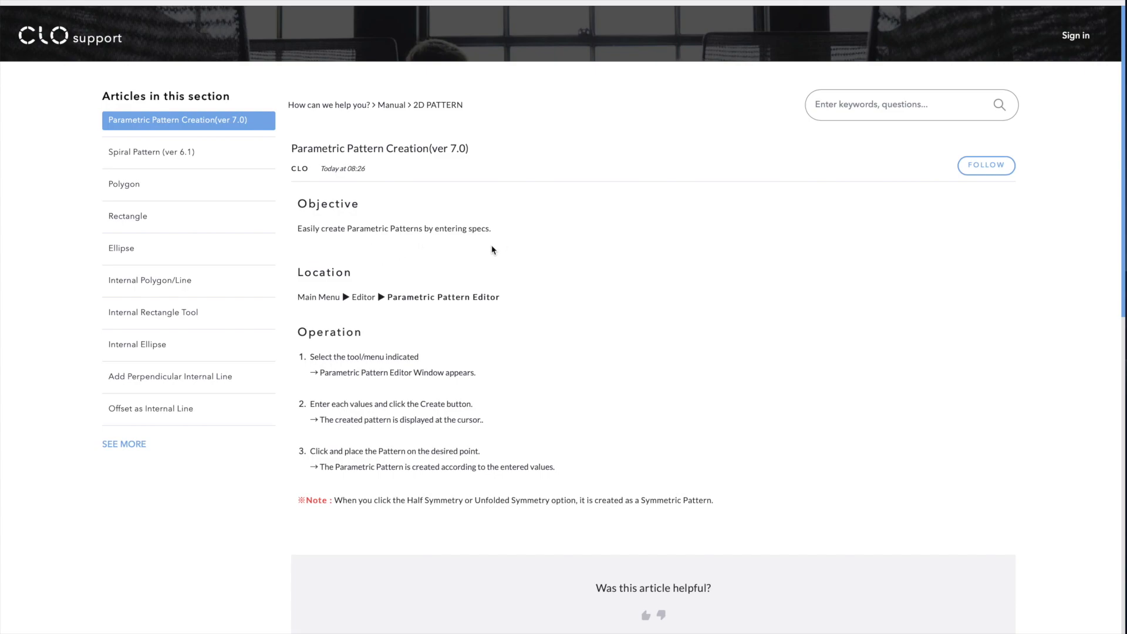
mouse_move(532, 281)
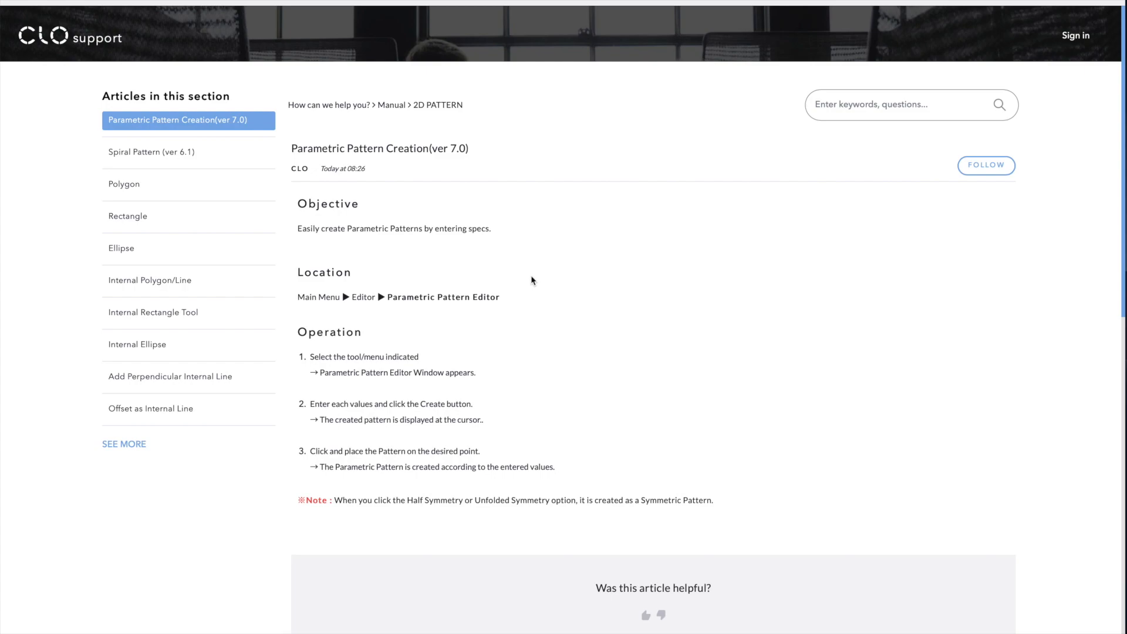
mouse_move(345, 260)
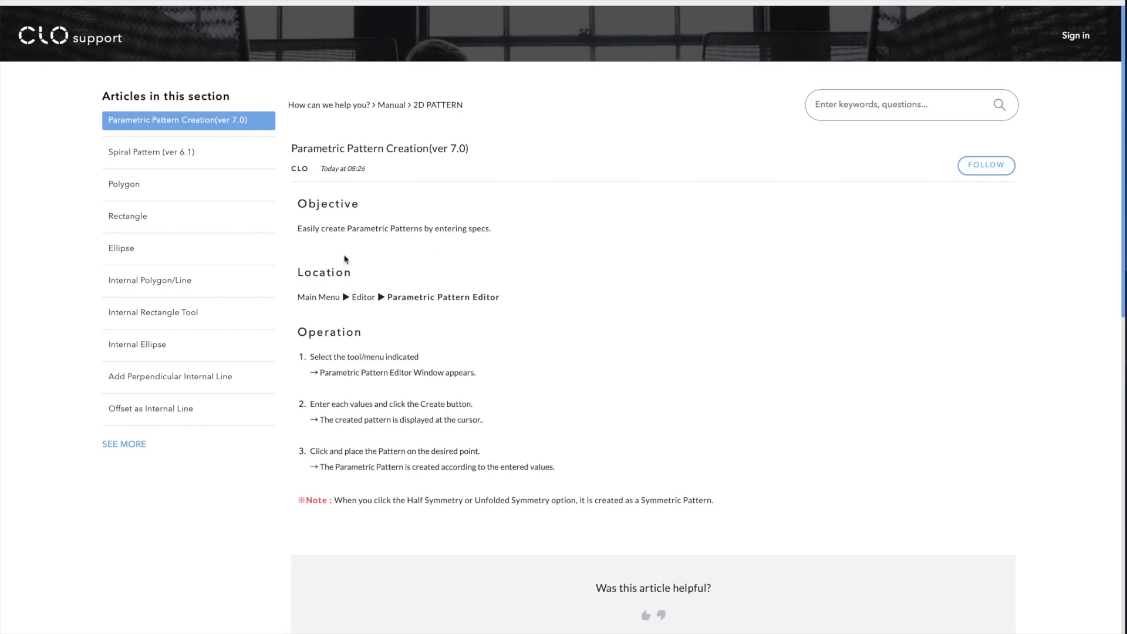
mouse_move(331, 300)
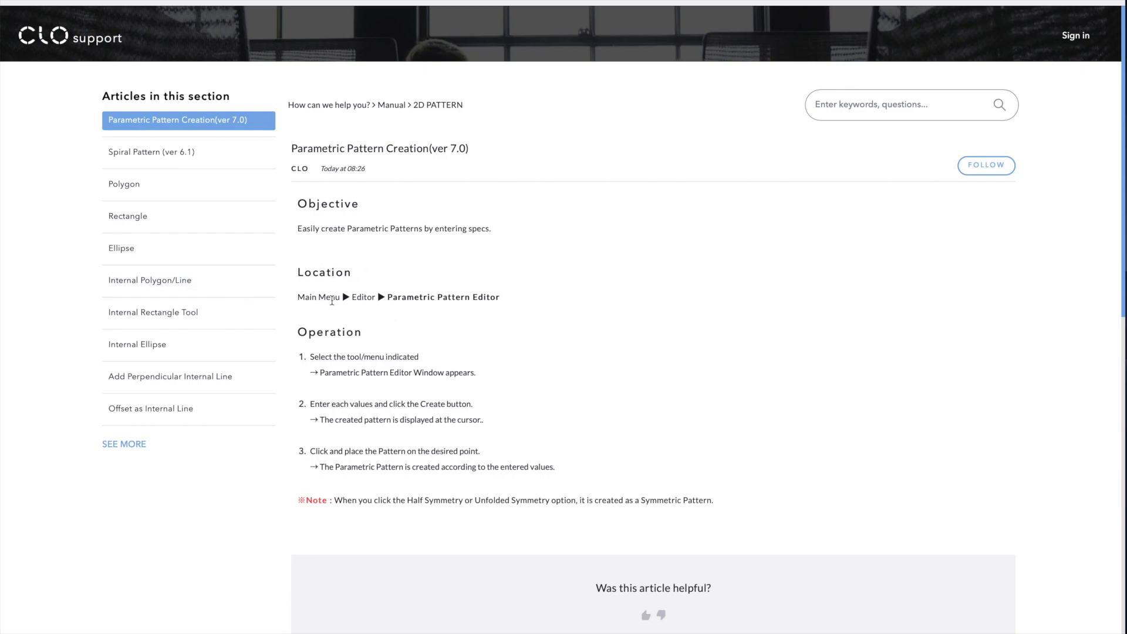
mouse_move(462, 317)
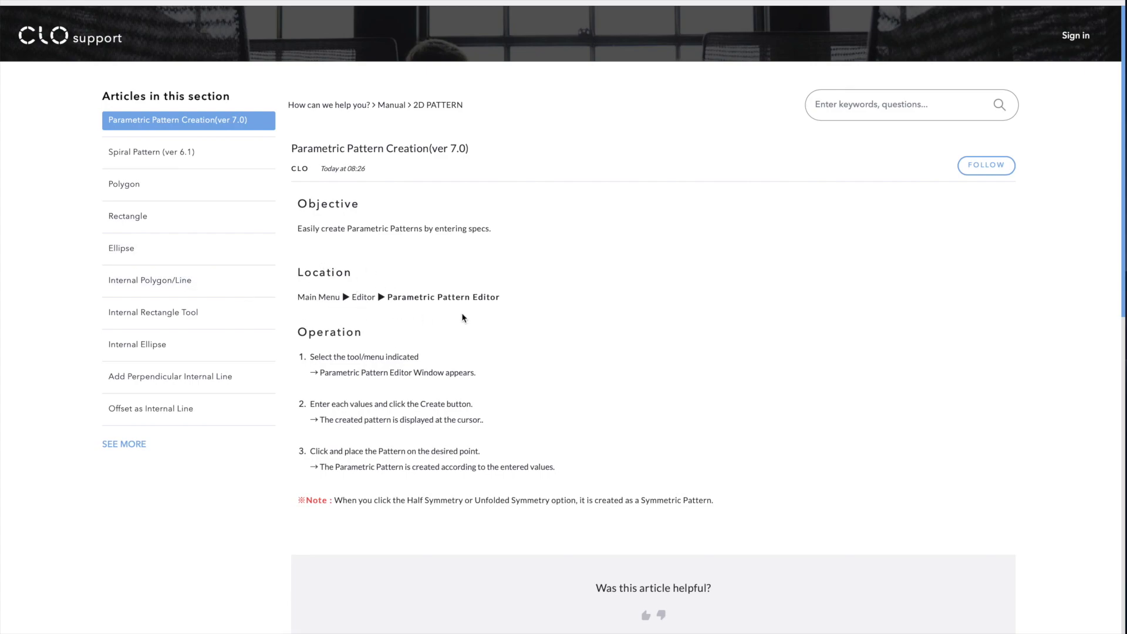
mouse_move(263, 310)
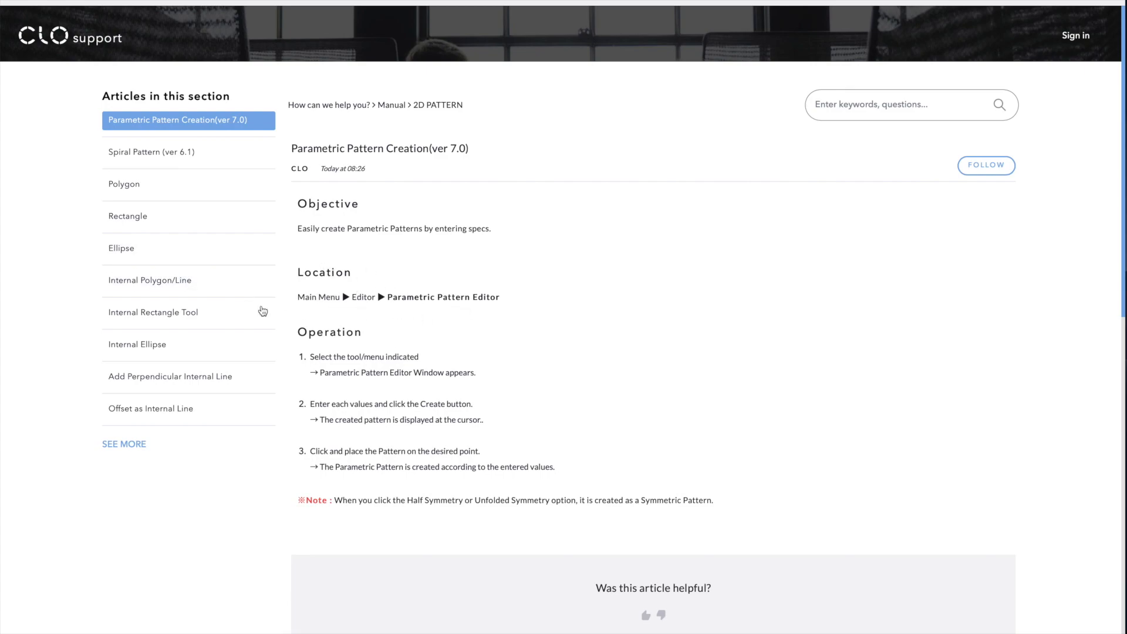
mouse_move(330, 358)
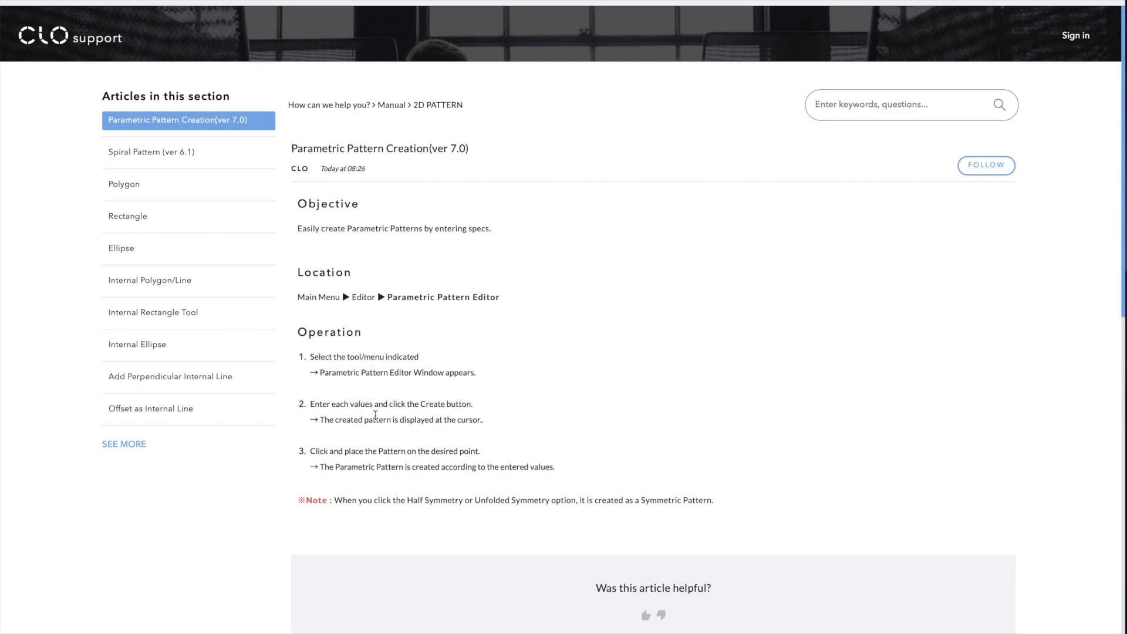
mouse_move(365, 238)
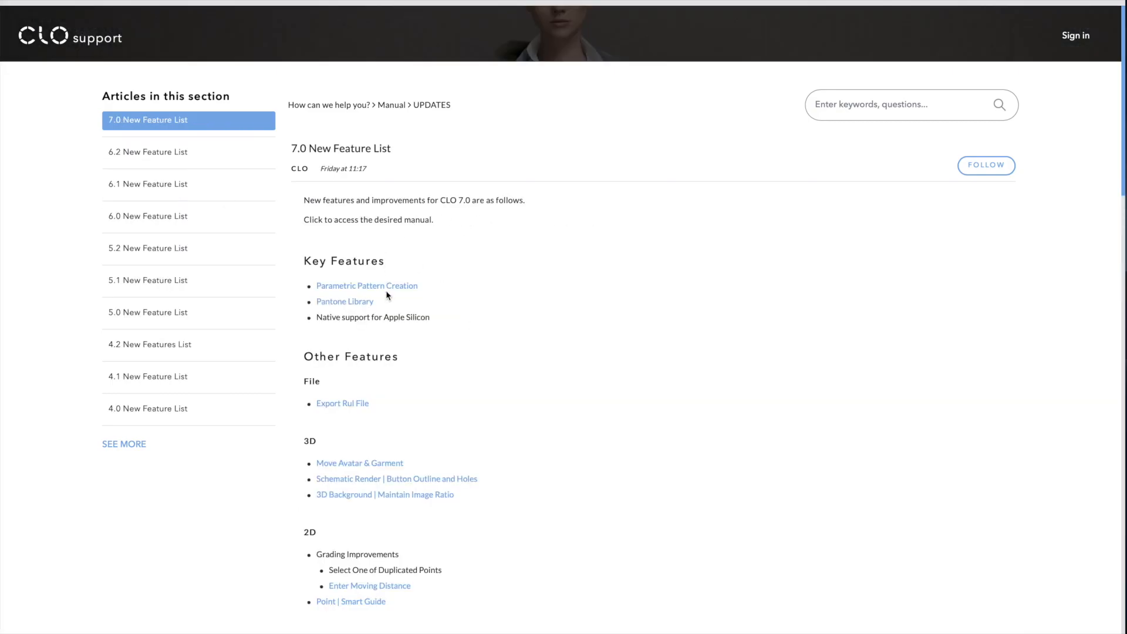
mouse_move(358, 304)
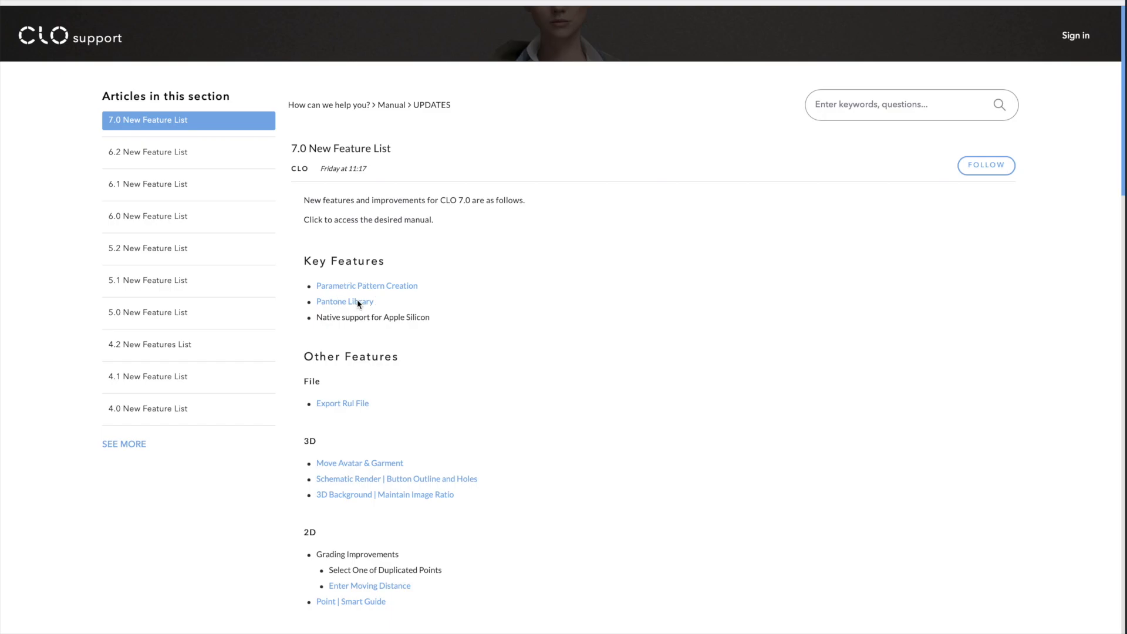
- Follow the Pantone Library link and scroll through the Fabric Color article
left_click(344, 302)
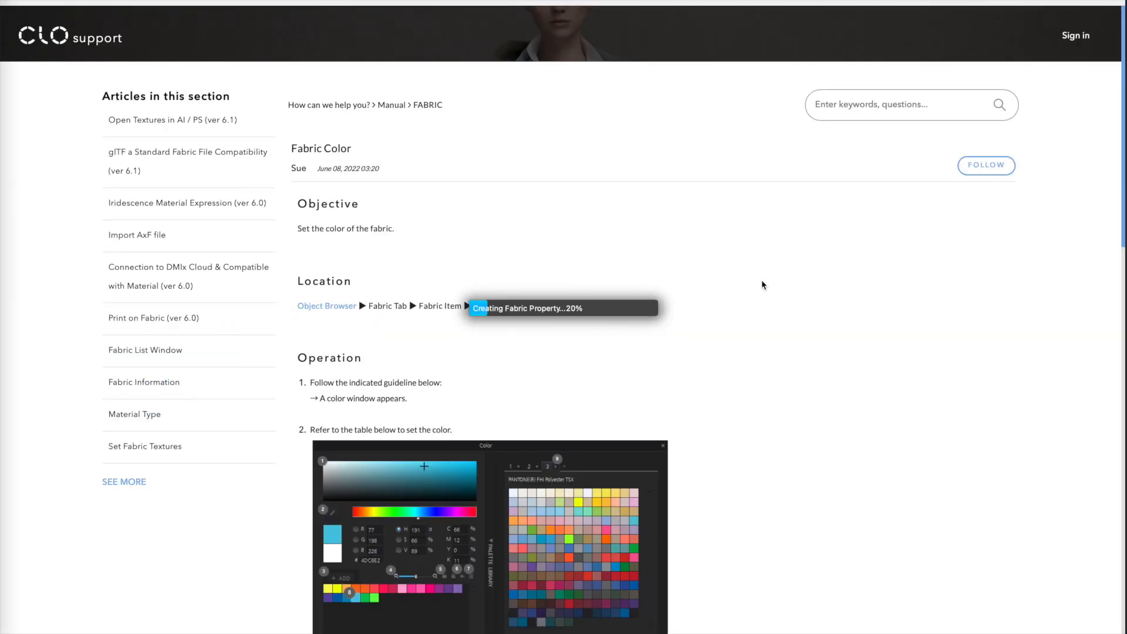
scroll("down", 3)
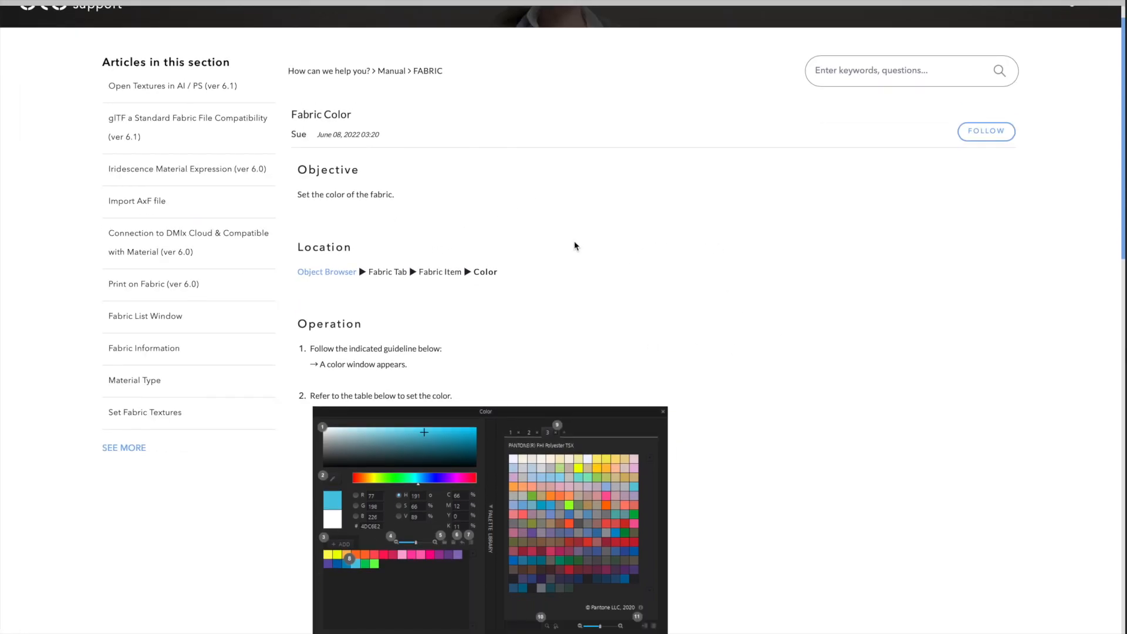
mouse_move(324, 287)
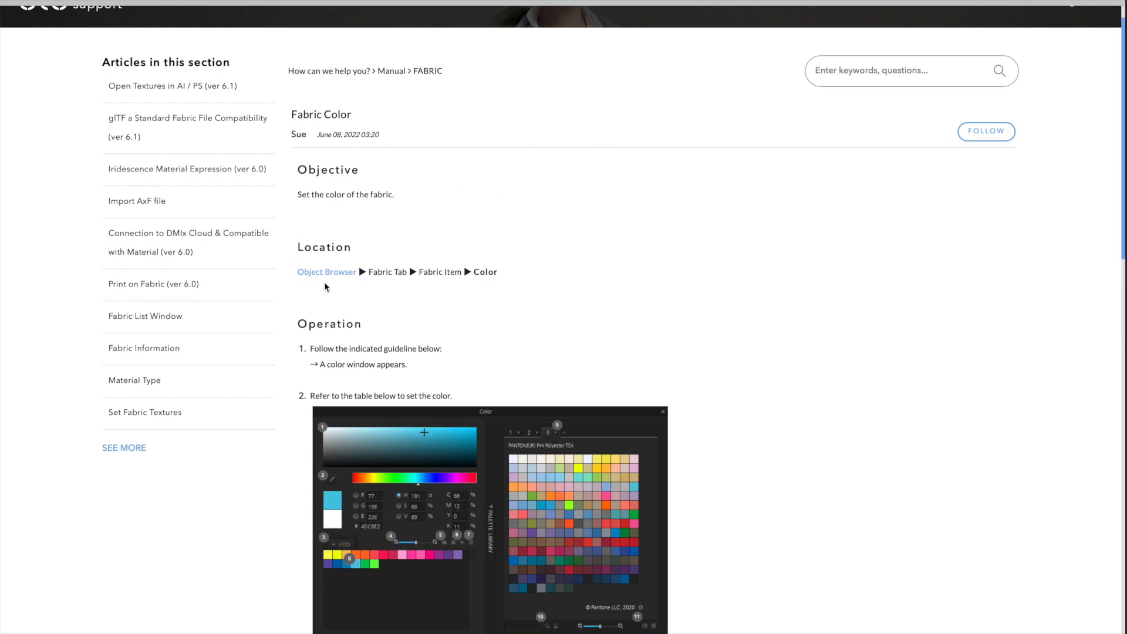
mouse_move(397, 276)
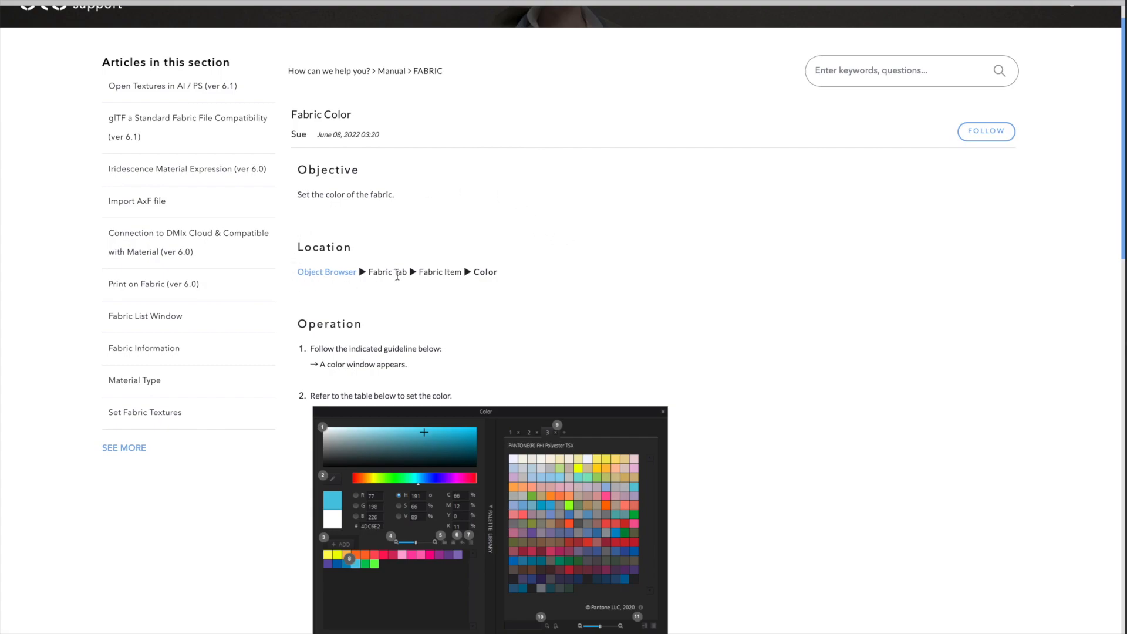
scroll("up", 3)
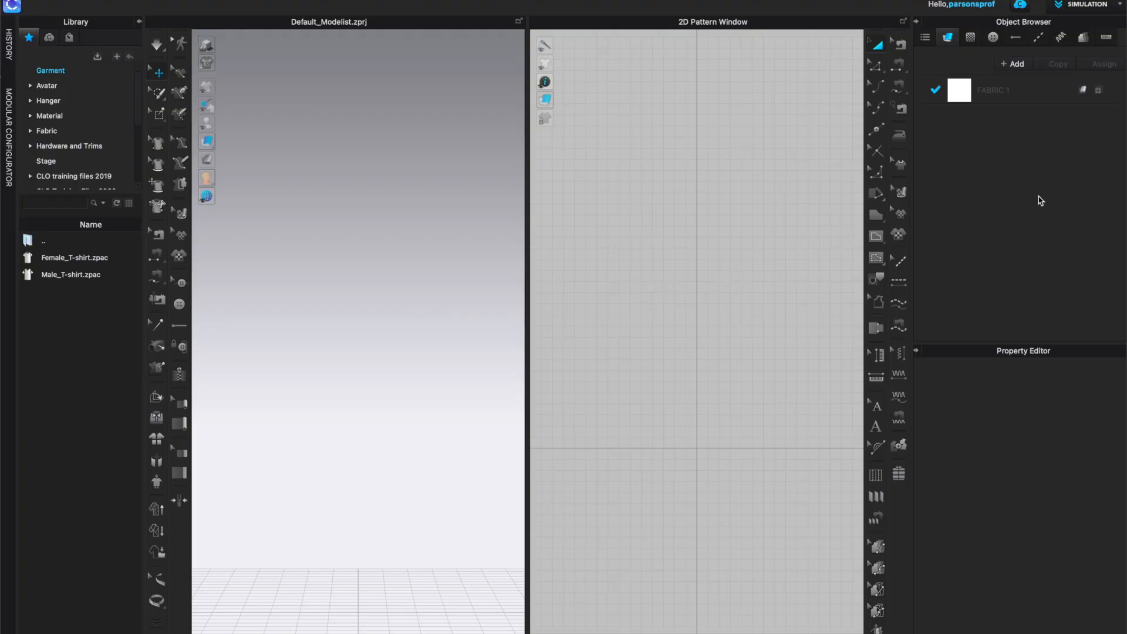
mouse_move(1009, 93)
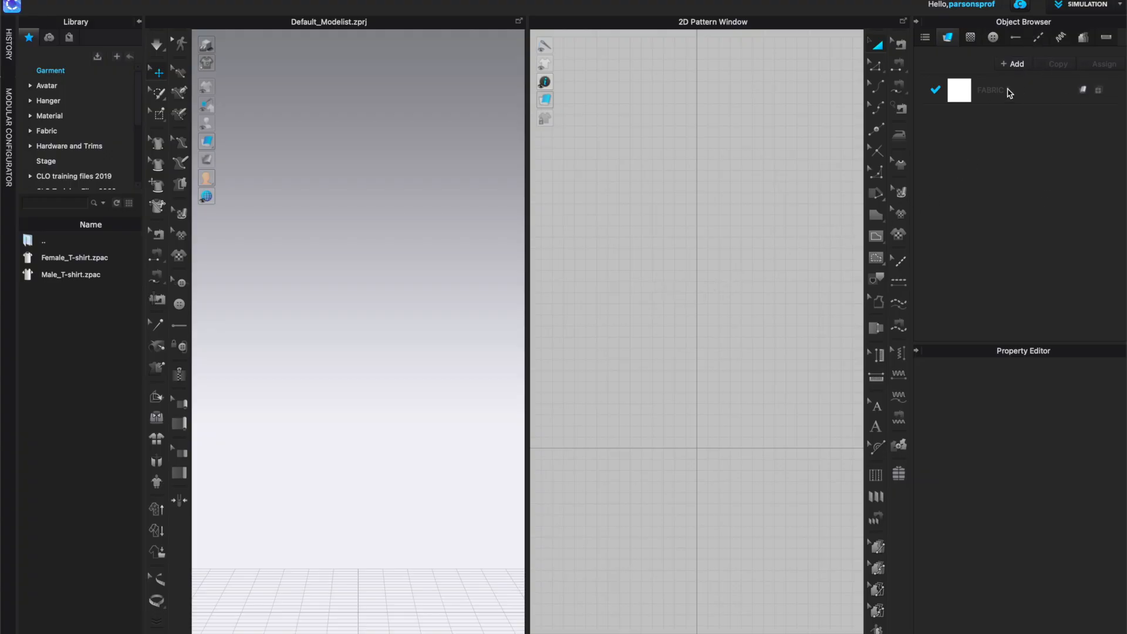
- Select FABRIC 1 and open its Color window showing Pantone FHI Polyester TSX swatches
left_click(992, 90)
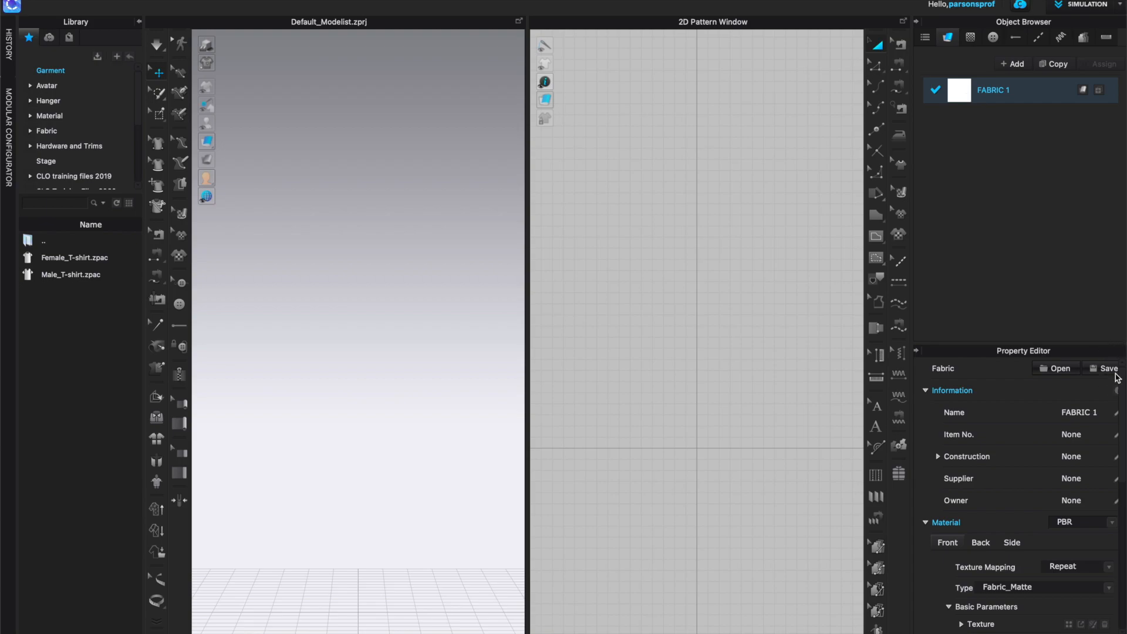
scroll("down", 3)
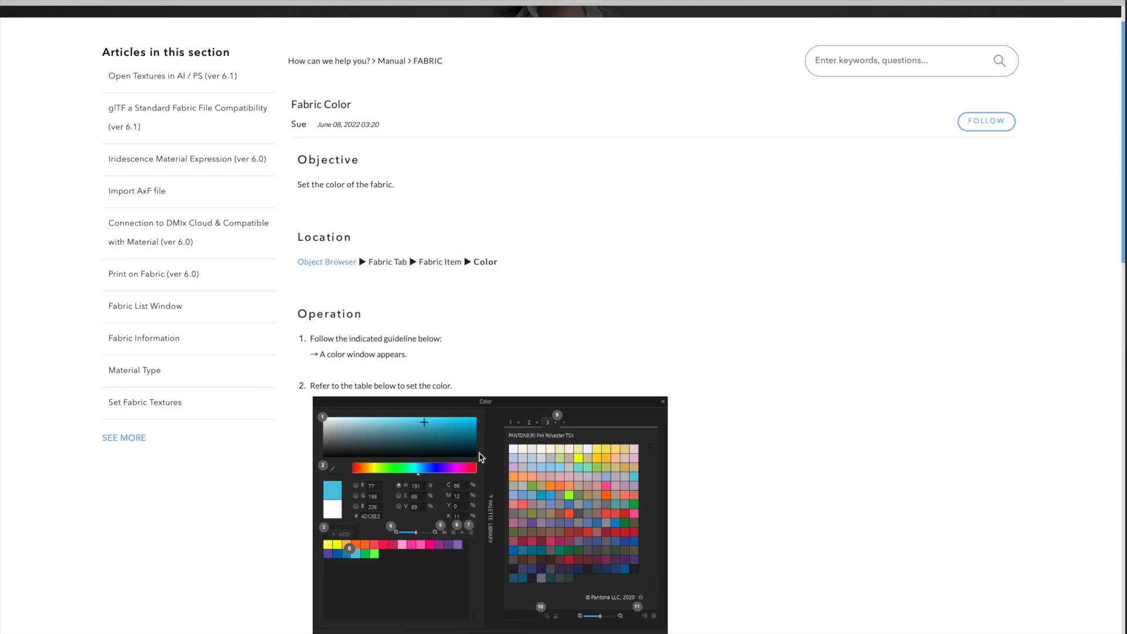
mouse_move(529, 268)
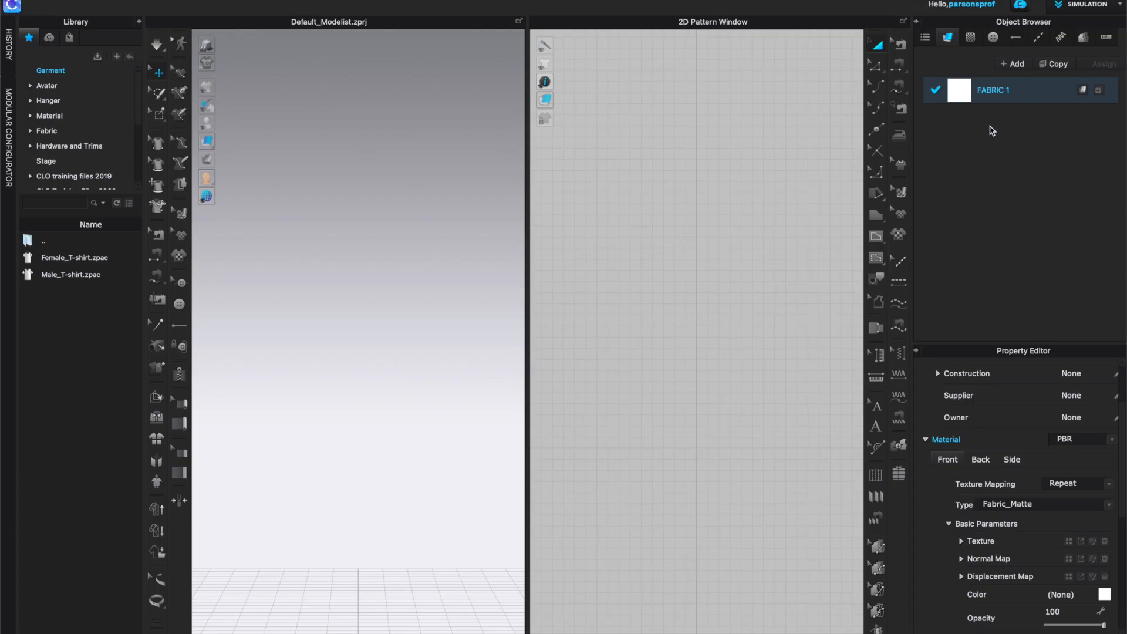
mouse_move(1034, 29)
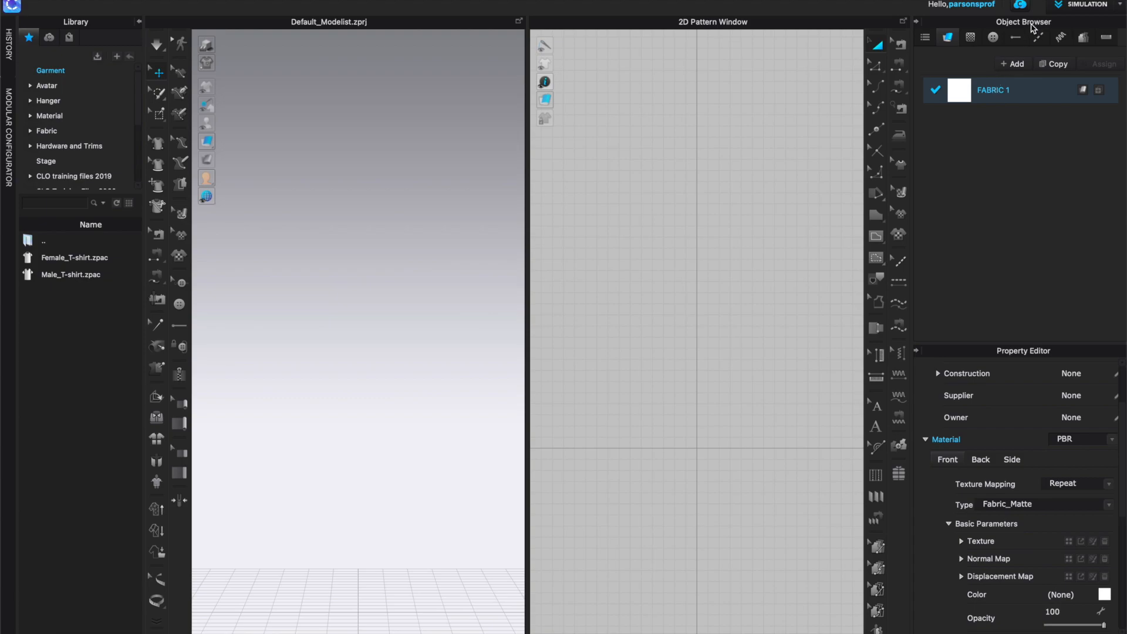
mouse_move(1108, 591)
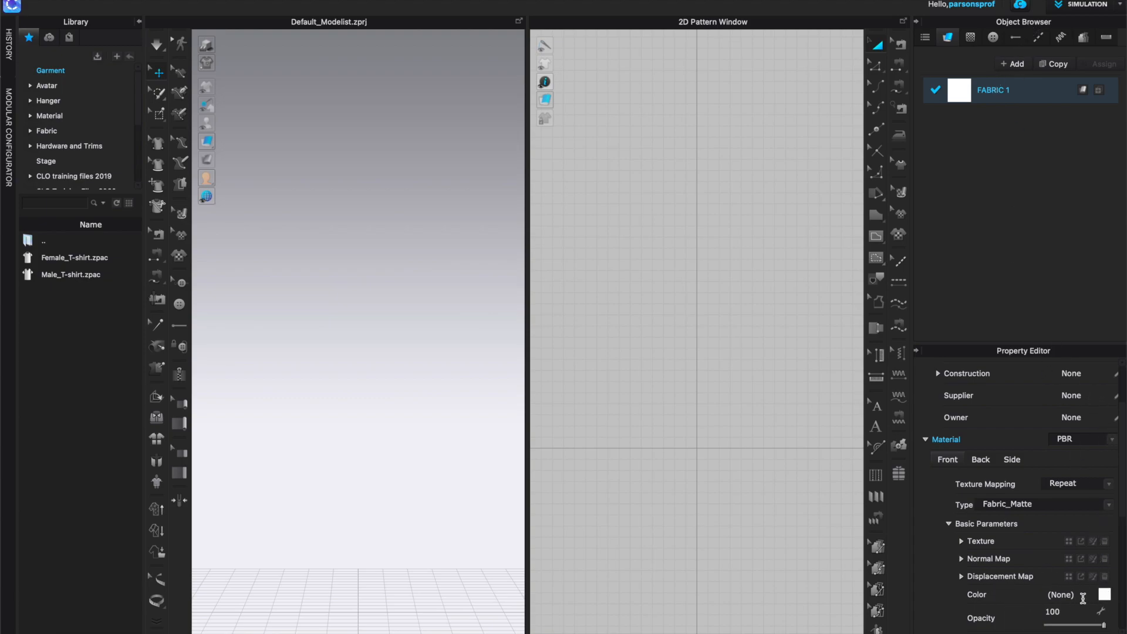
left_click(1106, 595)
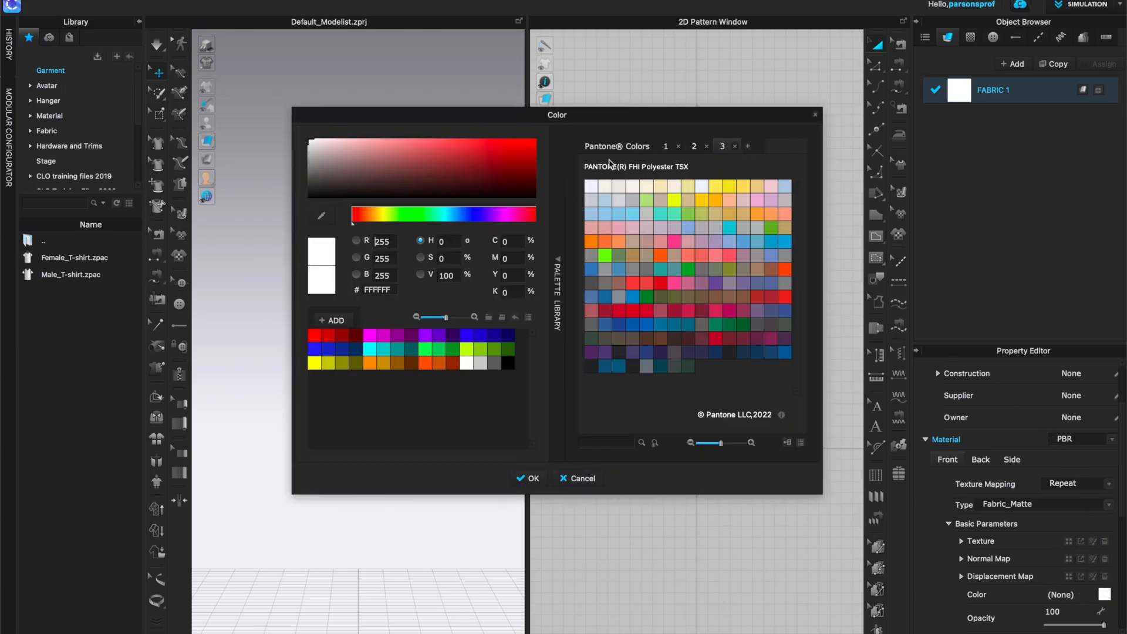
mouse_move(665, 349)
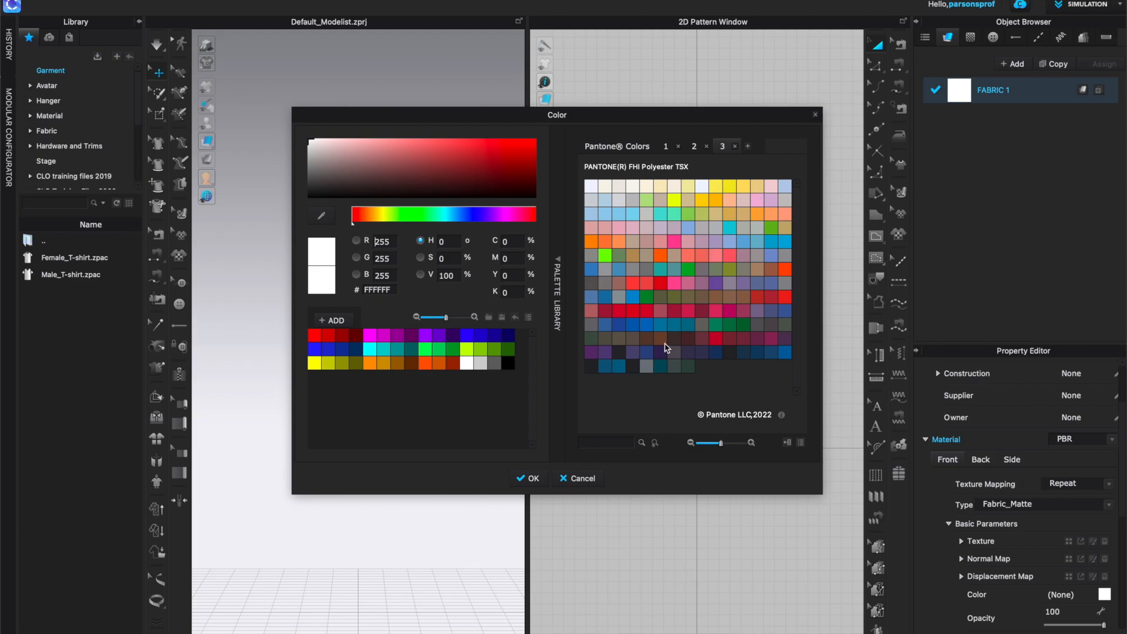
- Switch to the first saved Pantone palette and bring up the Fabric Color help article
left_click(665, 146)
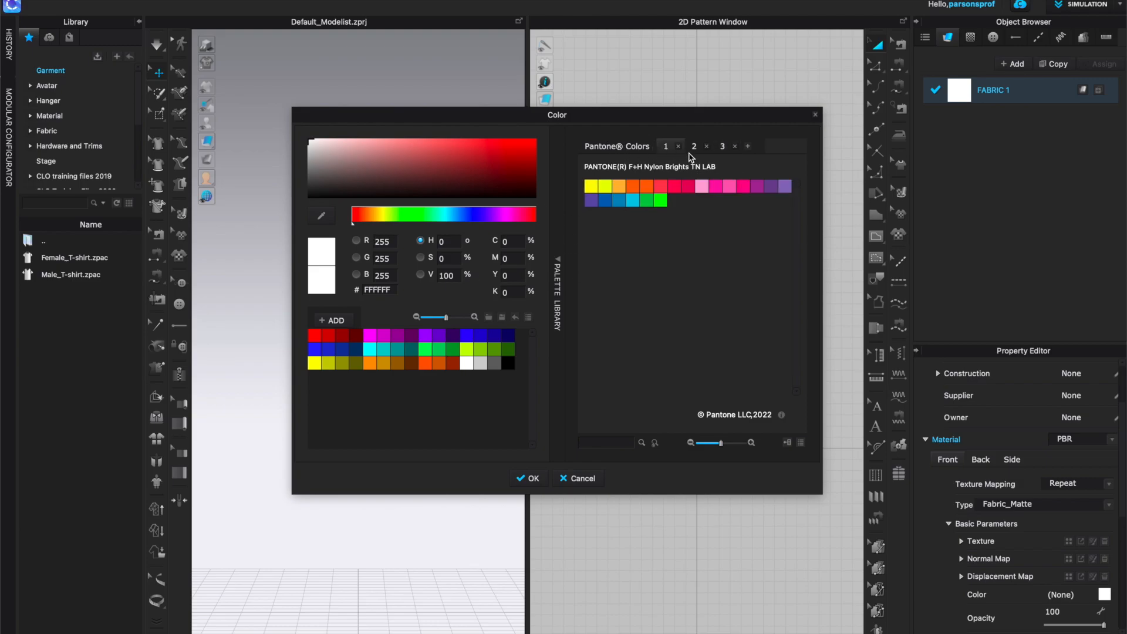
left_click(723, 147)
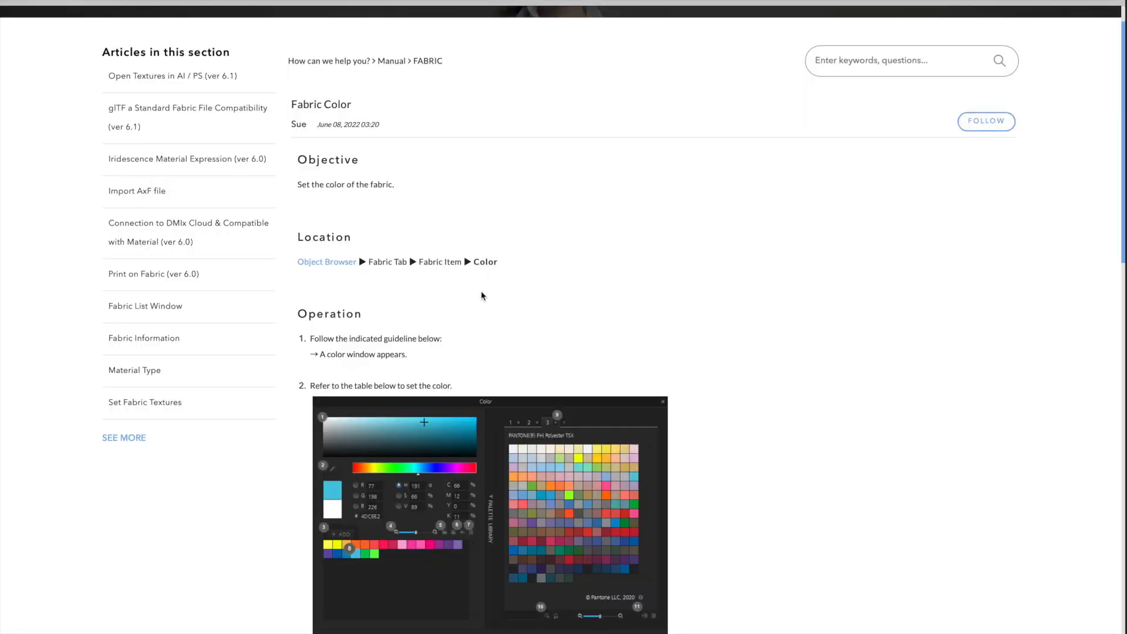
scroll("down", 3)
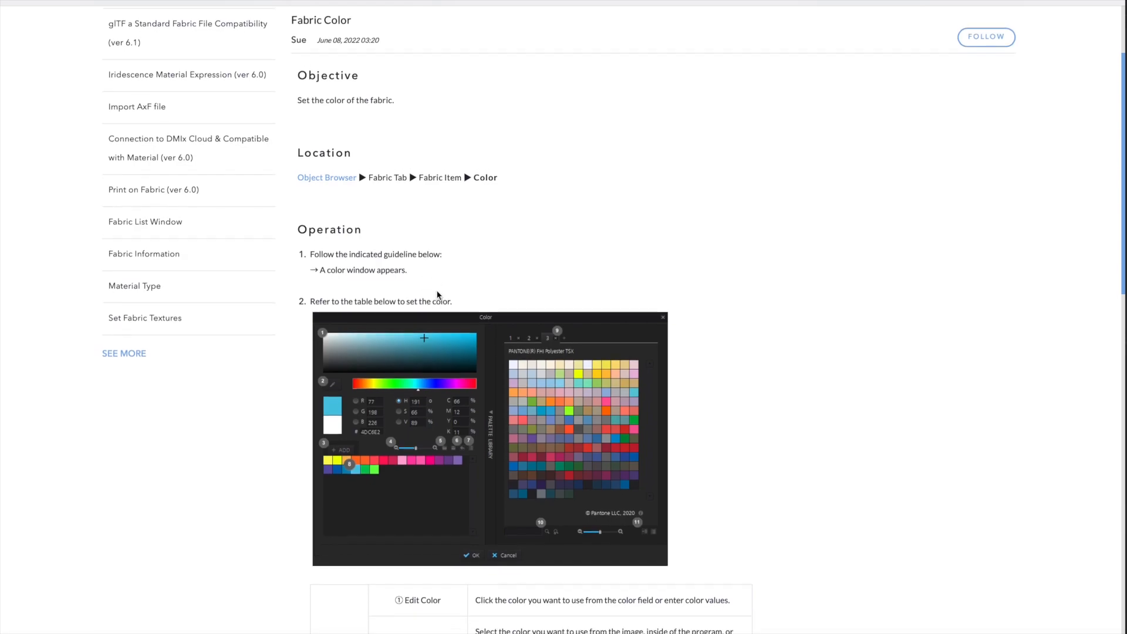
scroll("down", 3)
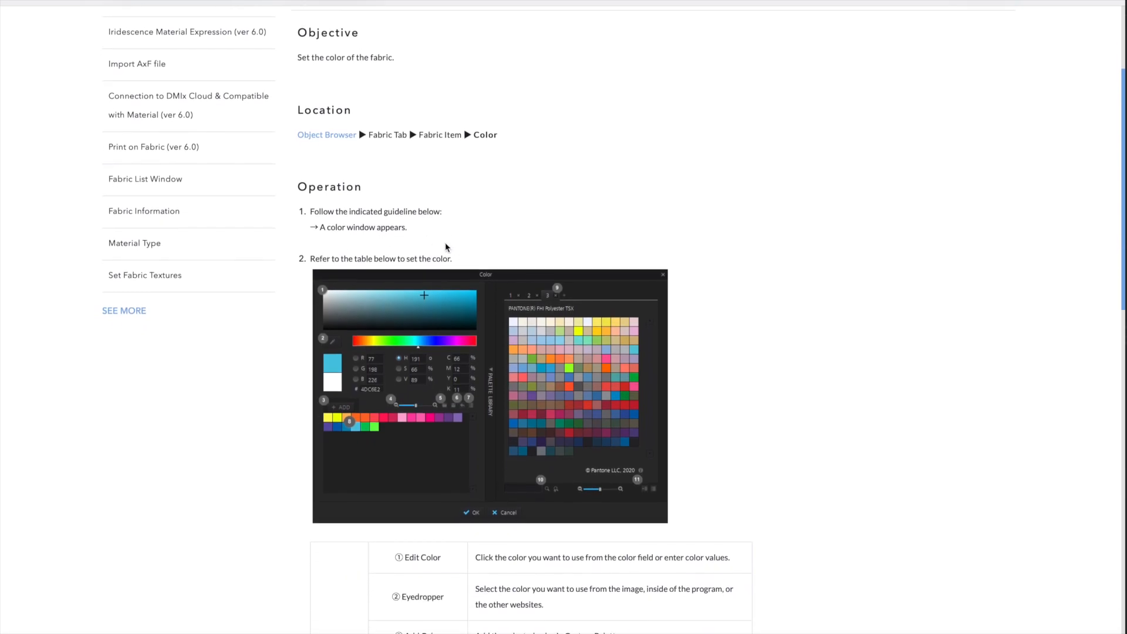
scroll("up", 3)
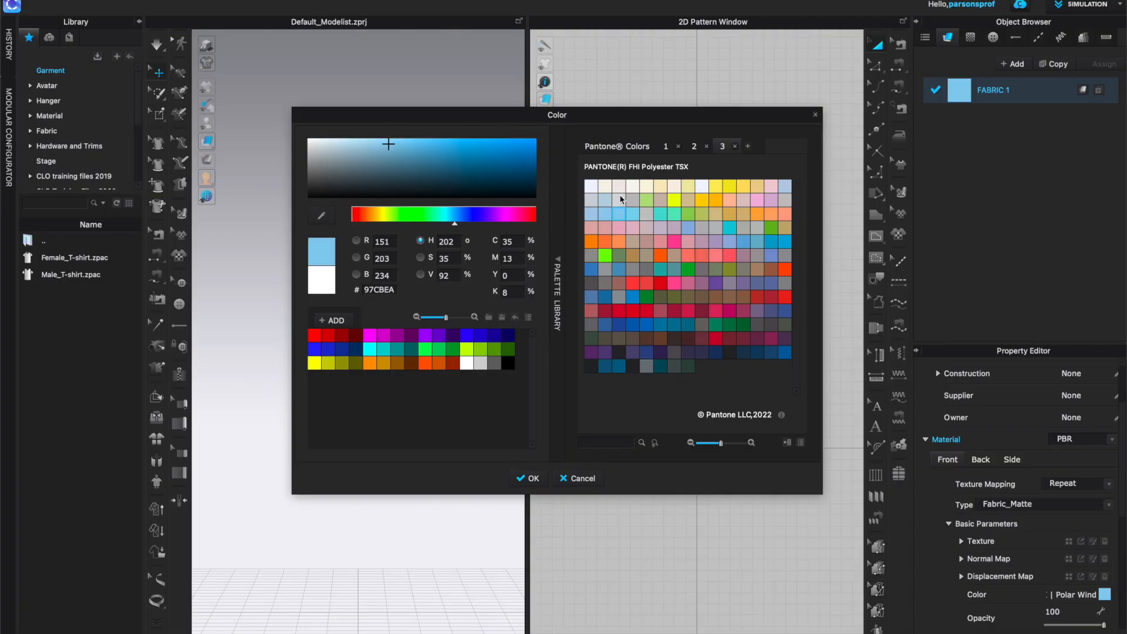
mouse_move(583, 169)
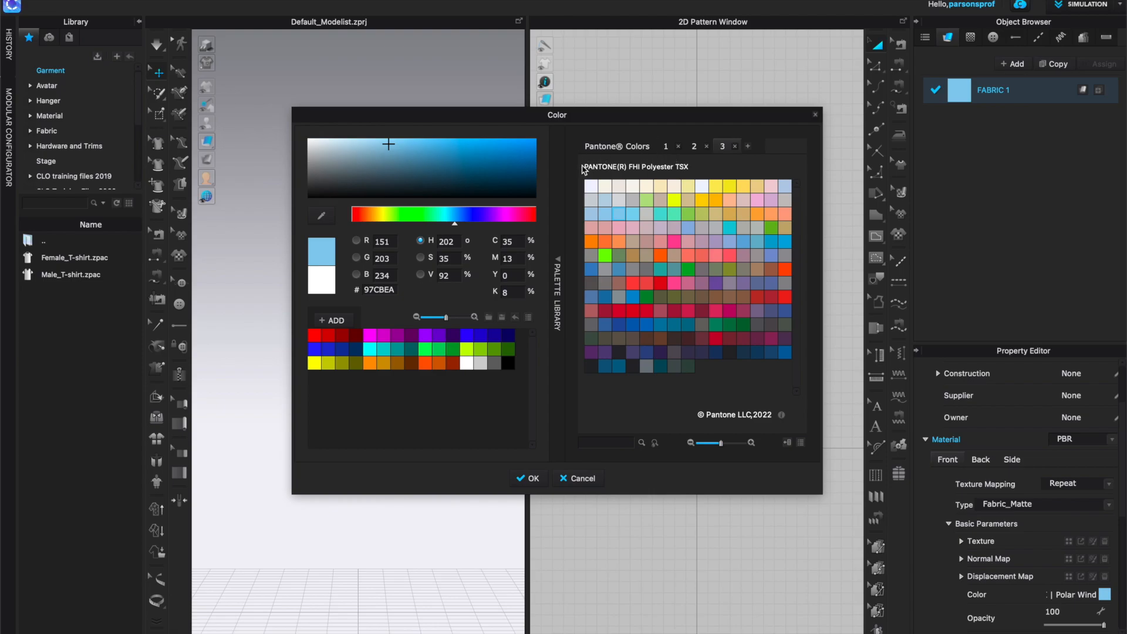
mouse_move(674, 215)
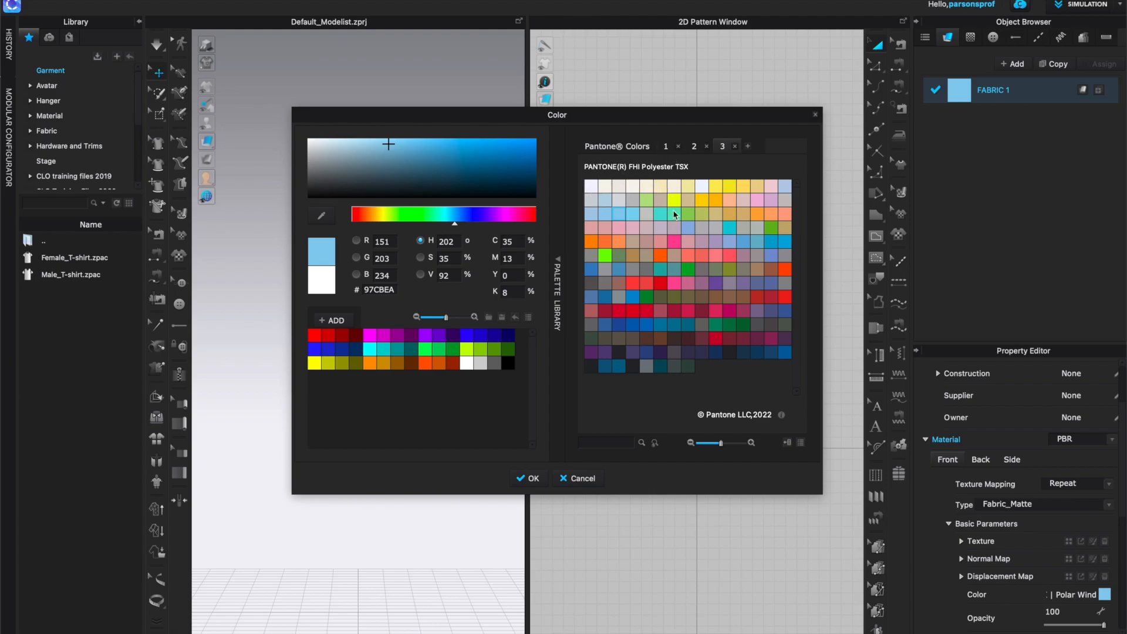
mouse_move(736, 415)
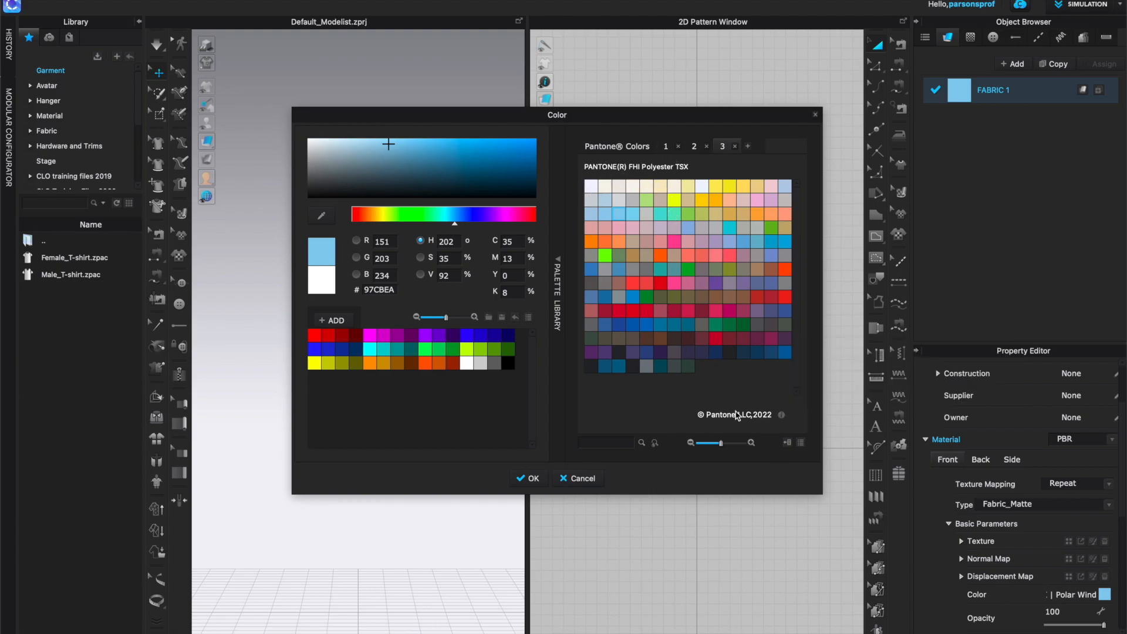
mouse_move(759, 433)
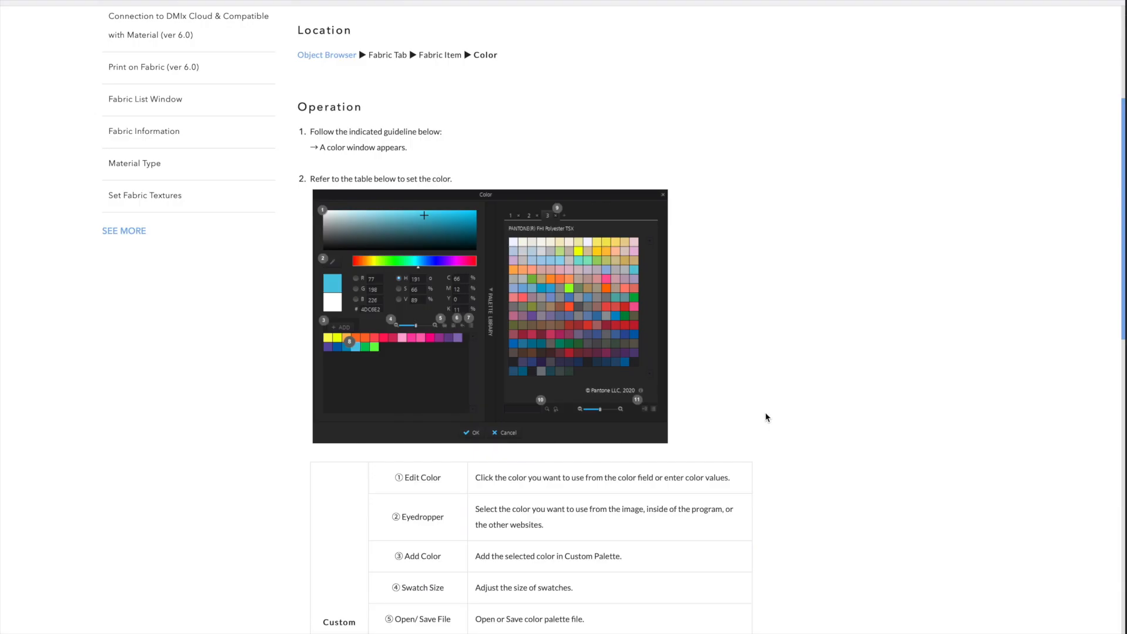
- Scroll the article to review the Custom Palette and Palette Library table
scroll("up", 3)
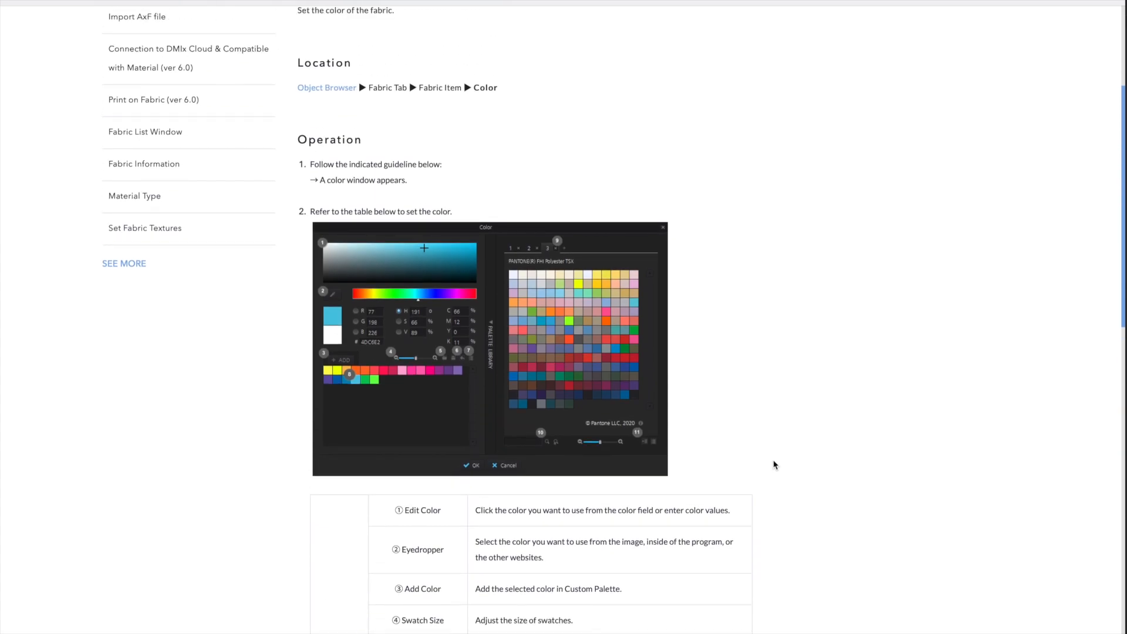
scroll("up", 3)
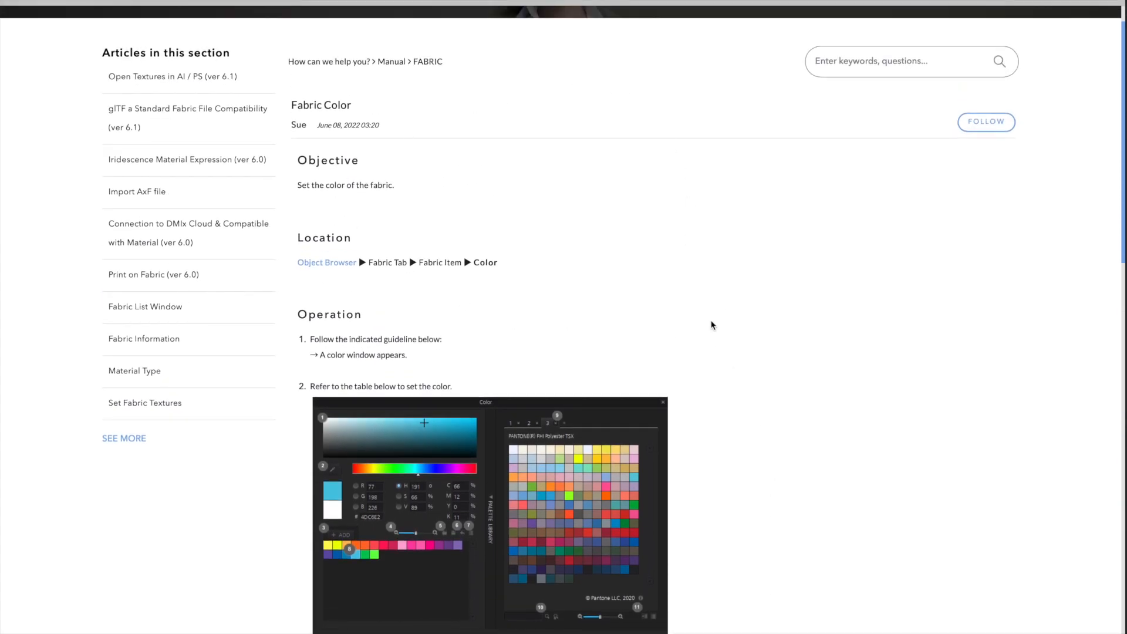
mouse_move(420, 352)
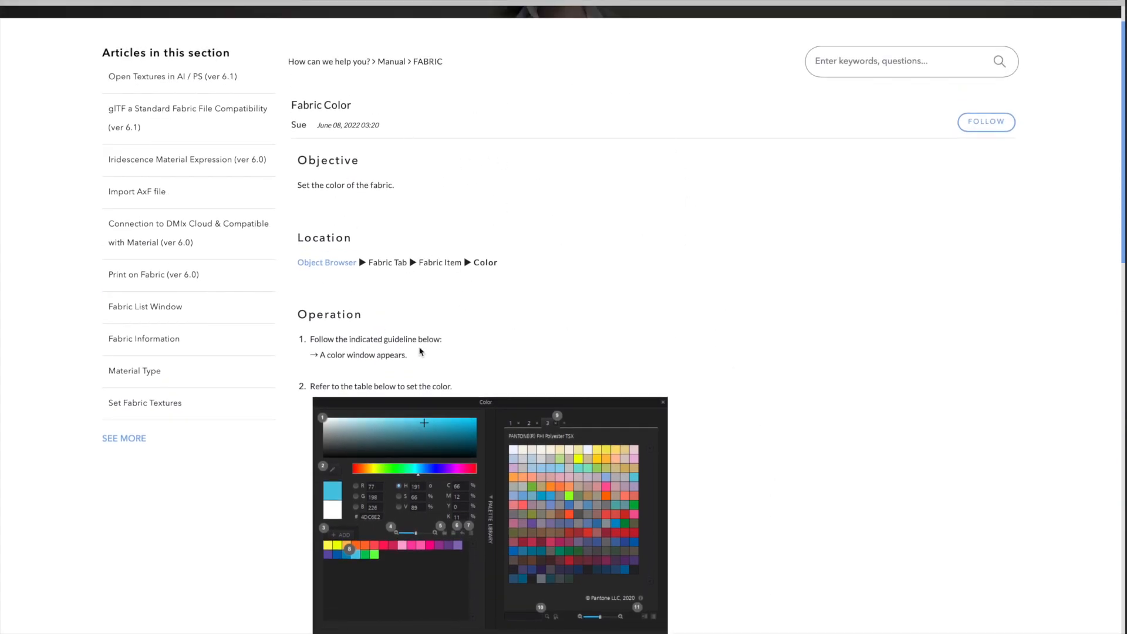
scroll("down", 3)
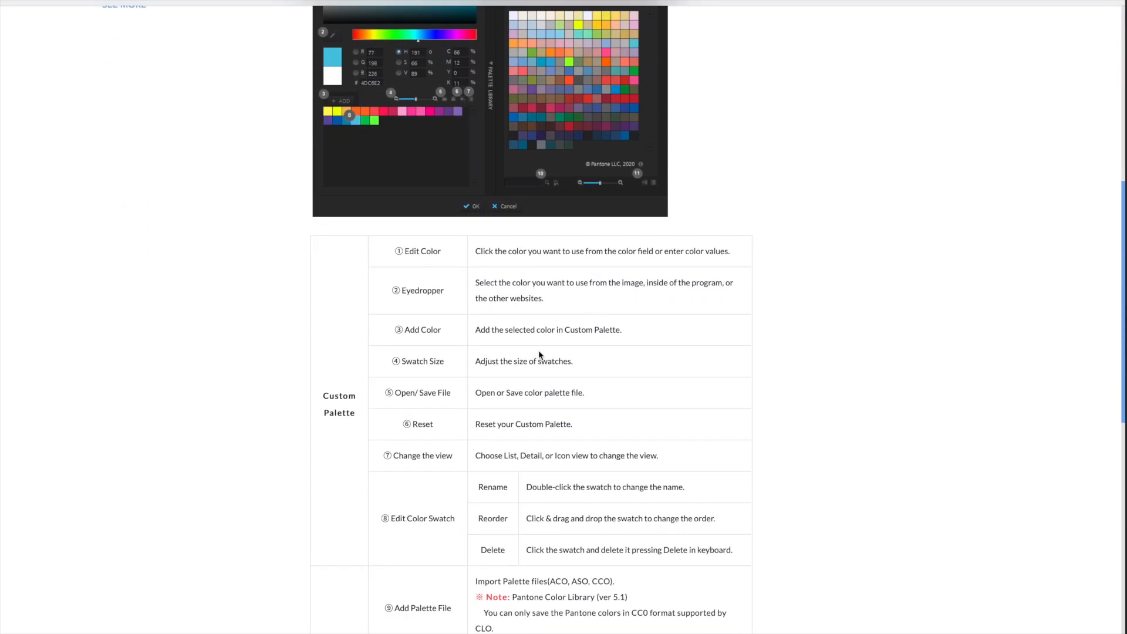
scroll("down", 3)
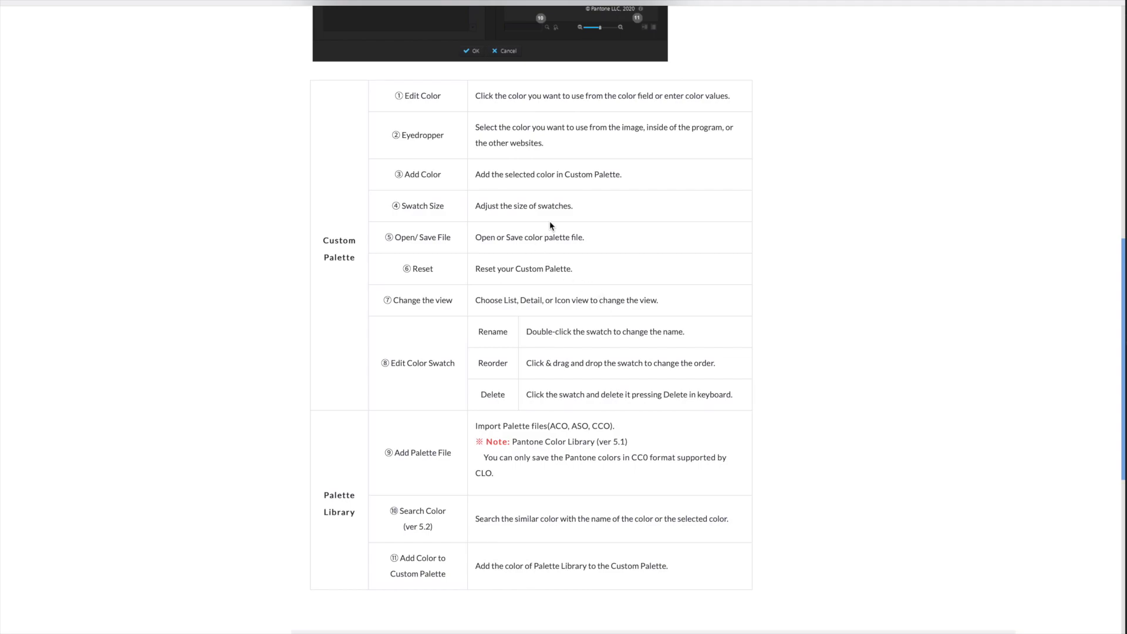
mouse_move(363, 257)
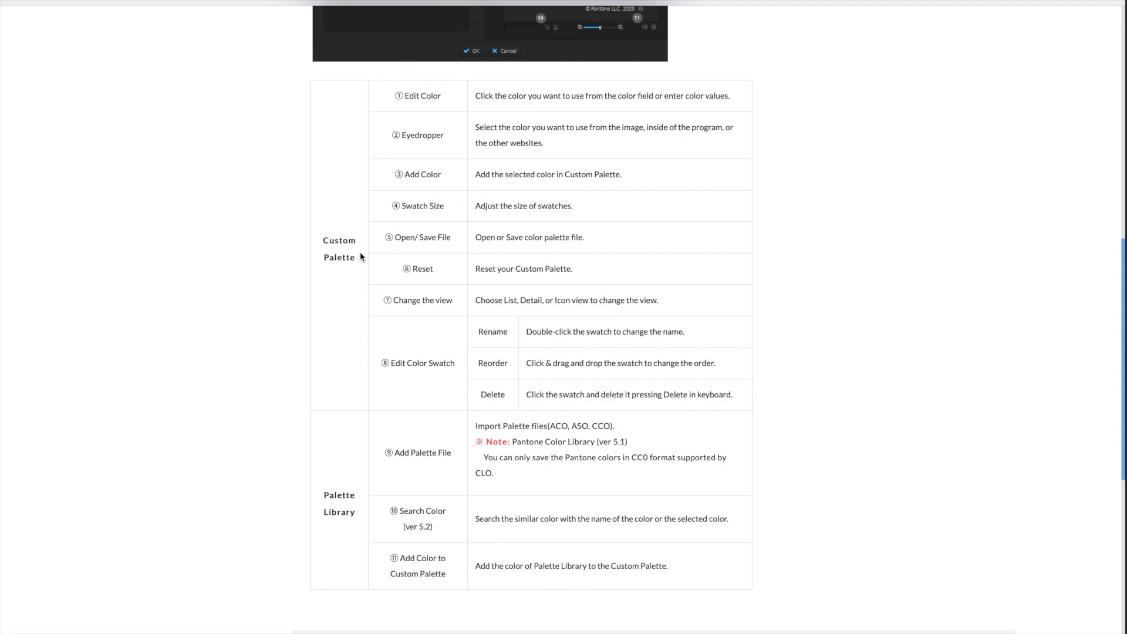
mouse_move(357, 198)
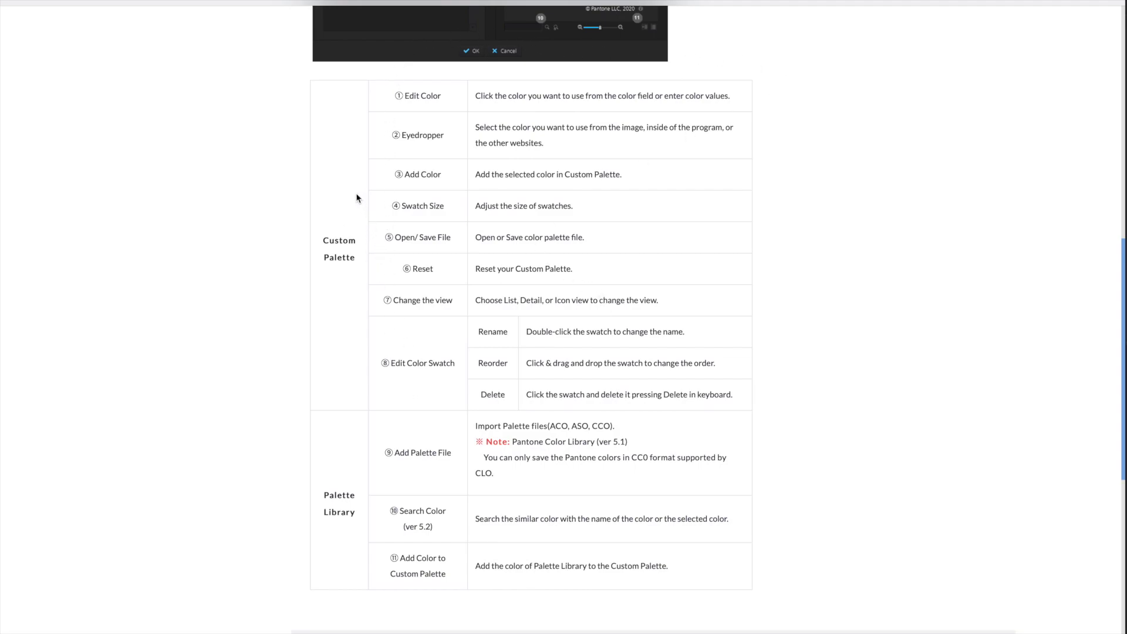
mouse_move(473, 192)
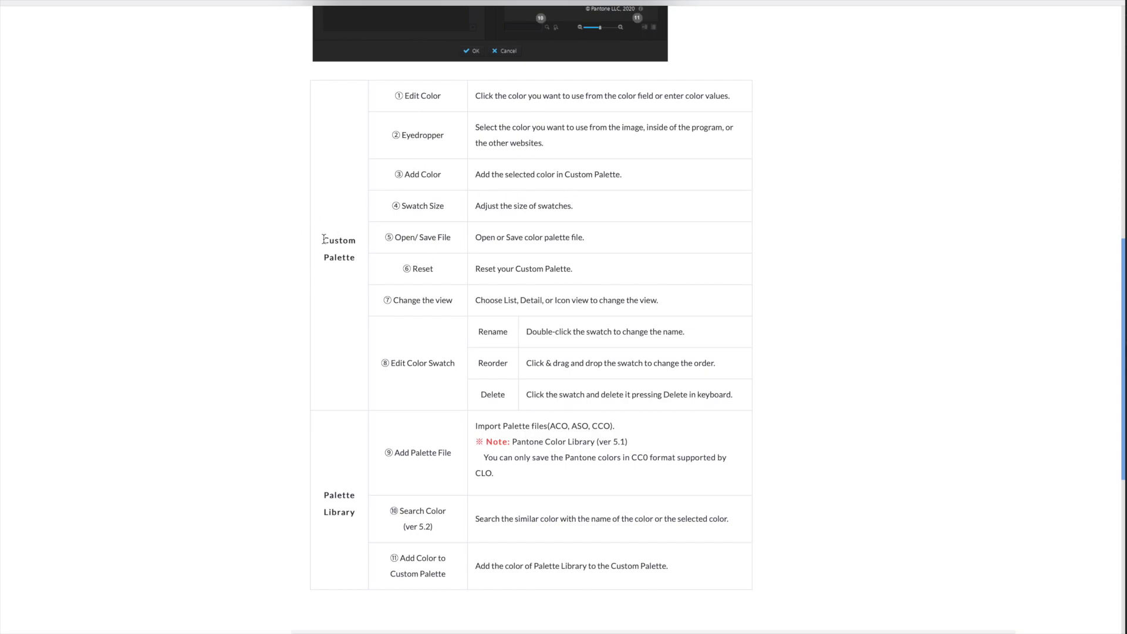
mouse_move(440, 97)
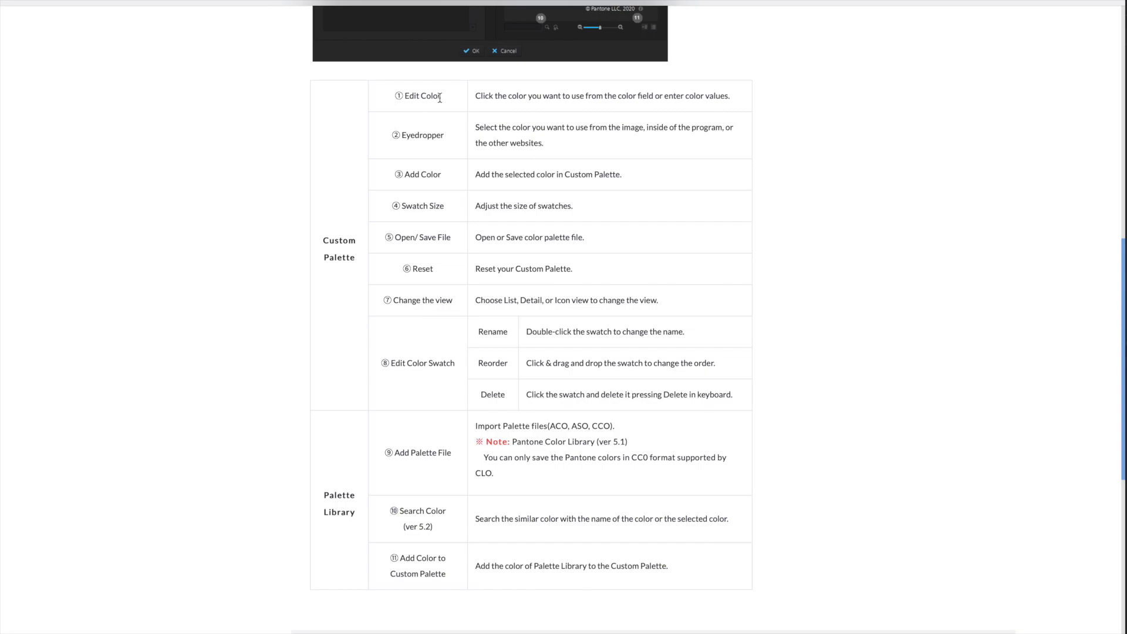
scroll("up", 3)
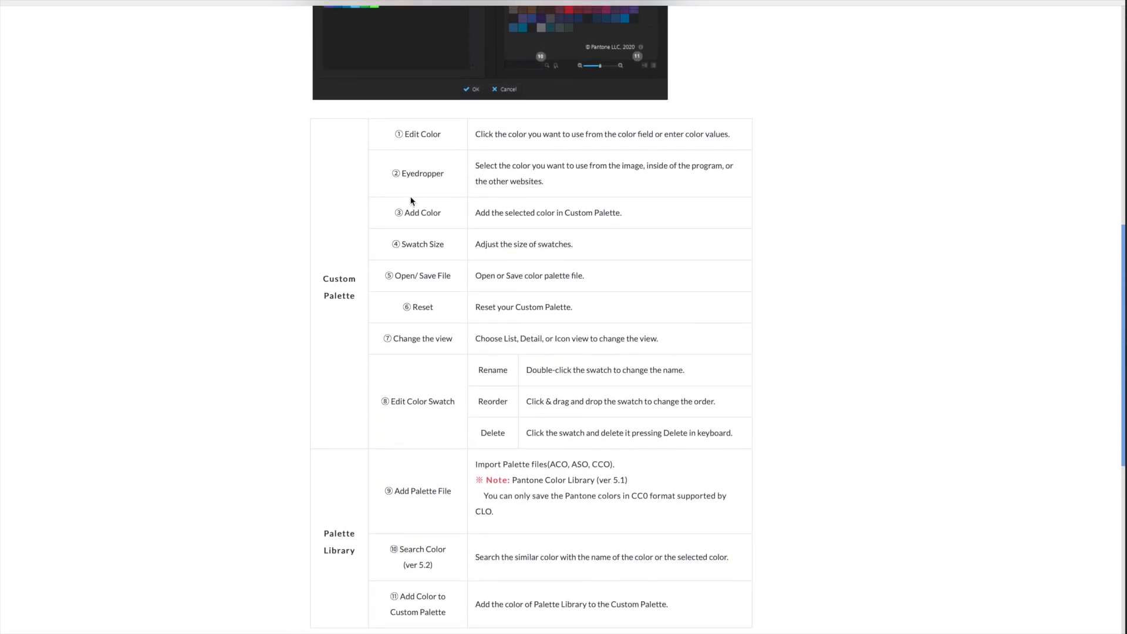
scroll("up", 3)
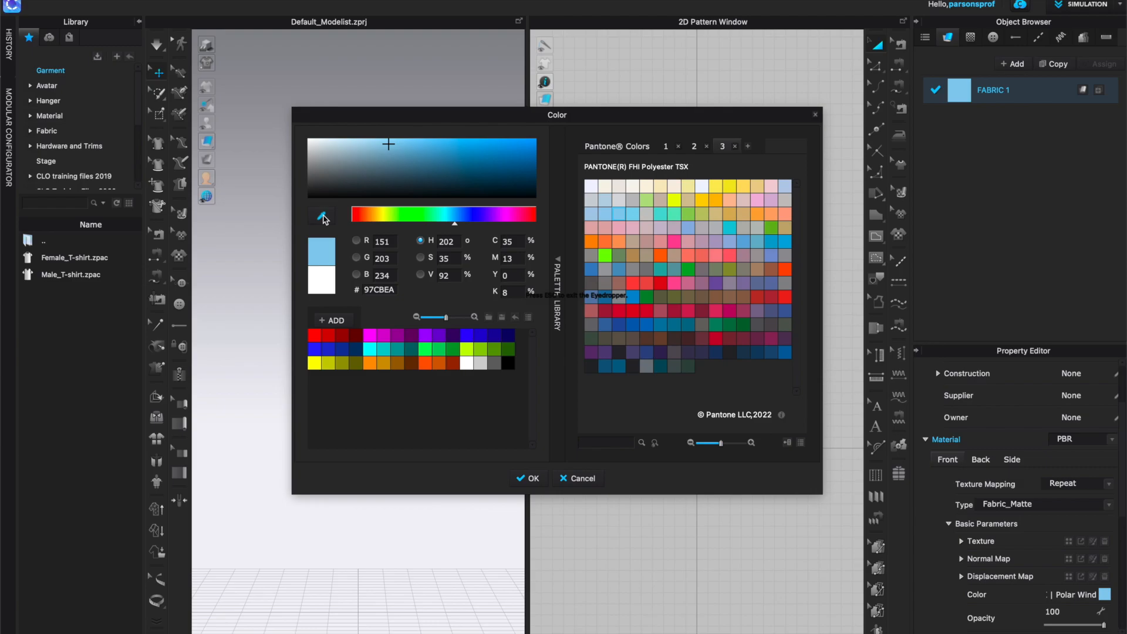
- Sample a colour with the eyedropper, then set FABRIC 1 to grey #929298
left_click(323, 217)
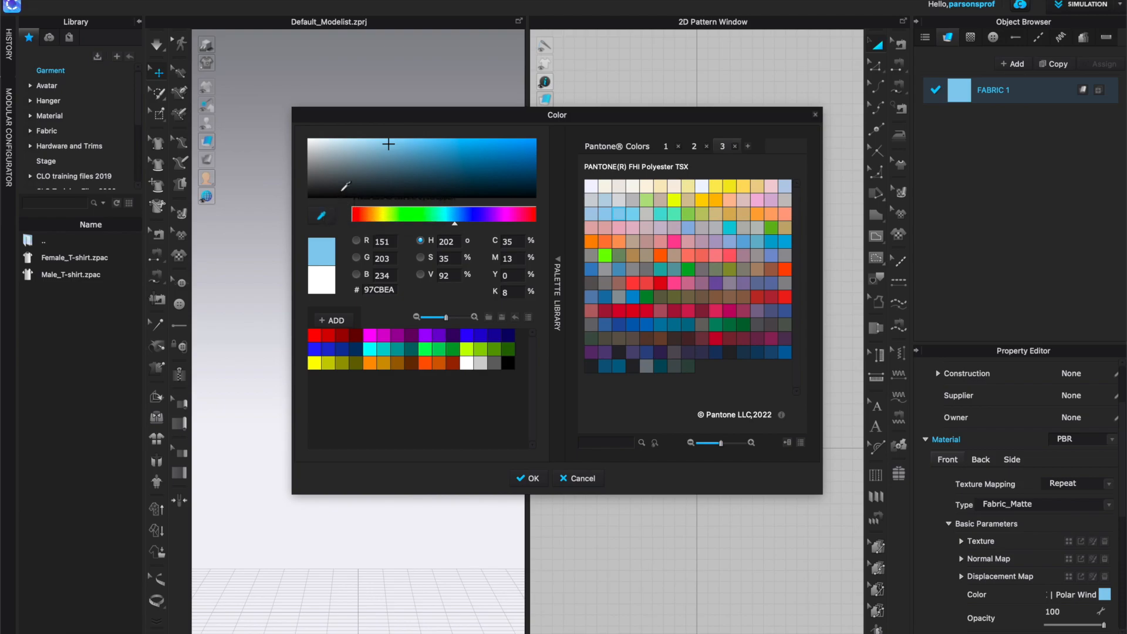
left_click(320, 215)
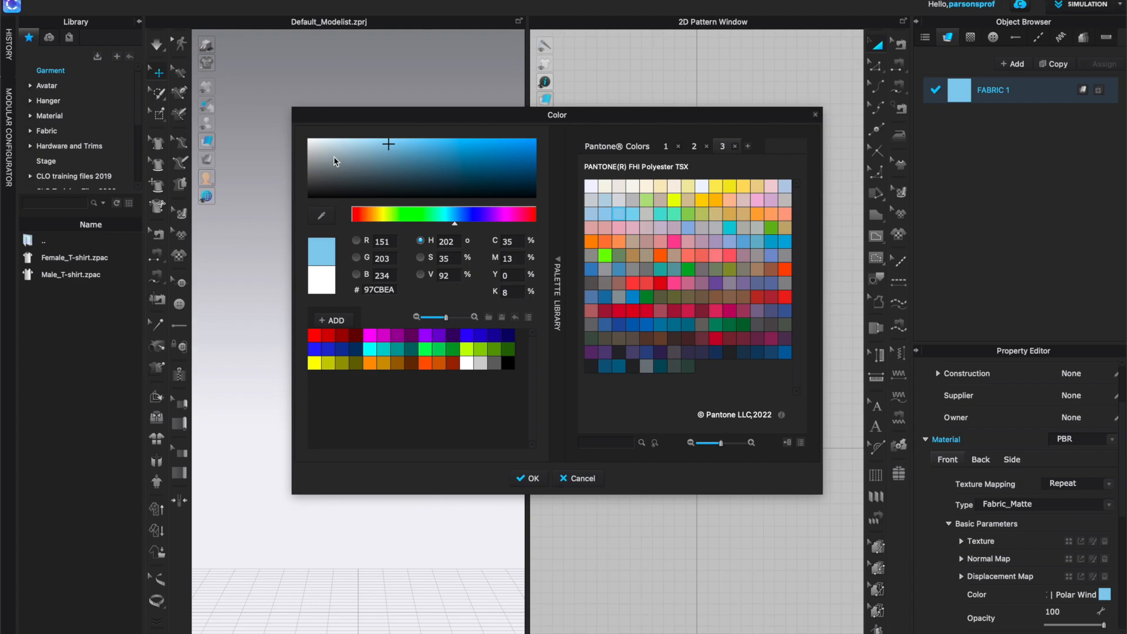
mouse_move(583, 490)
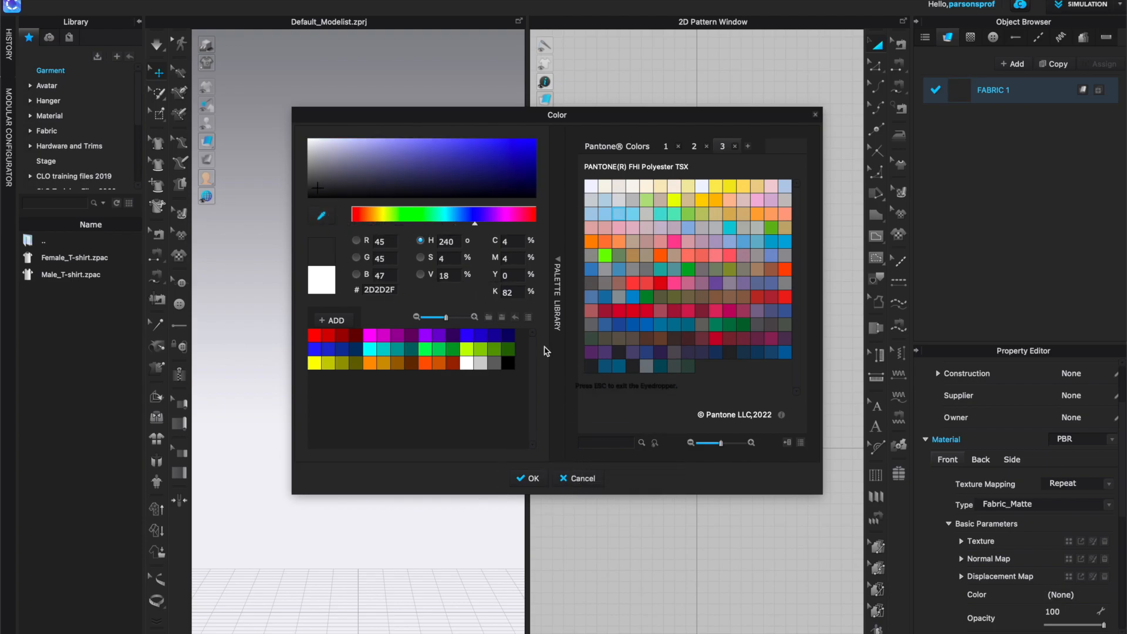
mouse_move(420, 275)
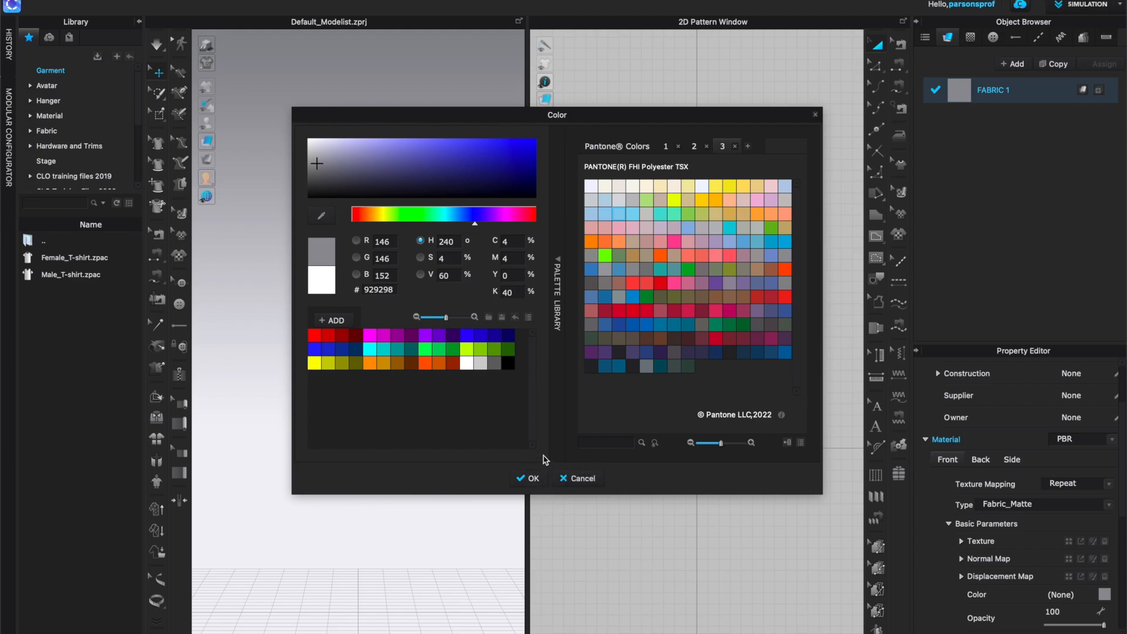
left_click(378, 155)
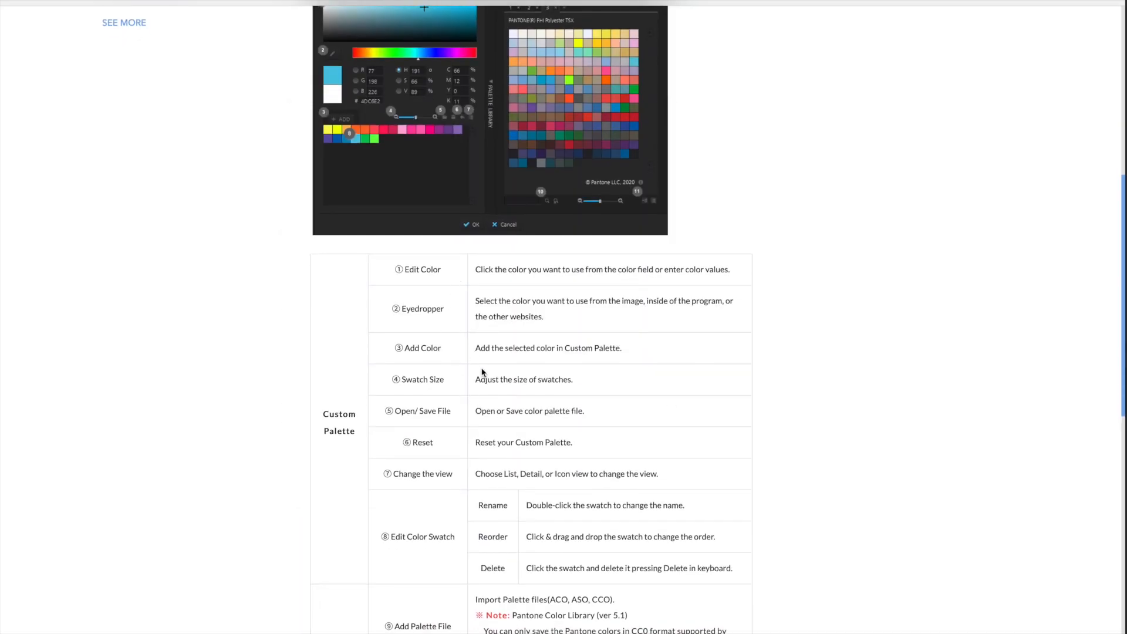
- Set FABRIC 1 to #8080BA, then blue-violet #4444BA, and add it to the Custom Palette
scroll("up", 3)
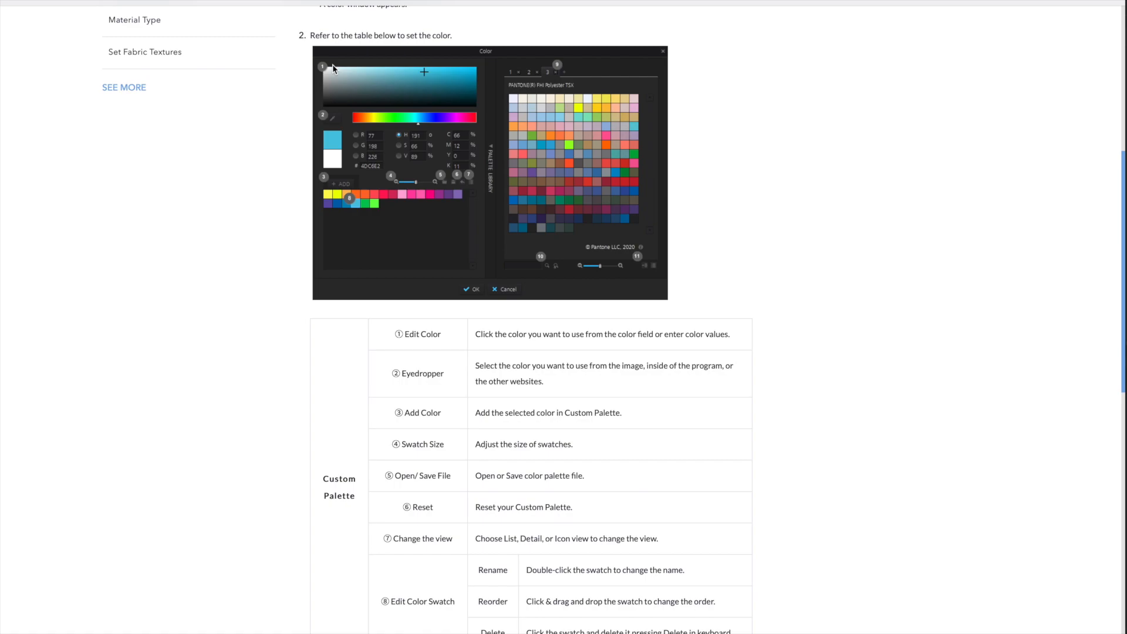
mouse_move(418, 341)
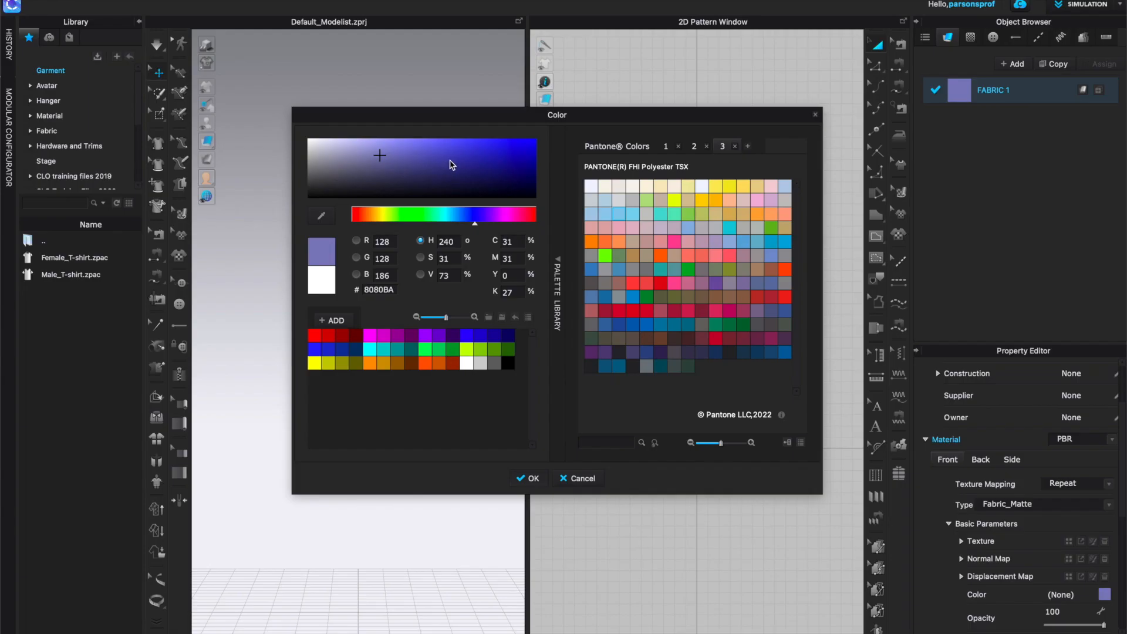
left_click(444, 164)
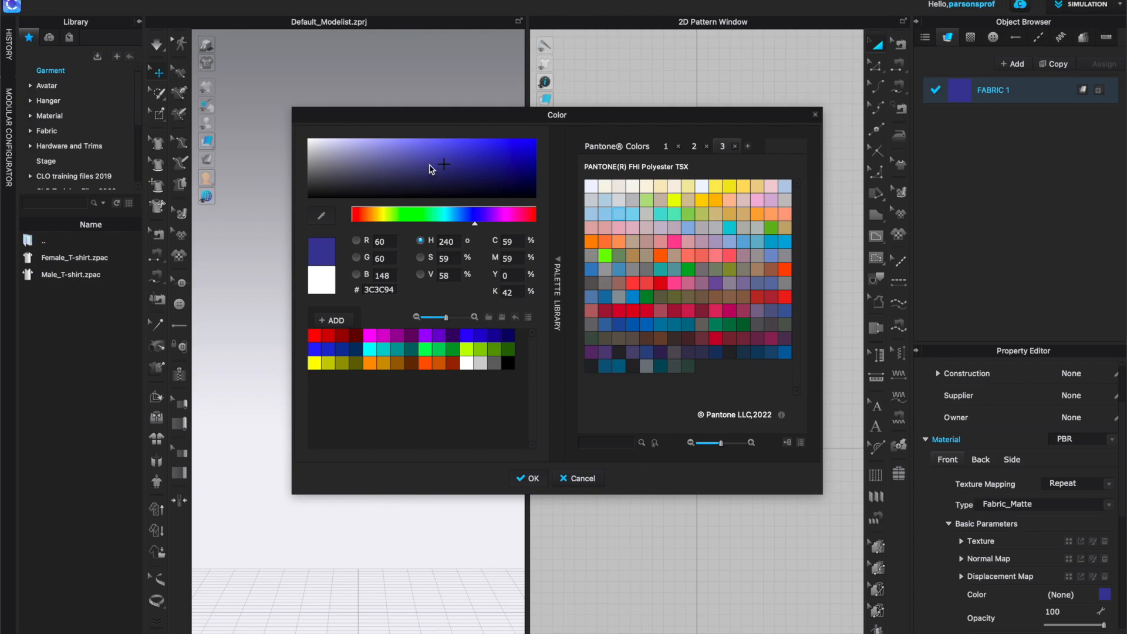
left_click(453, 155)
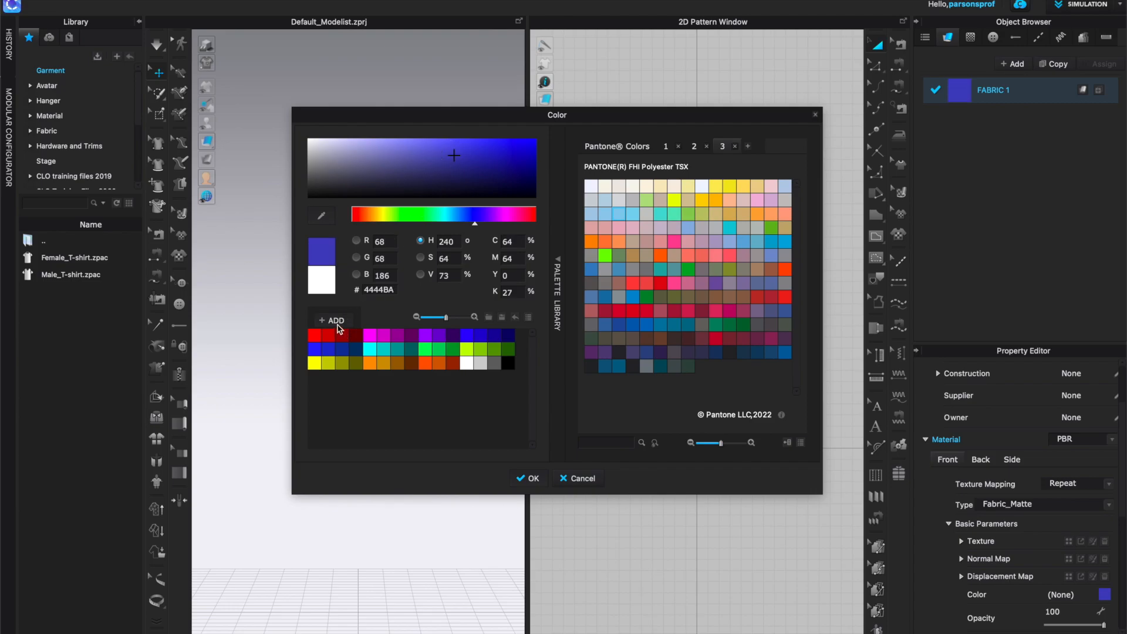
left_click(331, 320)
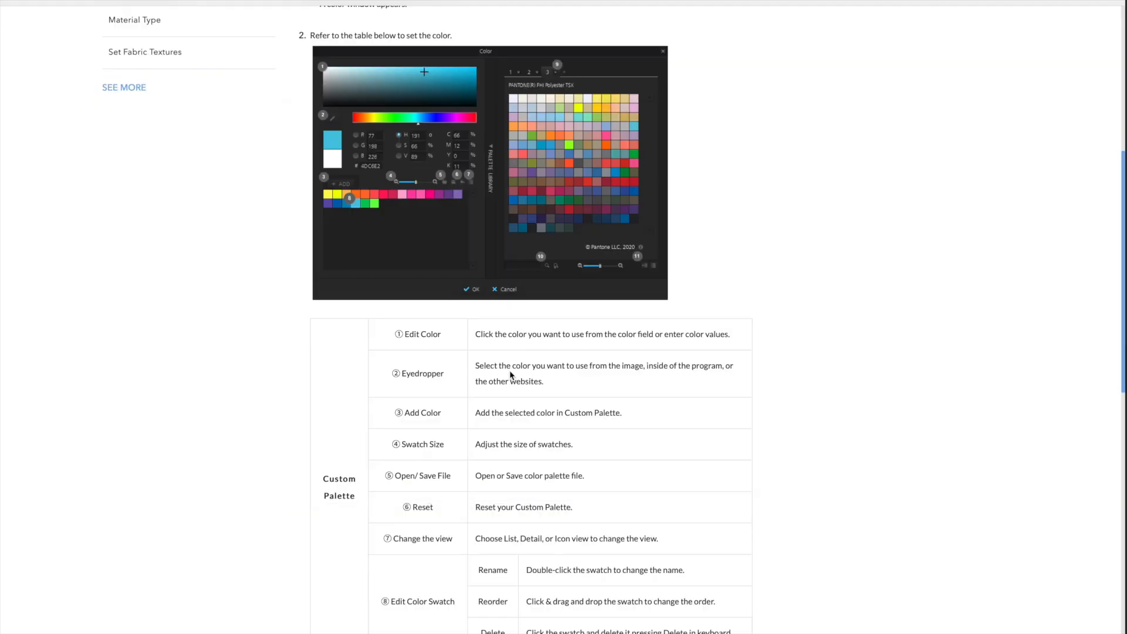
mouse_move(488, 446)
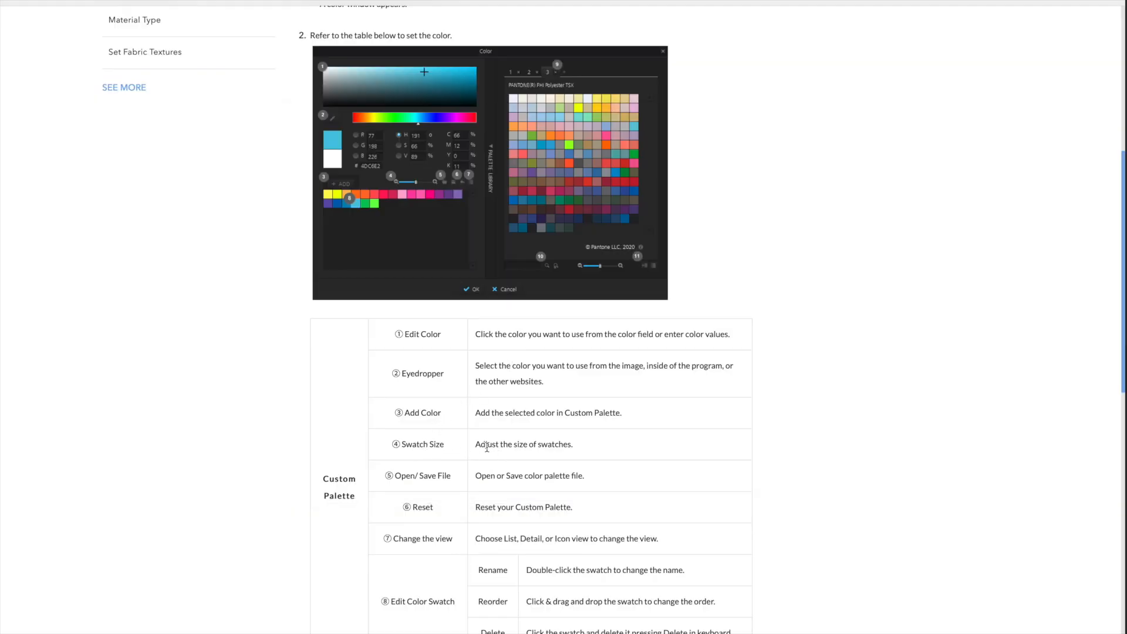
mouse_move(393, 183)
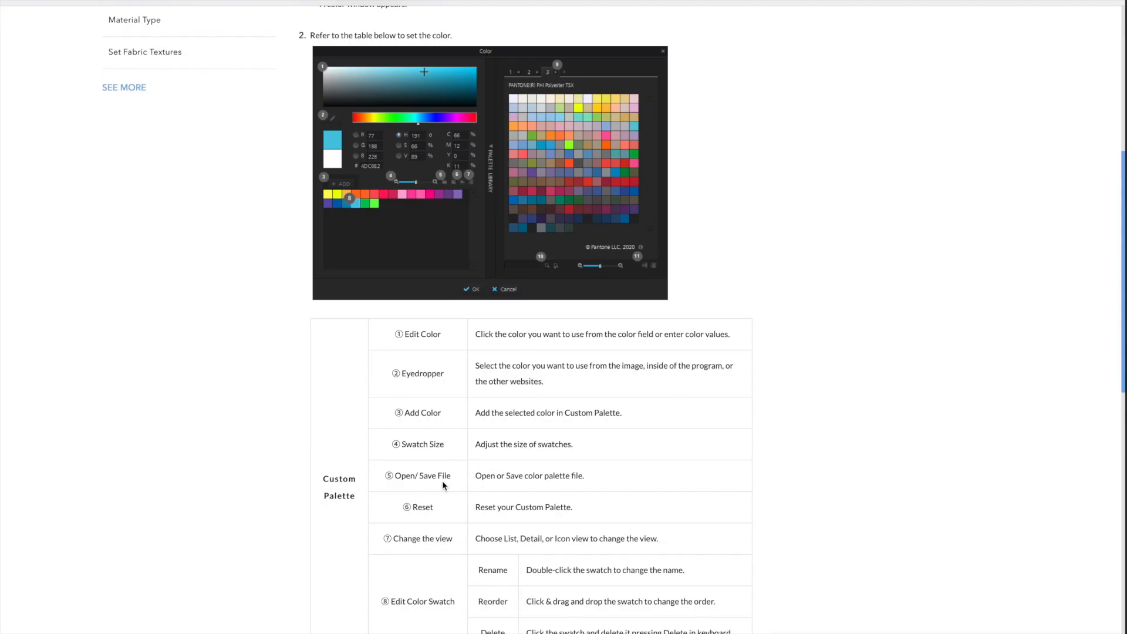
mouse_move(449, 176)
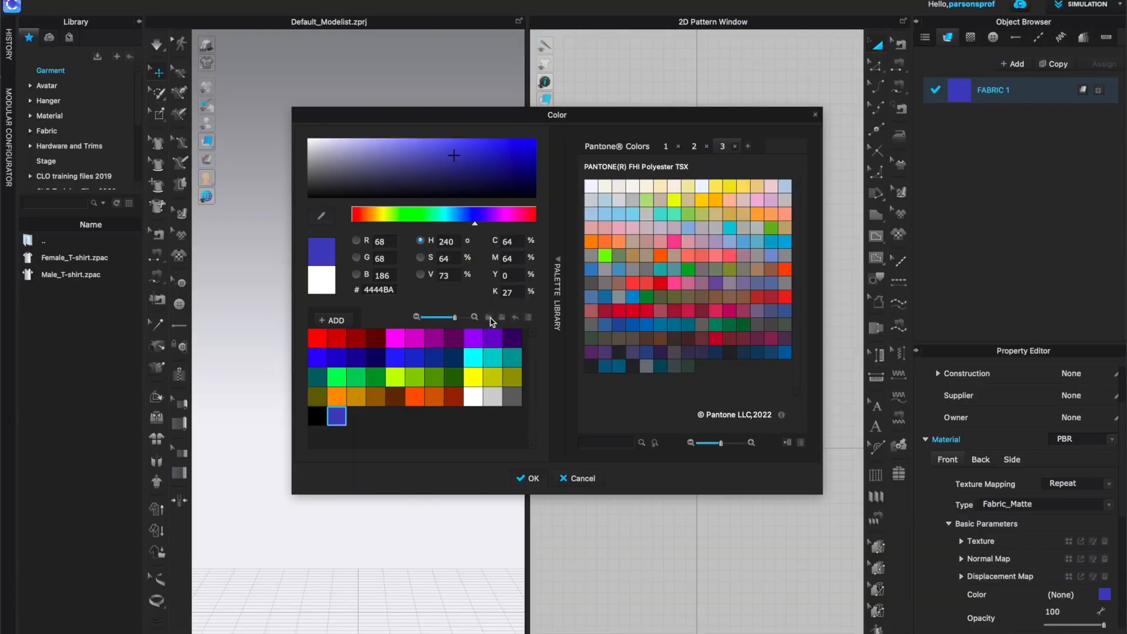
mouse_move(490, 317)
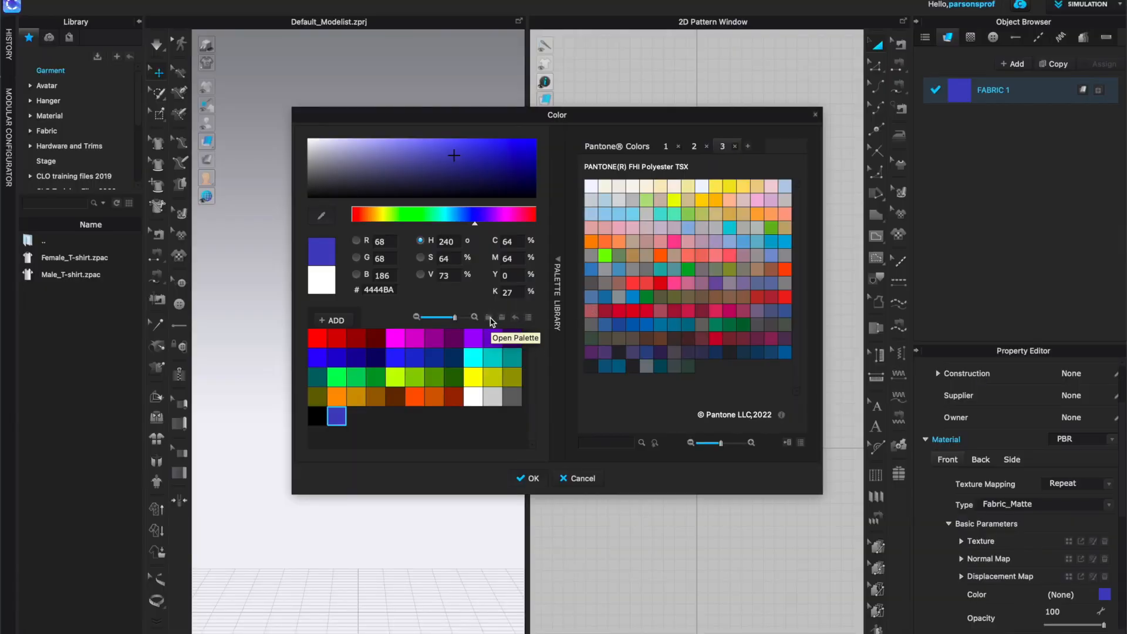
mouse_move(505, 319)
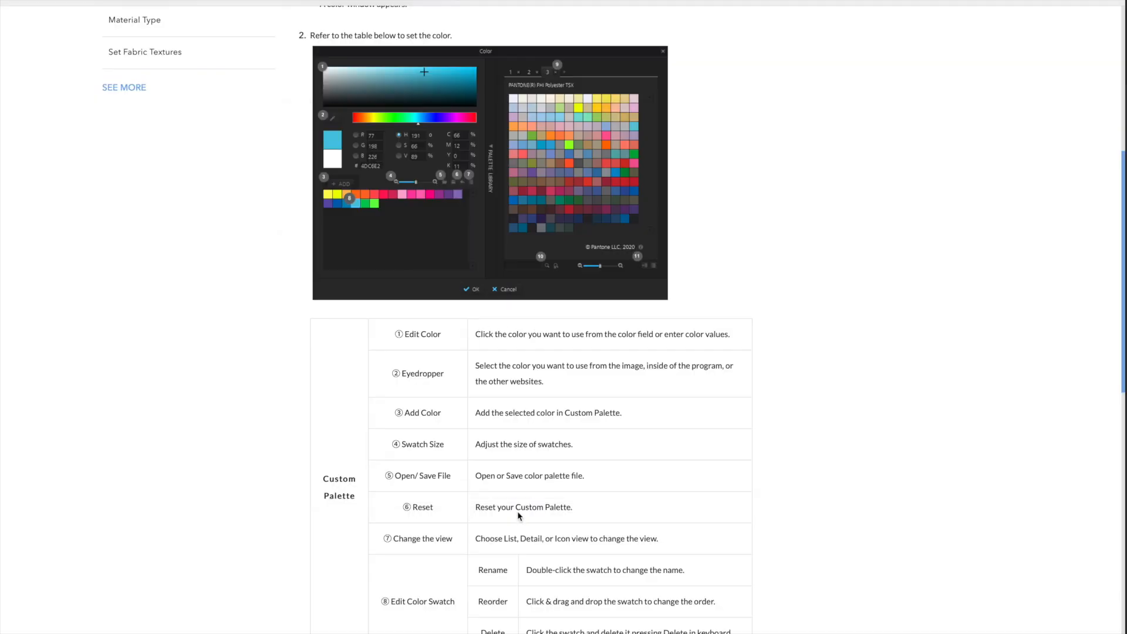
mouse_move(486, 206)
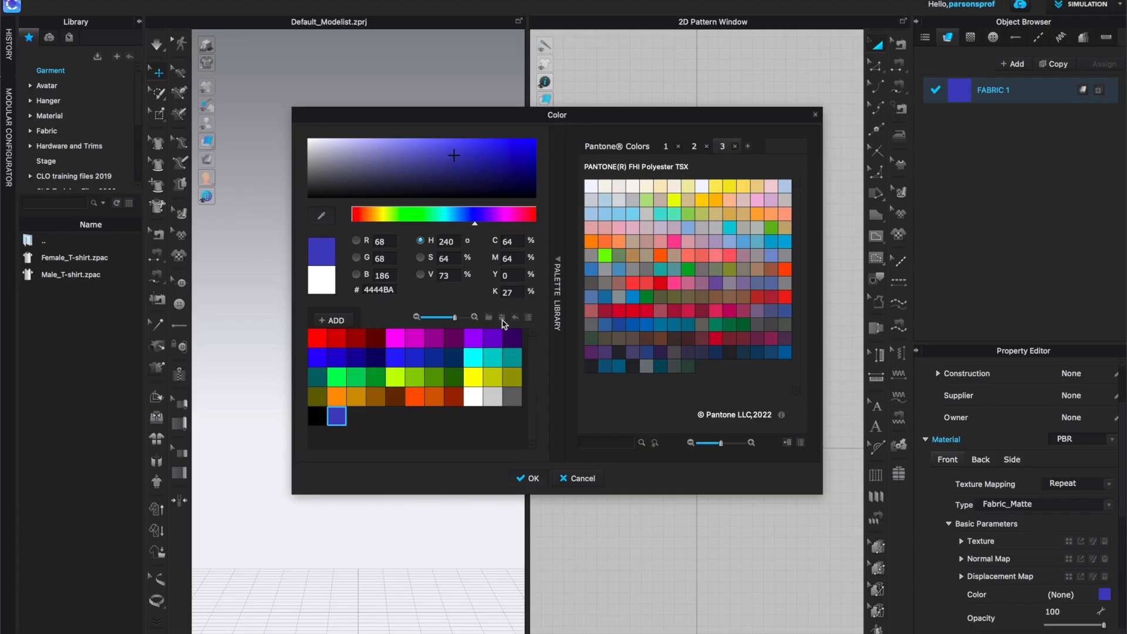
mouse_move(502, 318)
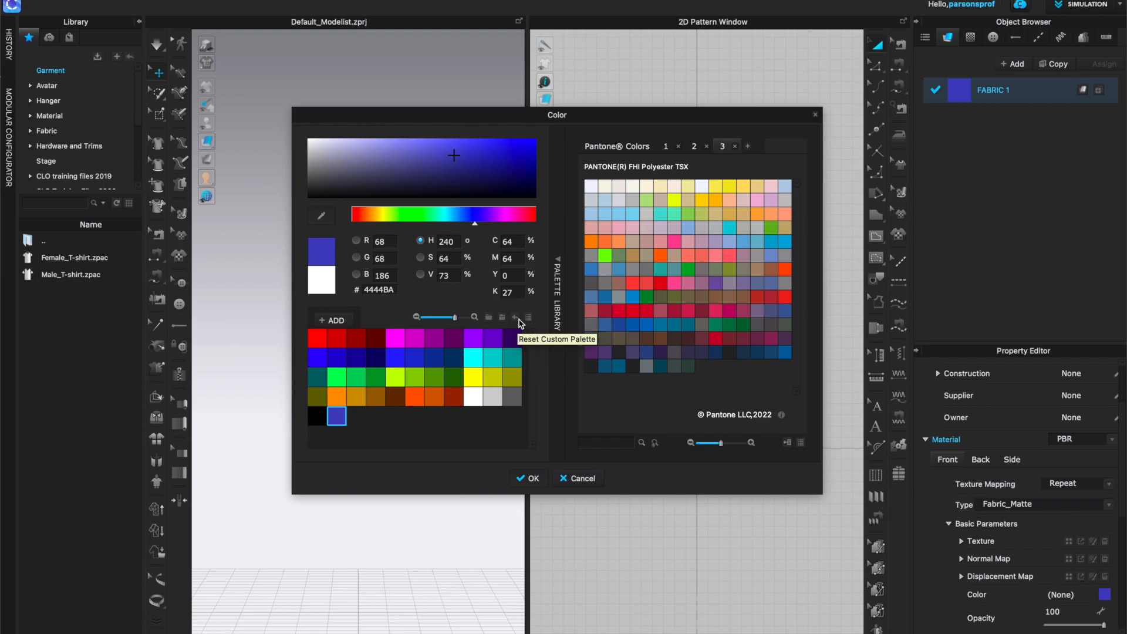
- Reset the custom palette, then add blue, magenta and teal swatches
left_click(528, 317)
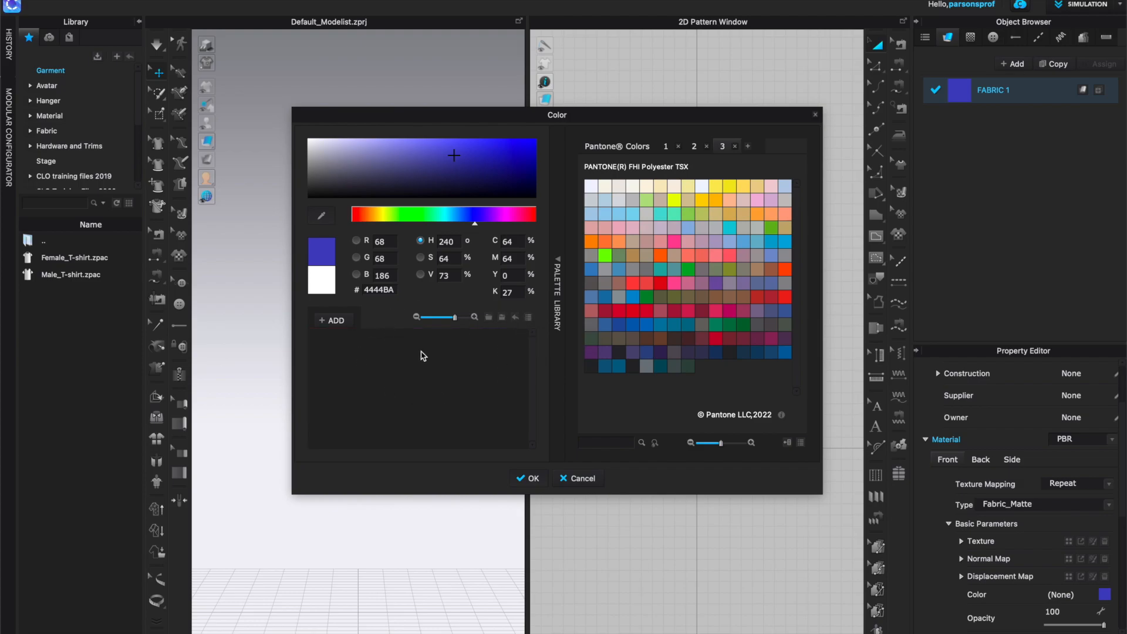
mouse_move(476, 318)
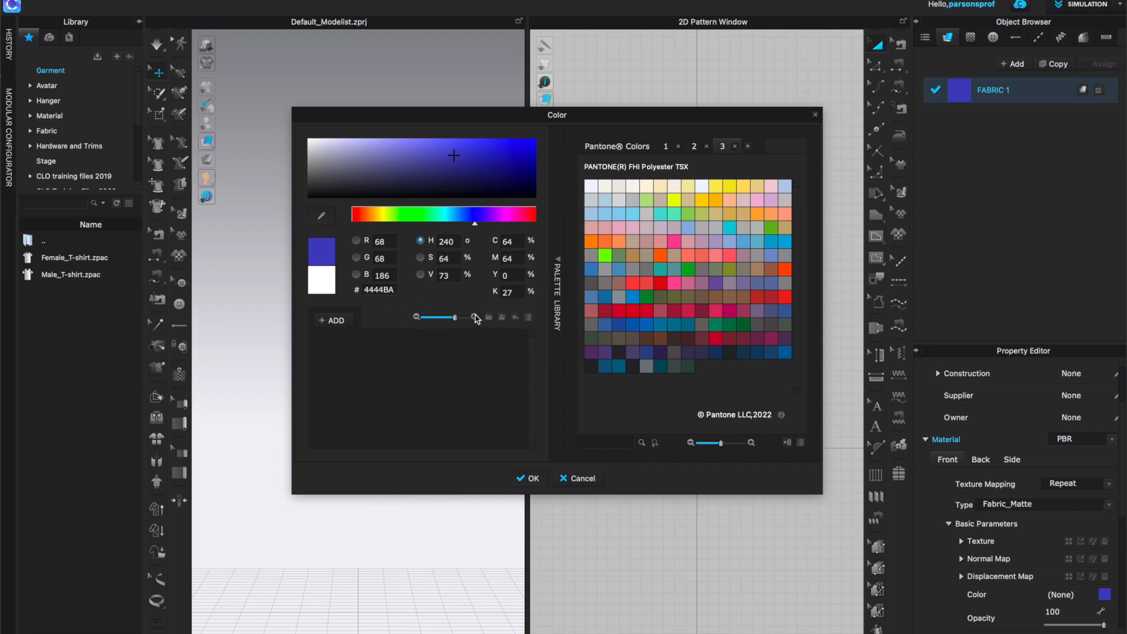
left_click(329, 320)
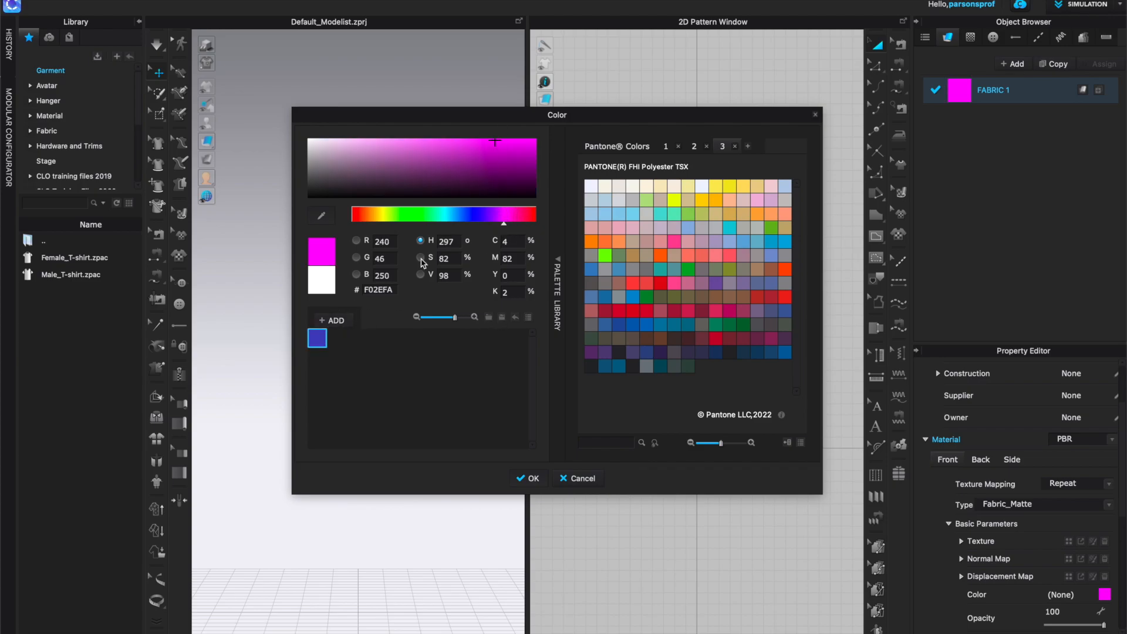
left_click(330, 320)
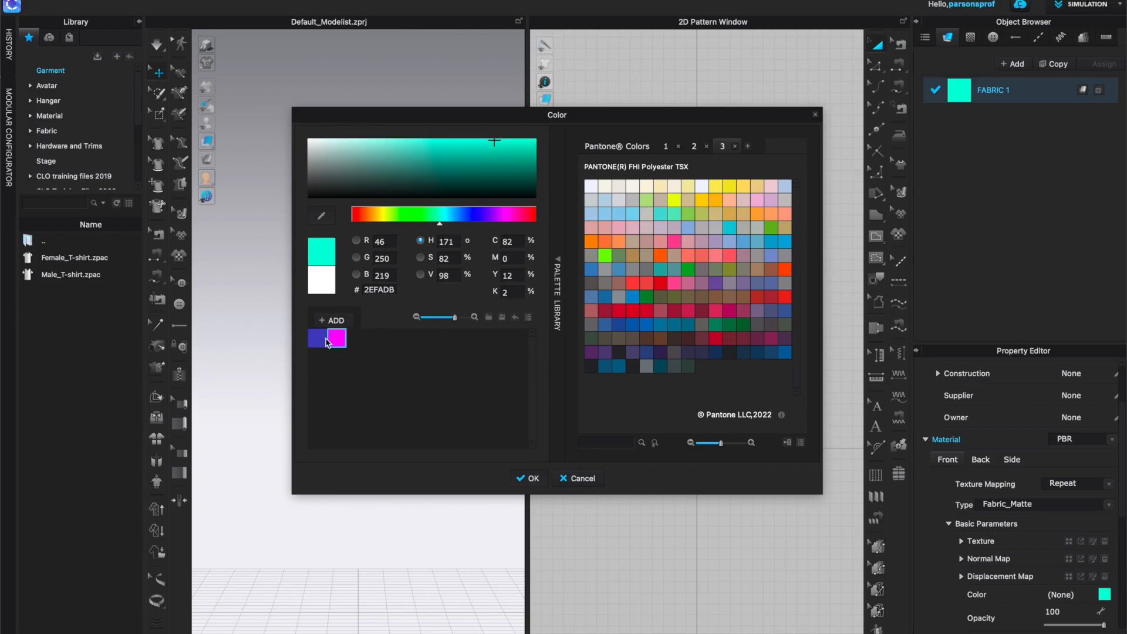
left_click(331, 320)
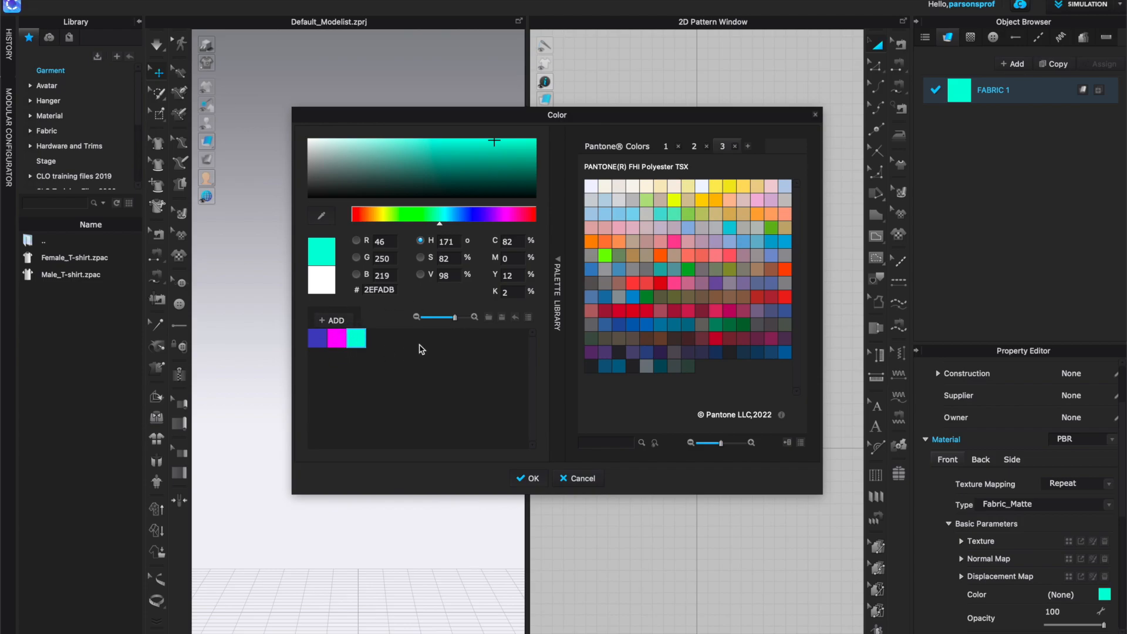
mouse_move(480, 328)
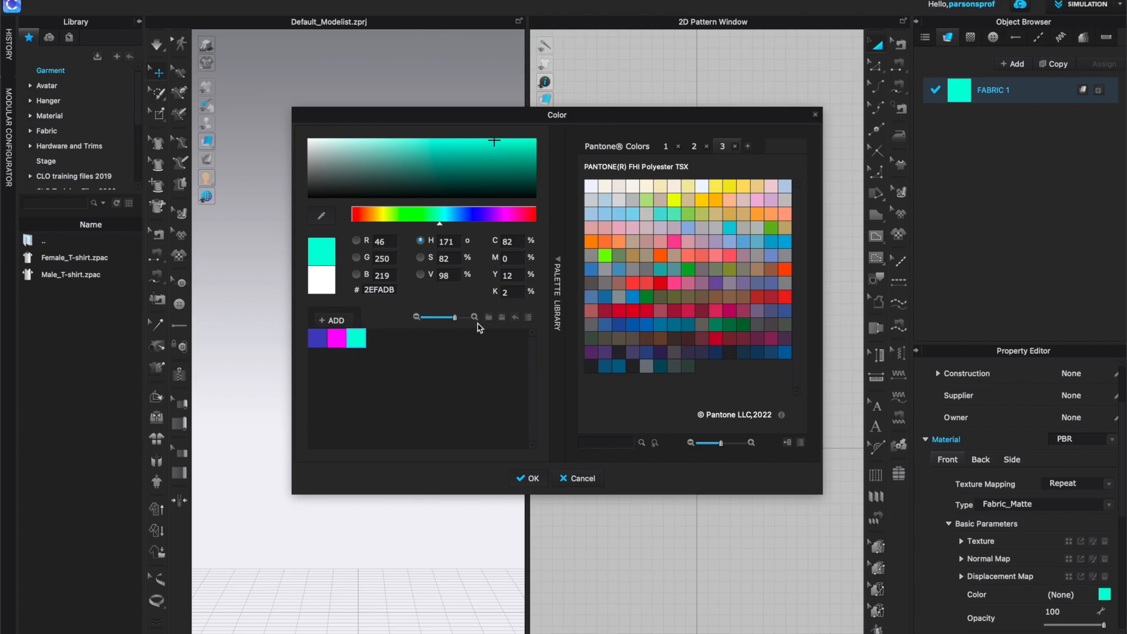
mouse_move(502, 317)
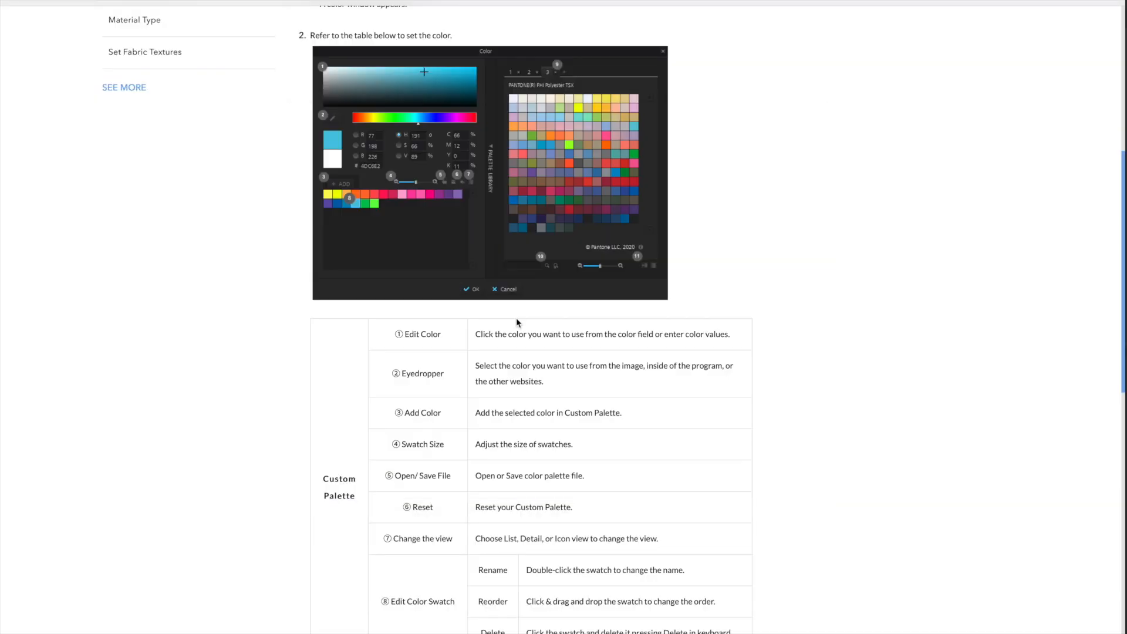
mouse_move(531, 544)
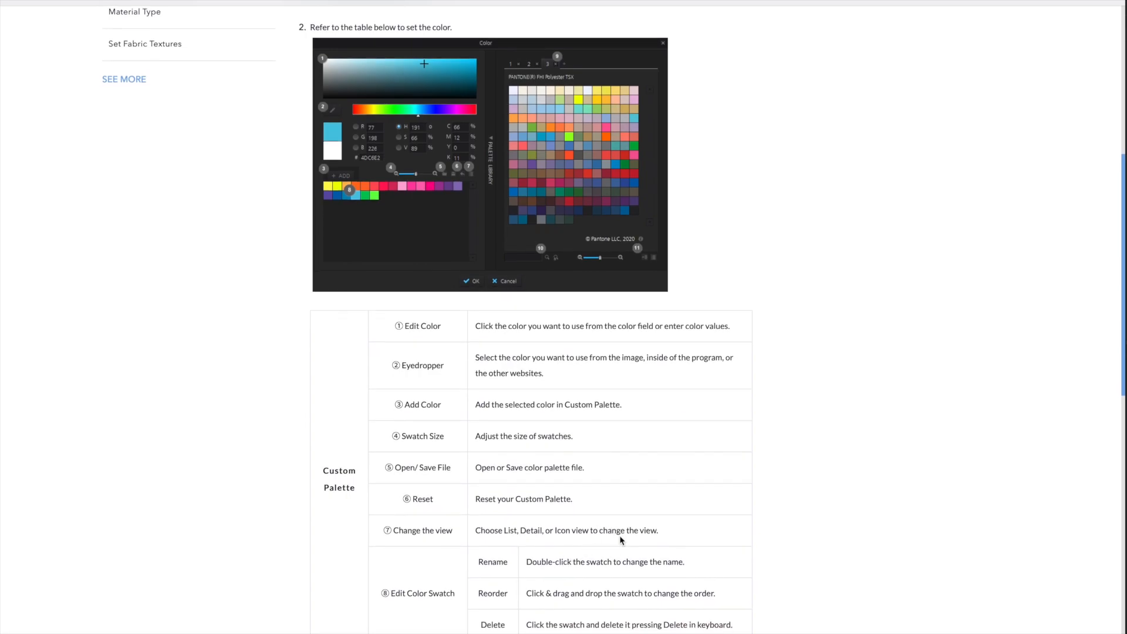
mouse_move(474, 172)
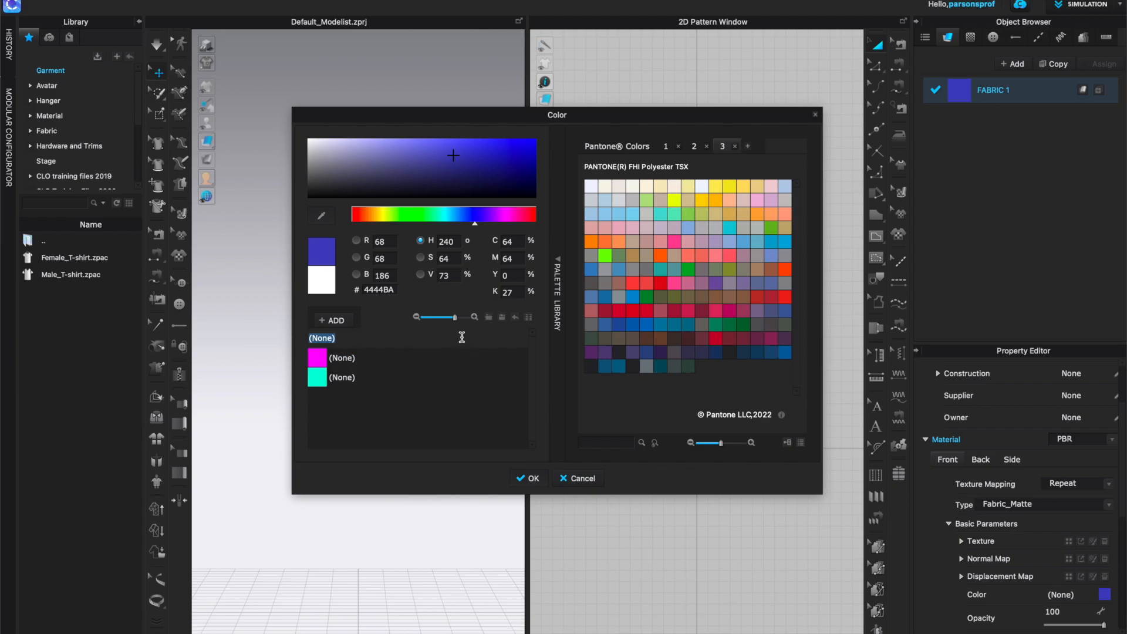
- Name the blue swatch 'midnight blue'
type("ml")
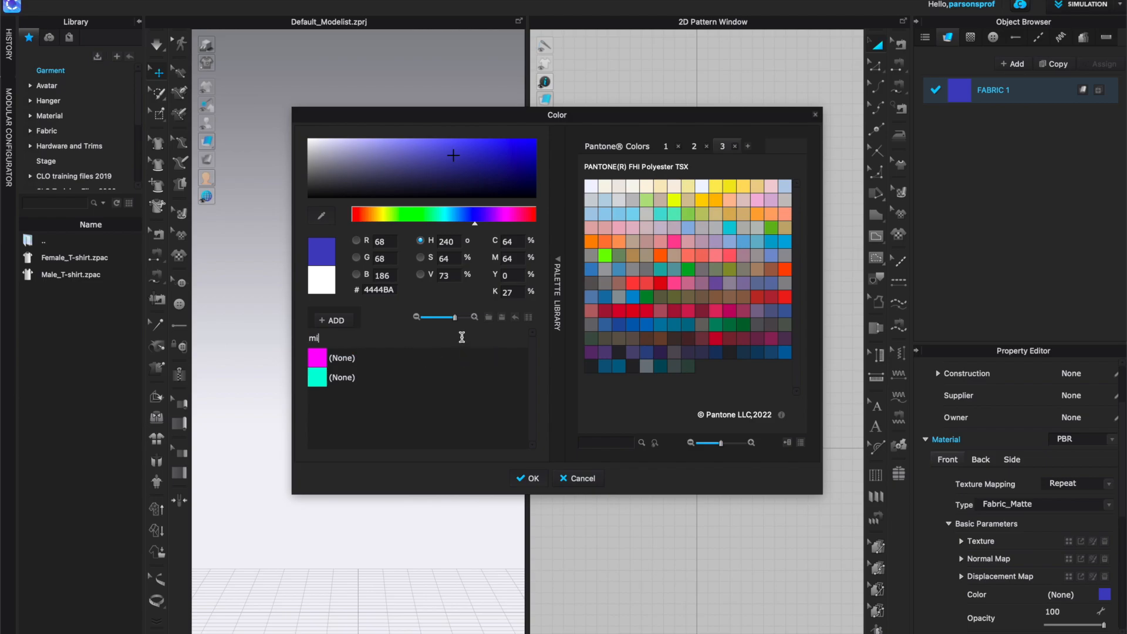
type("midnight blue")
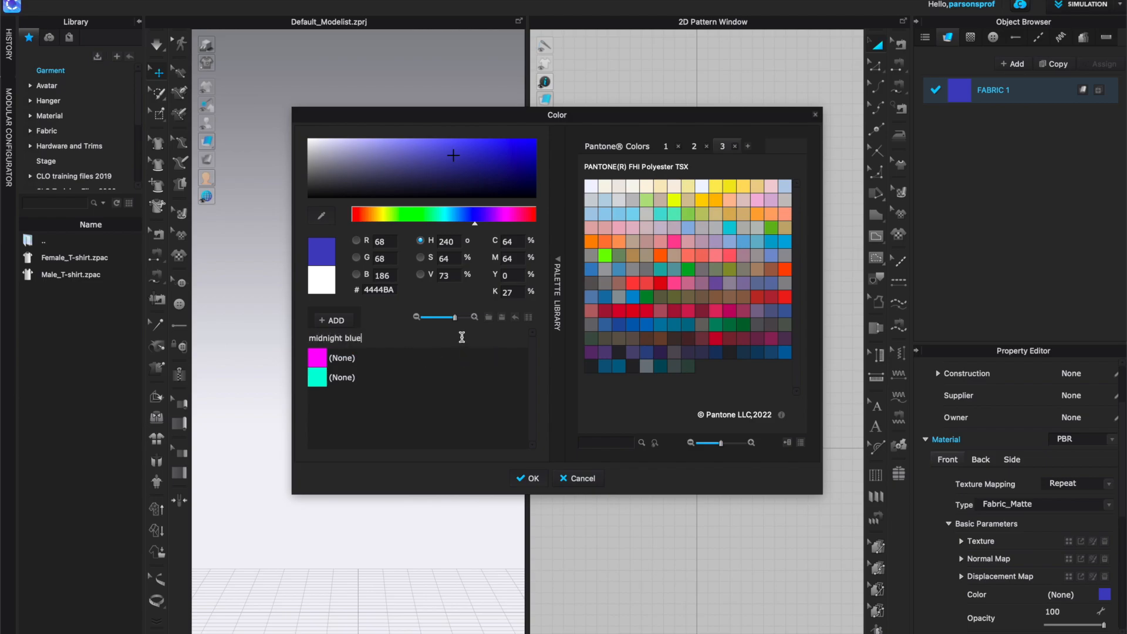
left_click(331, 320)
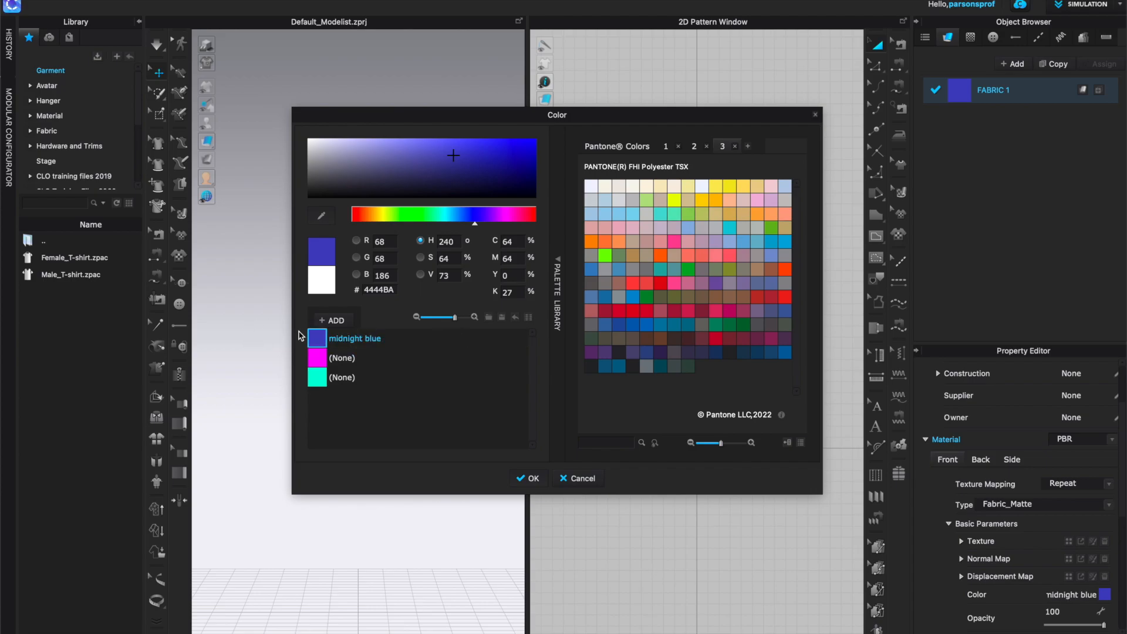
mouse_move(519, 343)
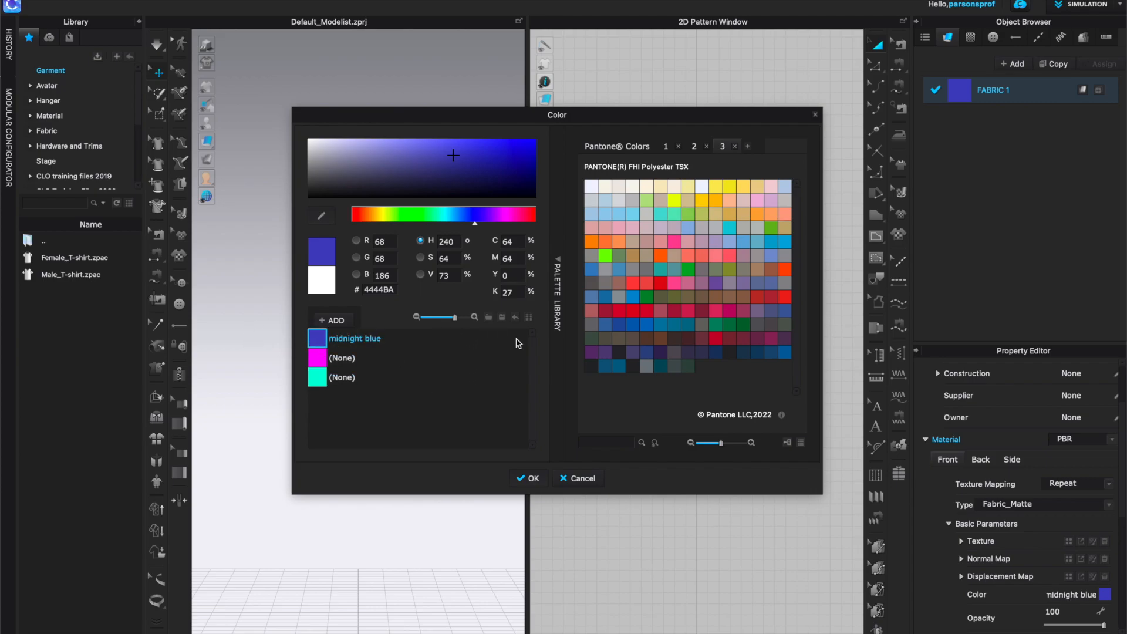
mouse_move(527, 318)
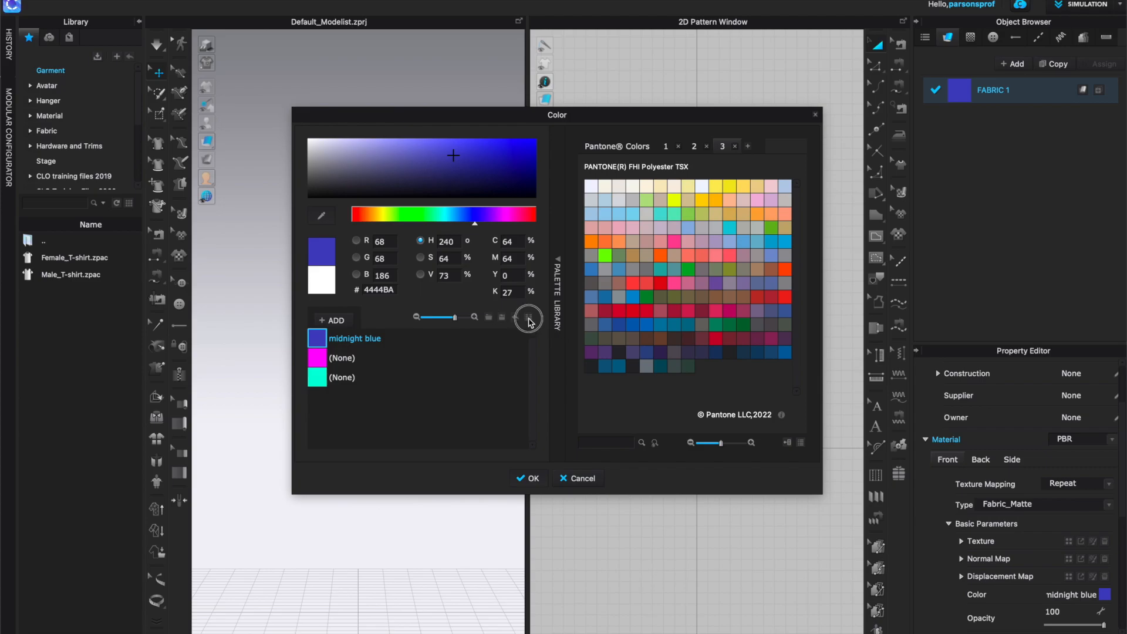
- Change the palette layout and work on the magenta swatch, naming it 'teal dreams'
left_click(529, 317)
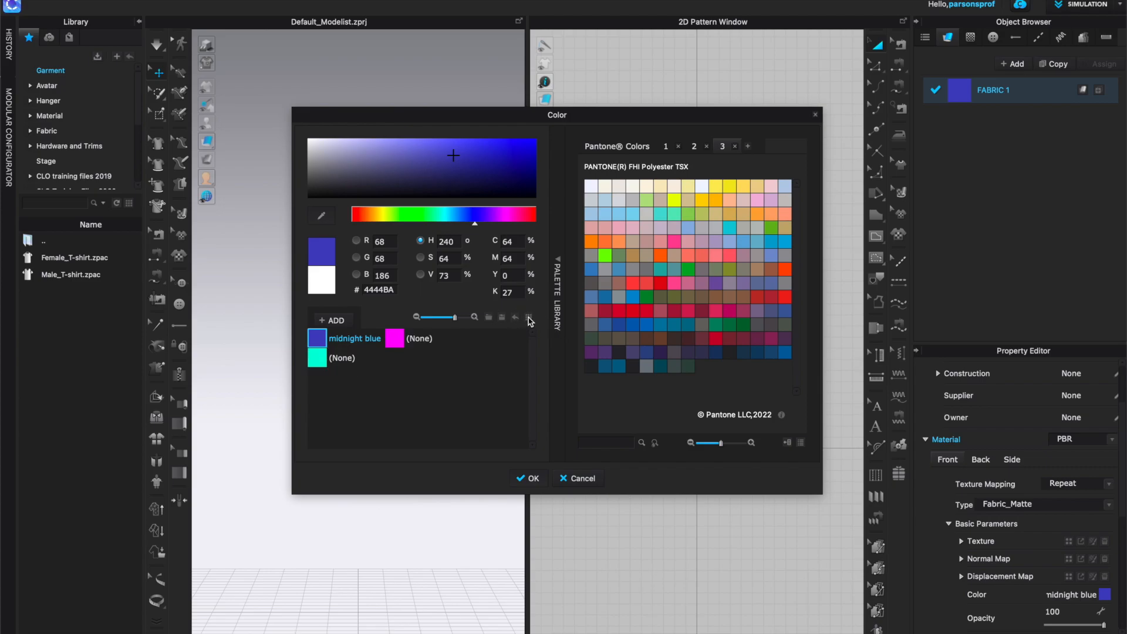
mouse_move(343, 343)
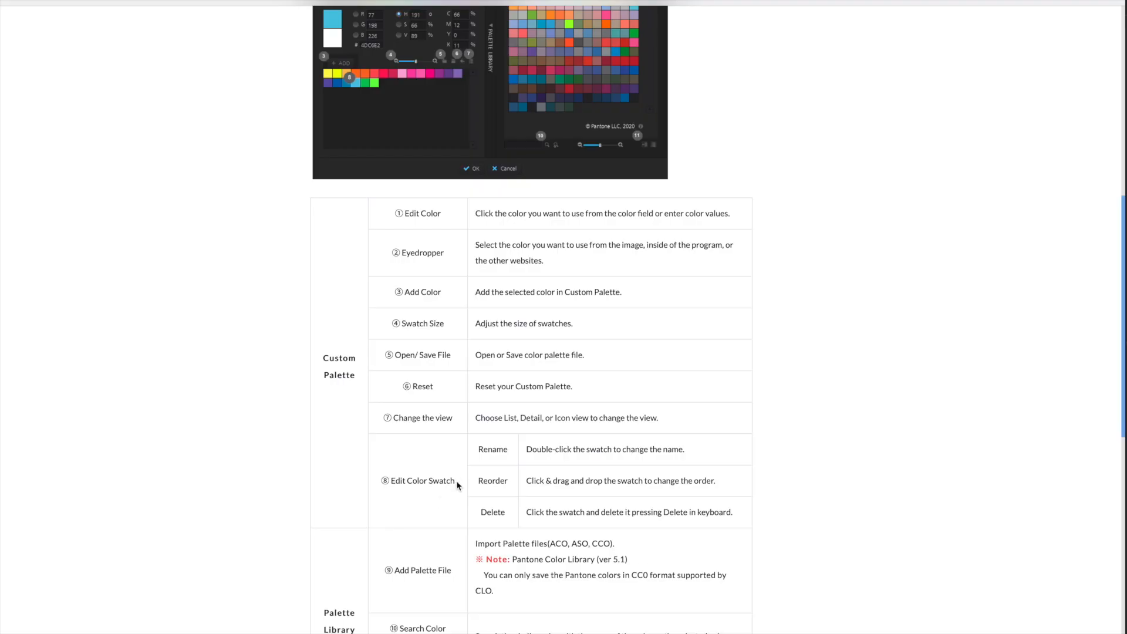
mouse_move(483, 449)
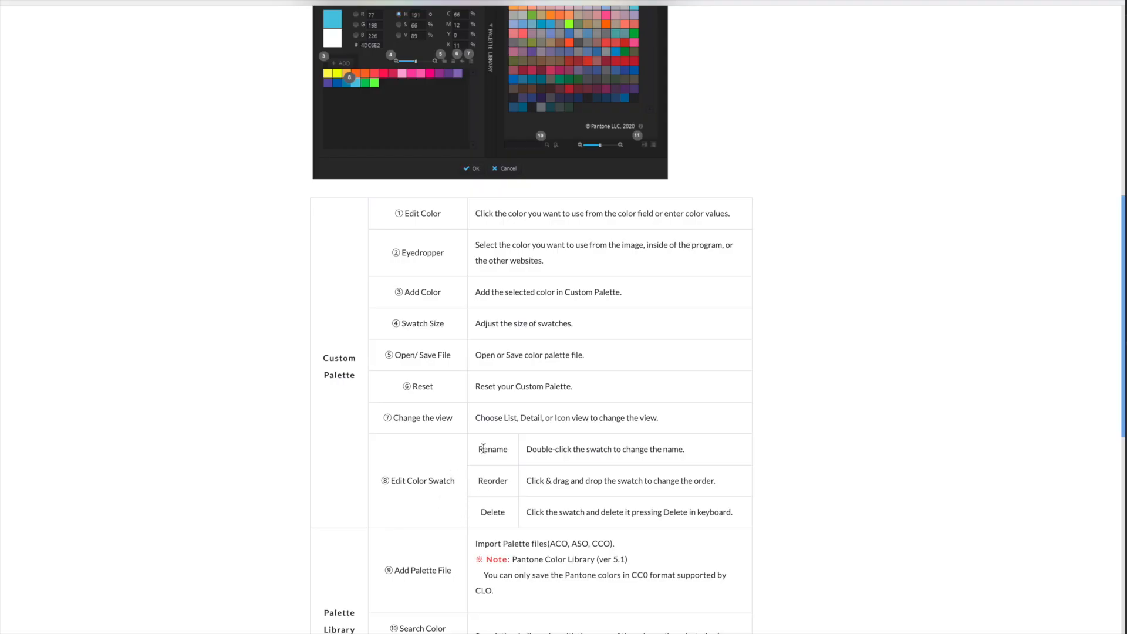
mouse_move(465, 459)
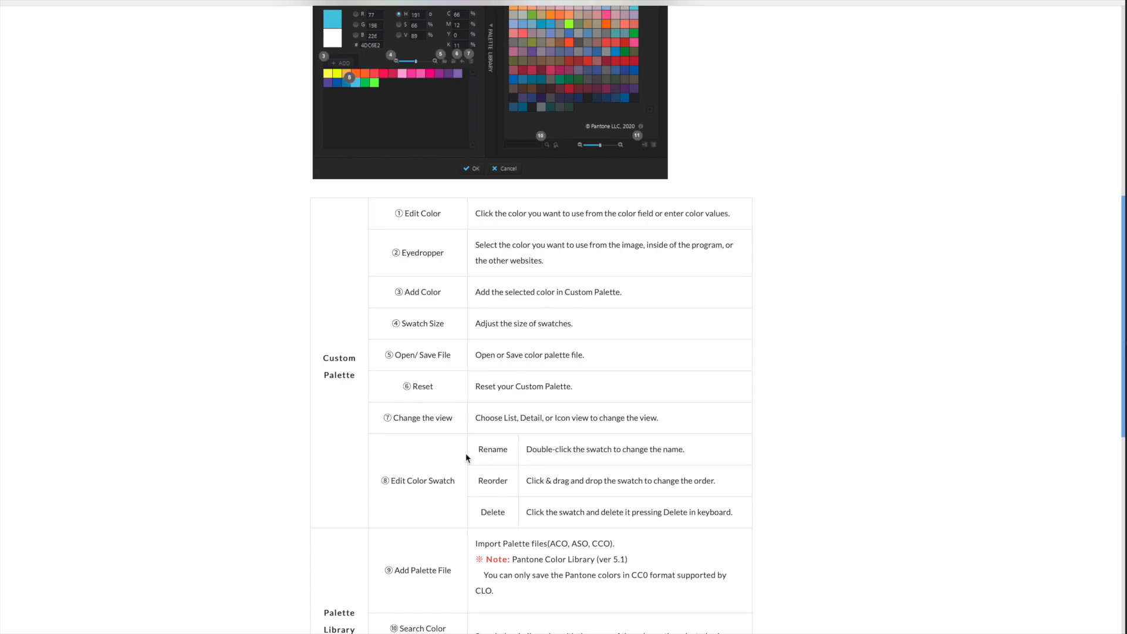
mouse_move(500, 477)
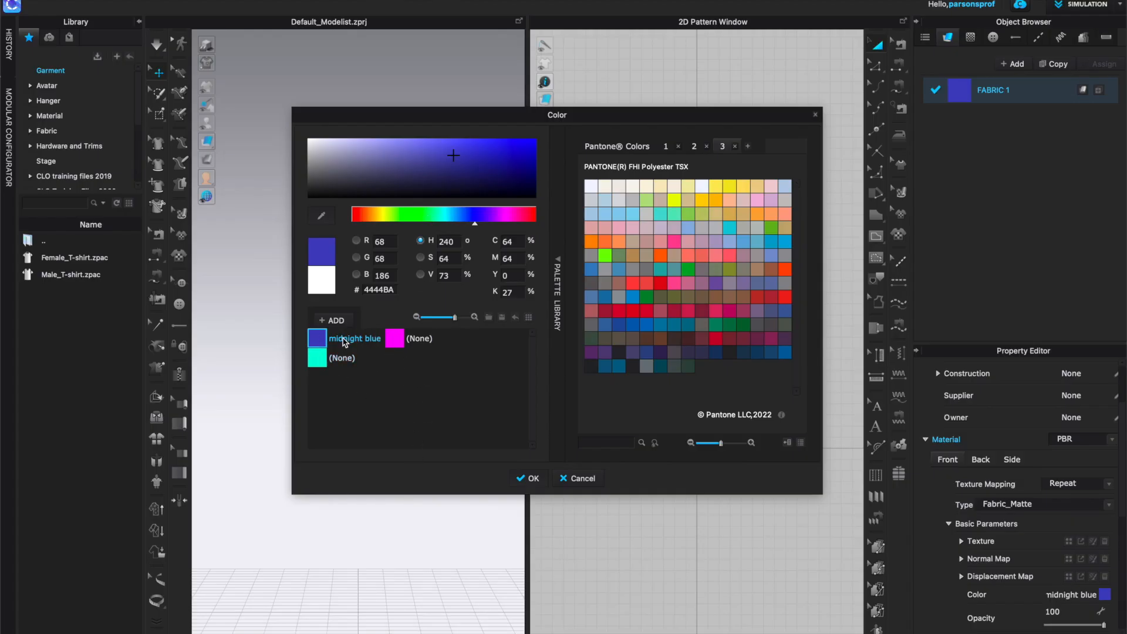
left_click(394, 338)
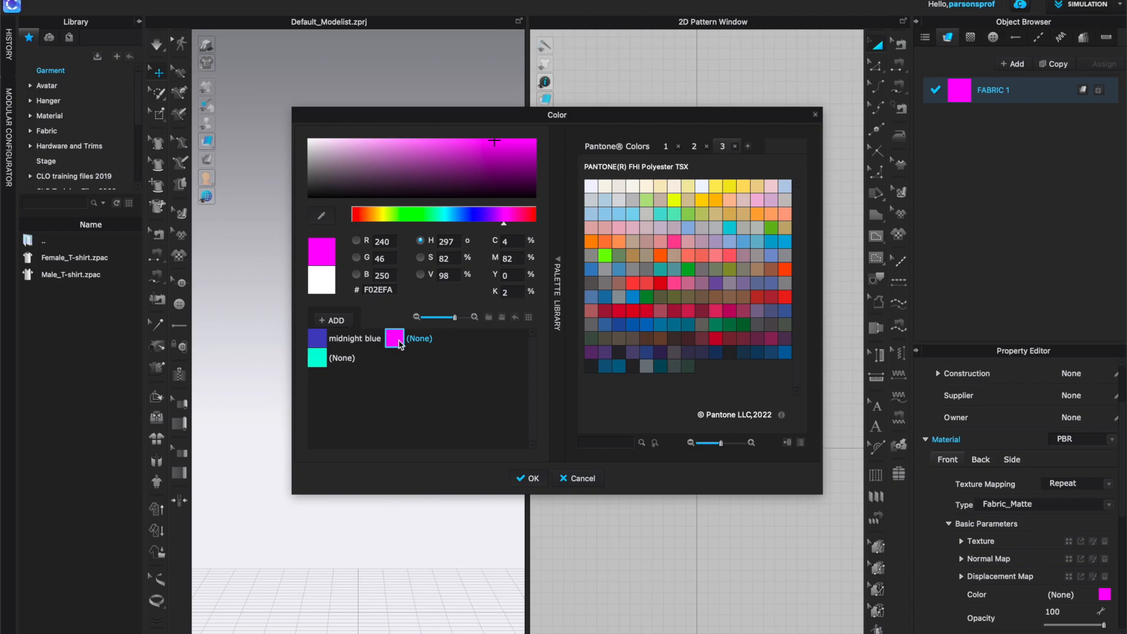
left_click(453, 157)
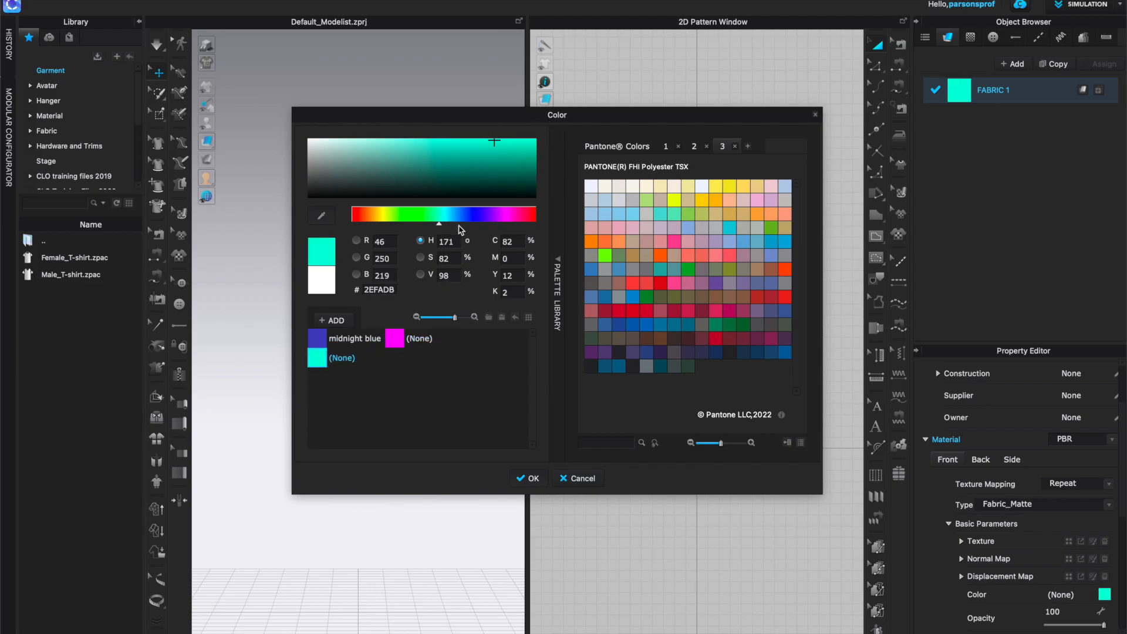
mouse_move(413, 359)
type("teal dreams")
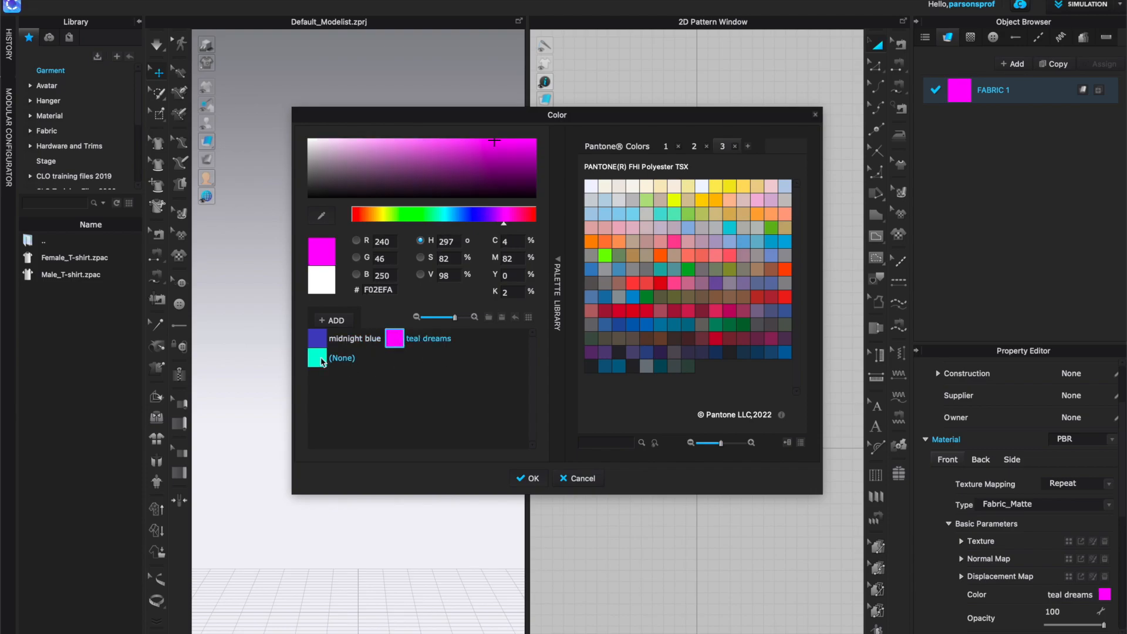
left_click(323, 338)
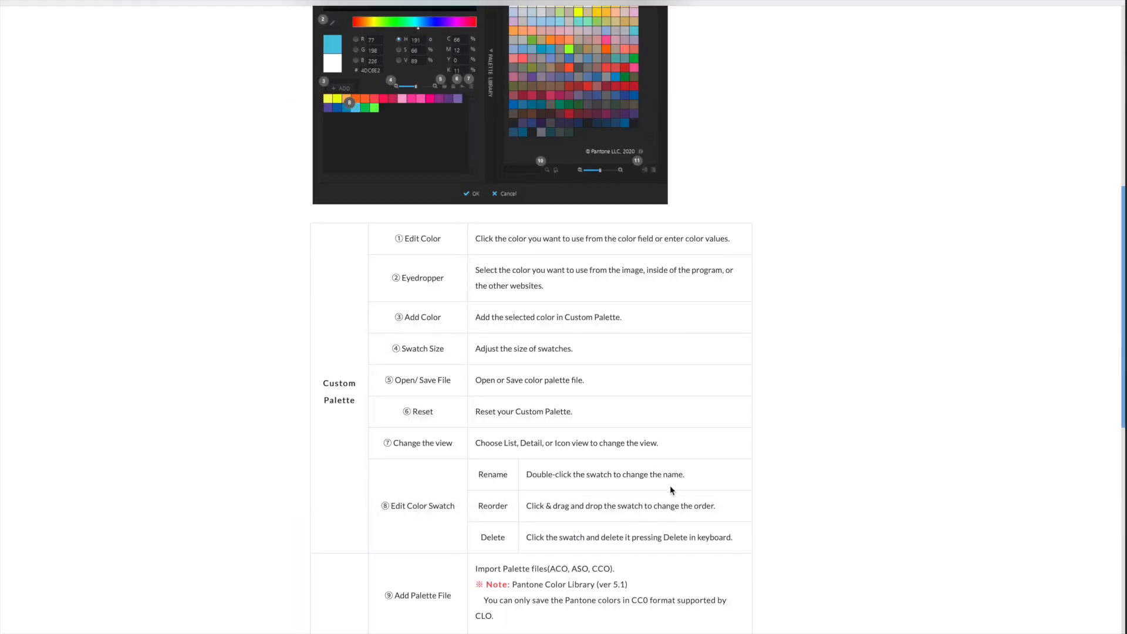
scroll("down", 3)
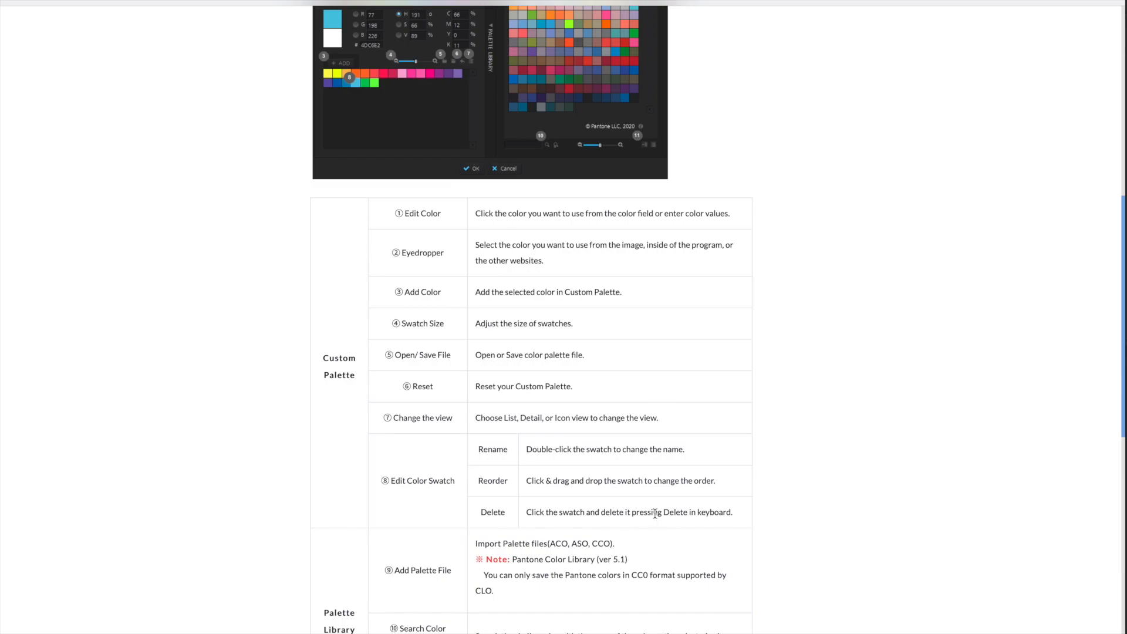
mouse_move(653, 538)
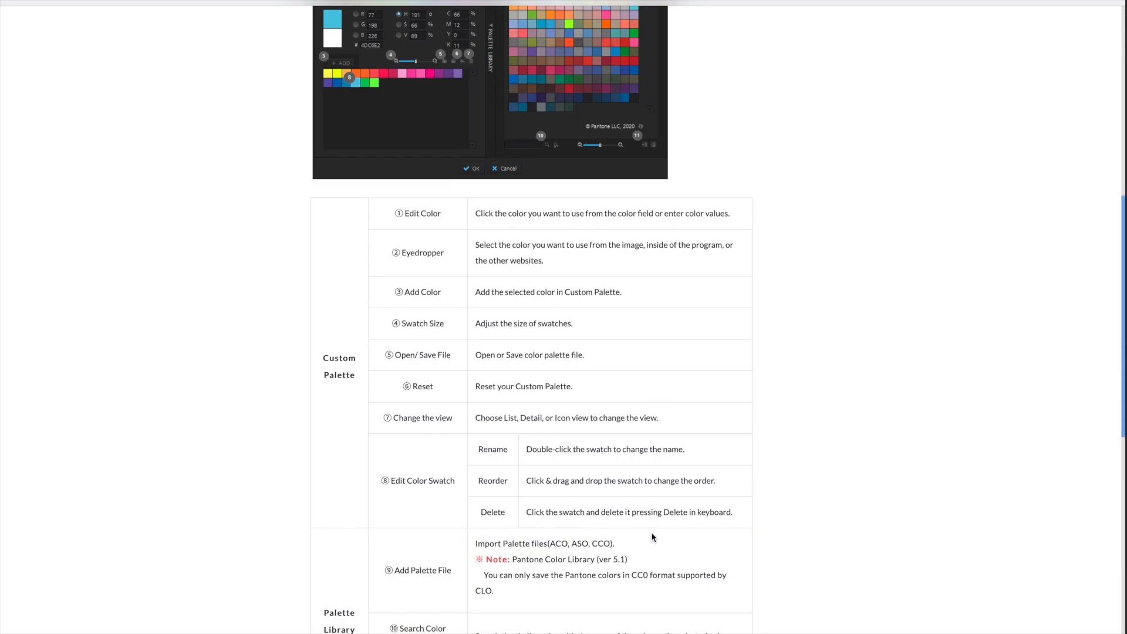
mouse_move(741, 519)
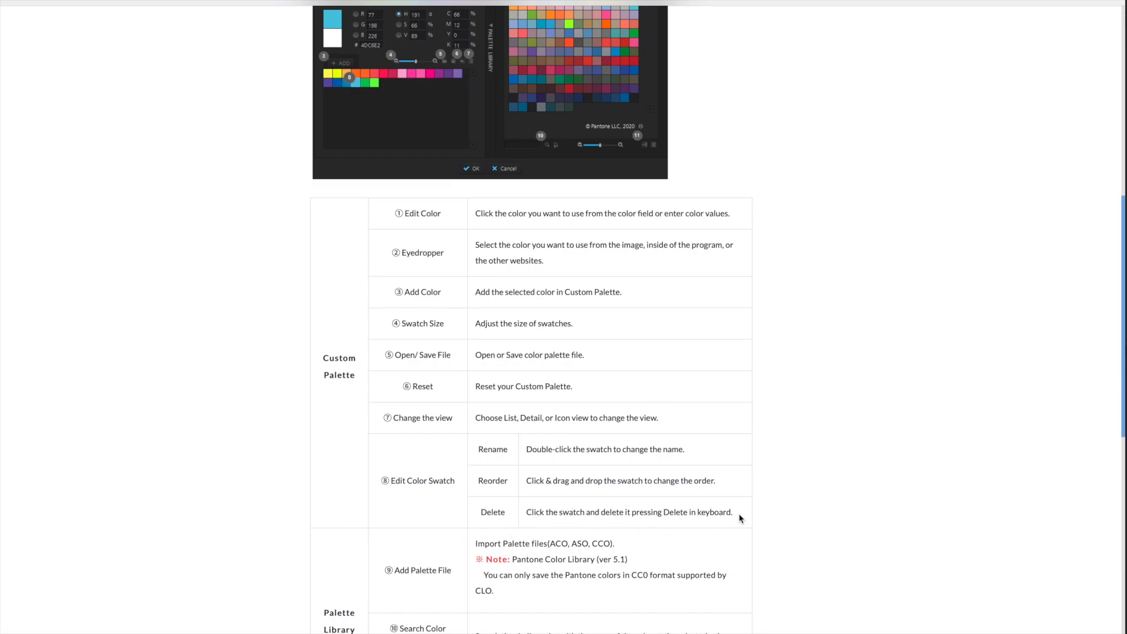
mouse_move(712, 505)
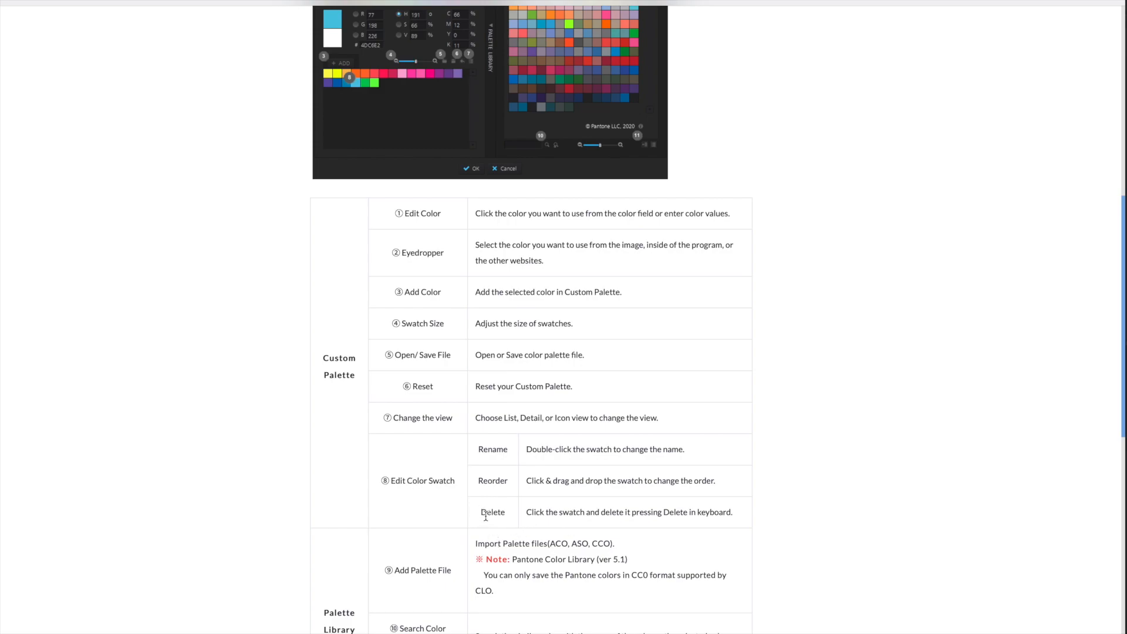
mouse_move(579, 526)
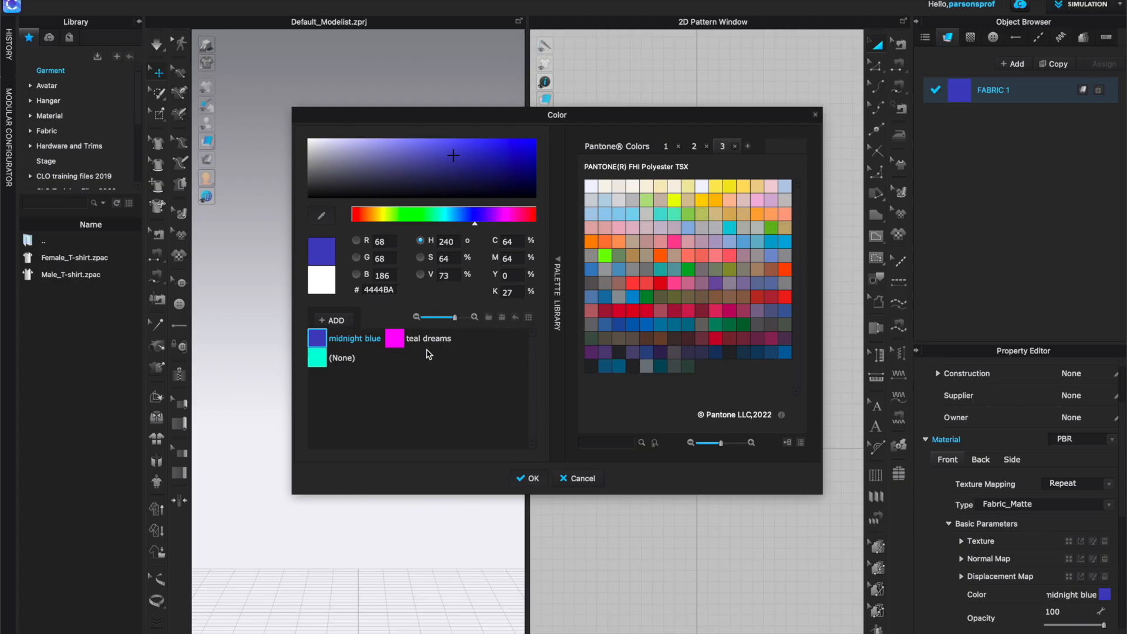
- Keep the magenta 'teal dreams' swatch (F02EFA) for FABRIC 1 and confirm with OK
left_click(394, 339)
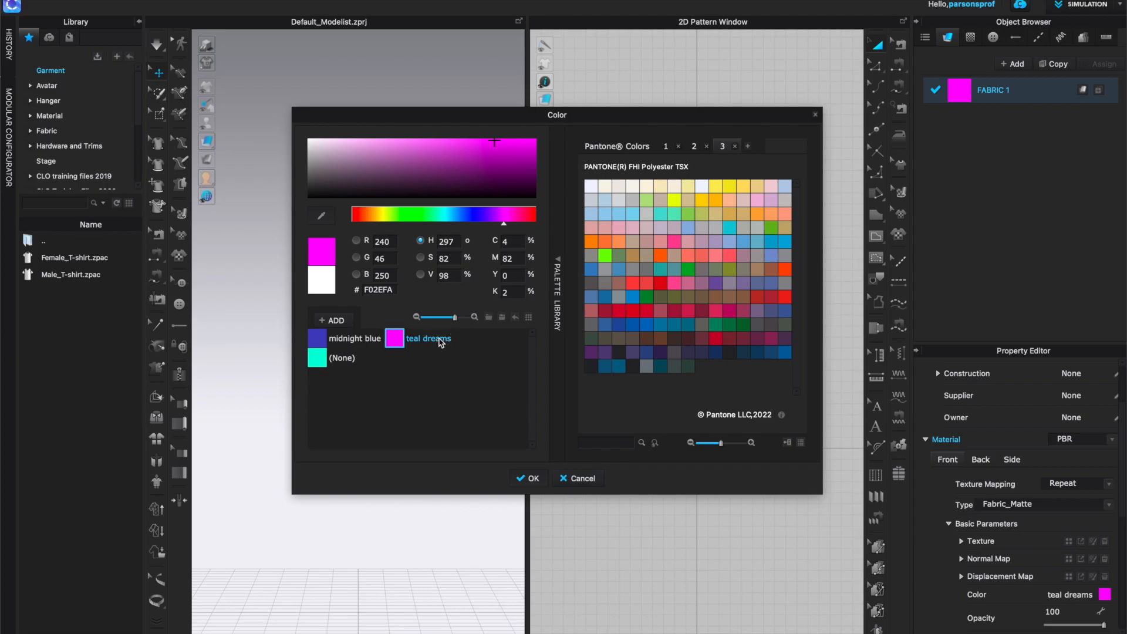
mouse_move(529, 323)
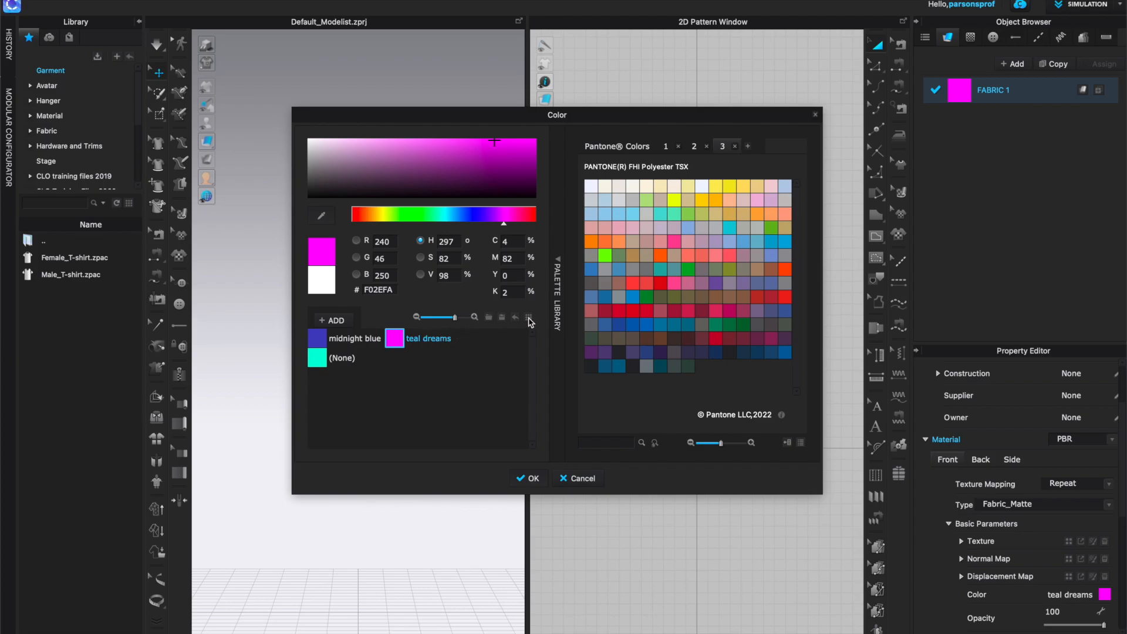
mouse_move(528, 318)
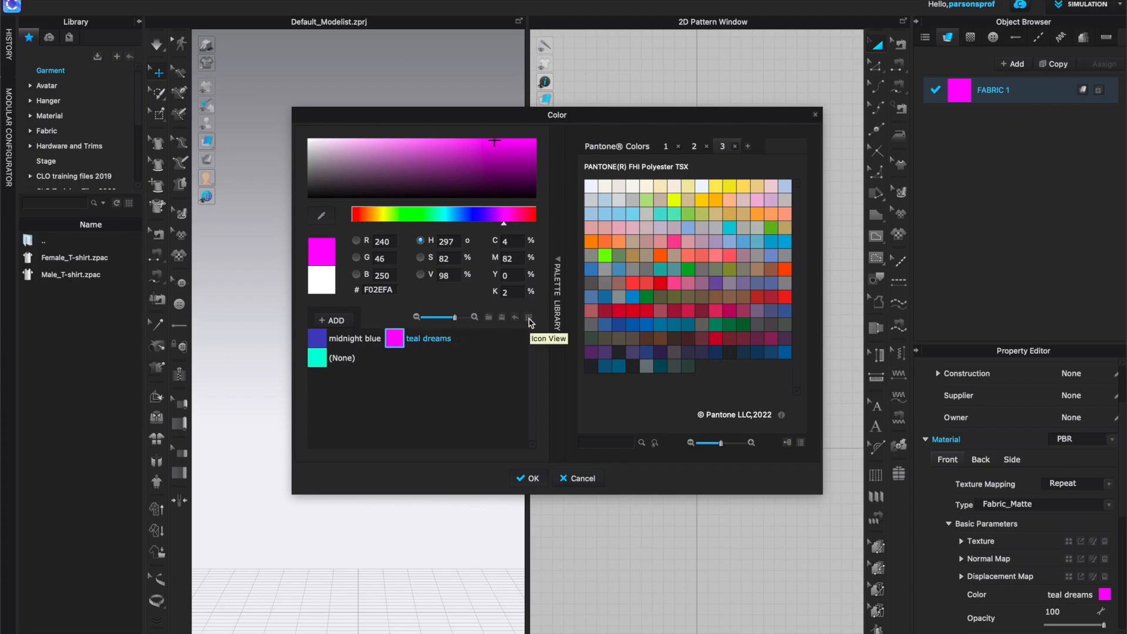
left_click(528, 318)
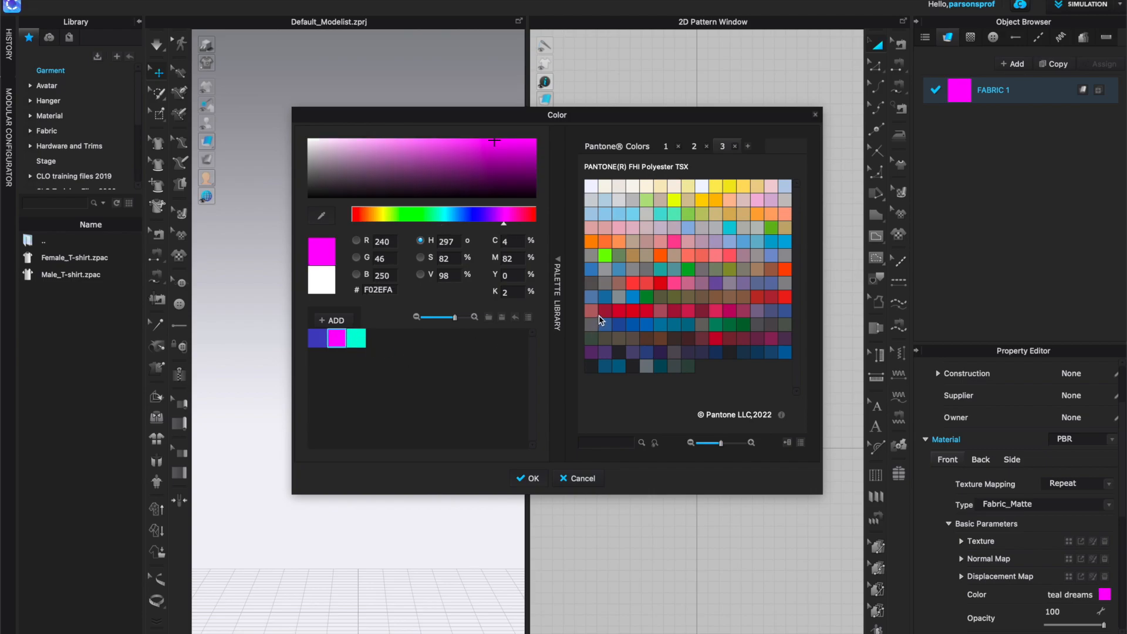
mouse_move(523, 355)
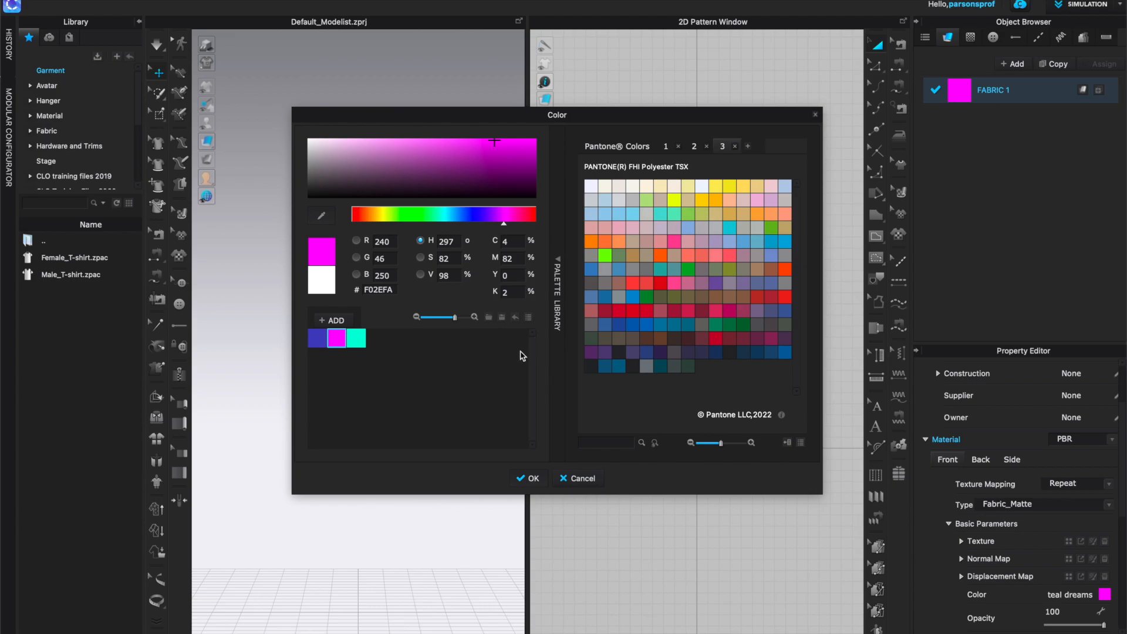
mouse_move(519, 357)
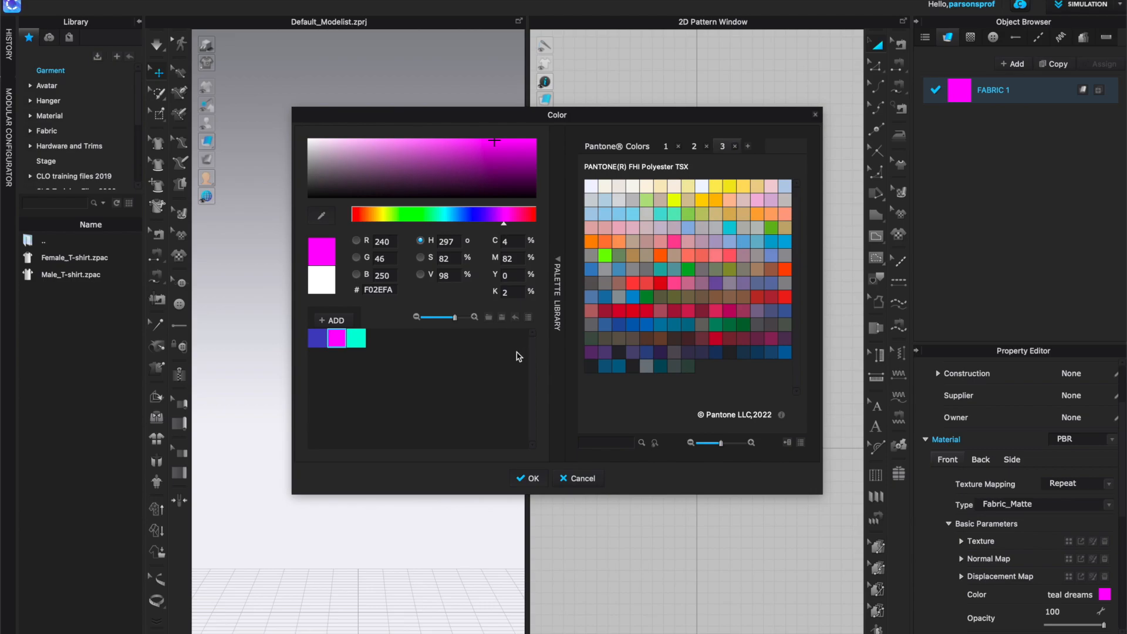
mouse_move(532, 481)
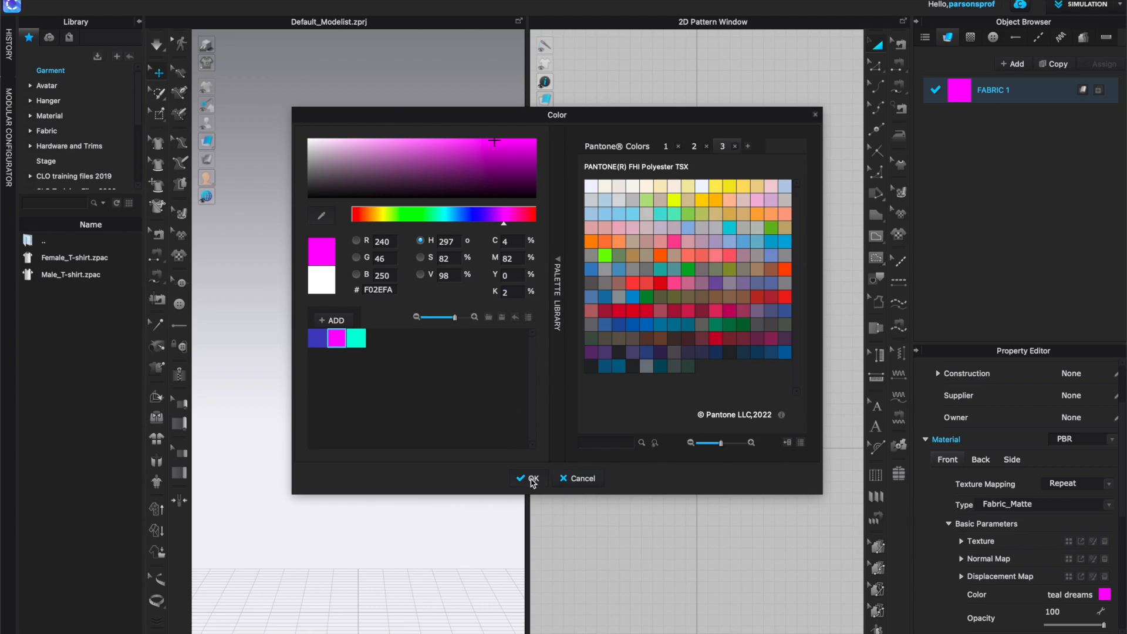
left_click(532, 478)
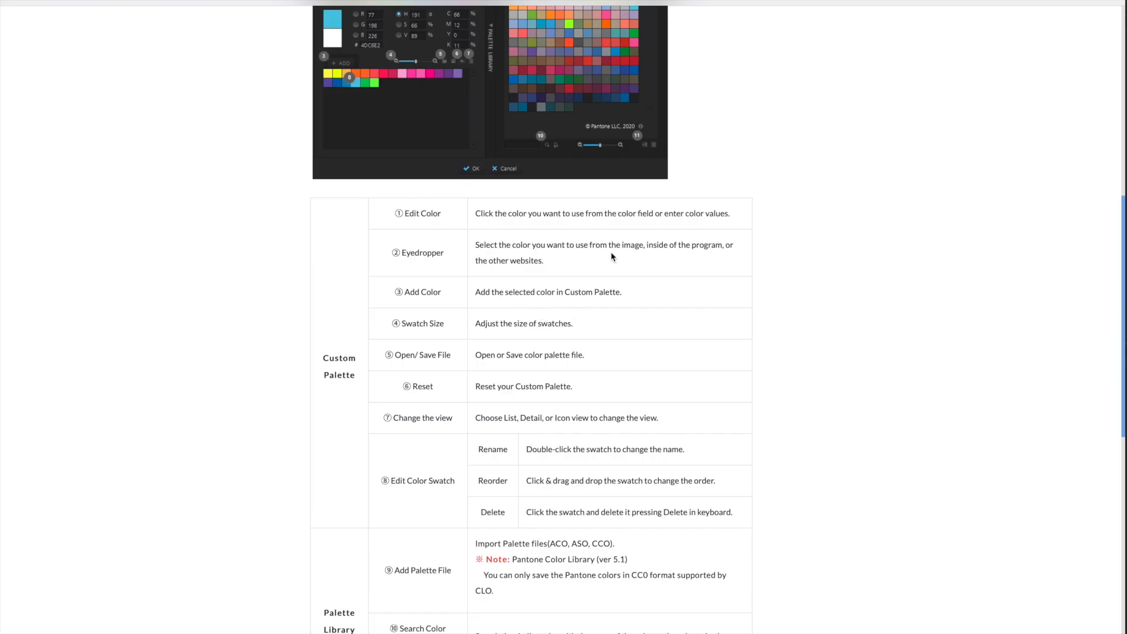
- Open the Export Rul File article from the 7.0 feature list and scroll through its DXF options table
scroll("up", 3)
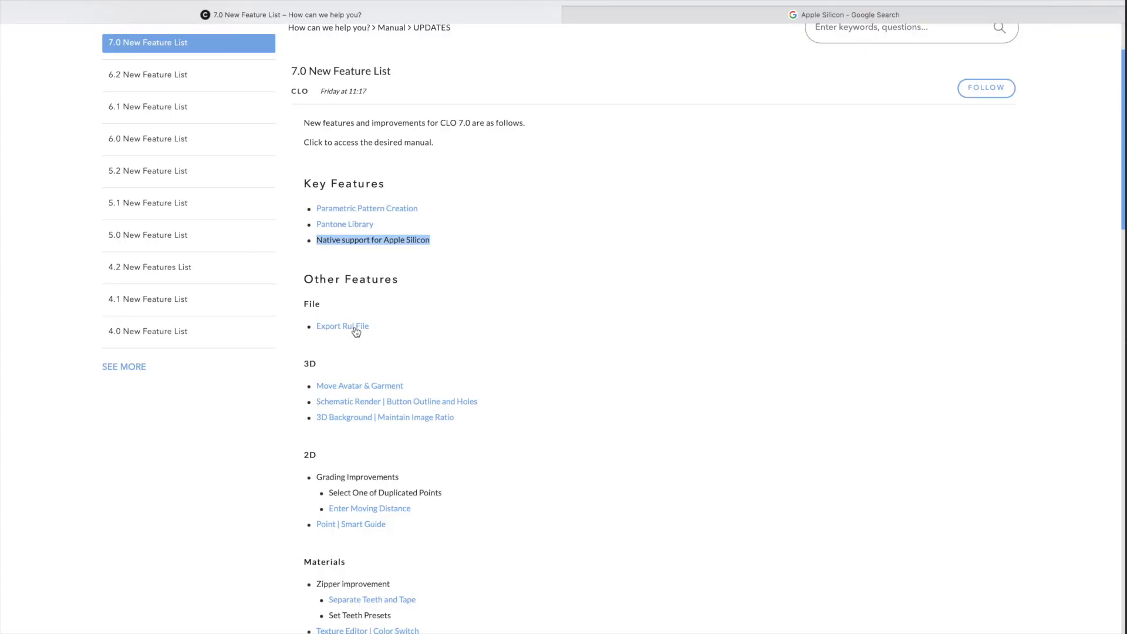
left_click(343, 326)
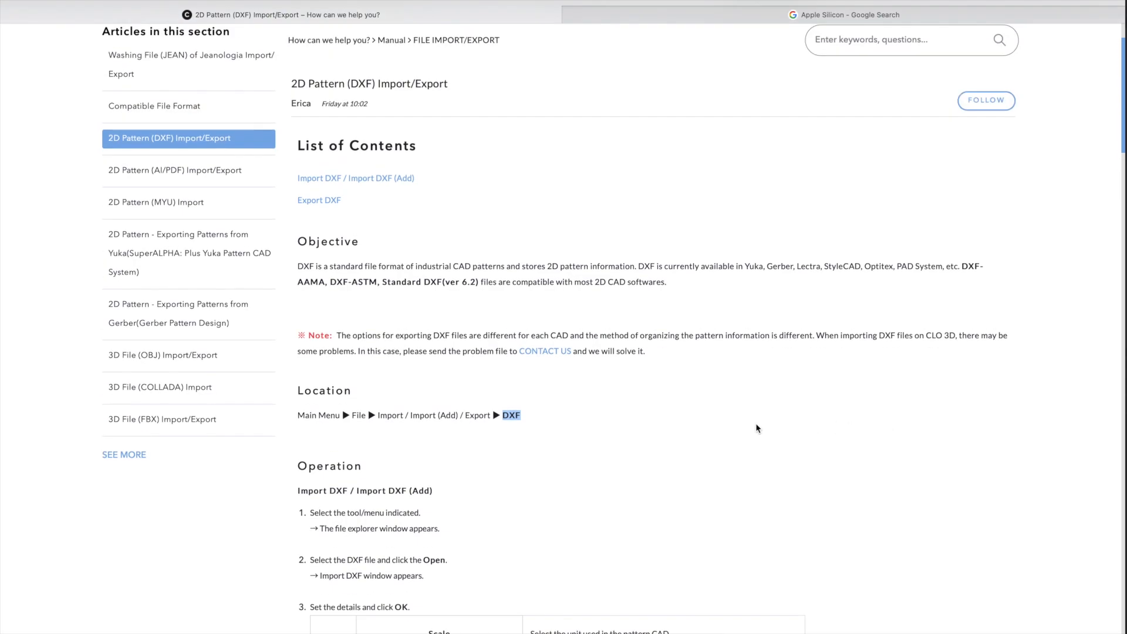
mouse_move(662, 295)
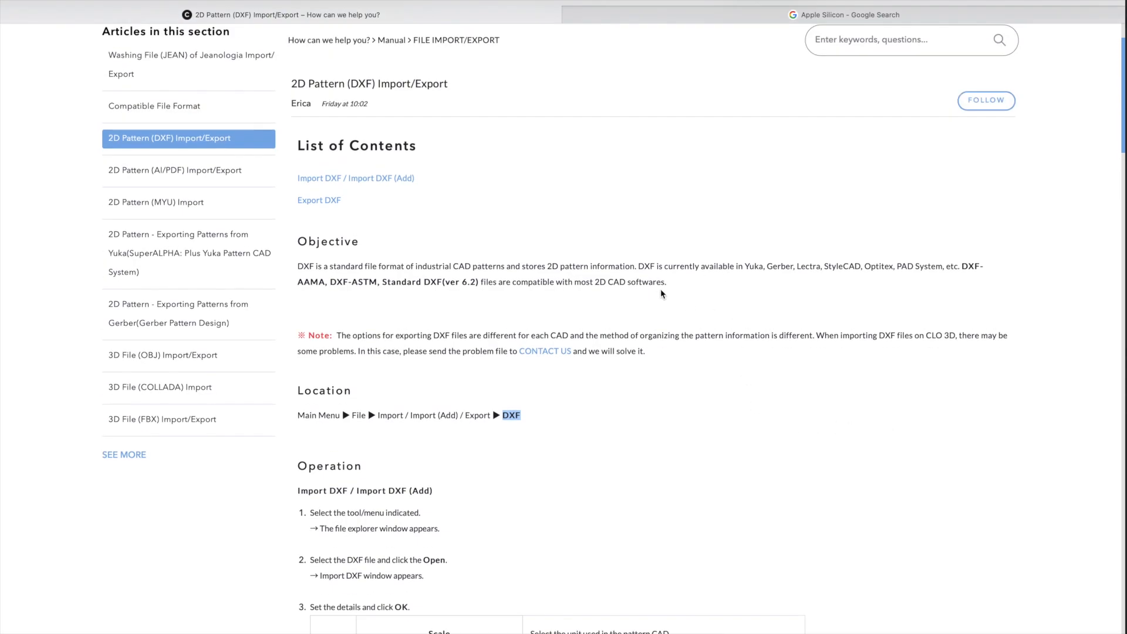
mouse_move(728, 279)
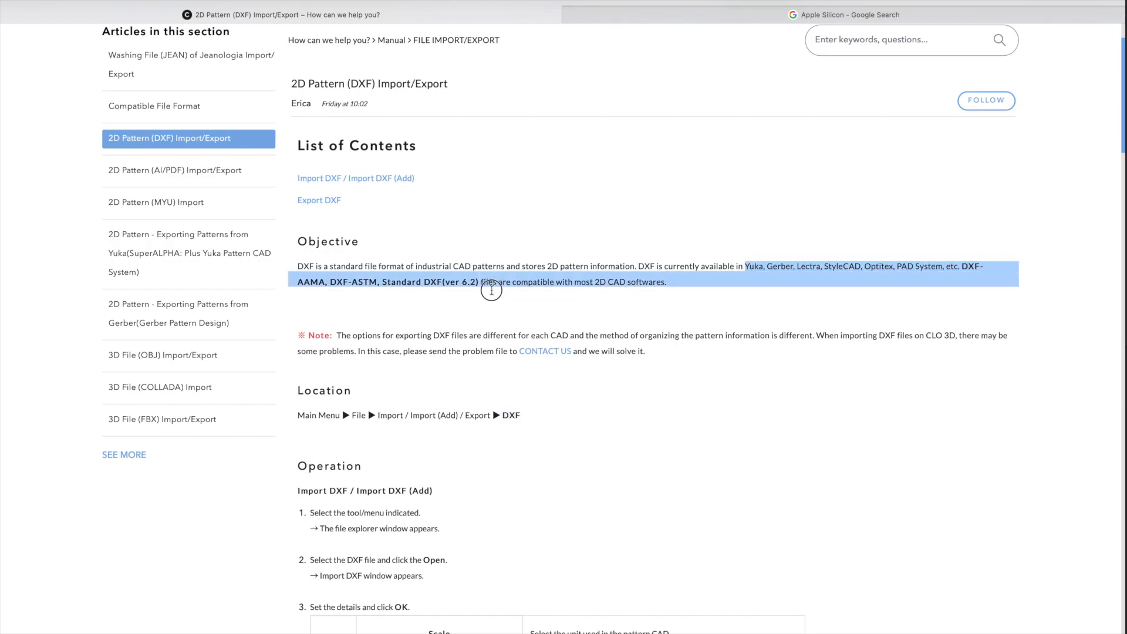
scroll("down", 3)
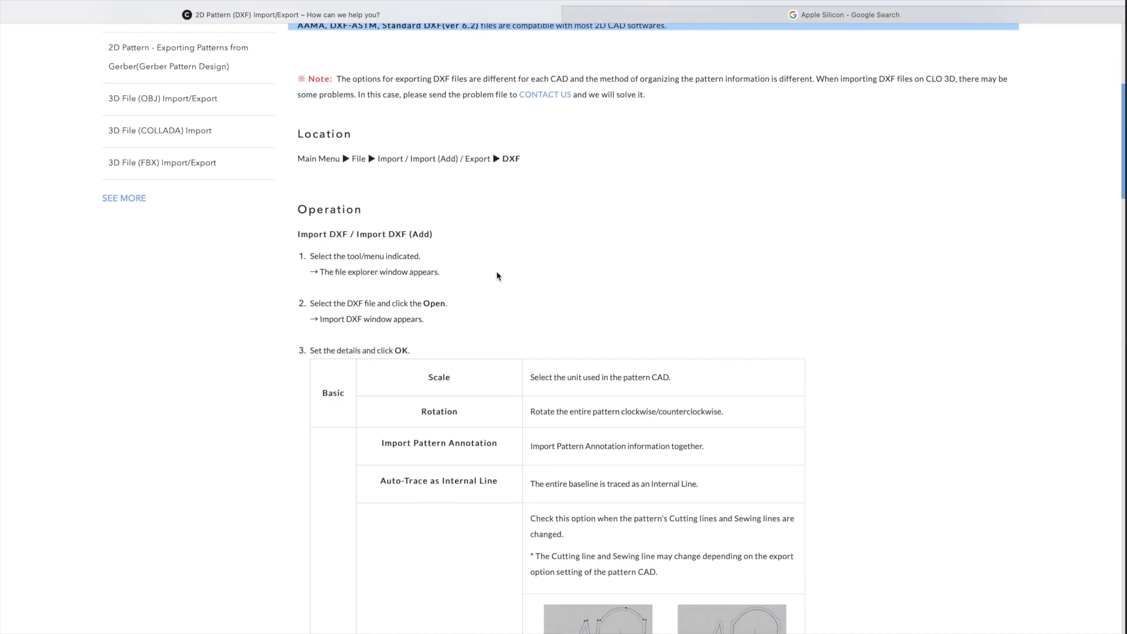
scroll("down", 3)
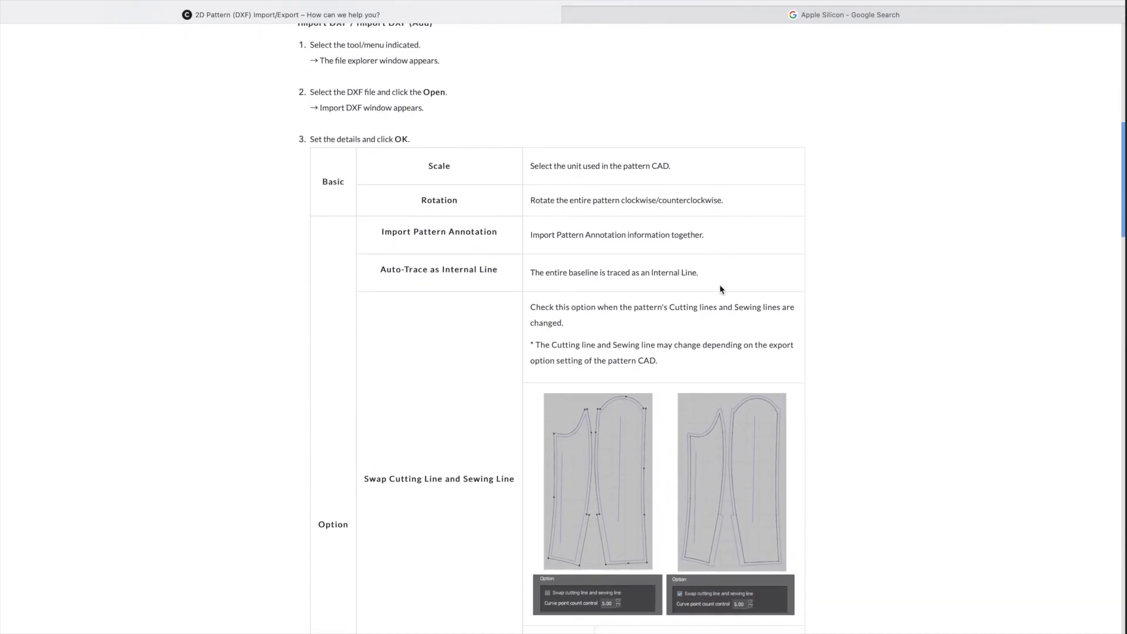
scroll("down", 3)
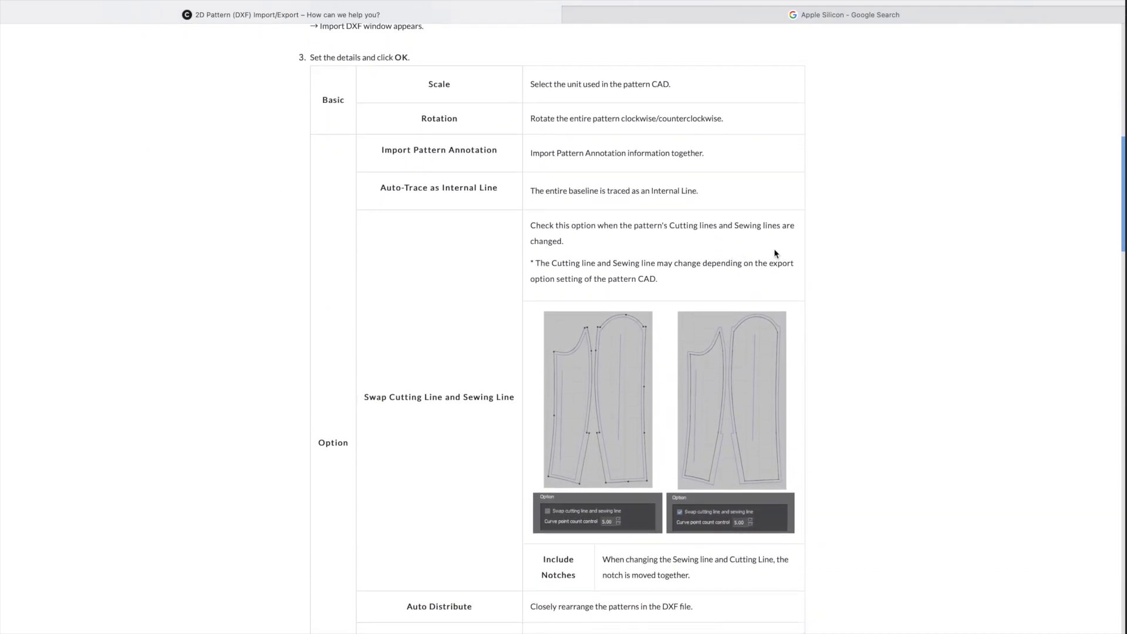
scroll("up", 3)
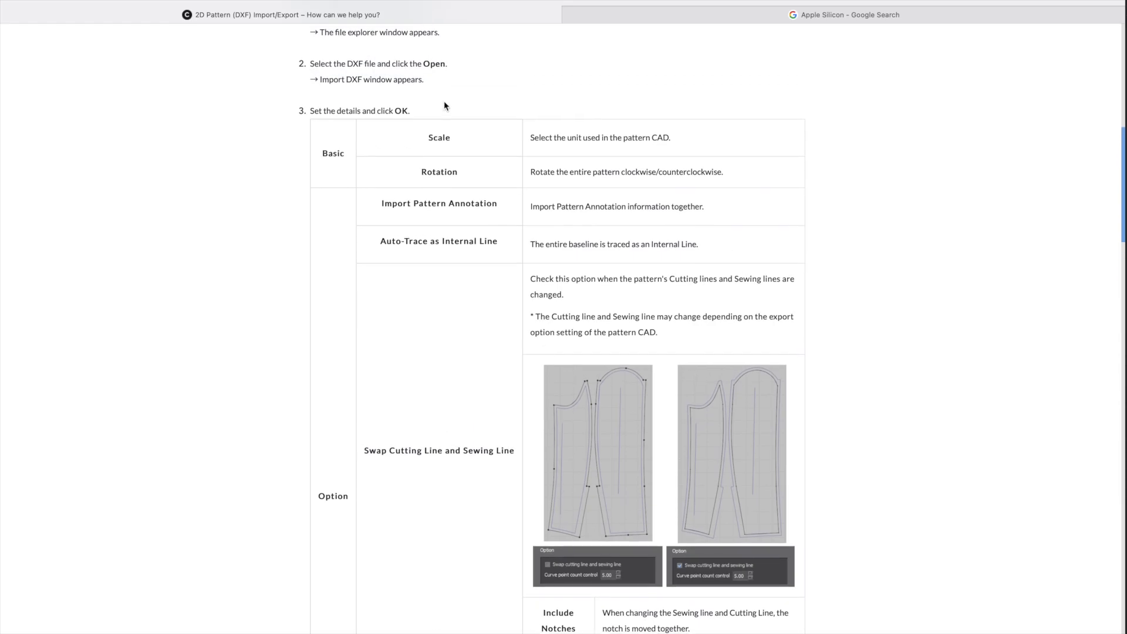
scroll("down", 3)
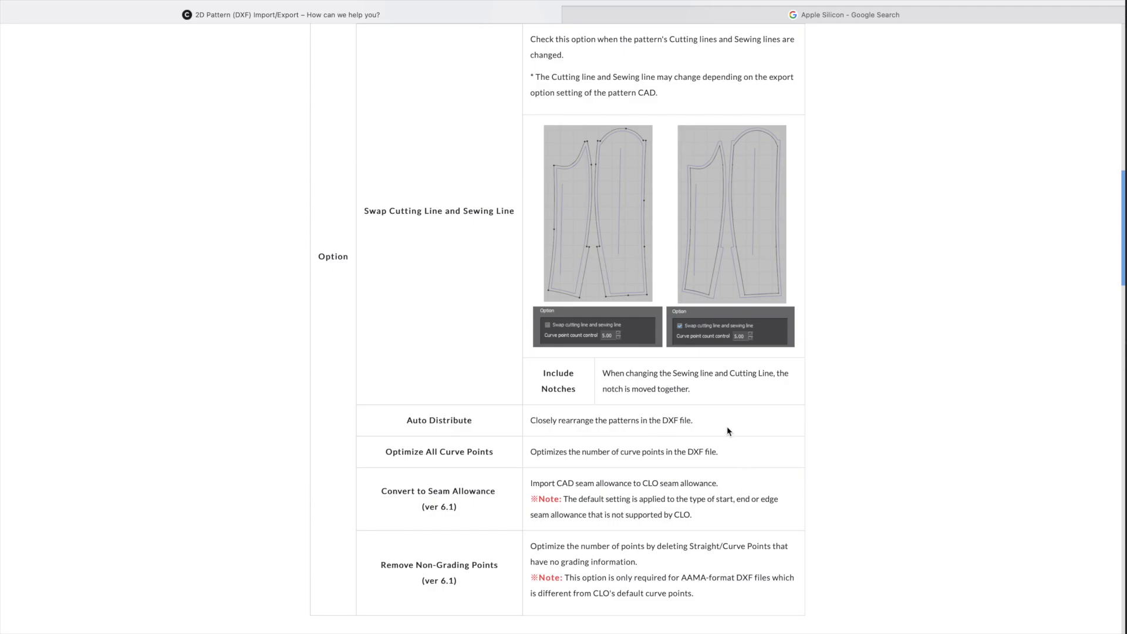
scroll("up", 3)
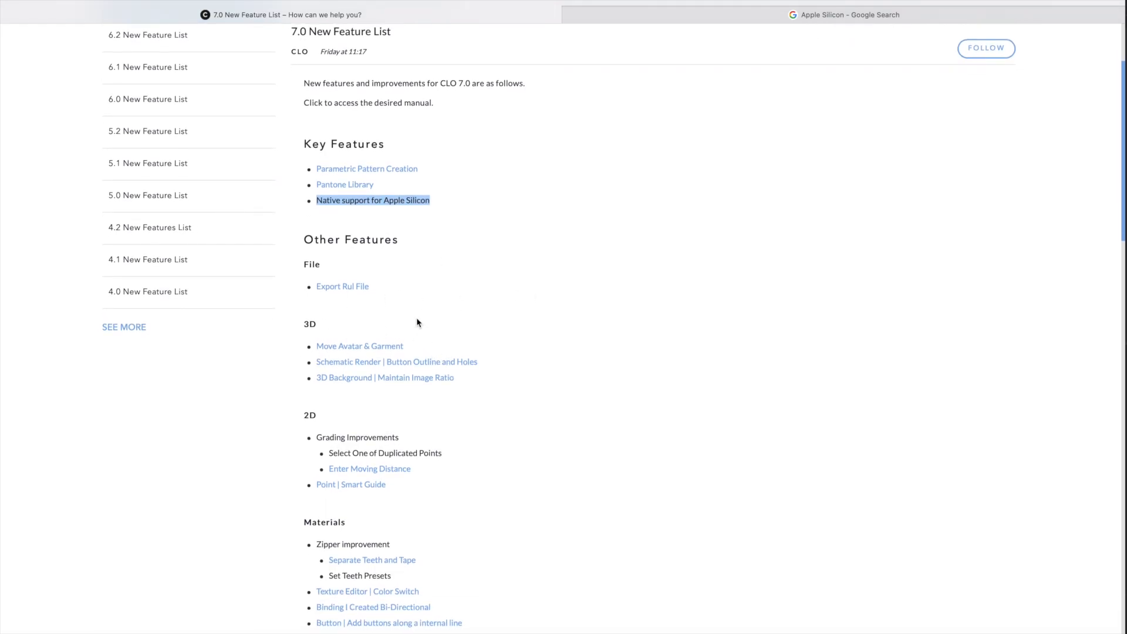
mouse_move(480, 329)
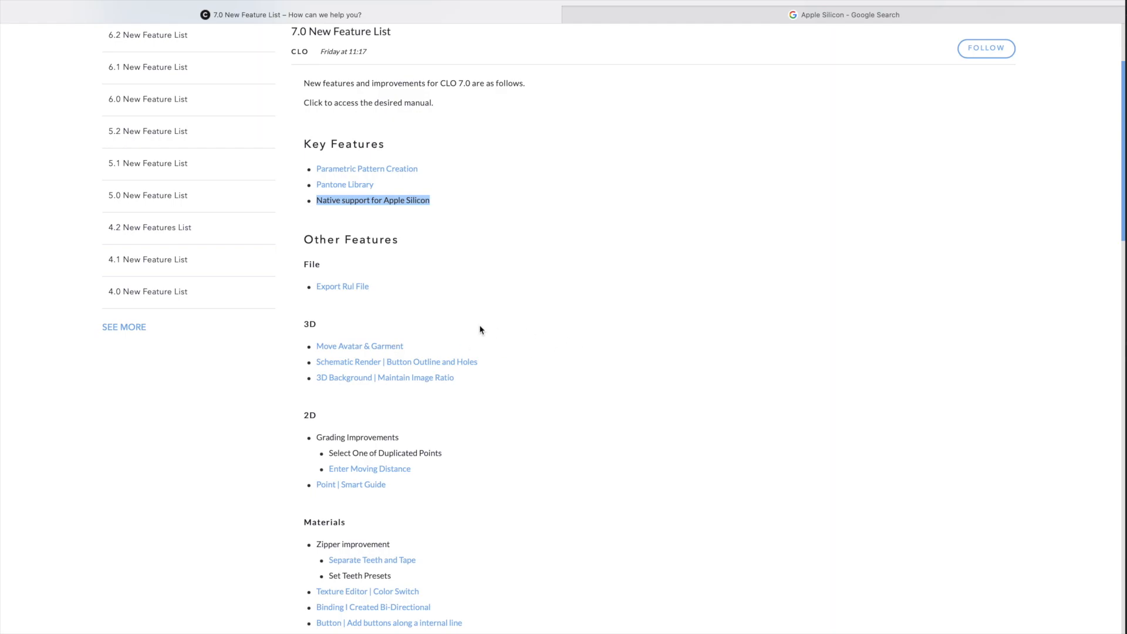
mouse_move(346, 387)
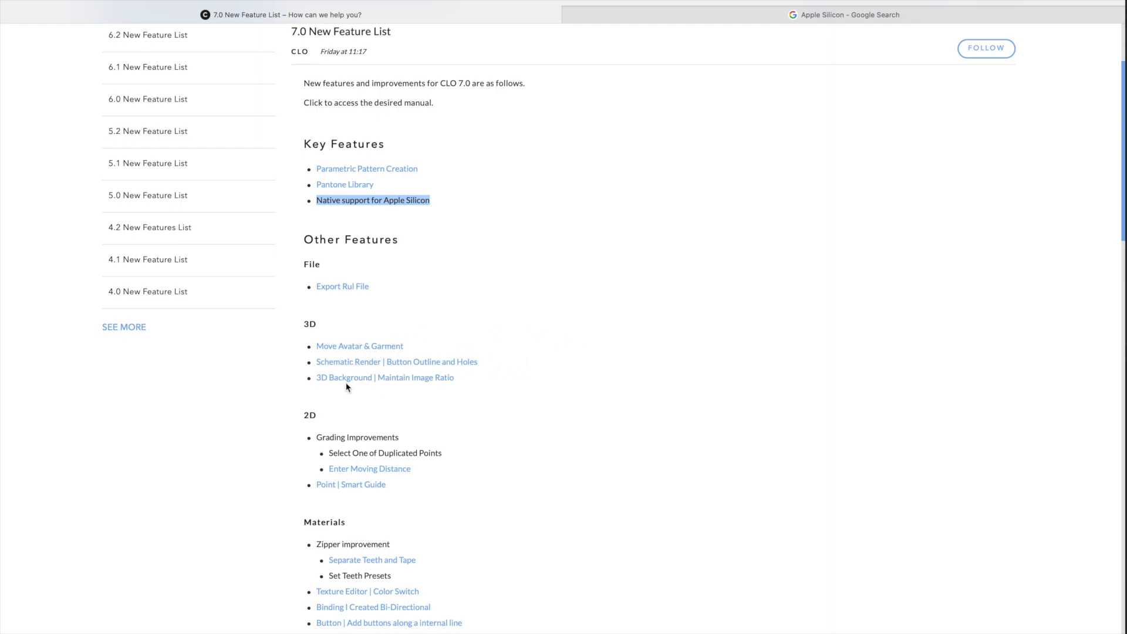
mouse_move(370, 387)
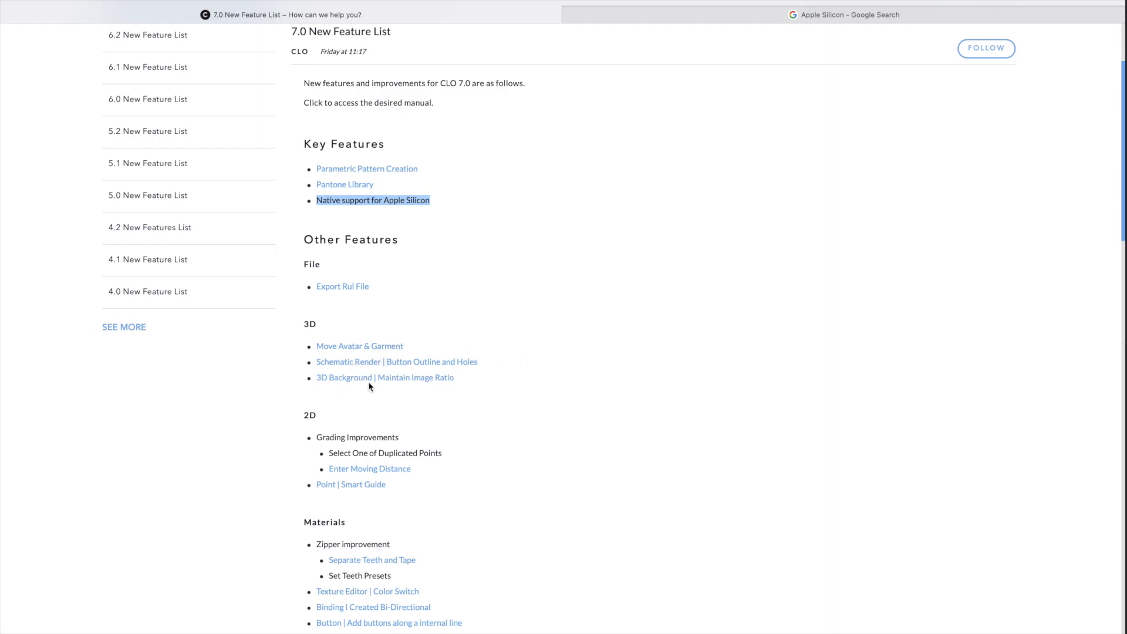
mouse_move(437, 372)
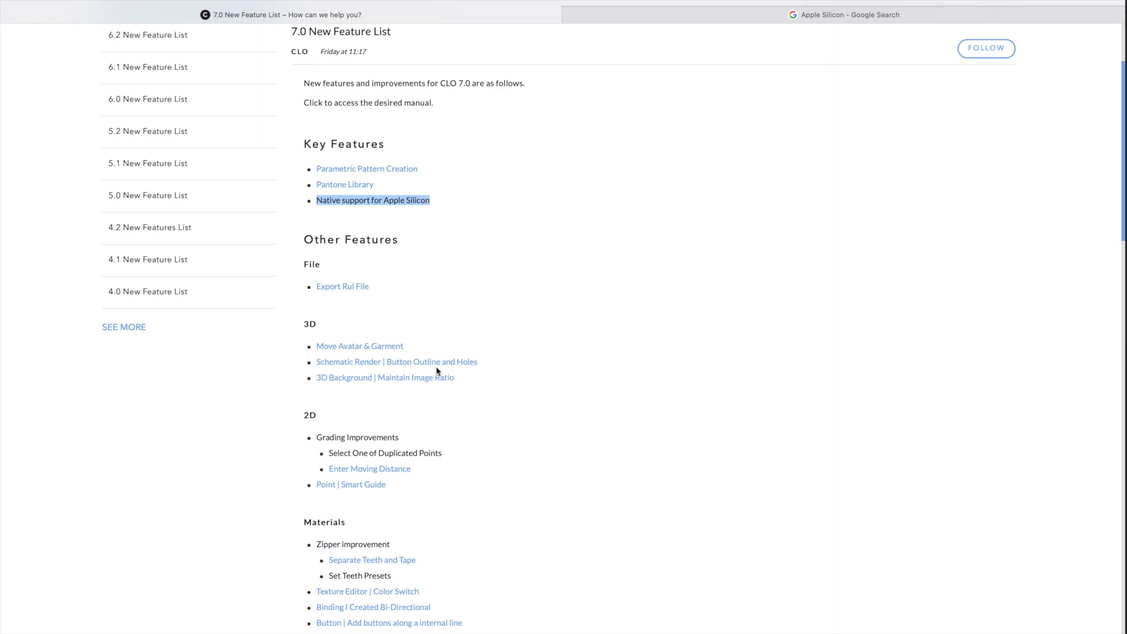
mouse_move(345, 347)
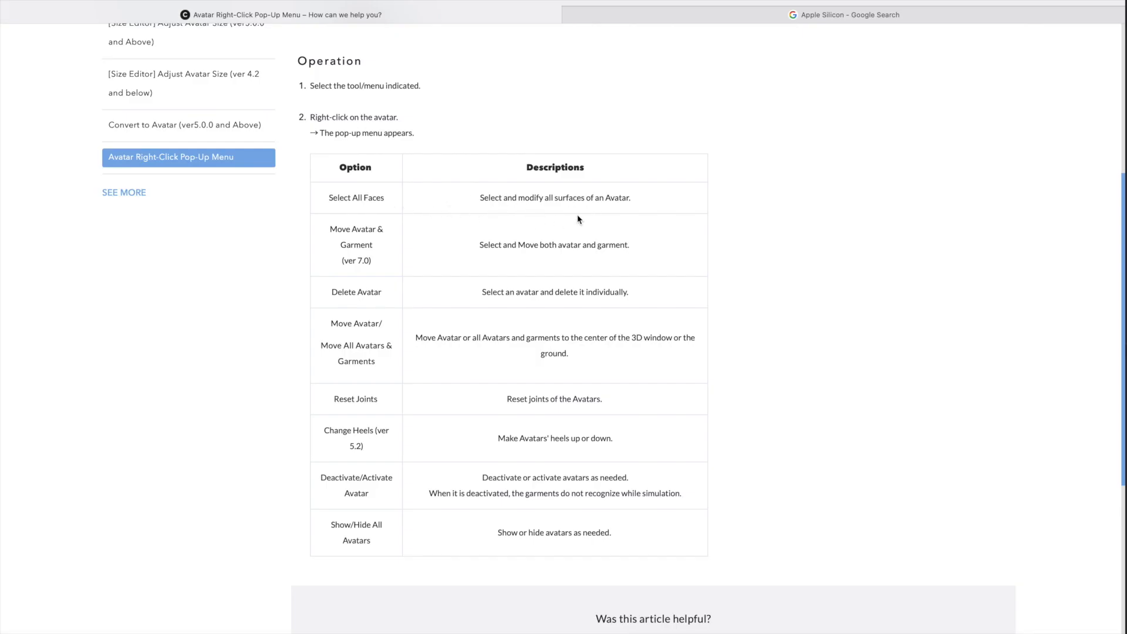
mouse_move(543, 259)
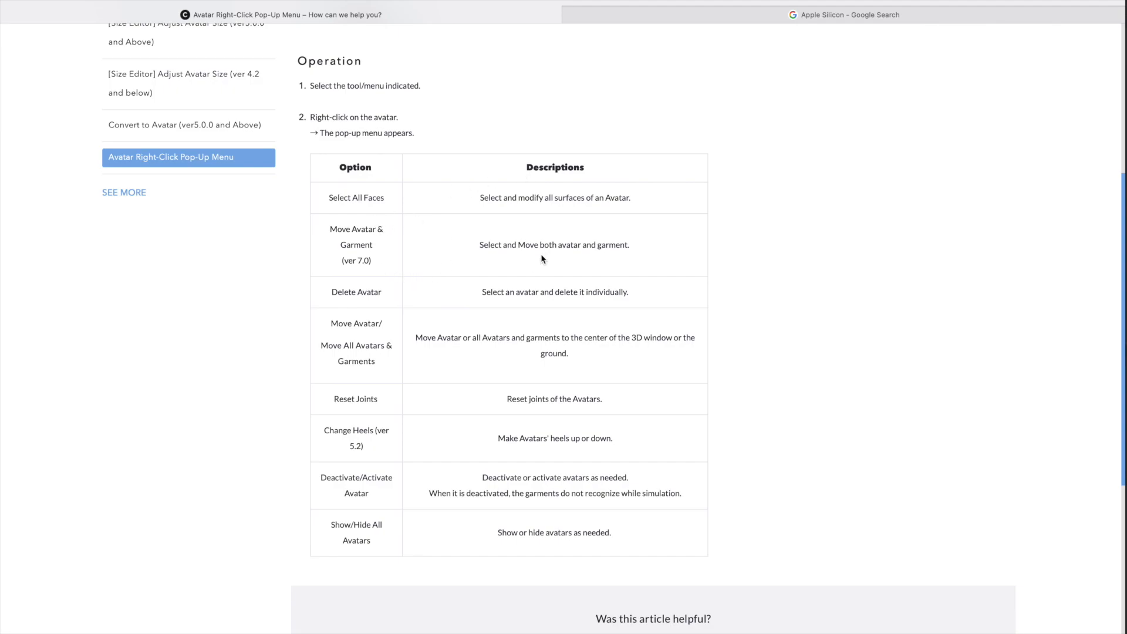
mouse_move(613, 259)
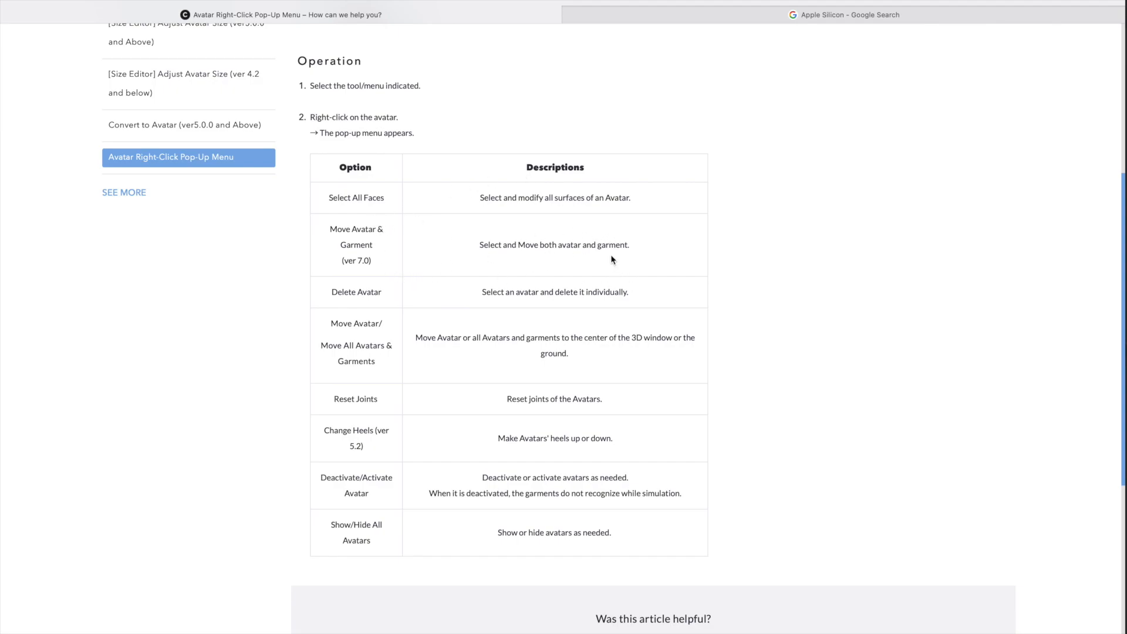
mouse_move(474, 257)
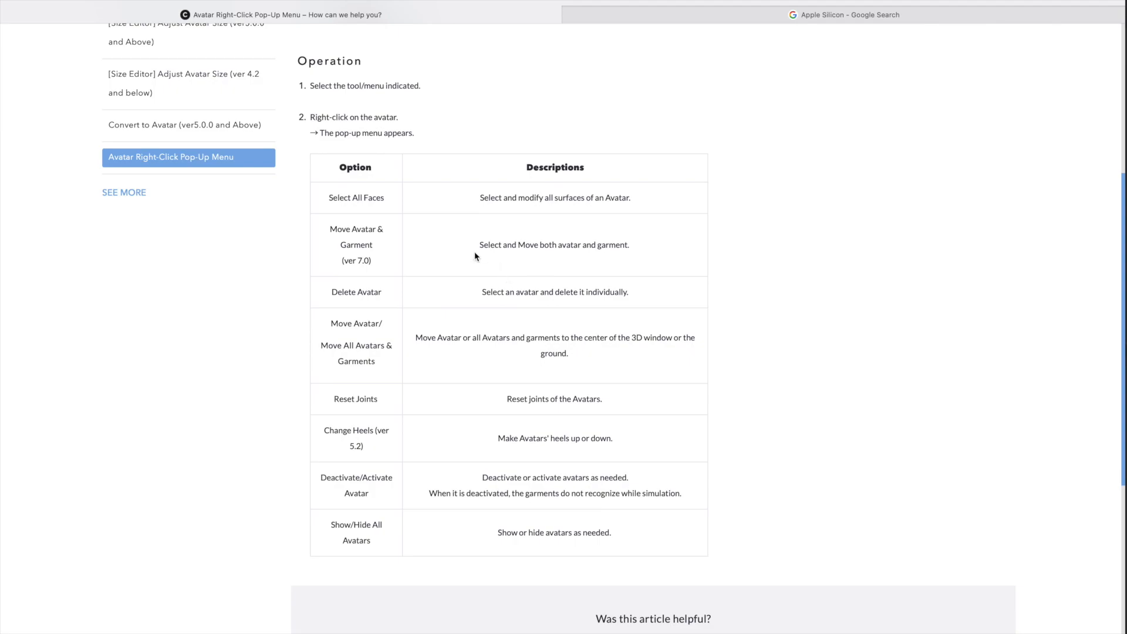
mouse_move(523, 125)
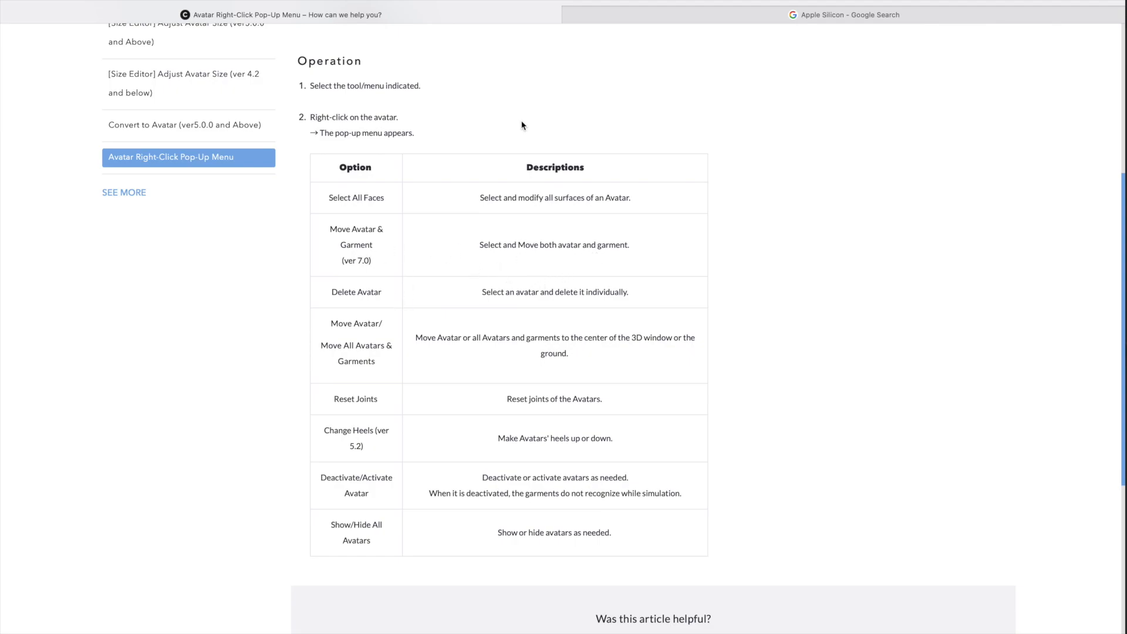
mouse_move(287, 128)
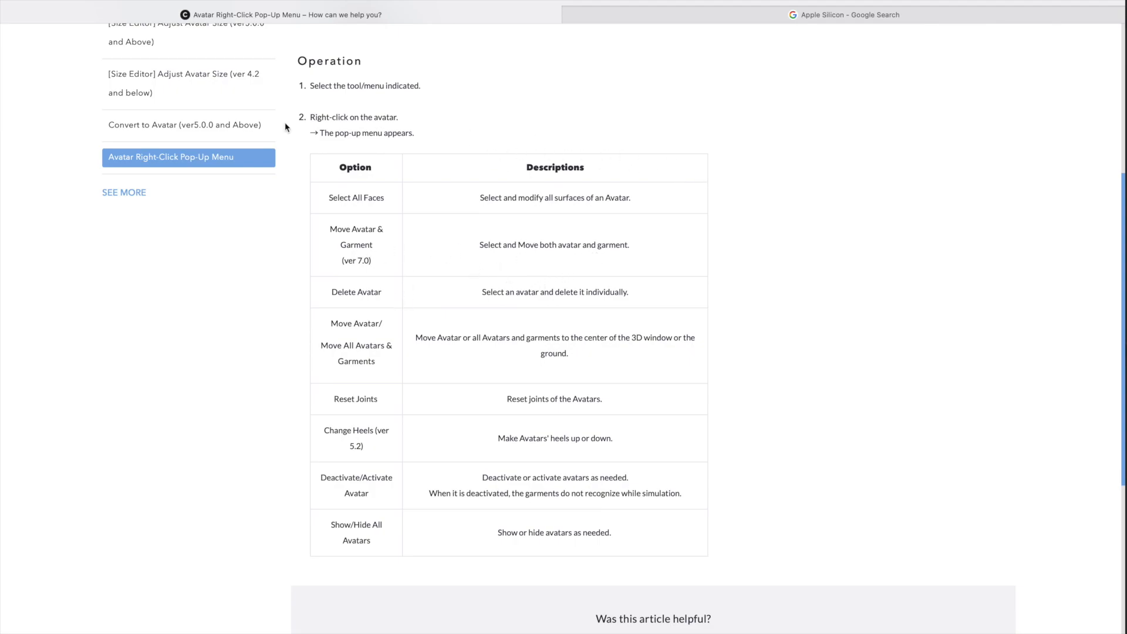
mouse_move(353, 108)
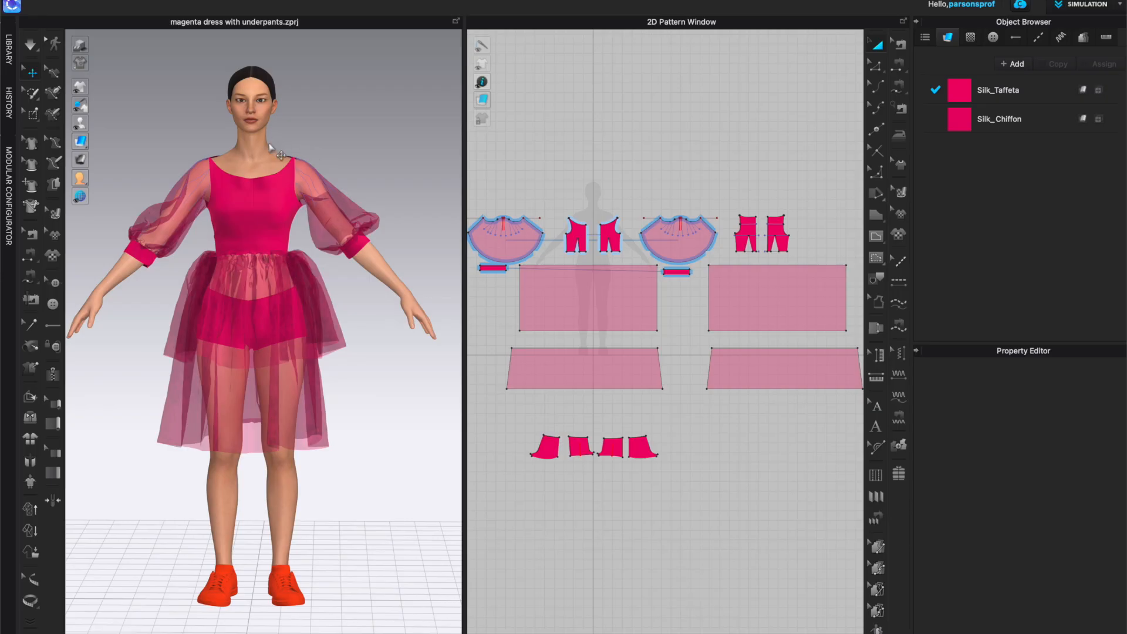
- Right-click the avatar and choose Select Avatar & Garment
right_click(272, 151)
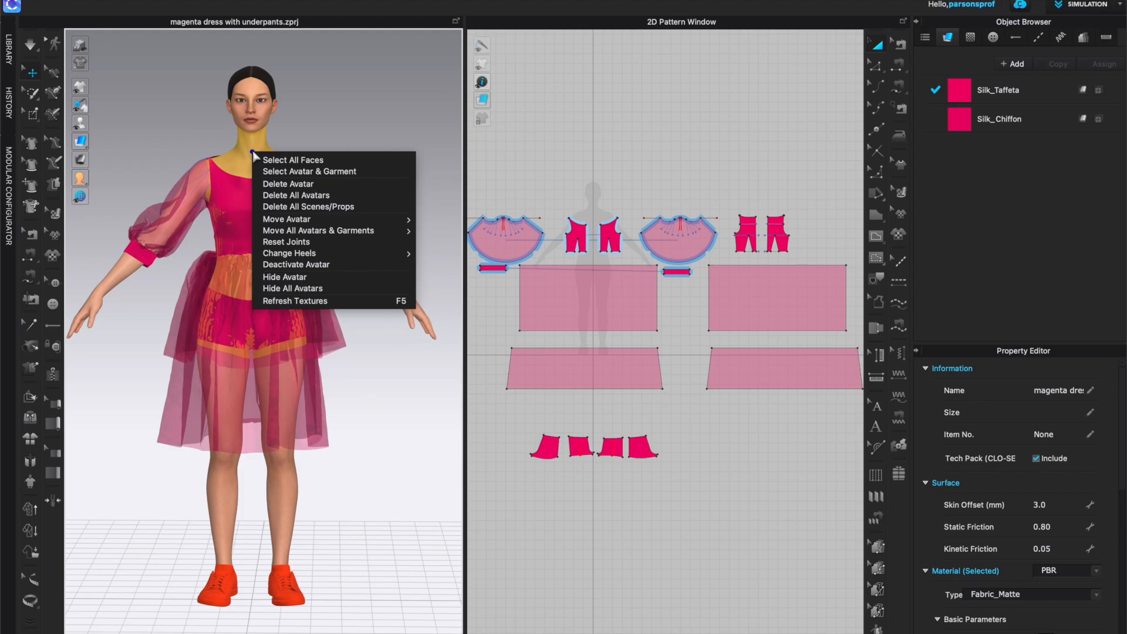
mouse_move(294, 160)
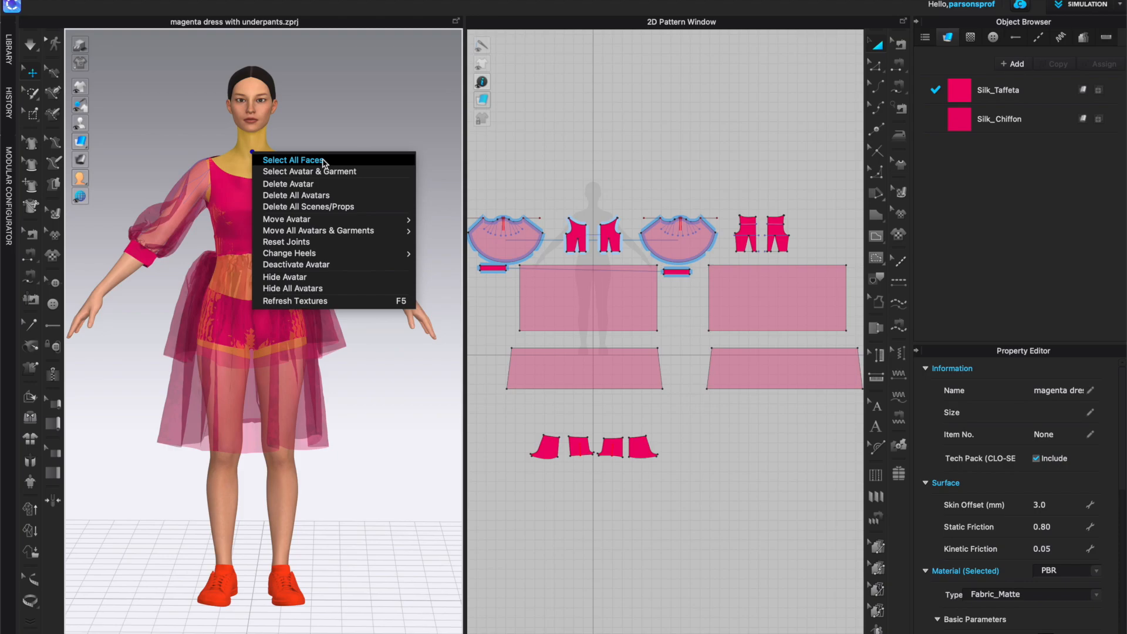
mouse_move(332, 171)
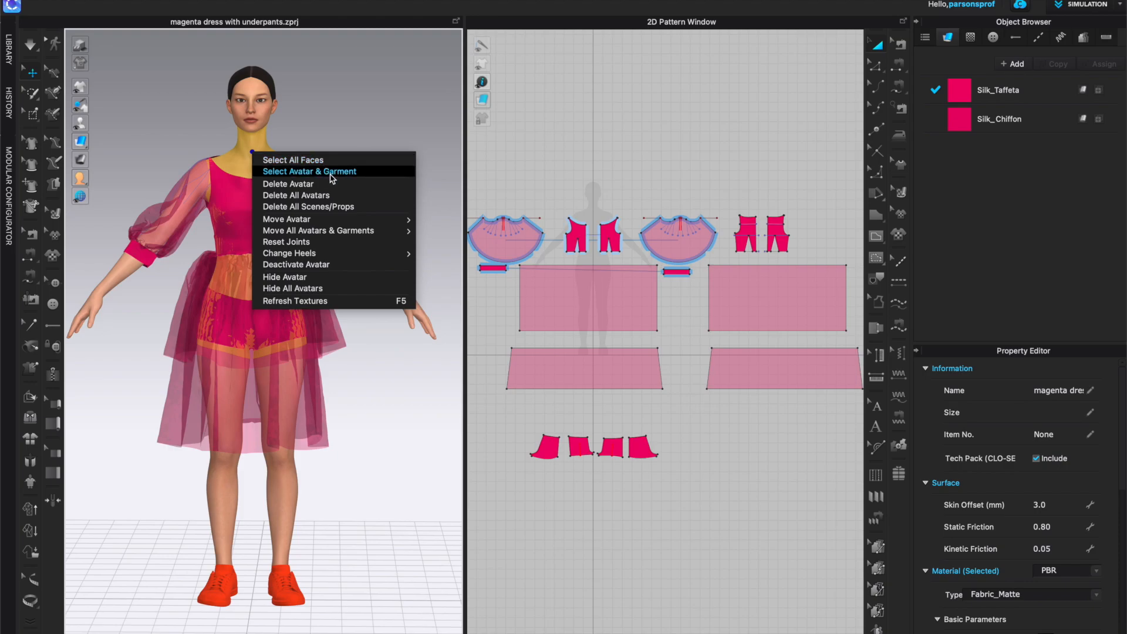
mouse_move(297, 195)
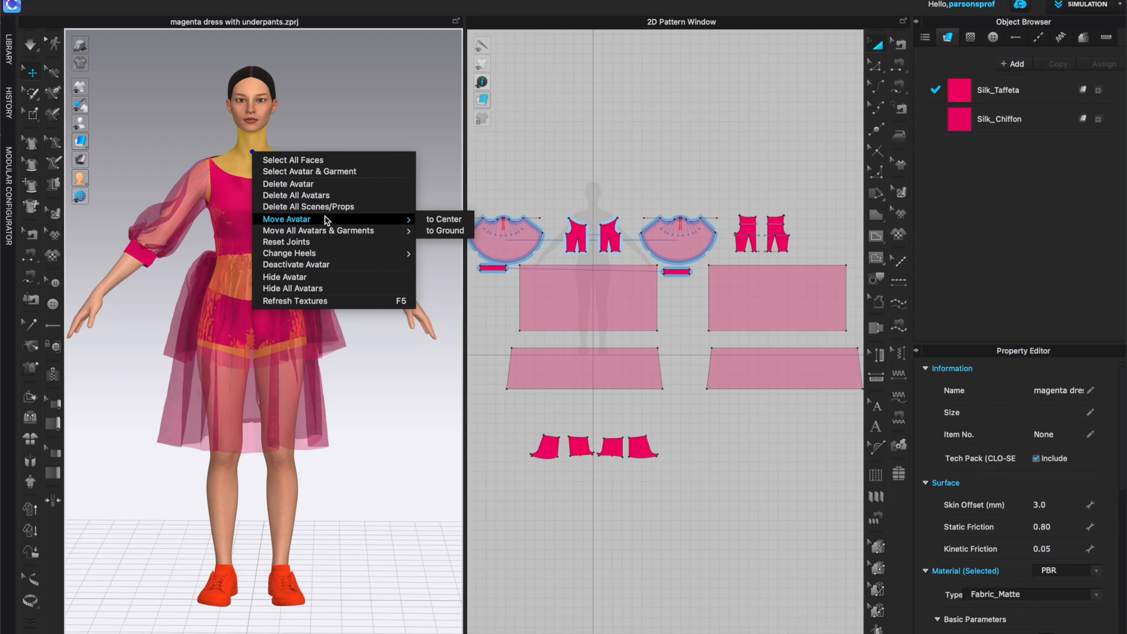
mouse_move(334, 170)
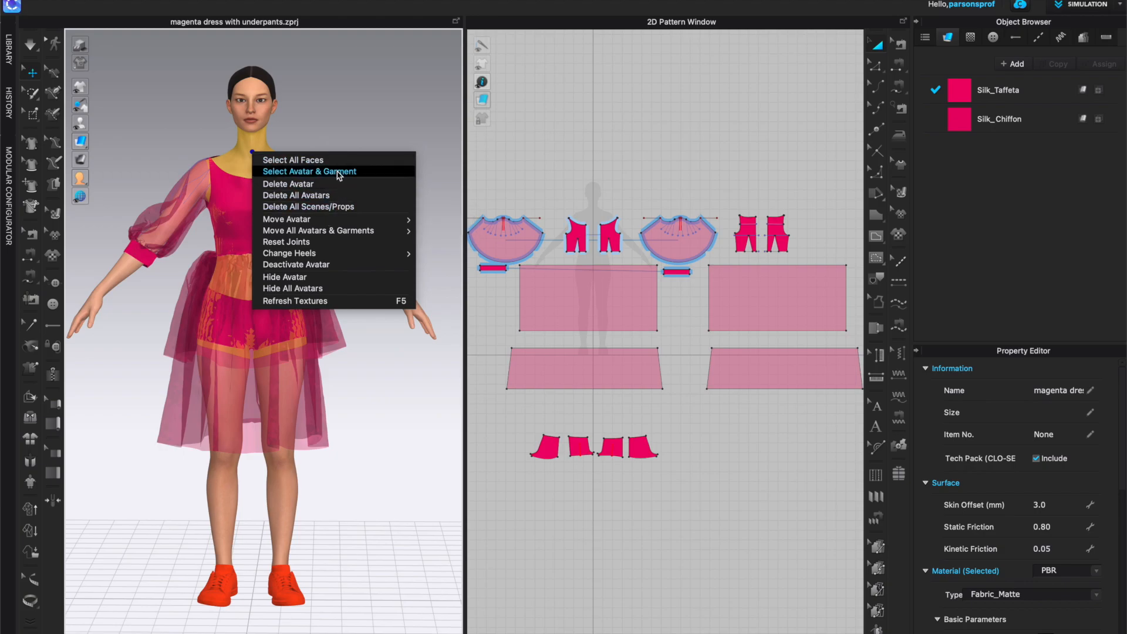
left_click(308, 171)
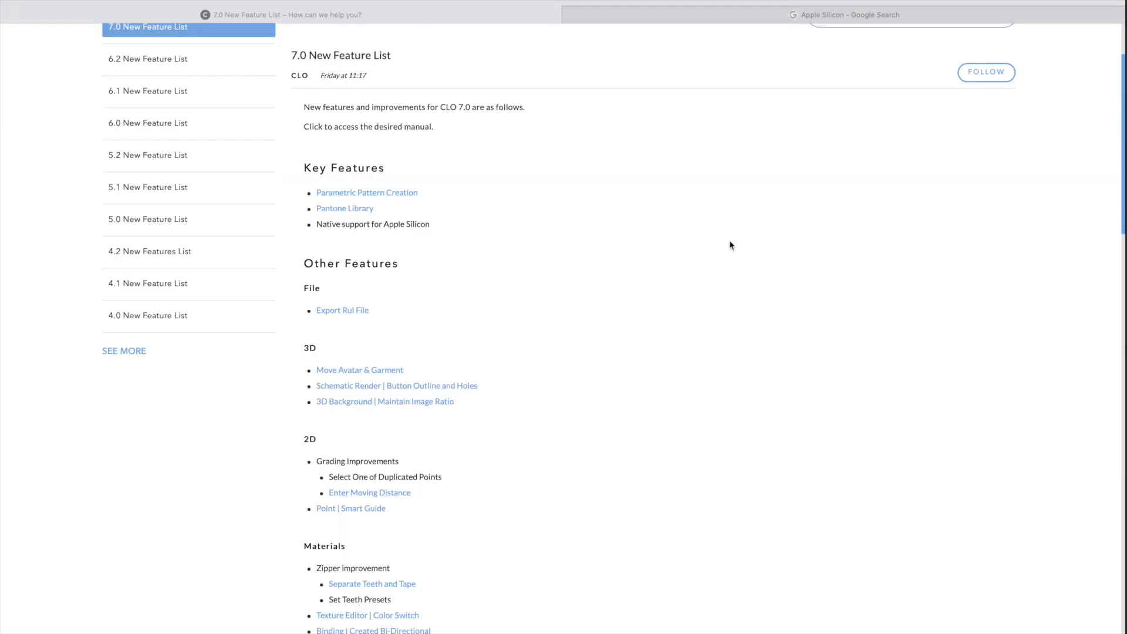
mouse_move(467, 338)
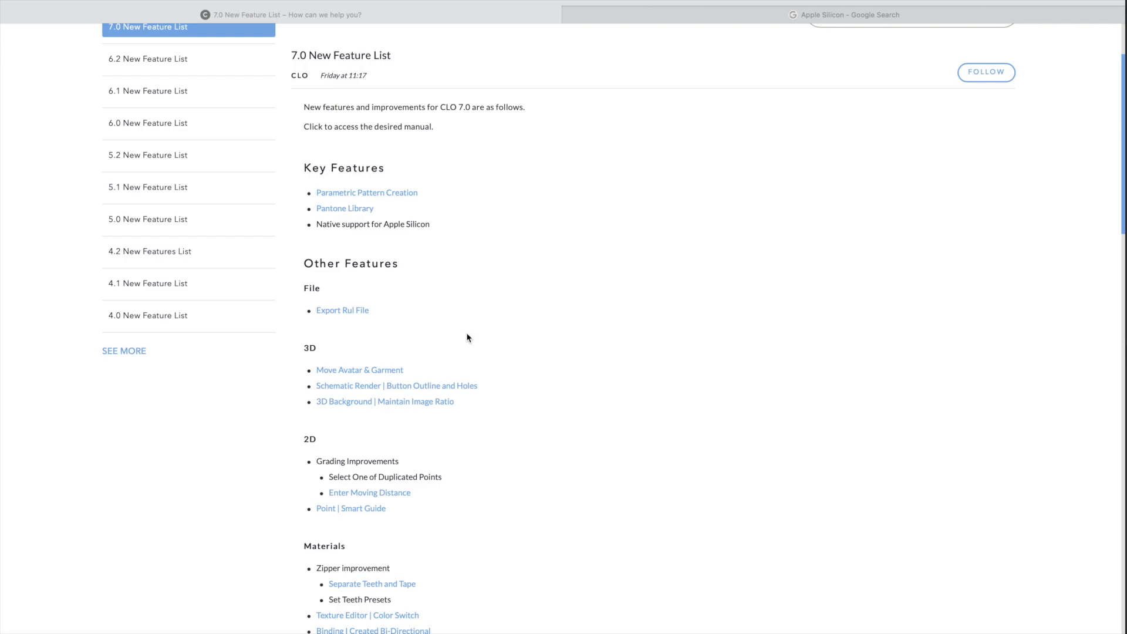
- Open the 'Schematic Render | Button Outline and Holes' article and skim it
scroll("down", 3)
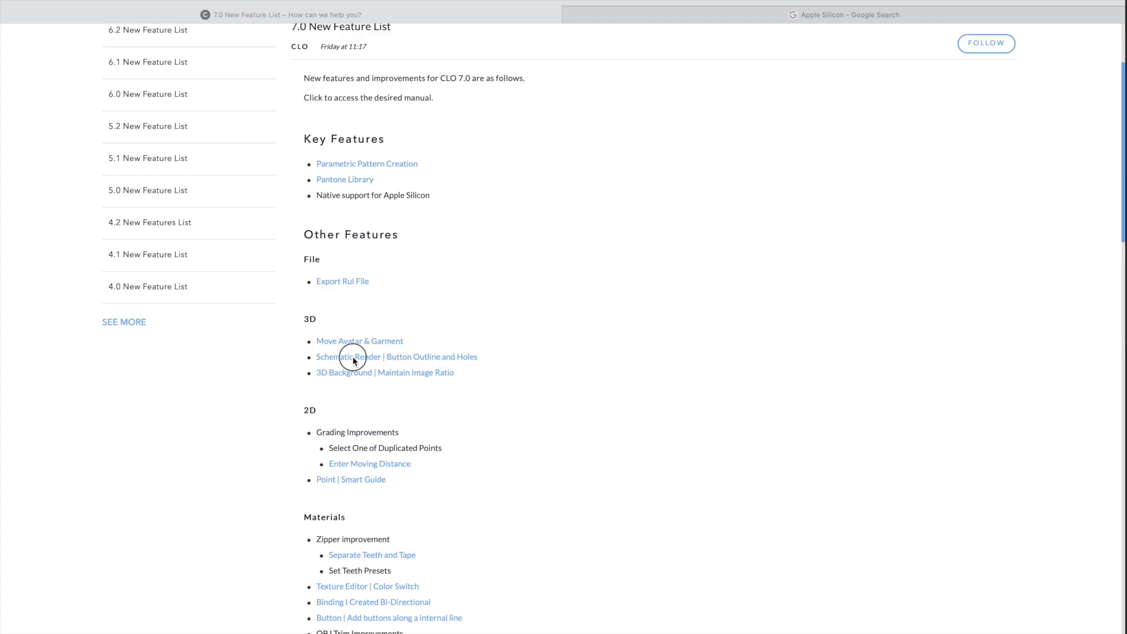
left_click(397, 357)
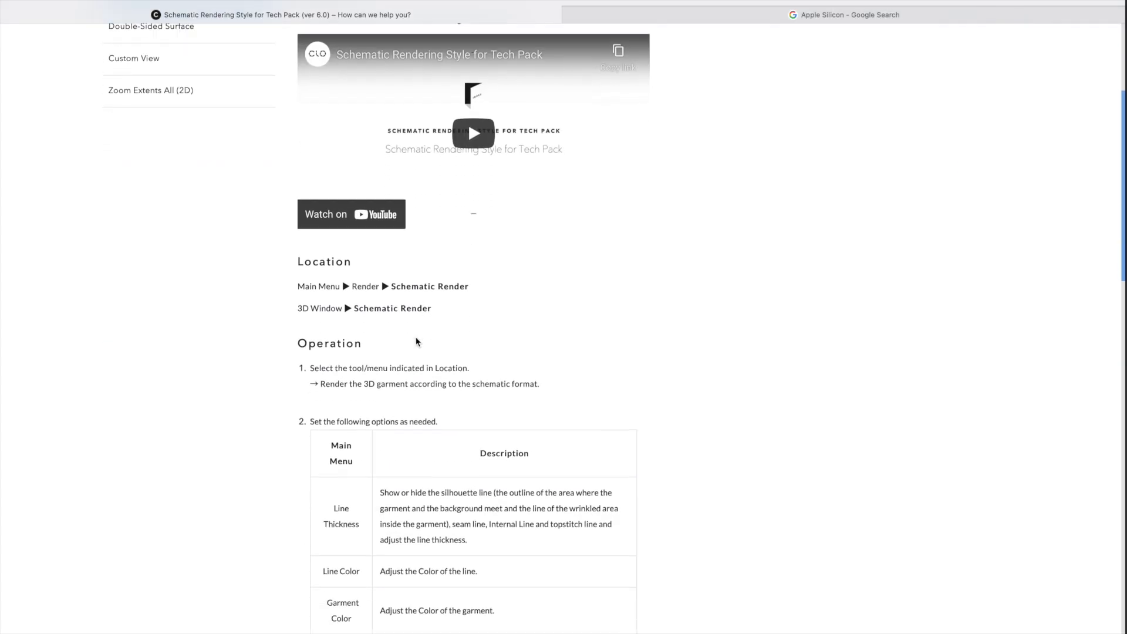
scroll("down", 3)
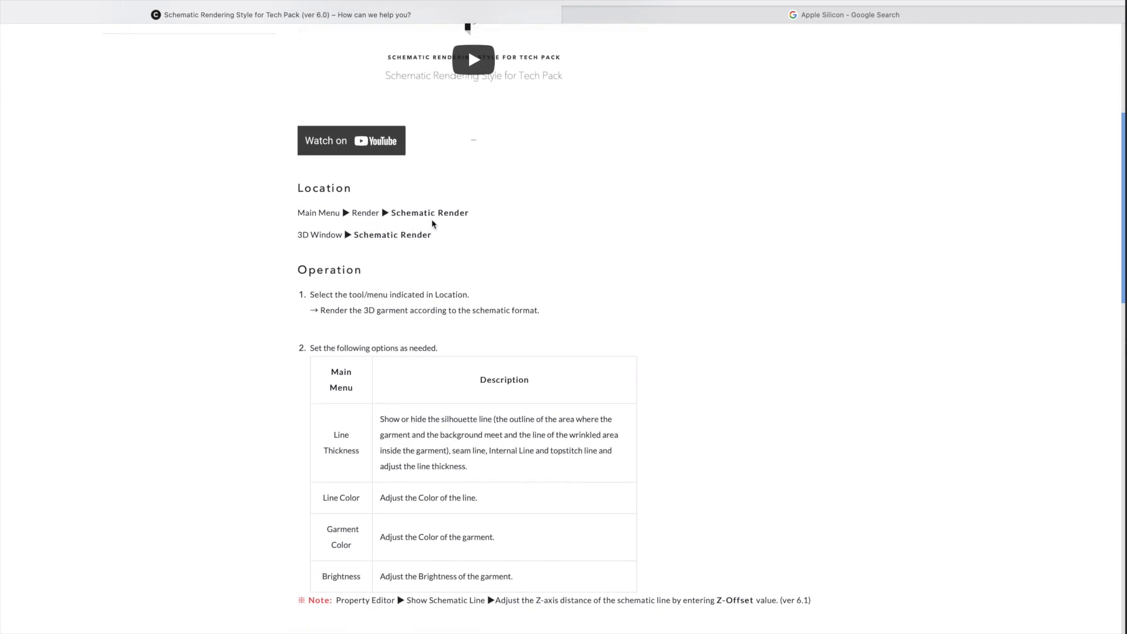
scroll("up", 3)
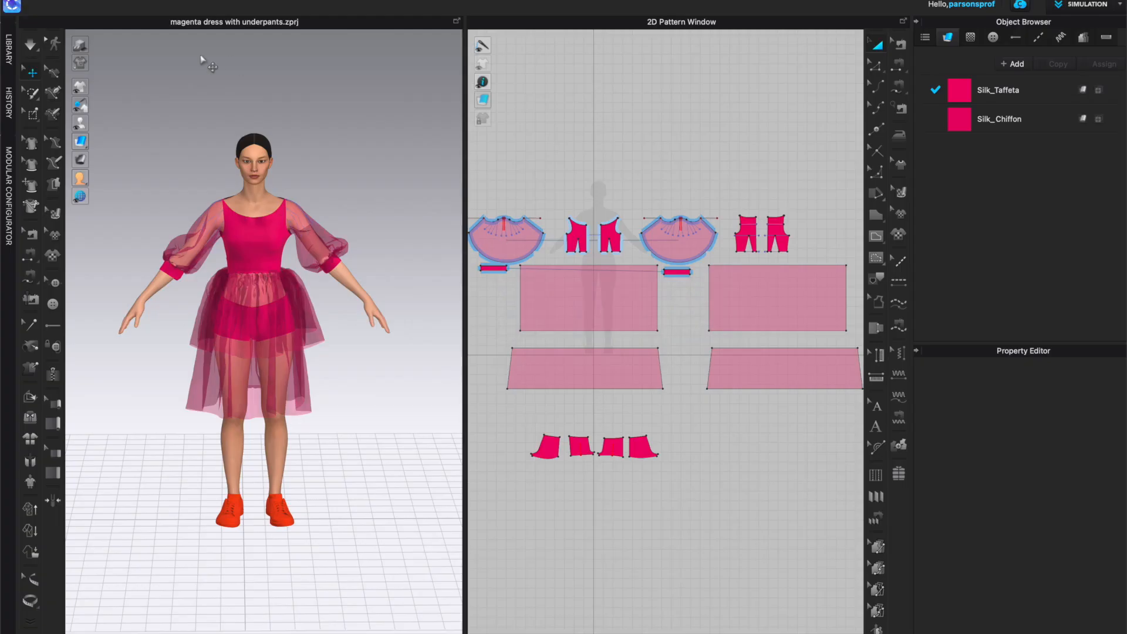
mouse_move(80, 64)
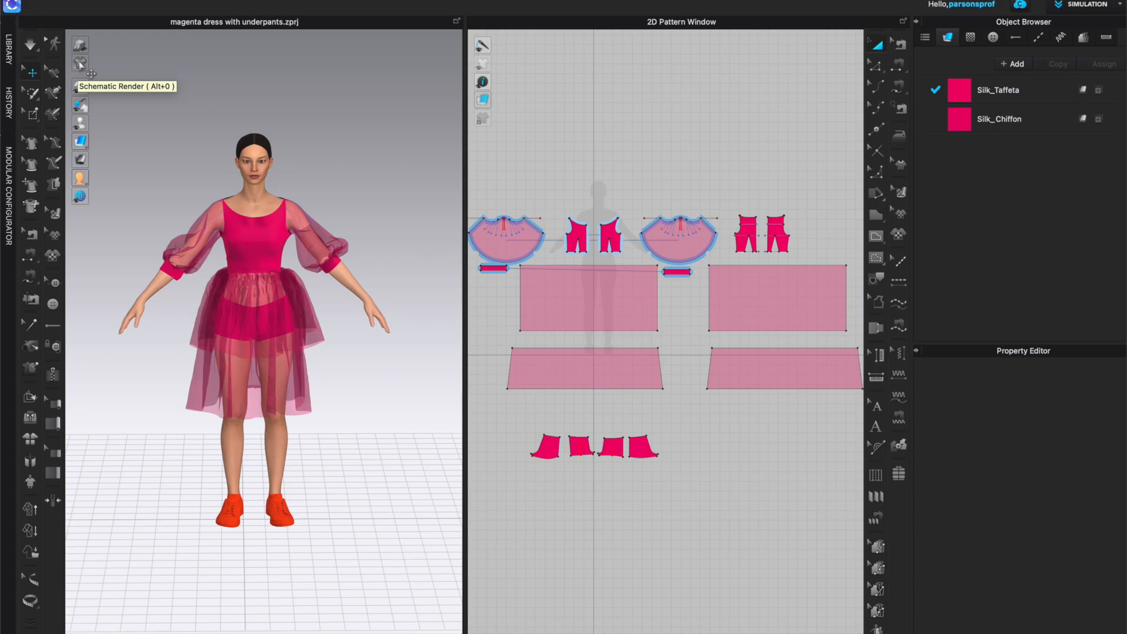
- Turn on schematic rendering with silhouette 5, seamline 3 and internal line 2 pixels
left_click(79, 64)
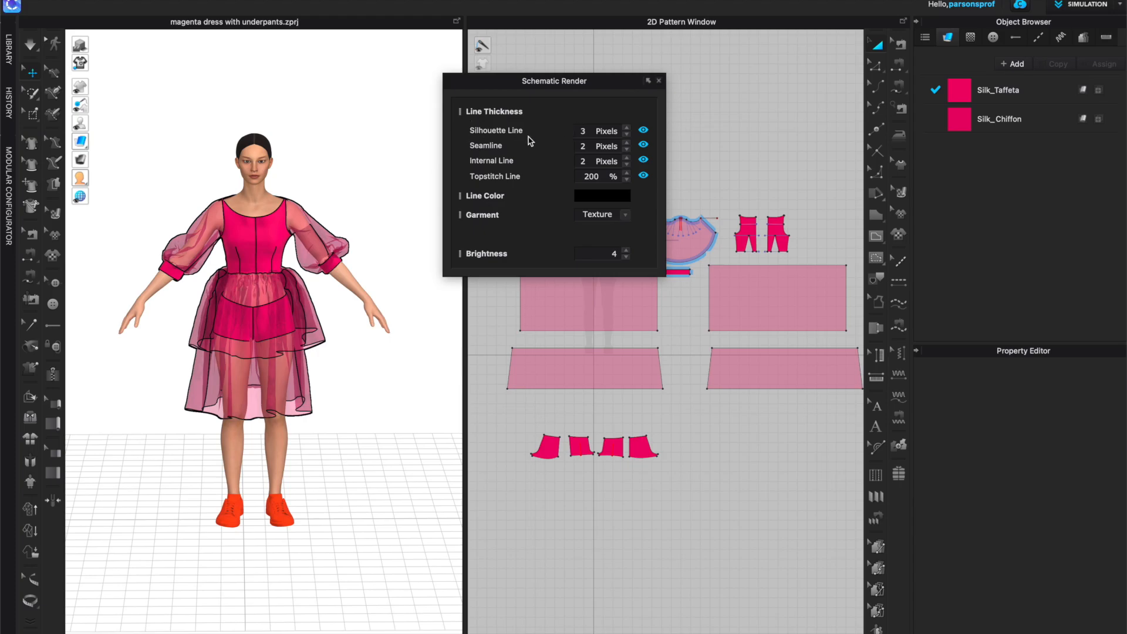
mouse_move(624, 144)
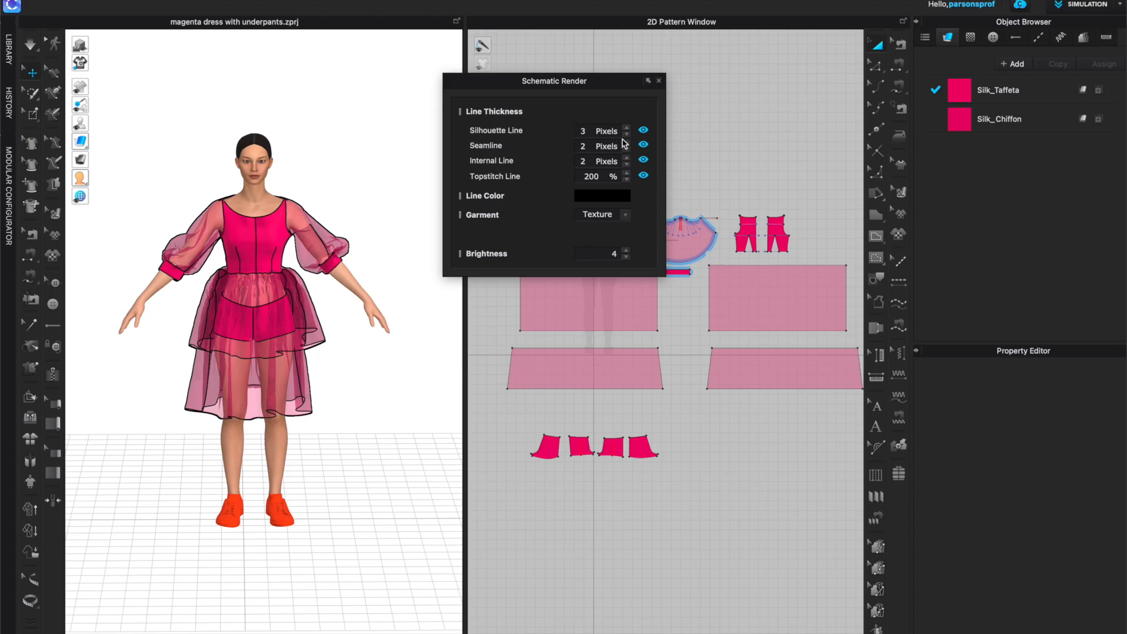
mouse_move(644, 131)
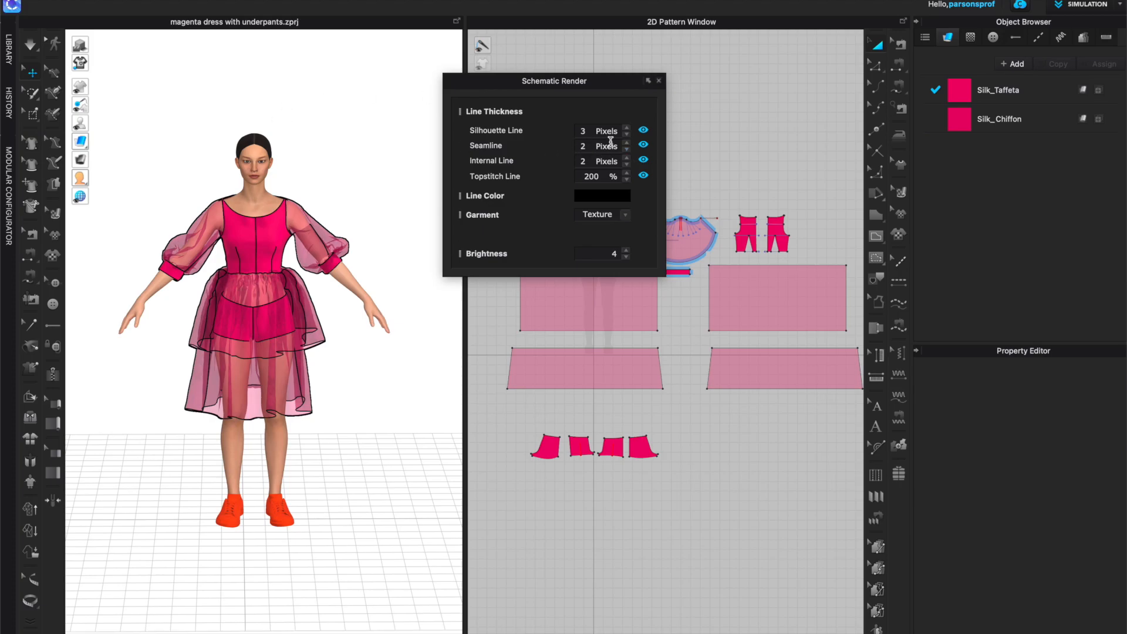
mouse_move(596, 192)
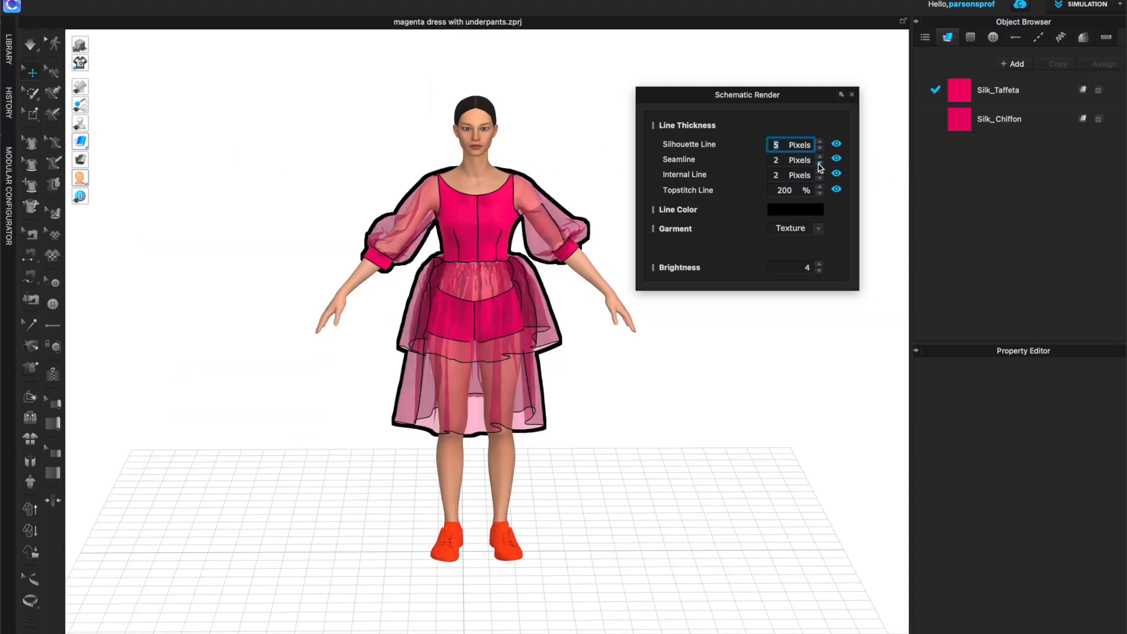
left_click(820, 156)
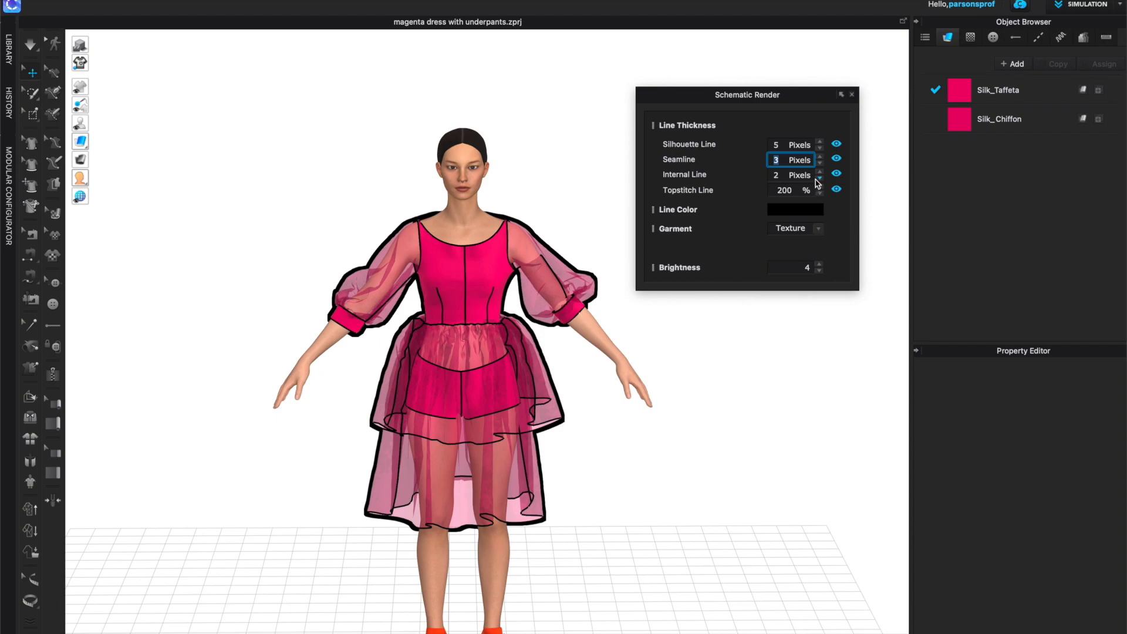
left_click(819, 172)
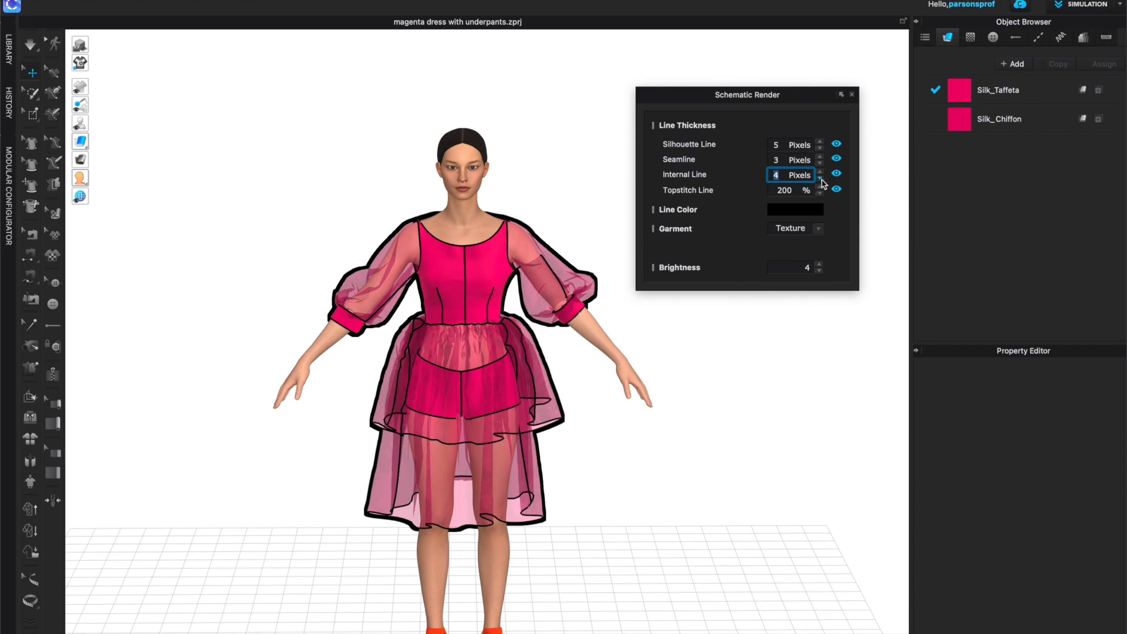
left_click(820, 178)
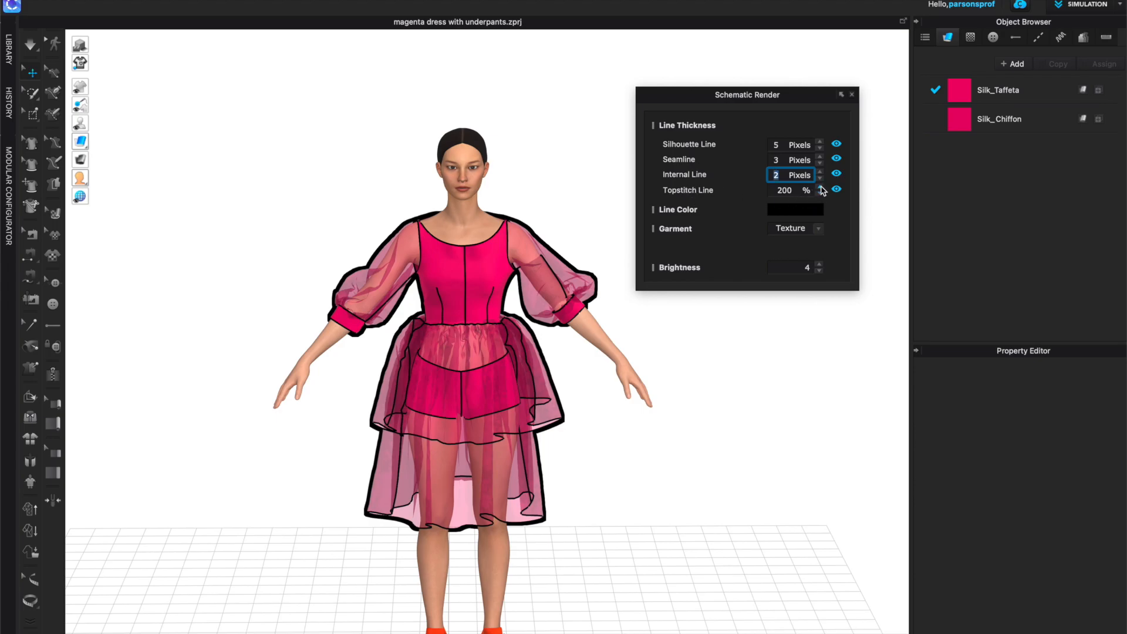
- Set topstitch lines to 250% and garment brightness to 5
left_click(820, 186)
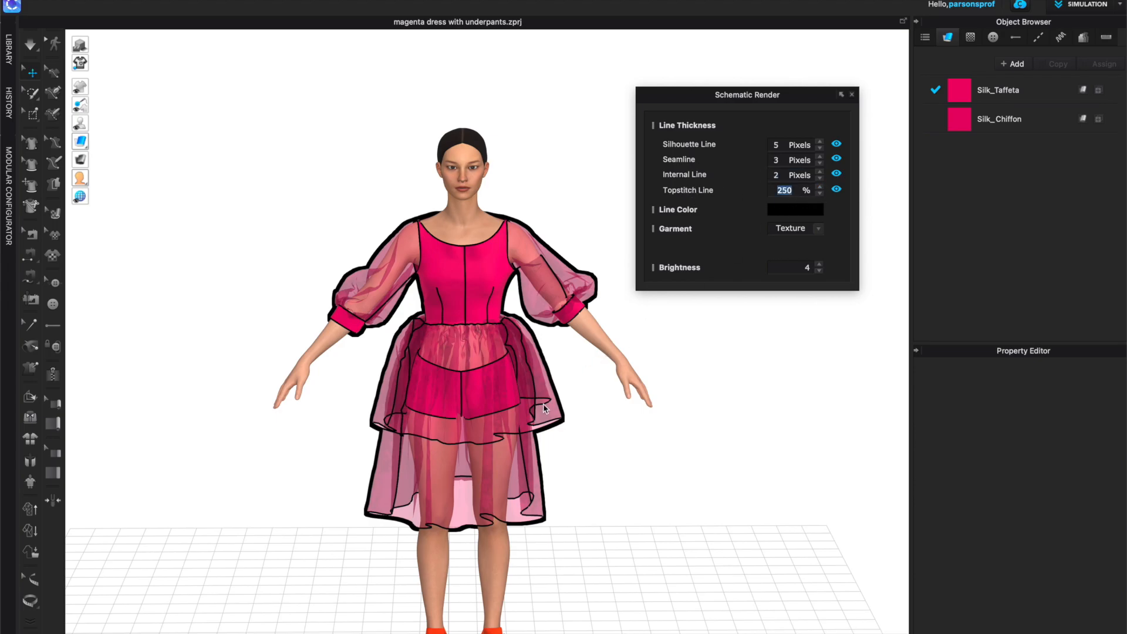
scroll("up", 3)
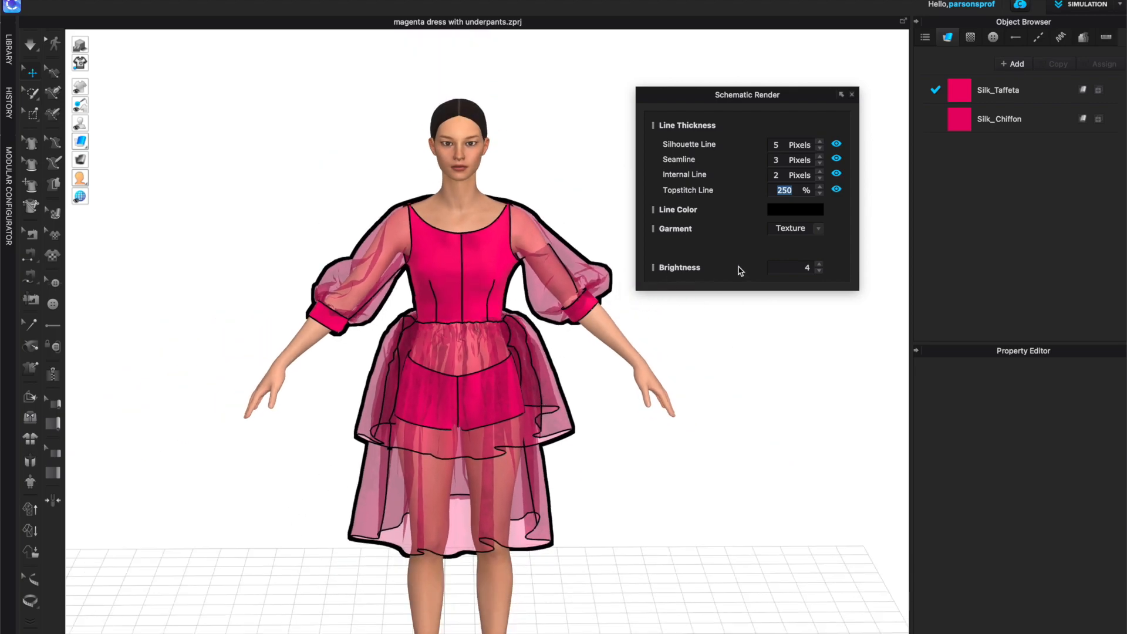
mouse_move(692, 199)
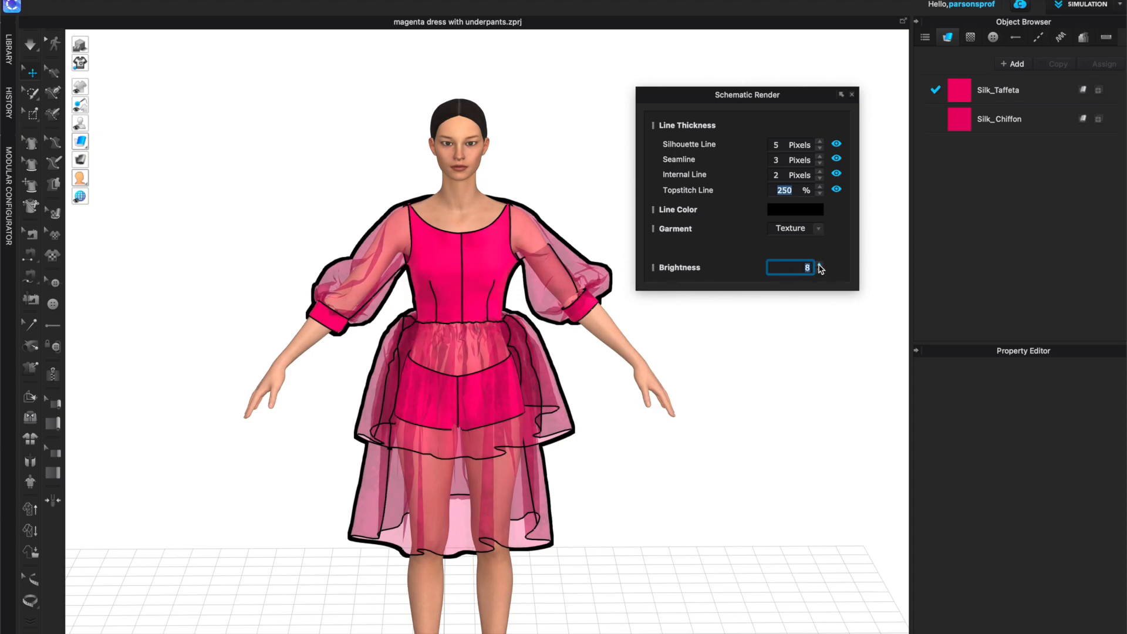
left_click(820, 272)
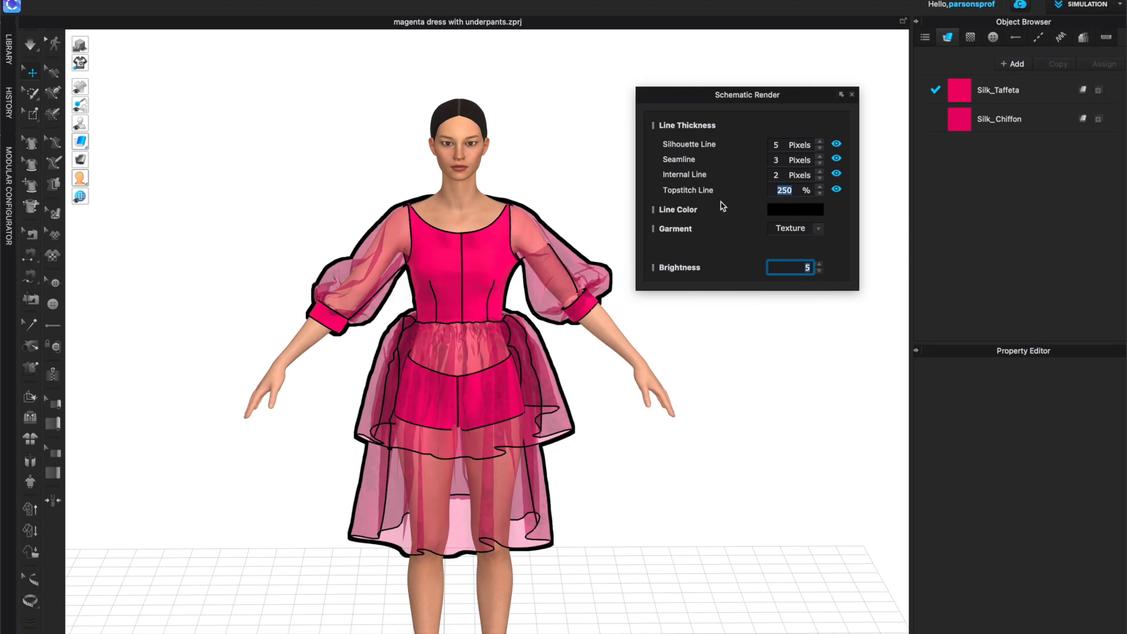
left_click(795, 209)
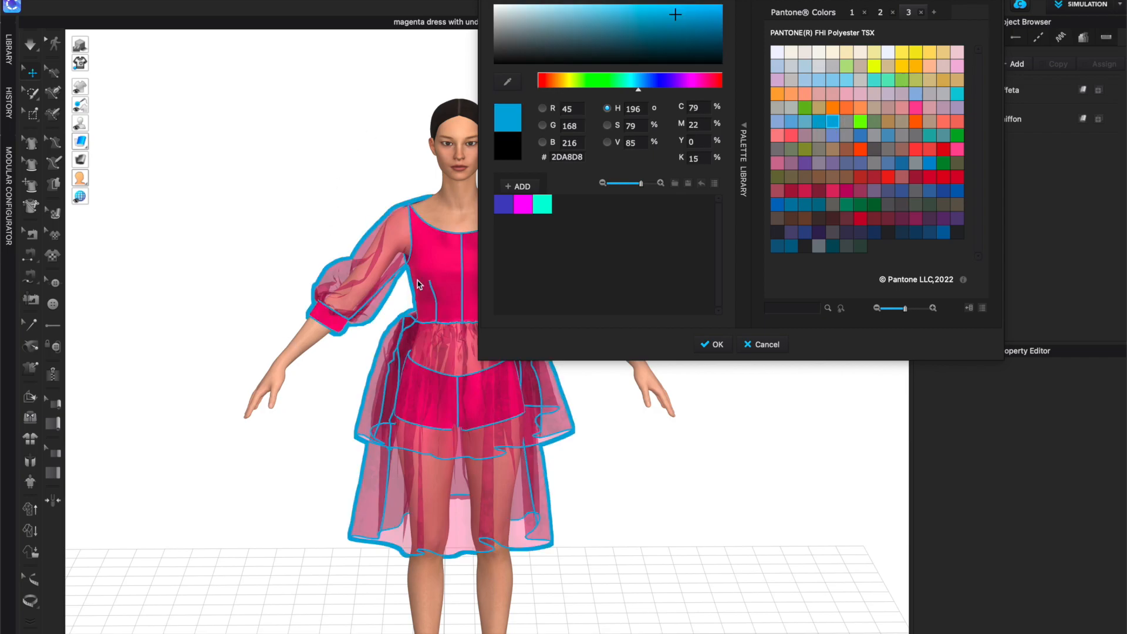
mouse_move(714, 345)
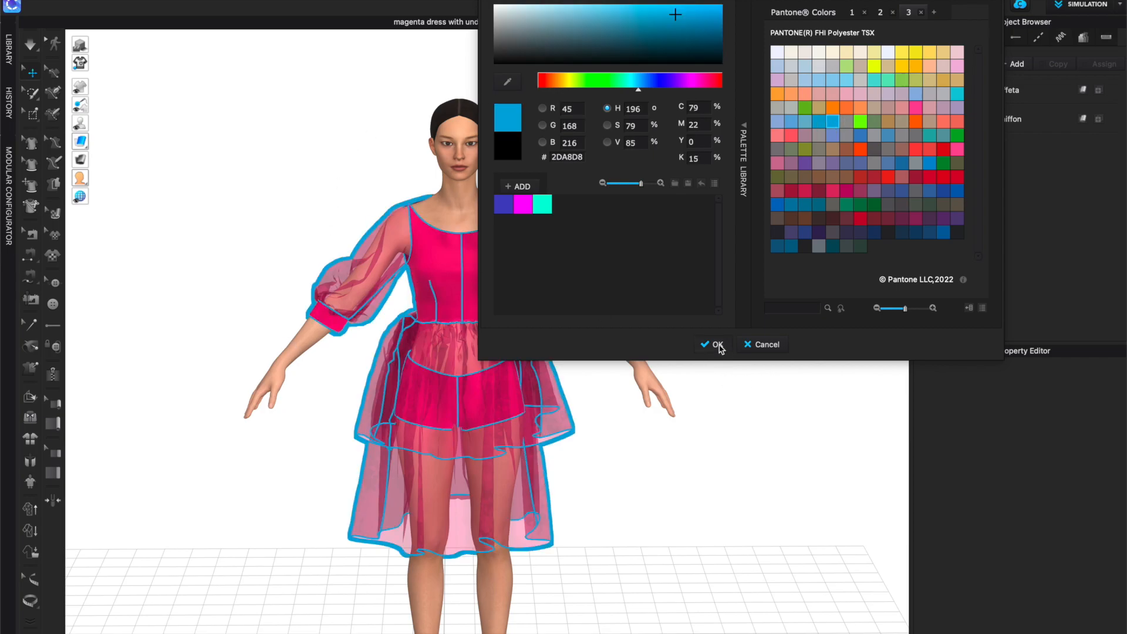
- Confirm blue #2DA8D8 schematic line colour and keep seam lines visible
left_click(712, 345)
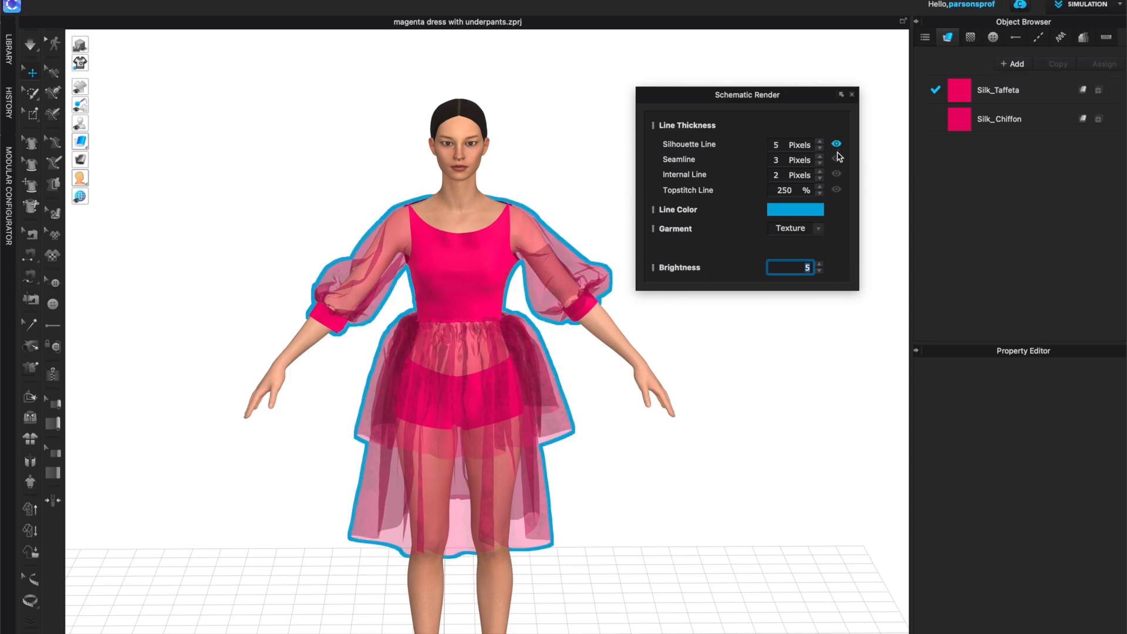
left_click(836, 159)
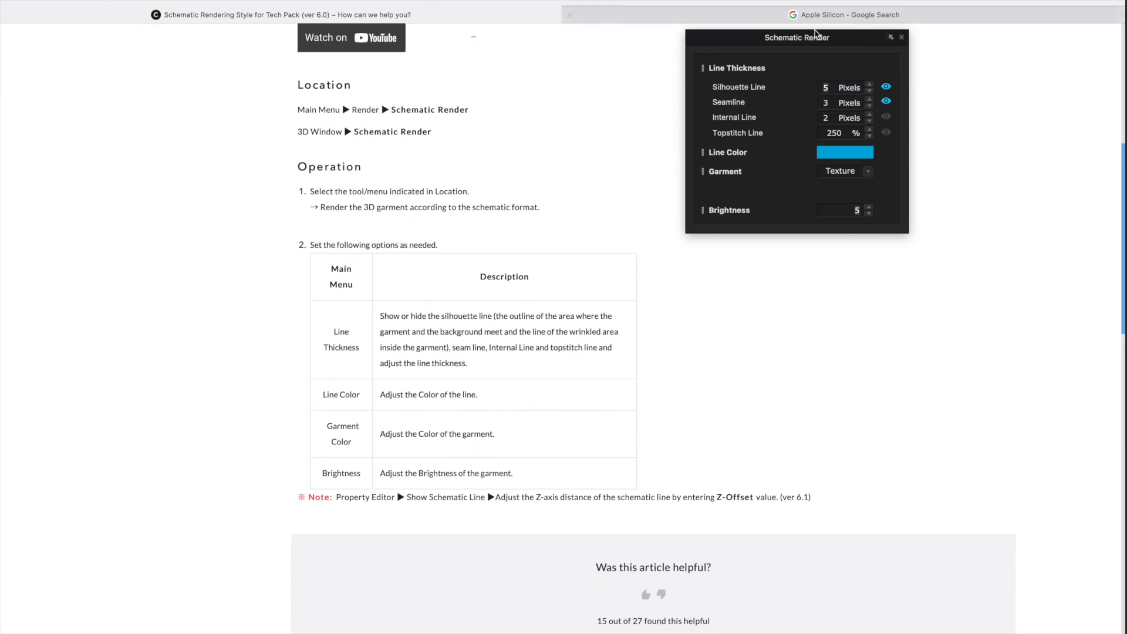
mouse_move(934, 90)
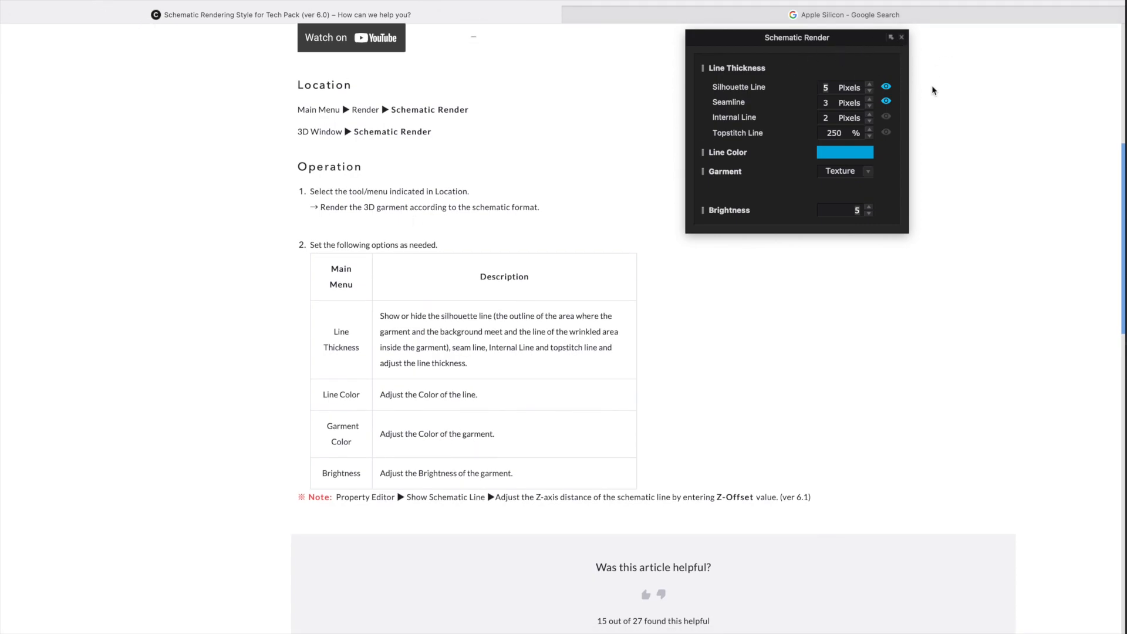
mouse_move(796, 80)
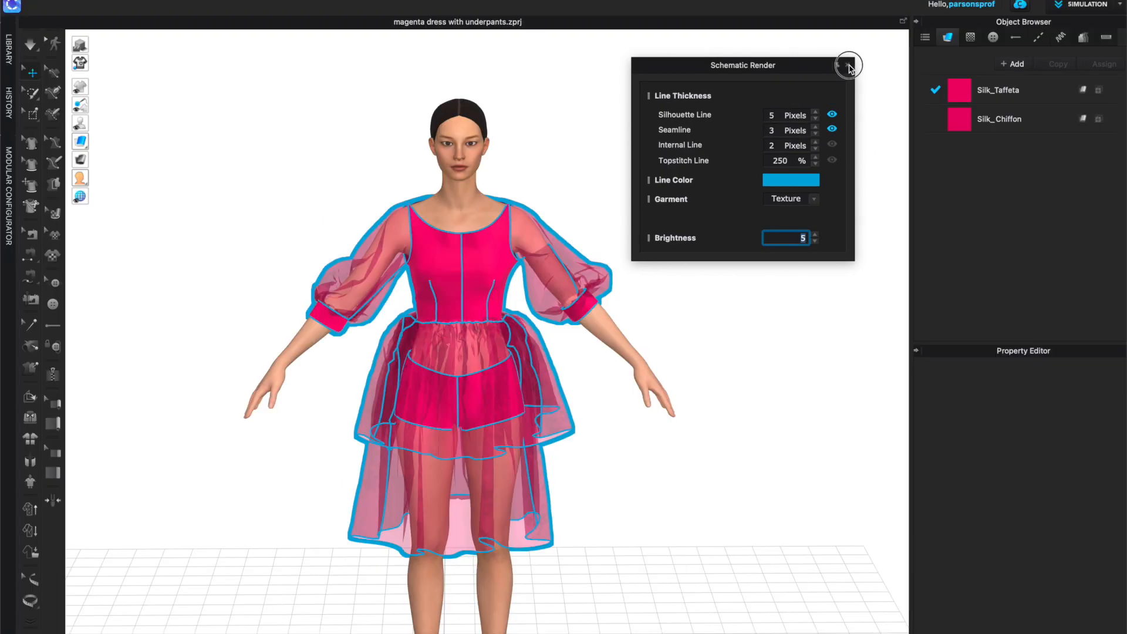
- Close the Schematic Render window to restore the dress's normal textured render
left_click(848, 64)
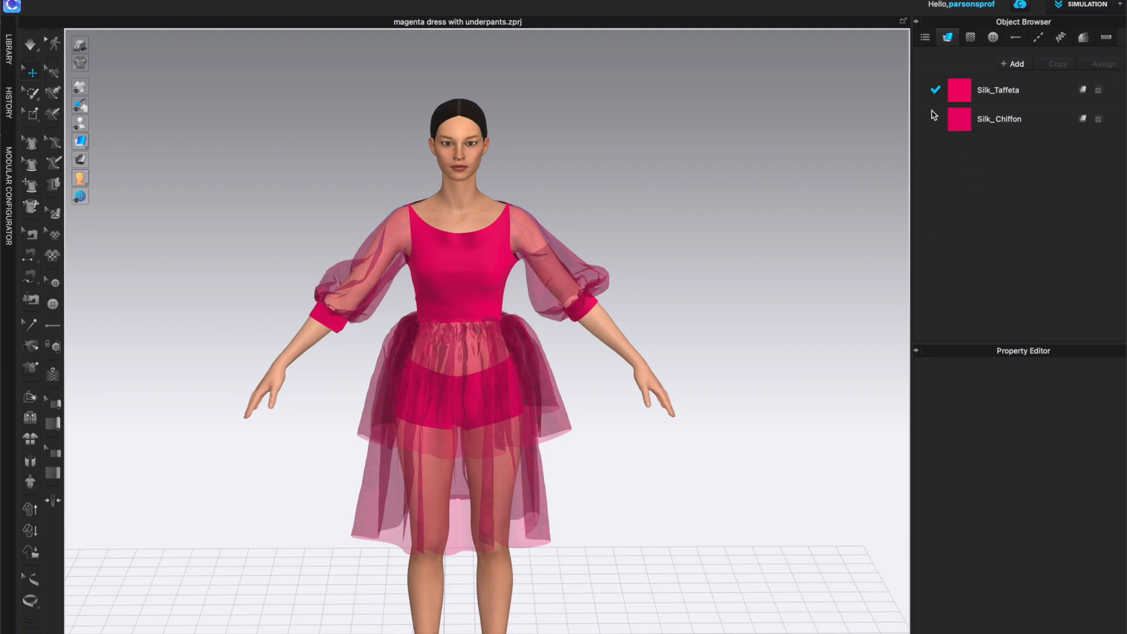
mouse_move(527, 305)
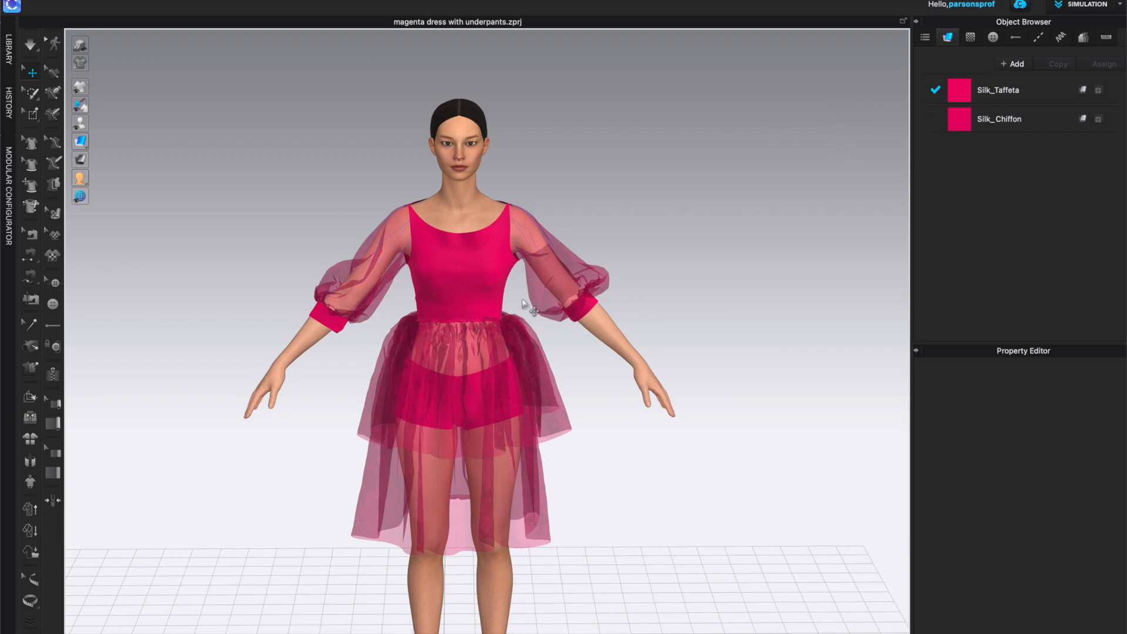
mouse_move(761, 314)
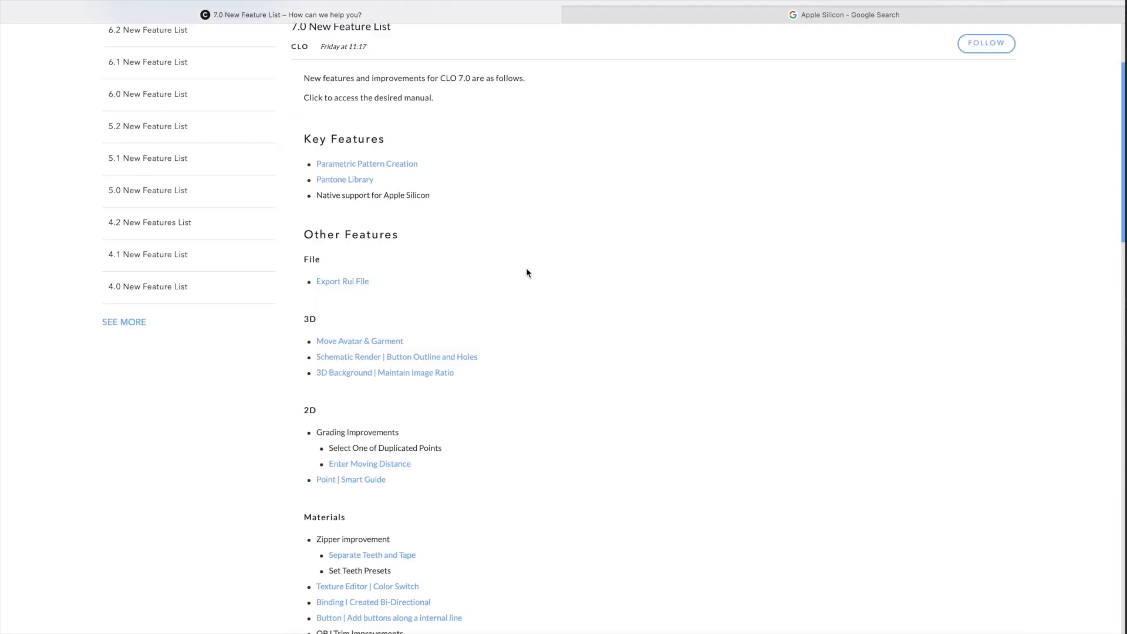
- Open the '3D Background | Maintain Image Ratio' article from the 7.0 feature list
scroll("down", 3)
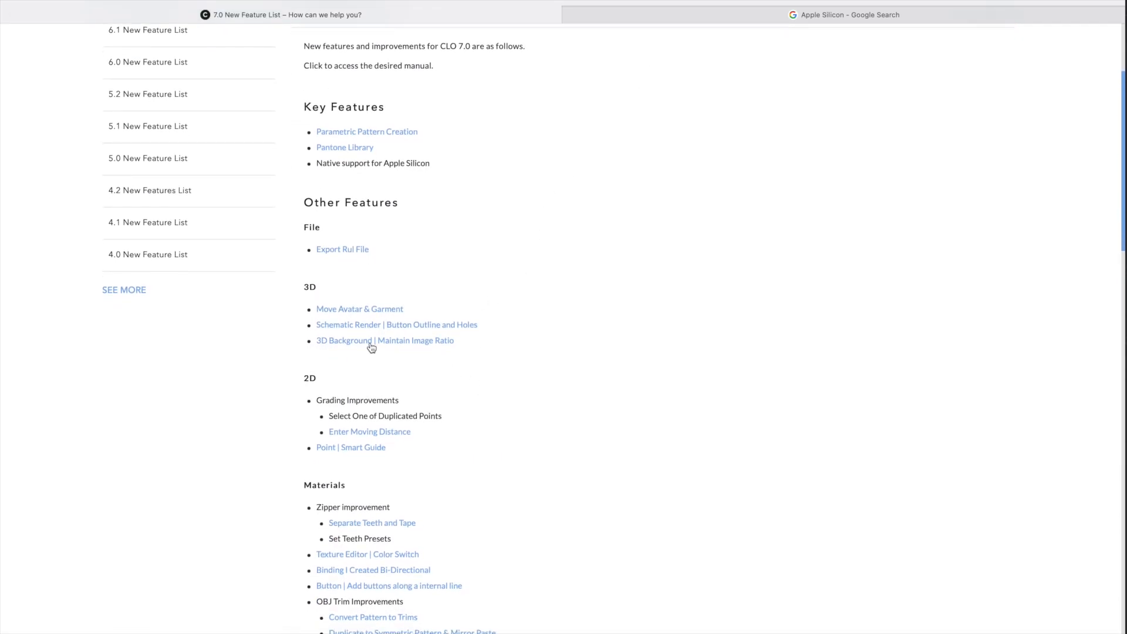
mouse_move(444, 350)
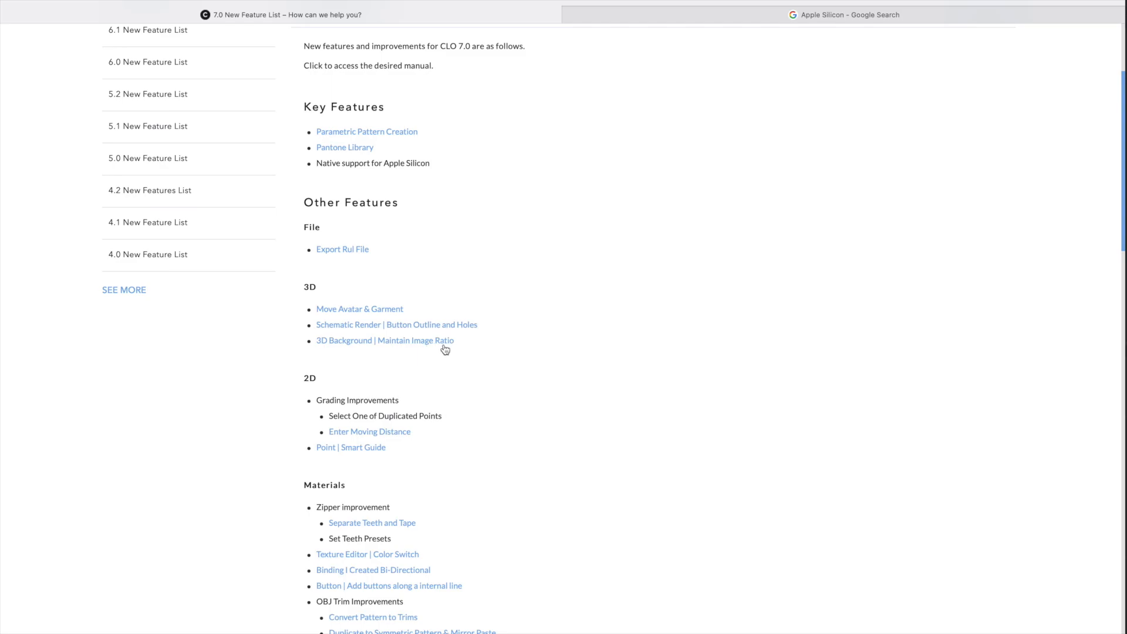
mouse_move(454, 329)
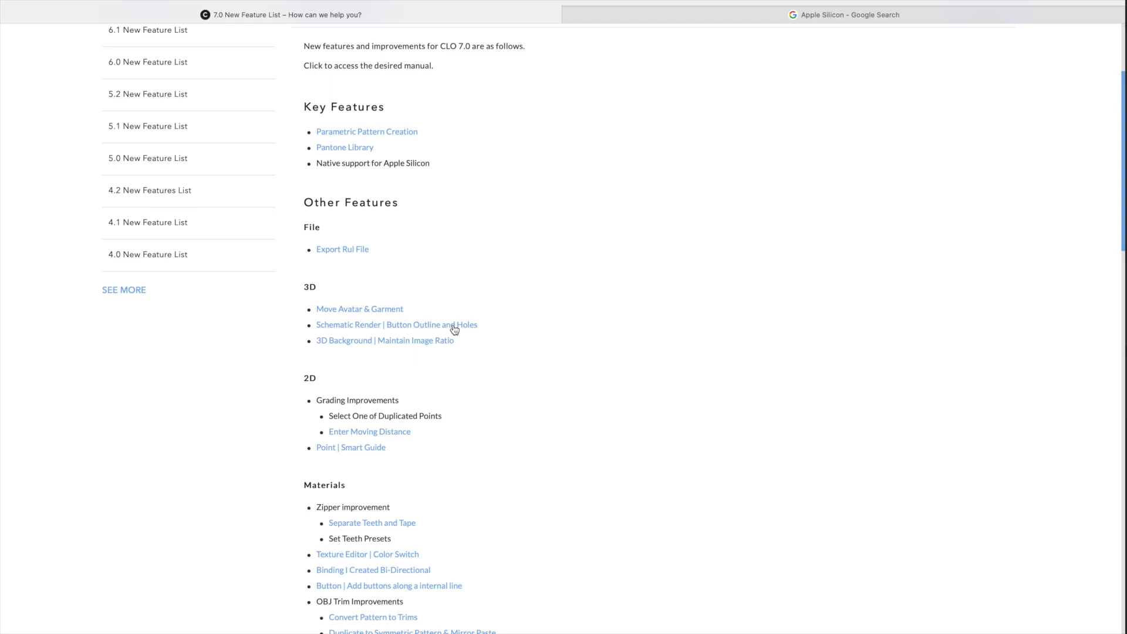
left_click(395, 325)
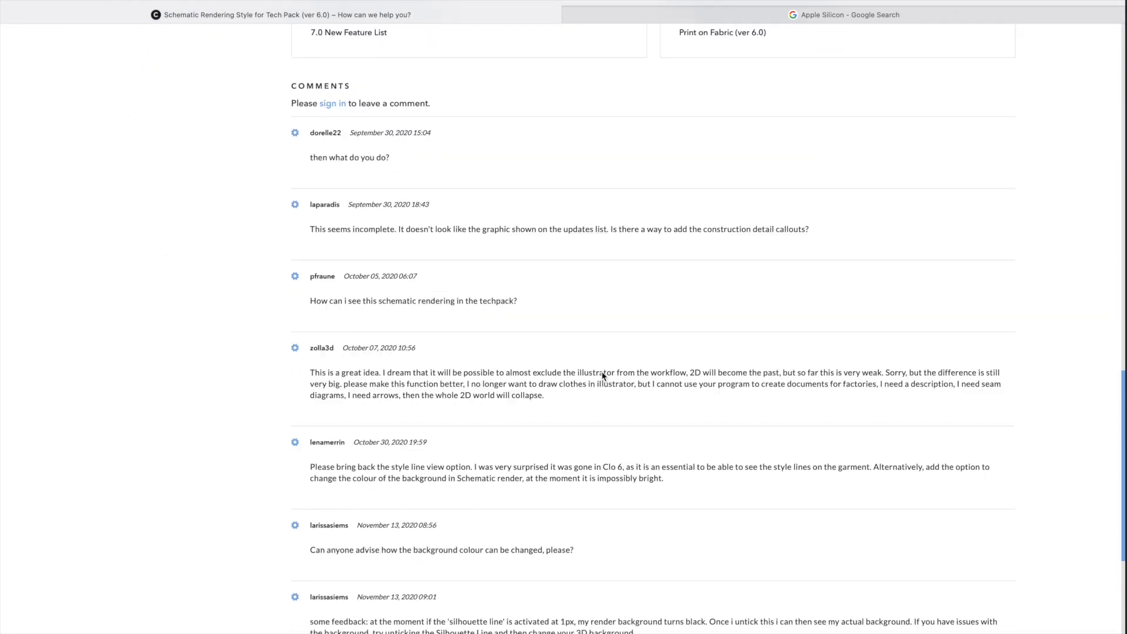
scroll("up", 3)
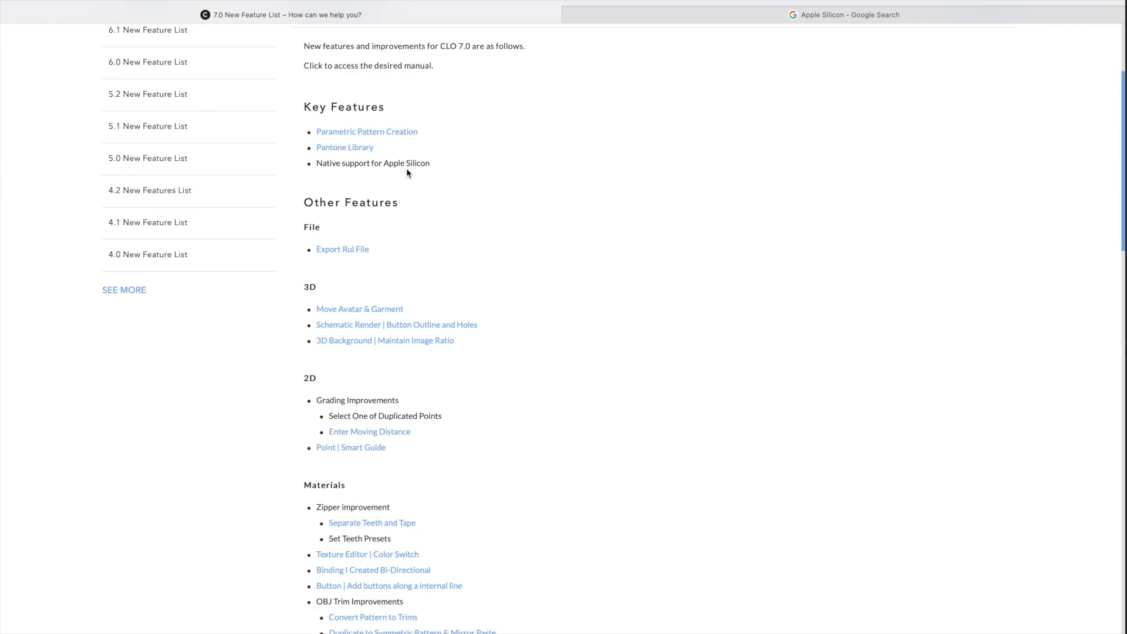
mouse_move(494, 411)
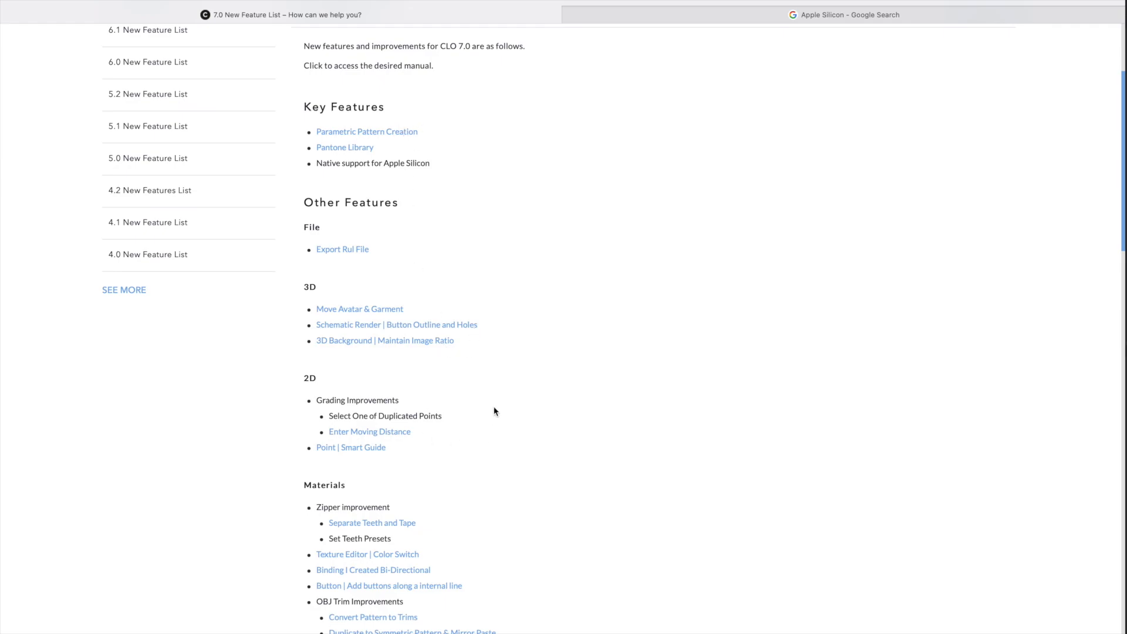
mouse_move(464, 346)
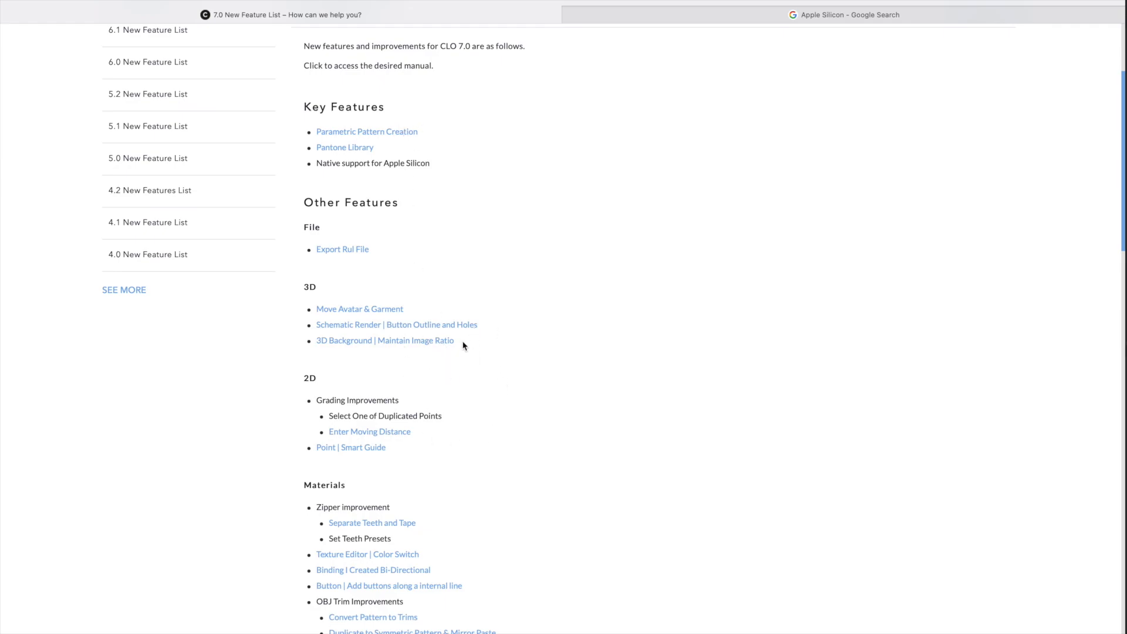
mouse_move(345, 345)
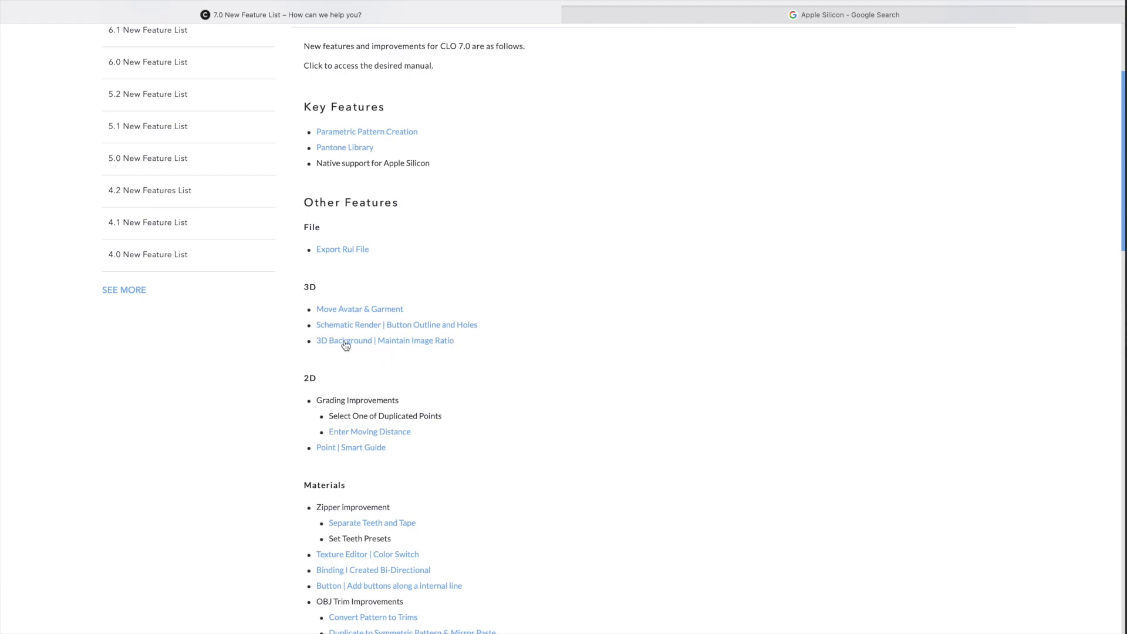
left_click(385, 340)
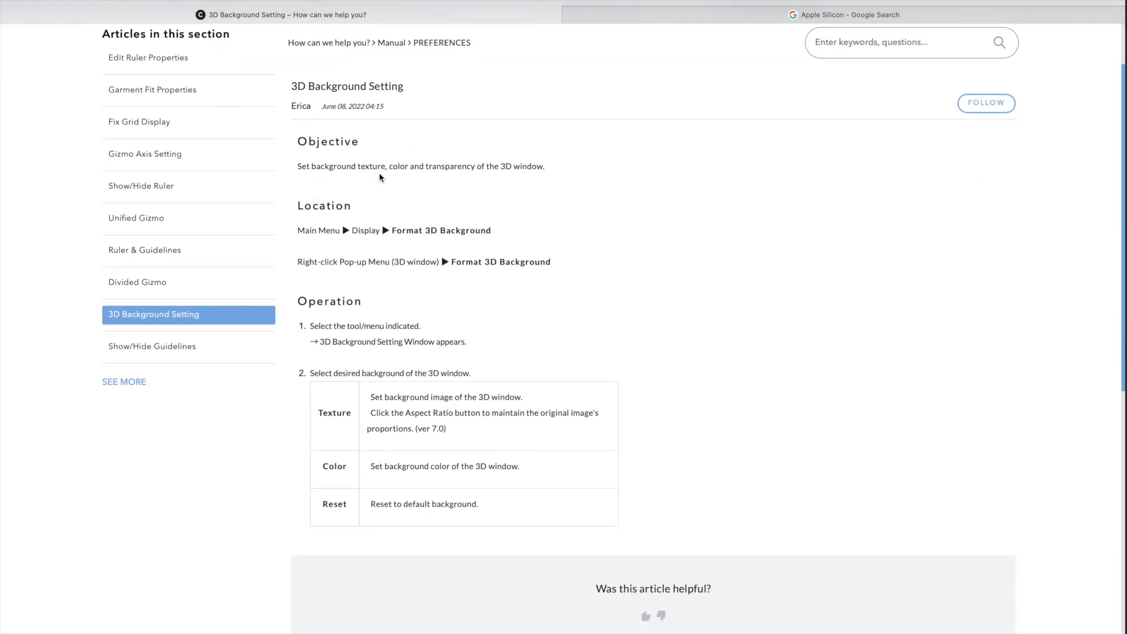
mouse_move(480, 169)
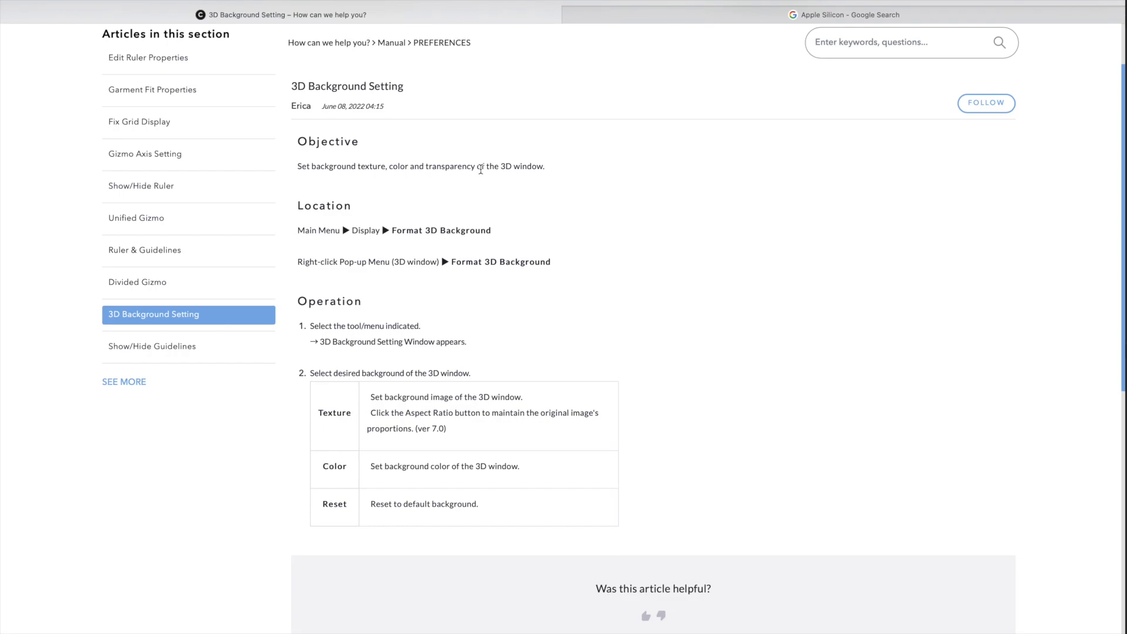
mouse_move(360, 253)
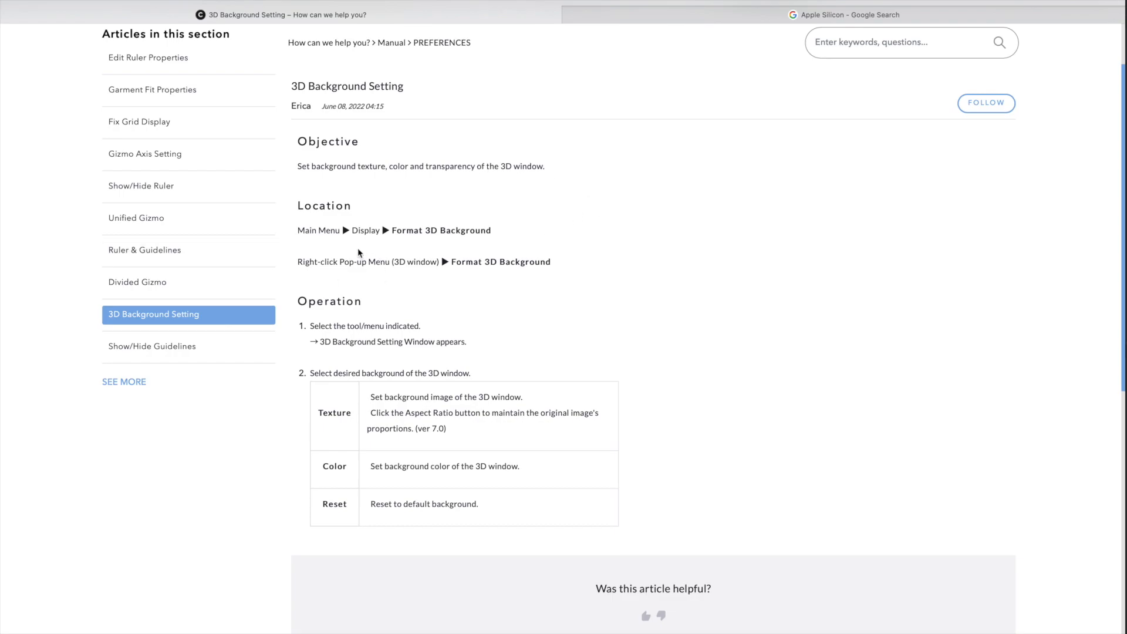
mouse_move(474, 256)
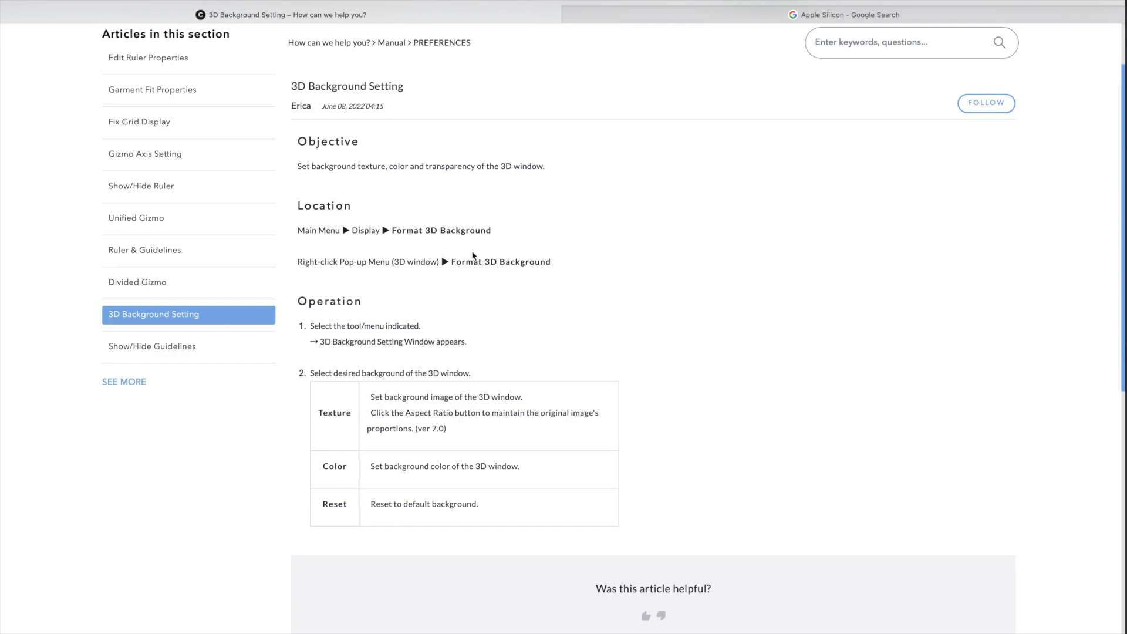
mouse_move(310, 292)
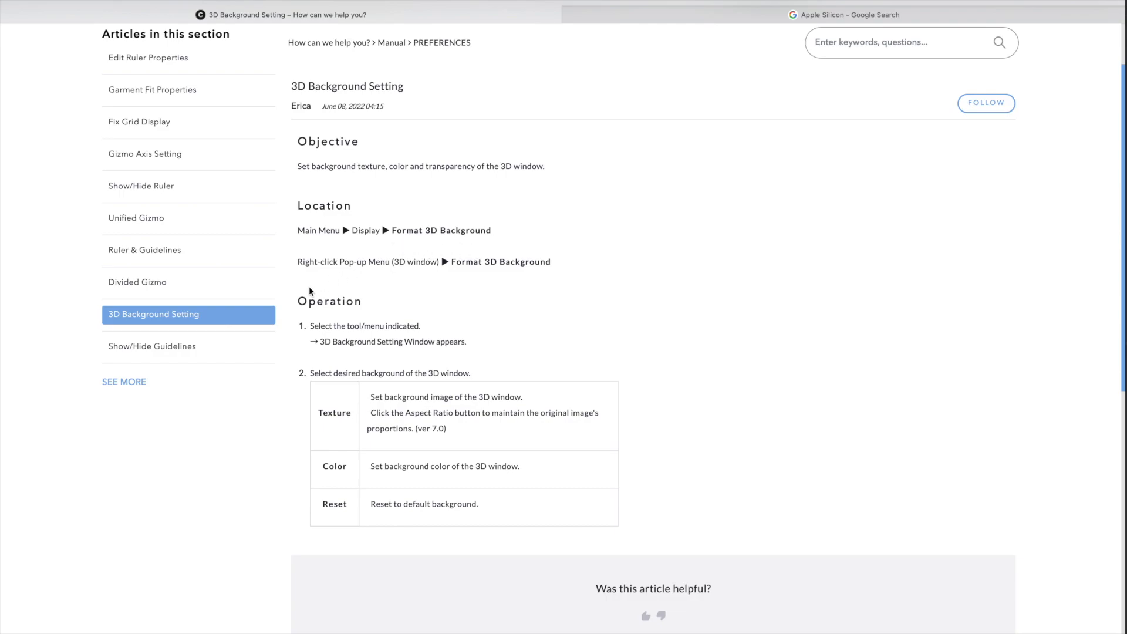
mouse_move(431, 272)
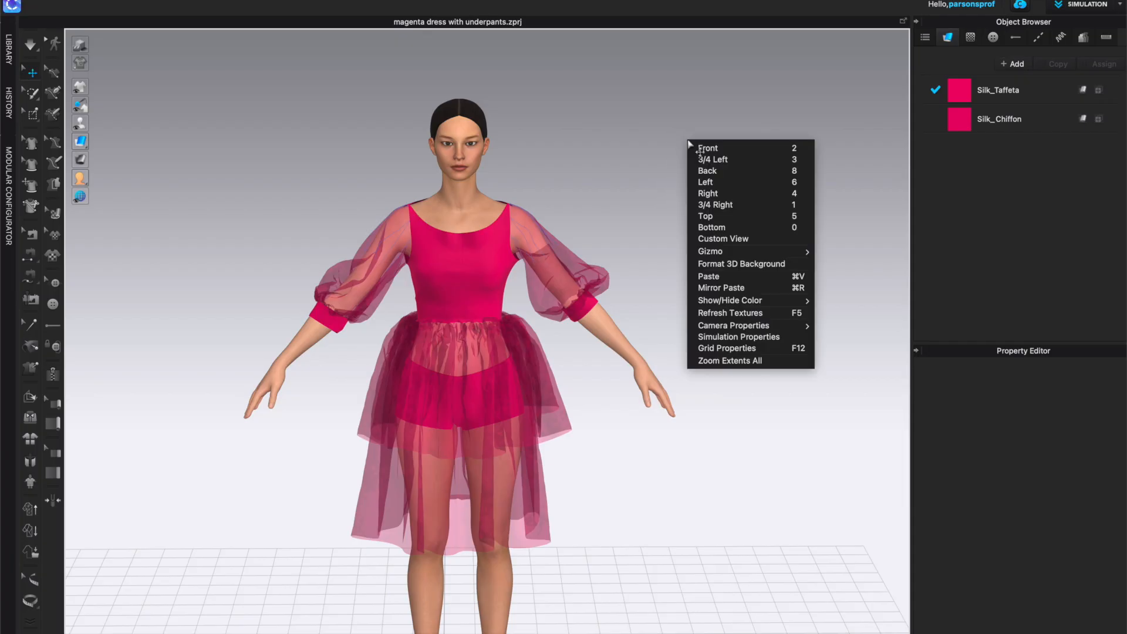
mouse_move(741, 263)
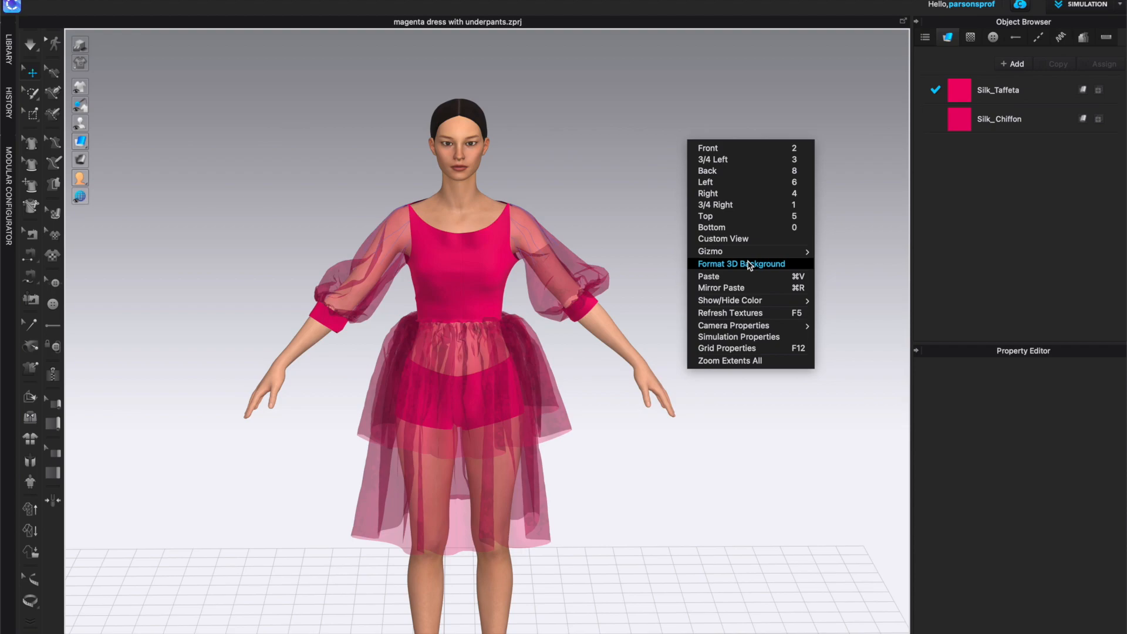
mouse_move(750, 272)
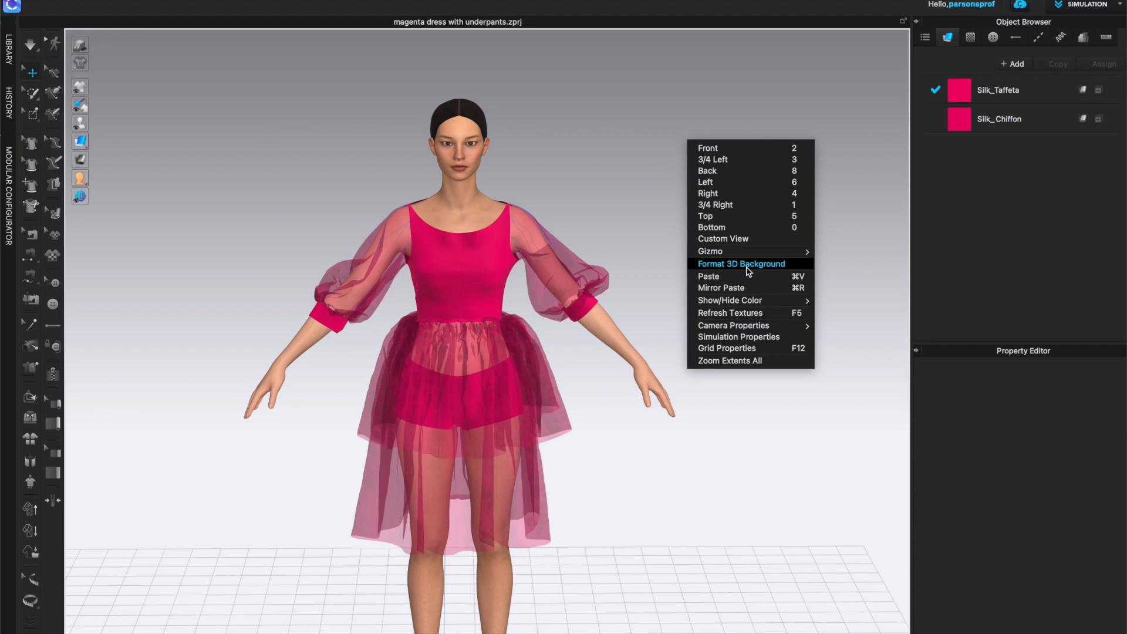
- Open Format 3D Background and switch the fill to Solid Fill
left_click(741, 264)
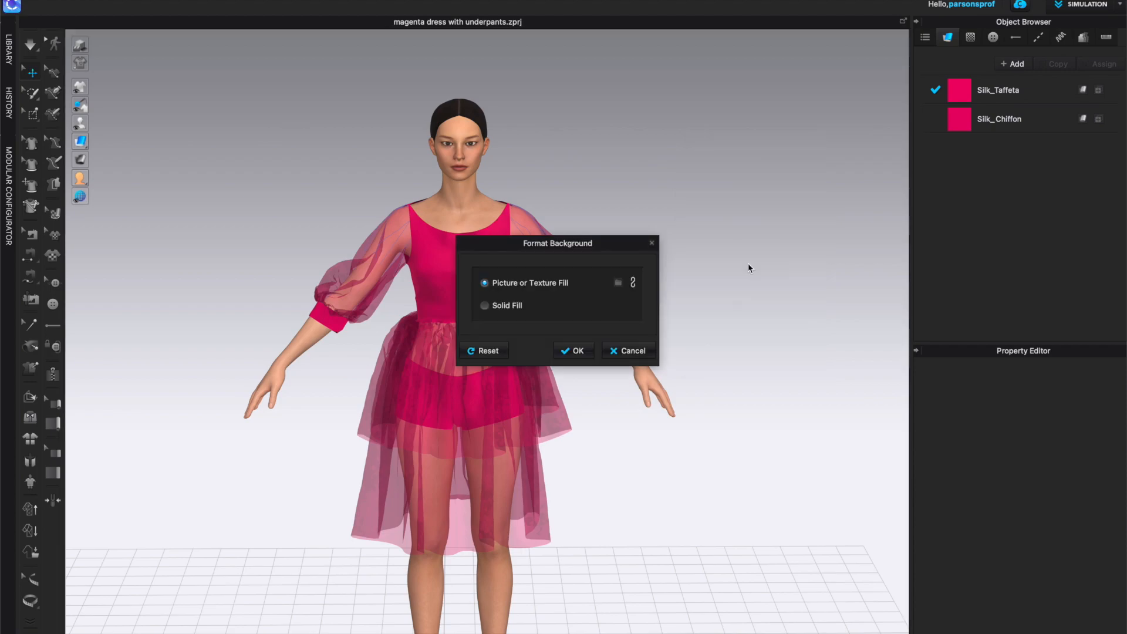
mouse_move(538, 308)
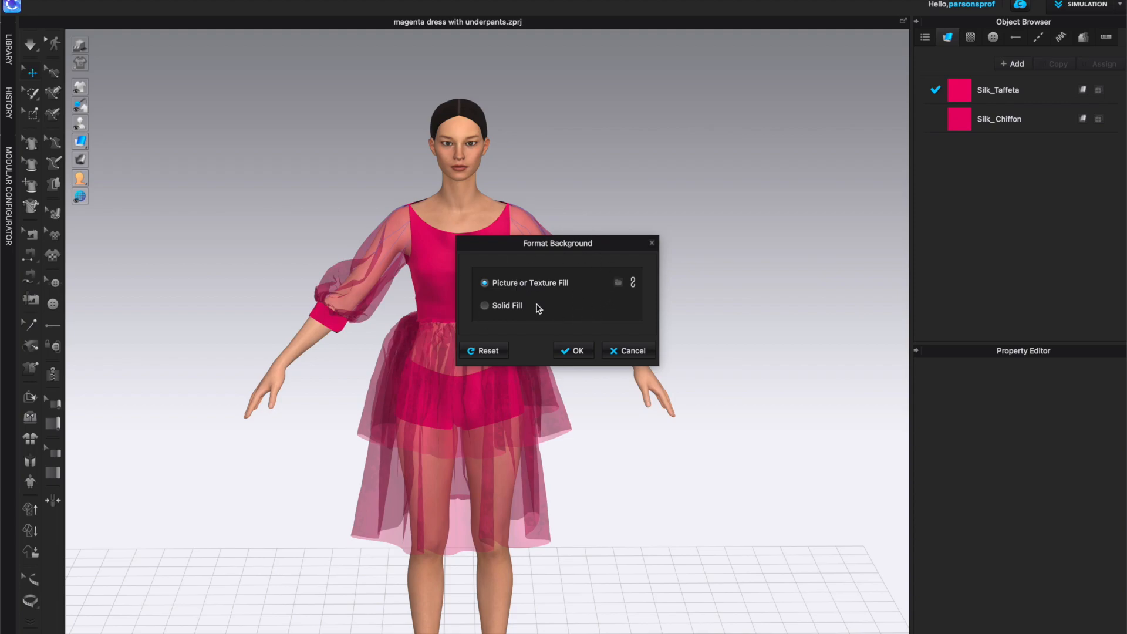
mouse_move(535, 299)
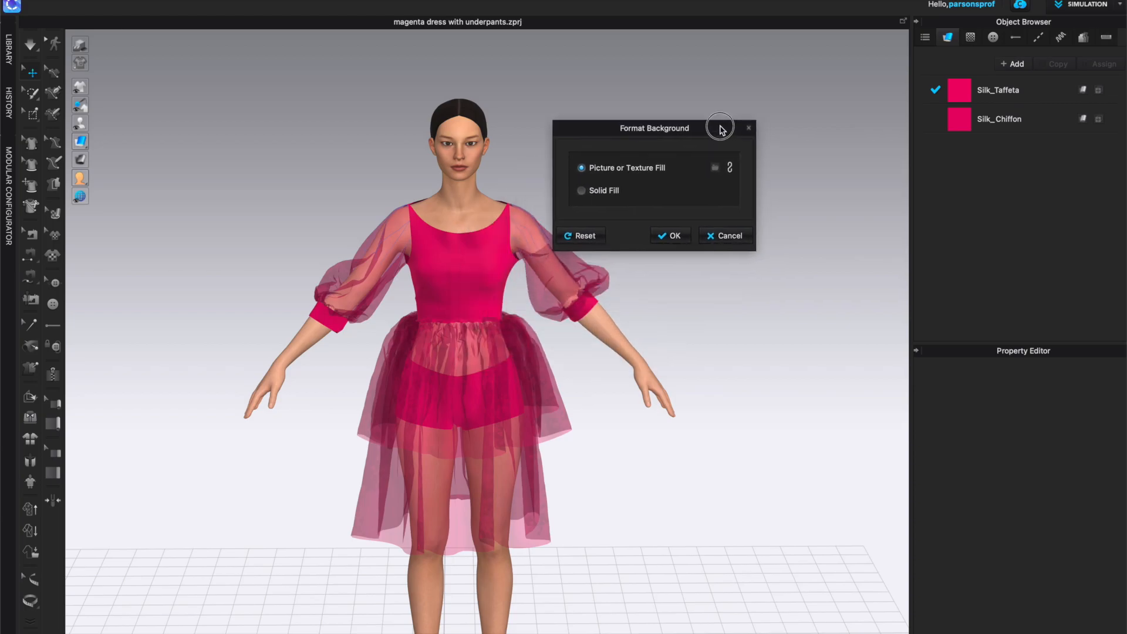
left_click(582, 190)
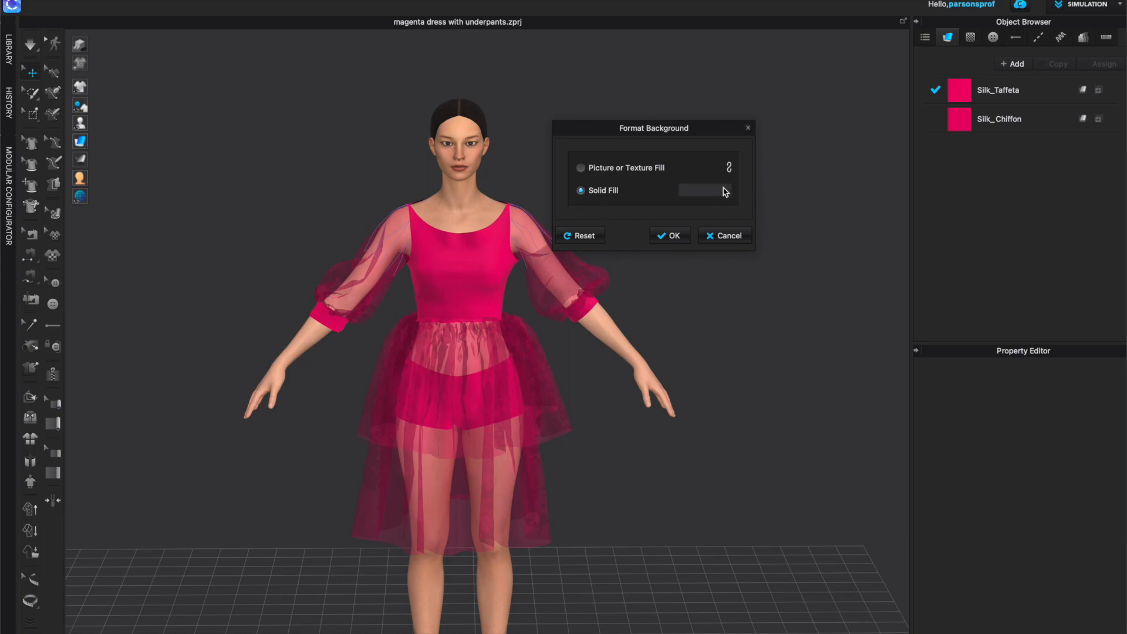
mouse_move(699, 199)
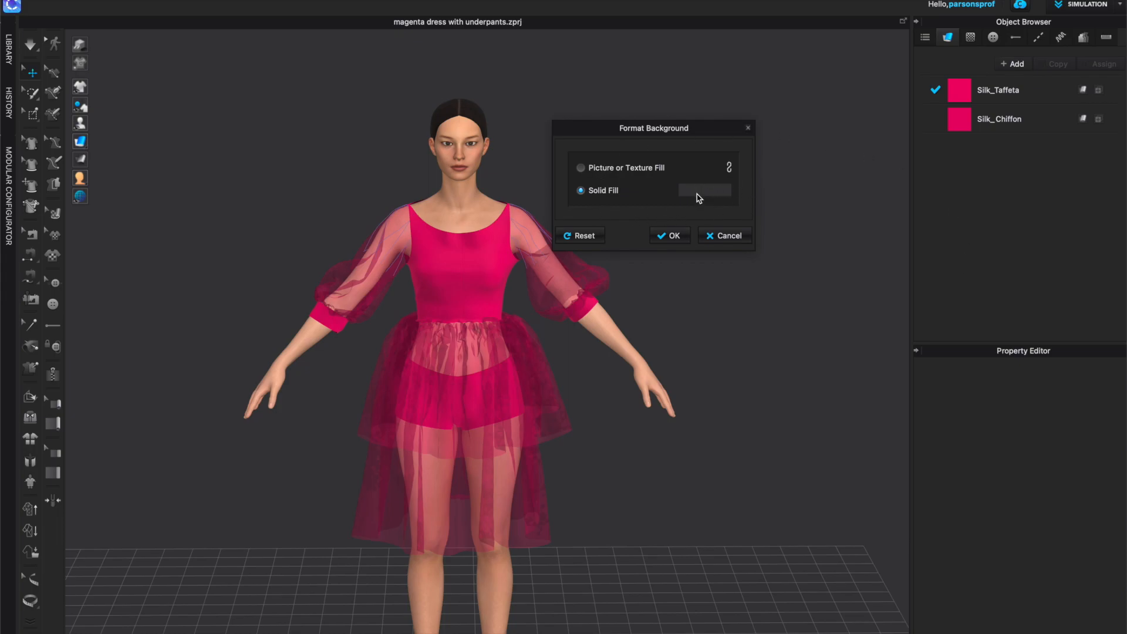
- Pick coral #FF826F as the solid background colour
left_click(704, 190)
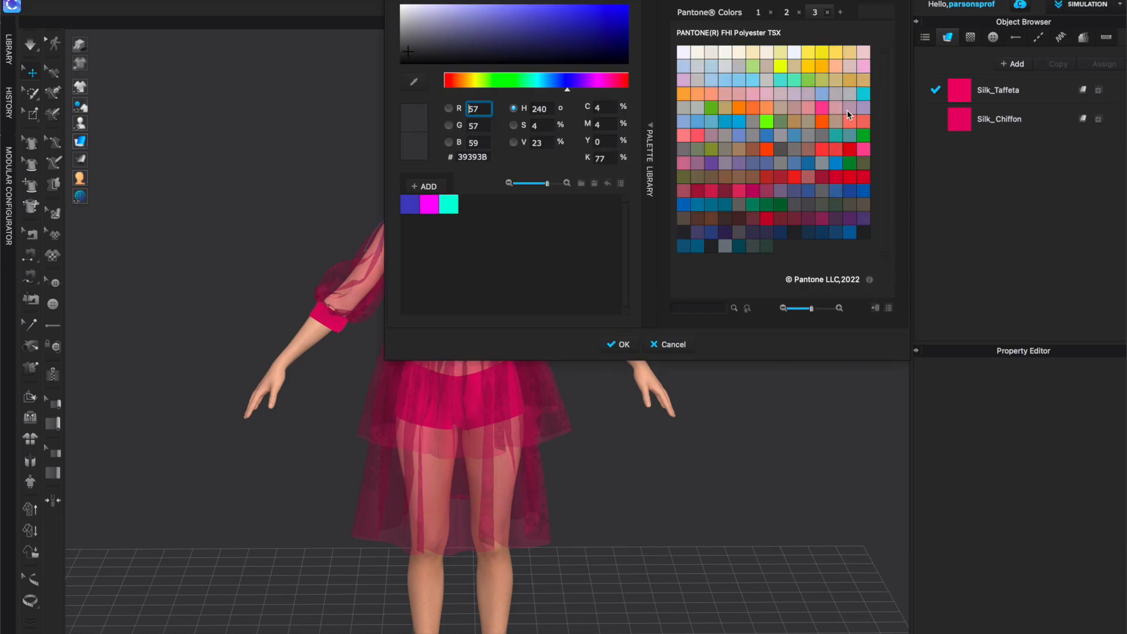
left_click(849, 121)
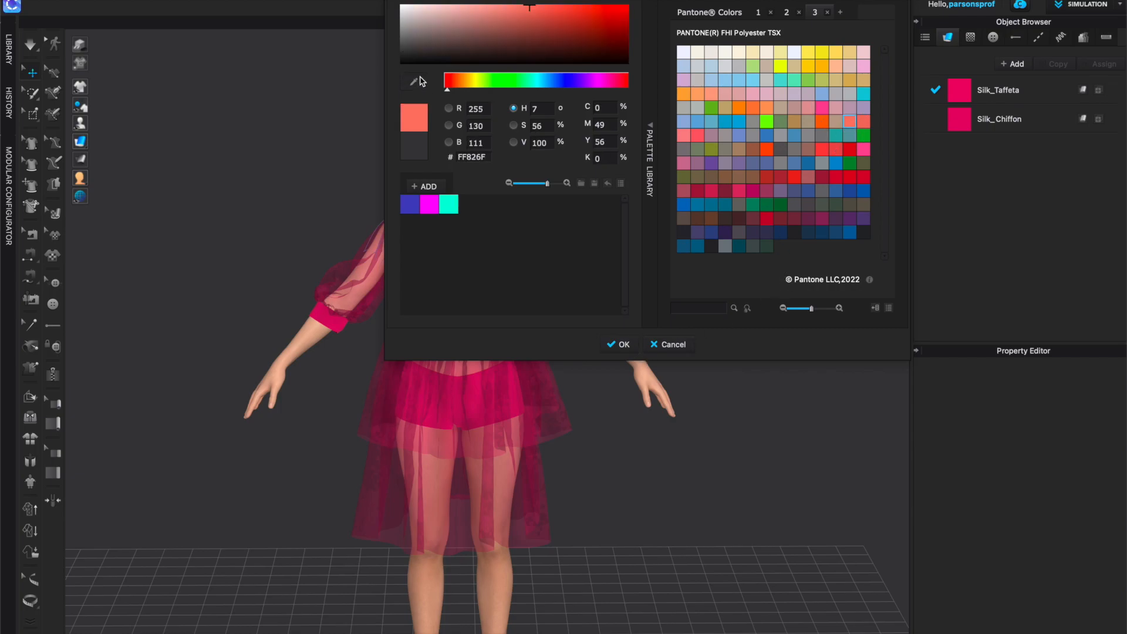
mouse_move(604, 329)
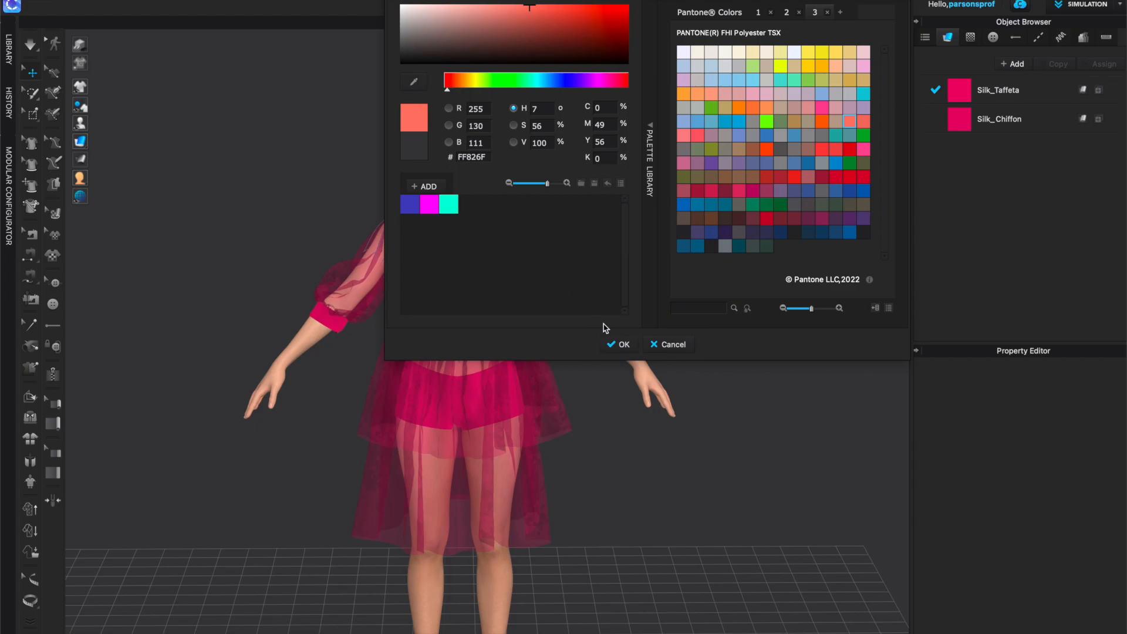
left_click(618, 345)
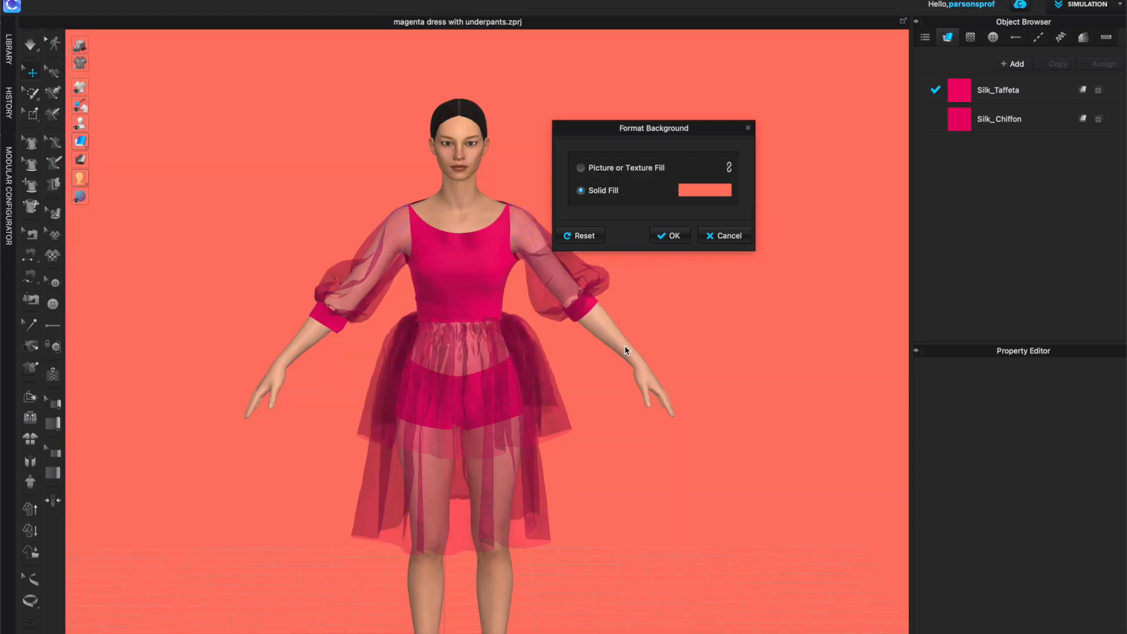
mouse_move(755, 388)
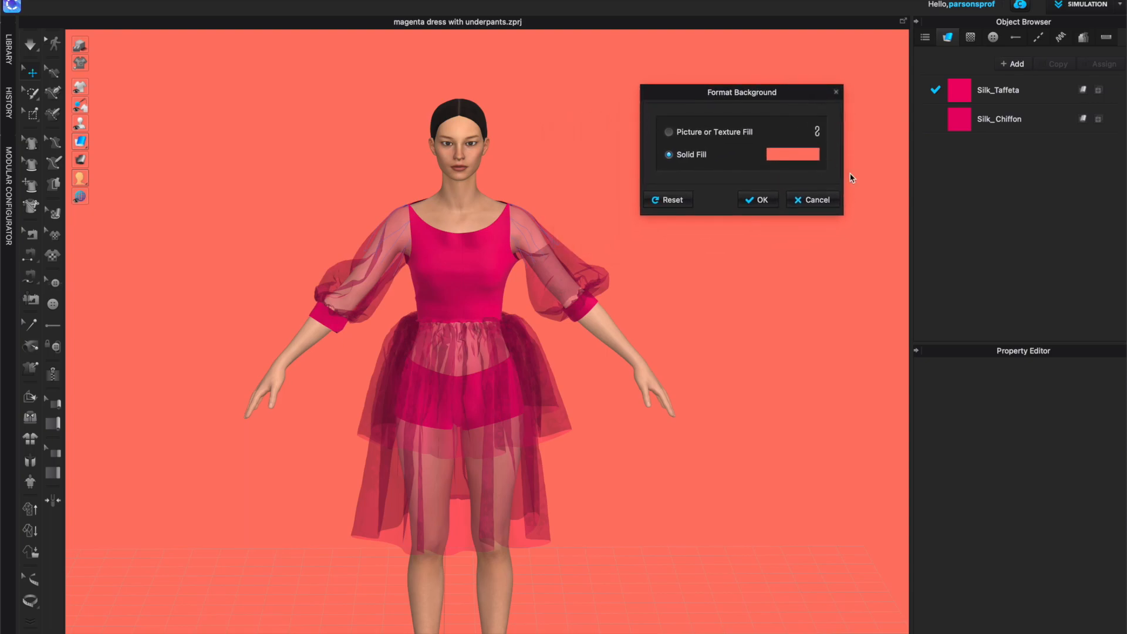
mouse_move(500, 357)
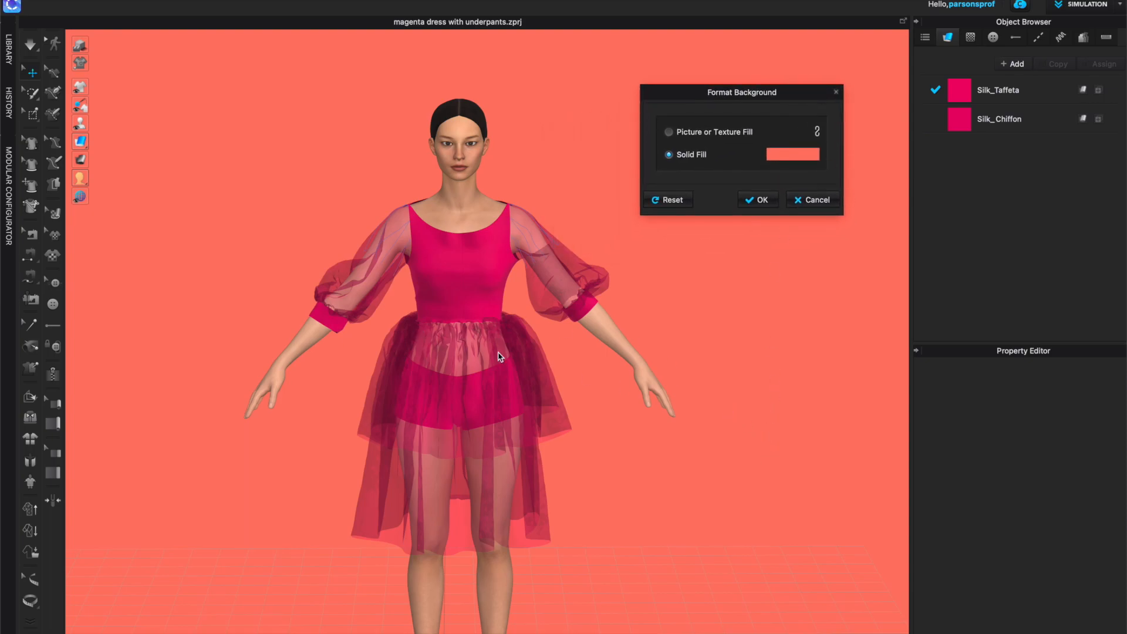
mouse_move(140, 228)
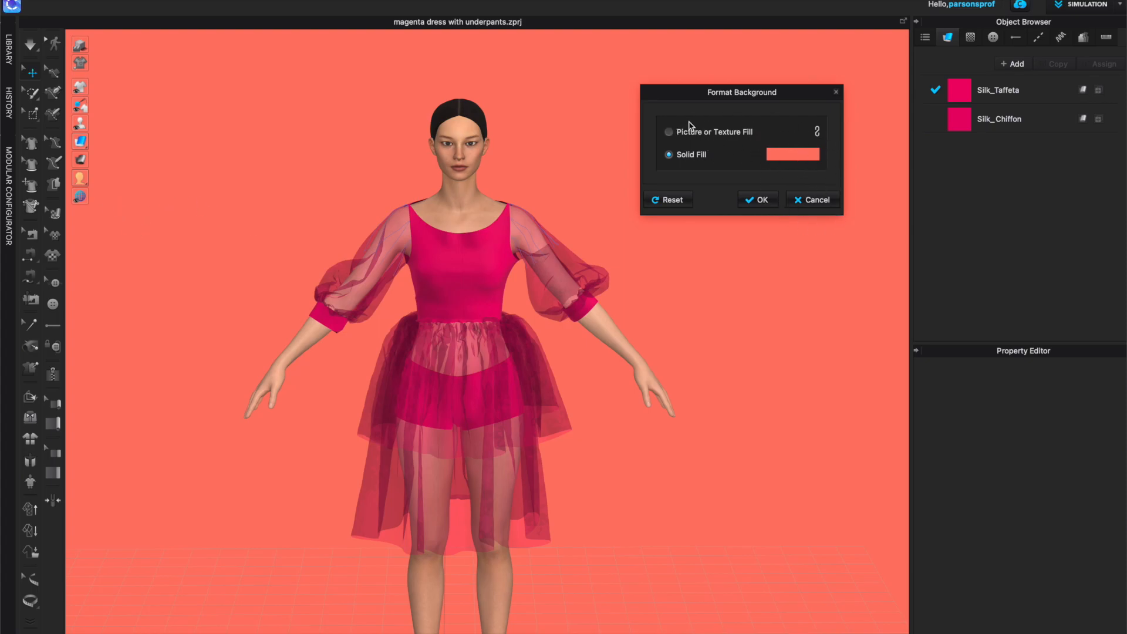
mouse_move(661, 186)
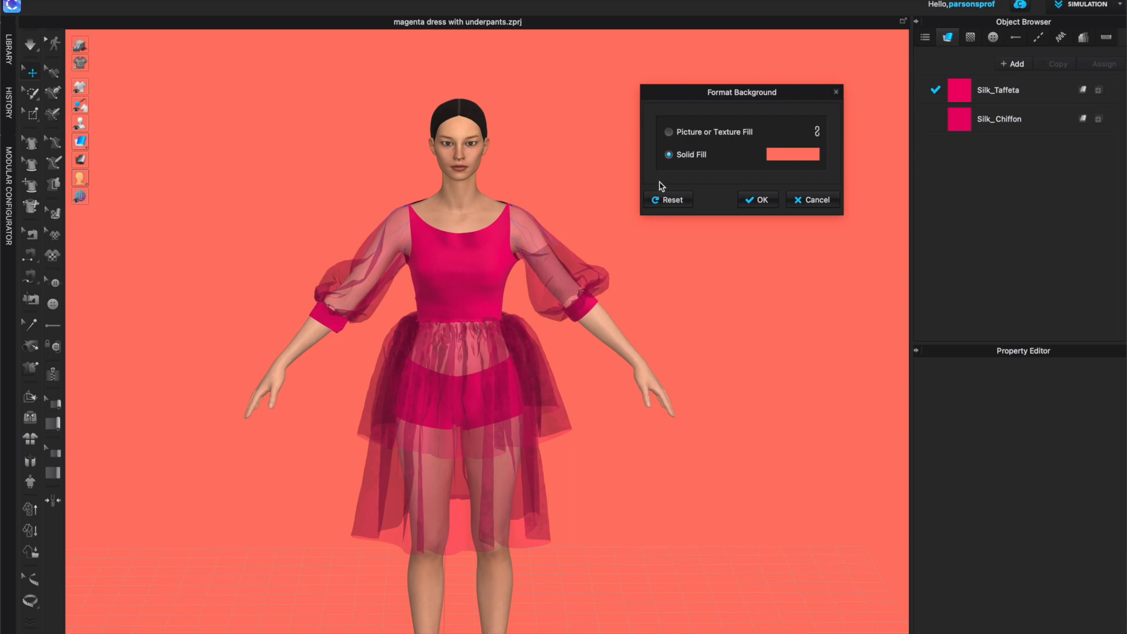
mouse_move(743, 131)
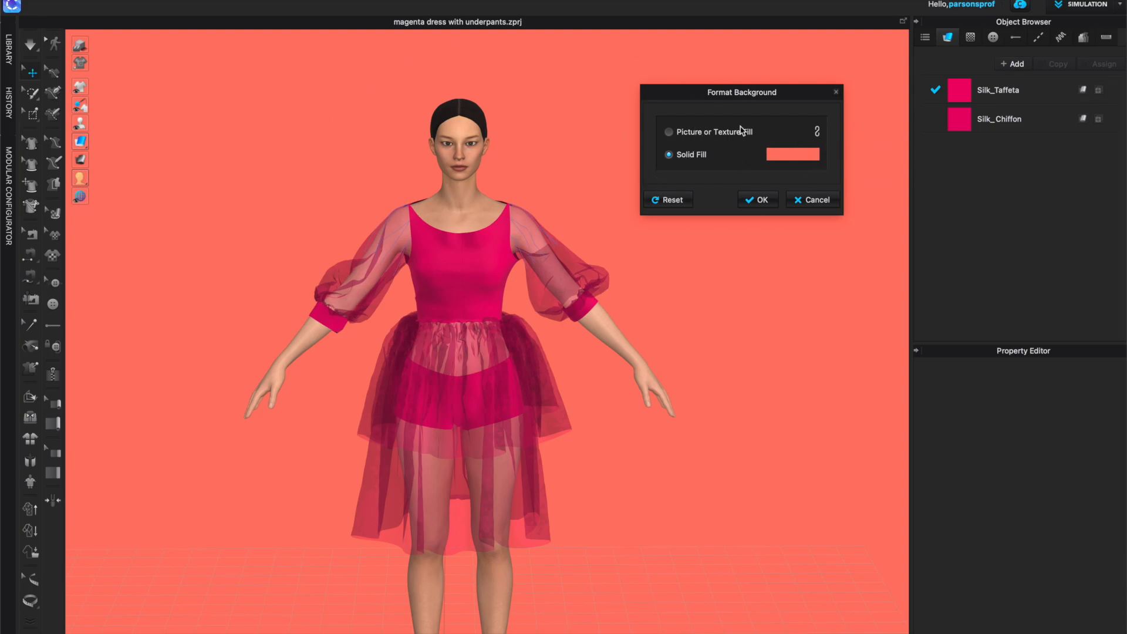
- Switch the background to a picture fill with a beach-pool photo
left_click(669, 132)
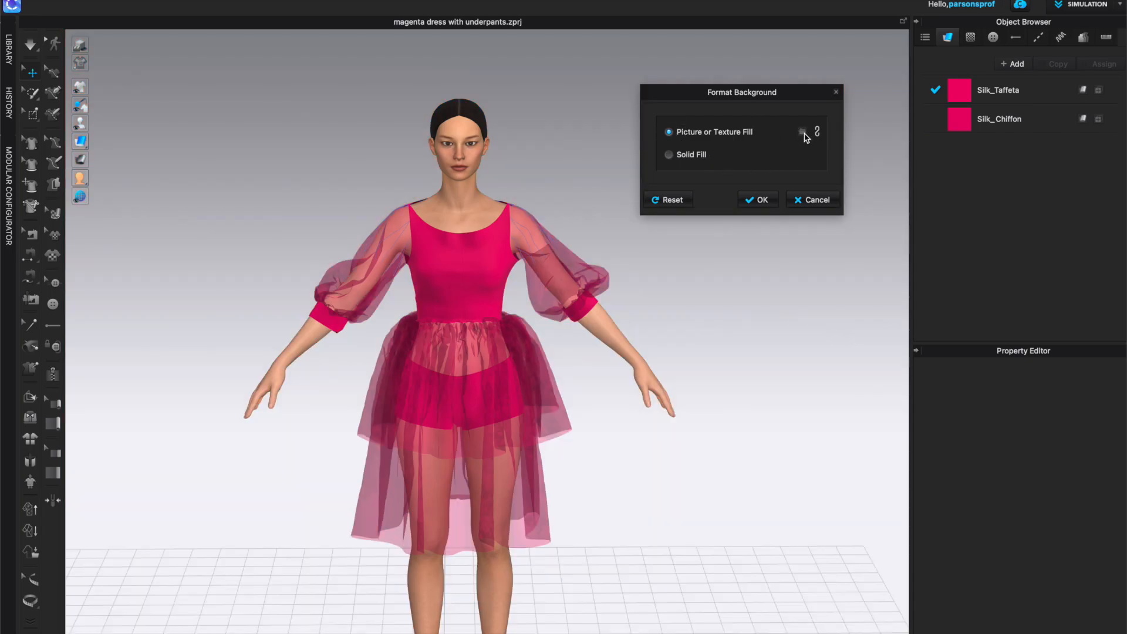
left_click(803, 132)
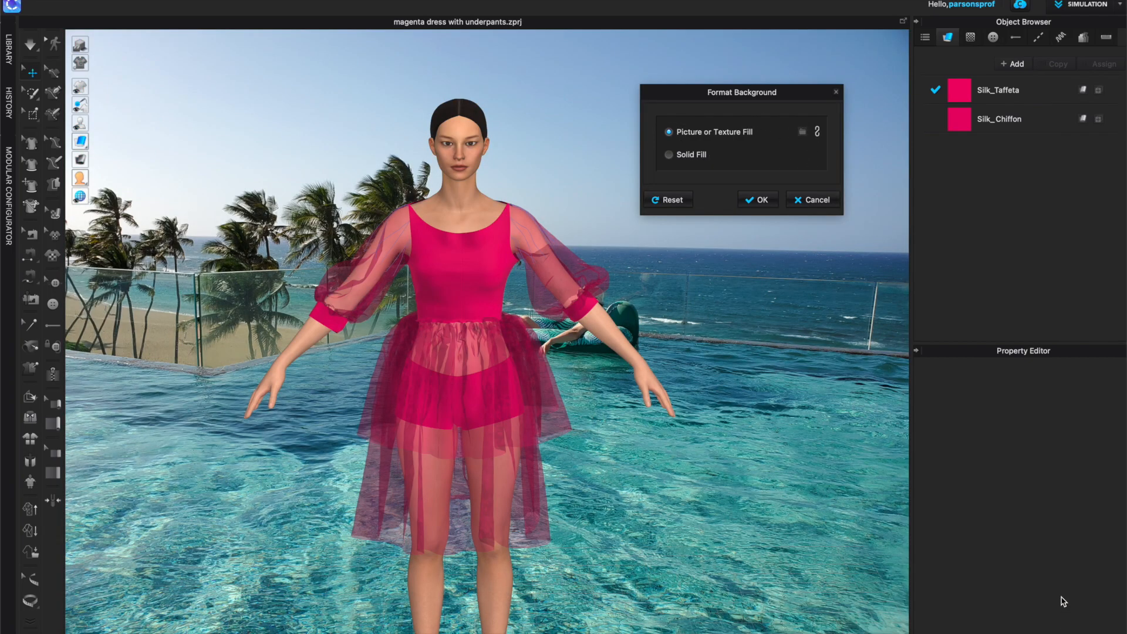
mouse_move(826, 359)
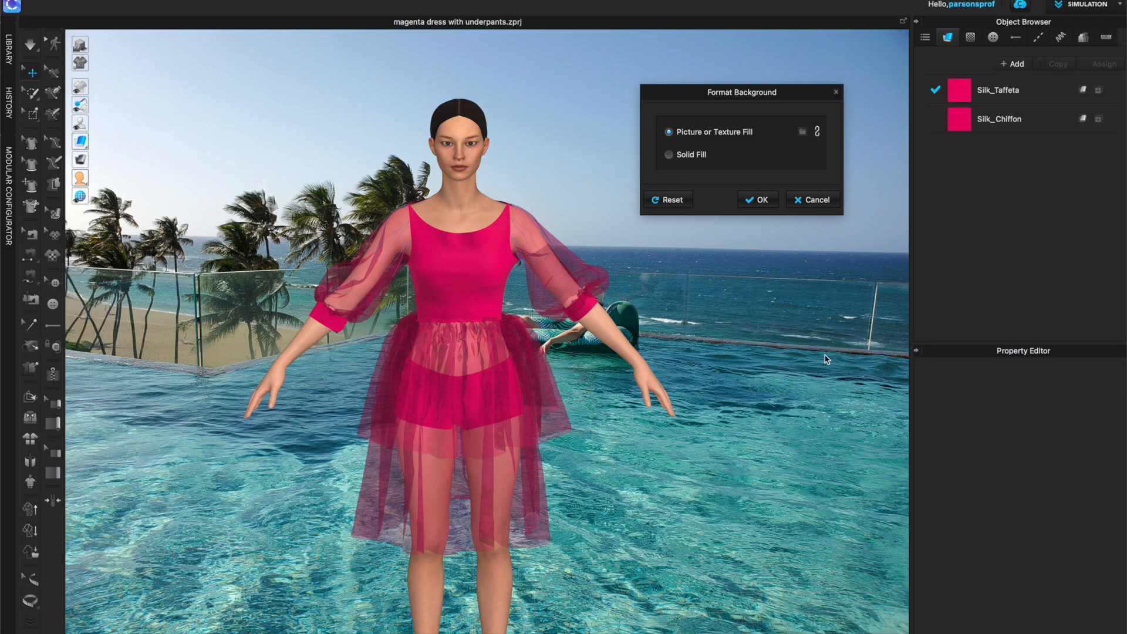
mouse_move(478, 223)
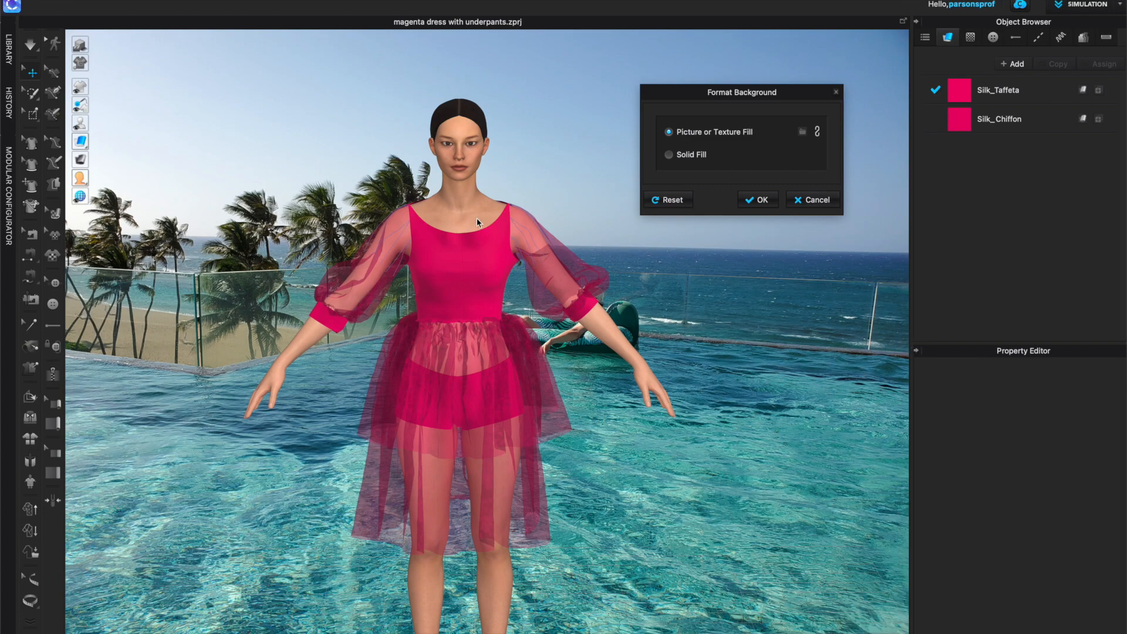
mouse_move(805, 379)
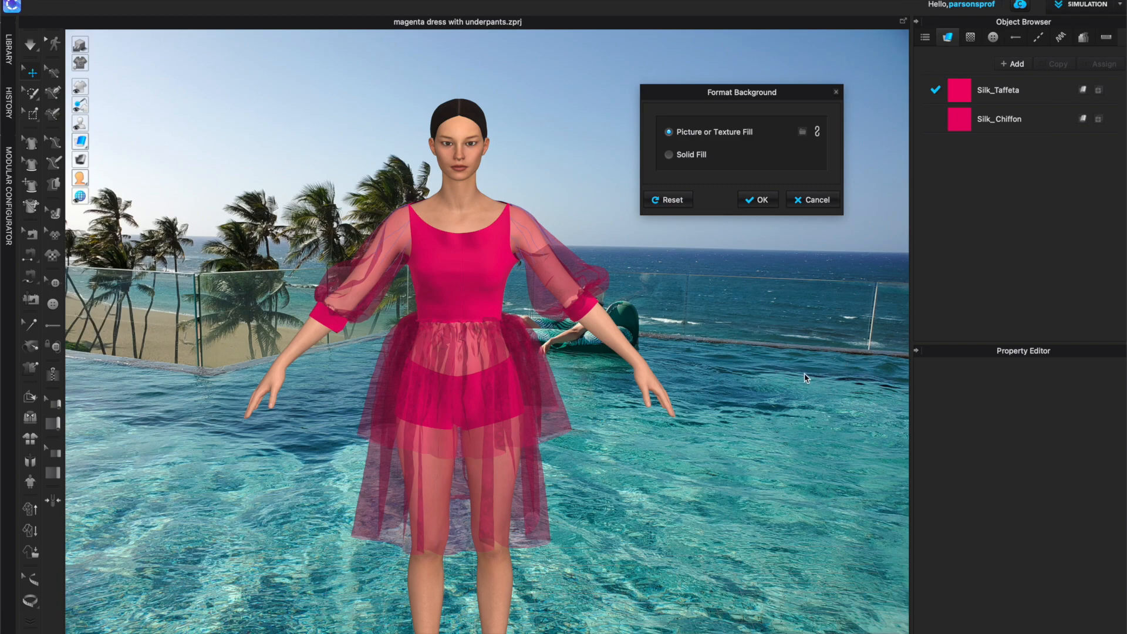
mouse_move(800, 305)
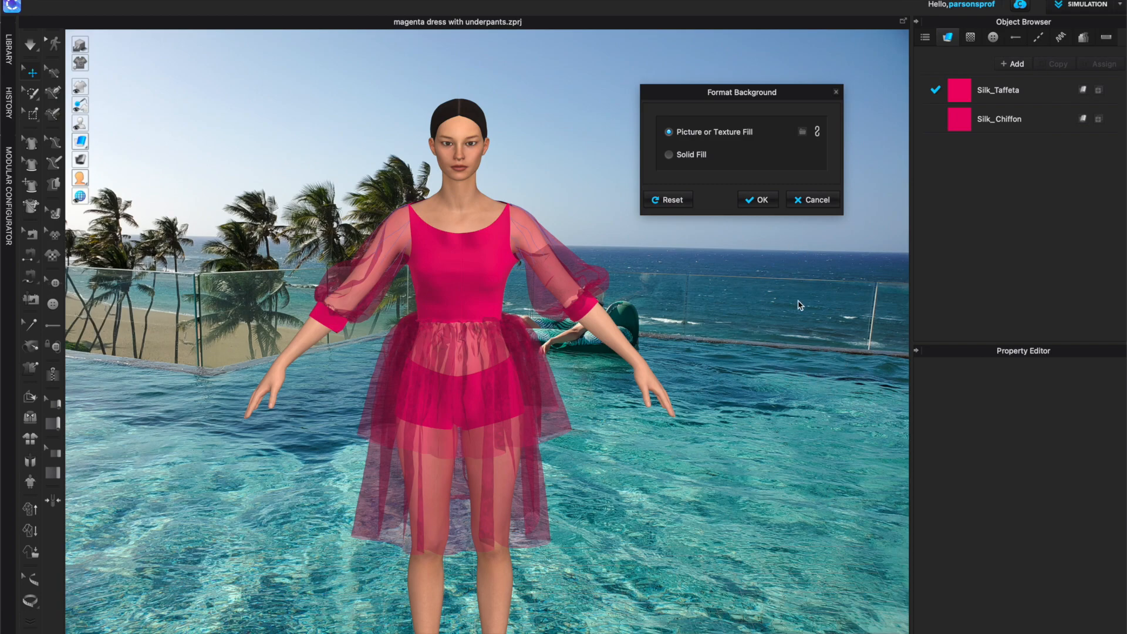
mouse_move(544, 315)
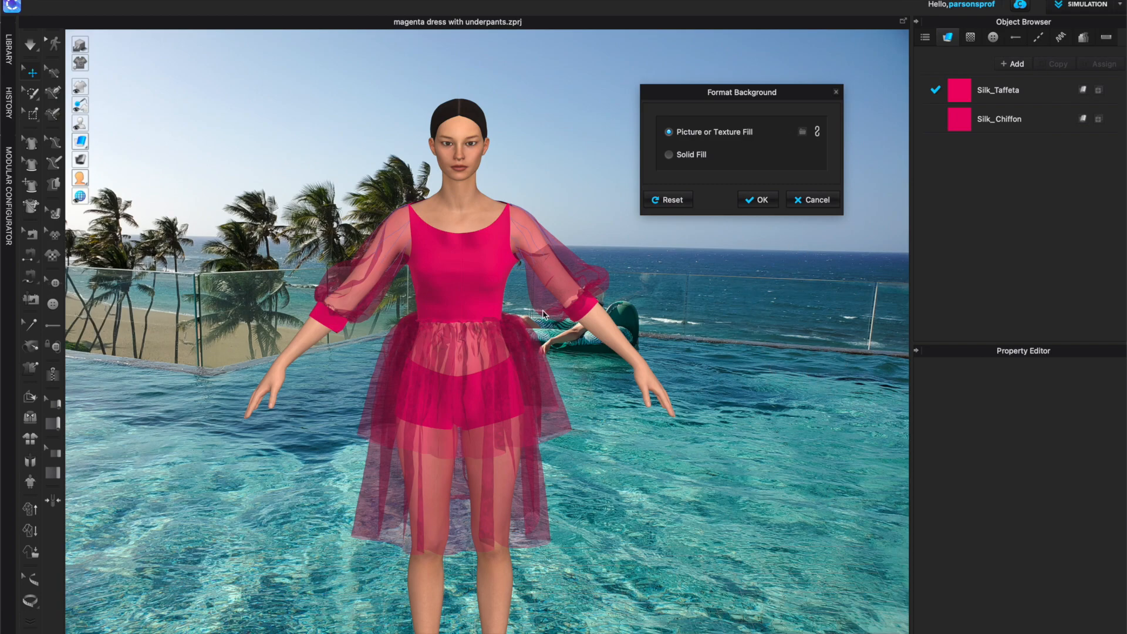
mouse_move(482, 201)
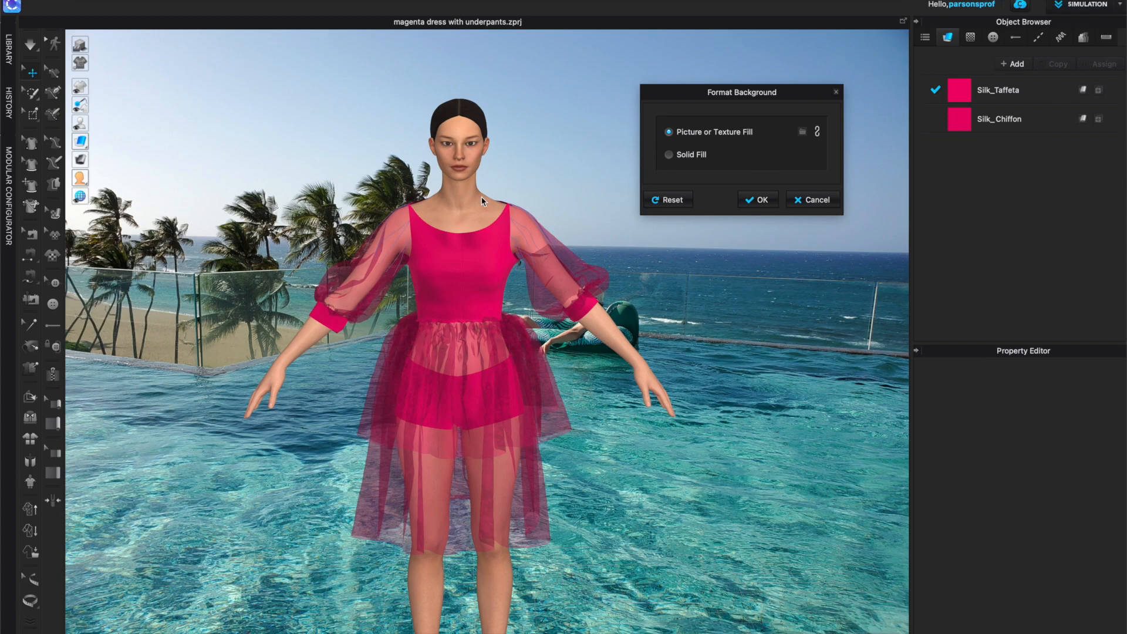
mouse_move(606, 310)
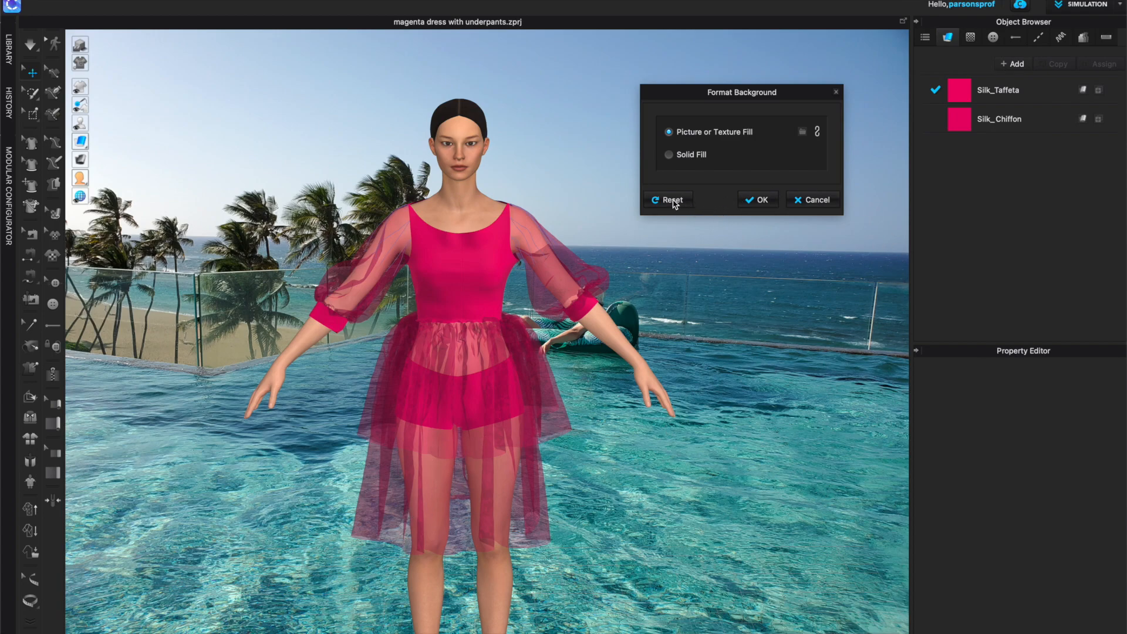
mouse_move(768, 202)
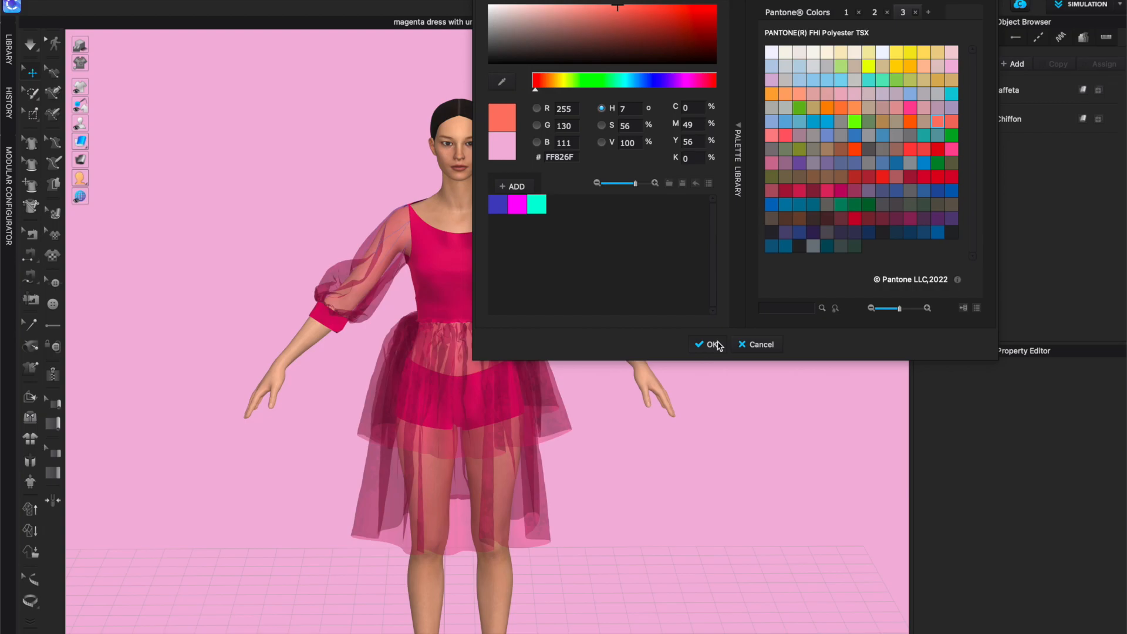
- Confirm coral #FF826F and apply it as the solid 3D background
left_click(711, 344)
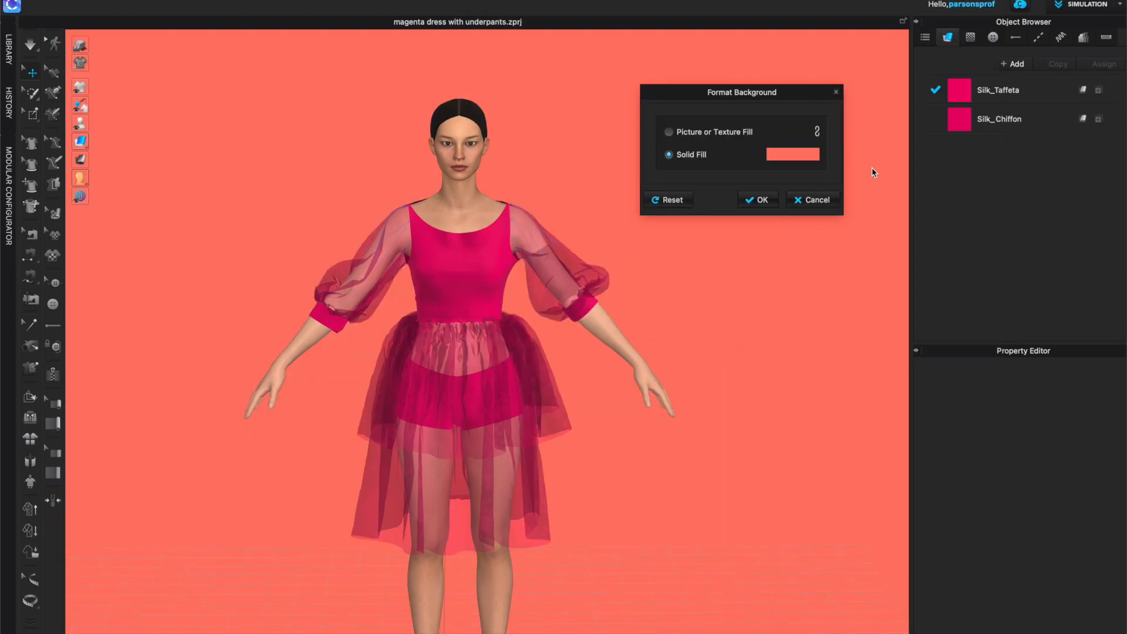
mouse_move(763, 203)
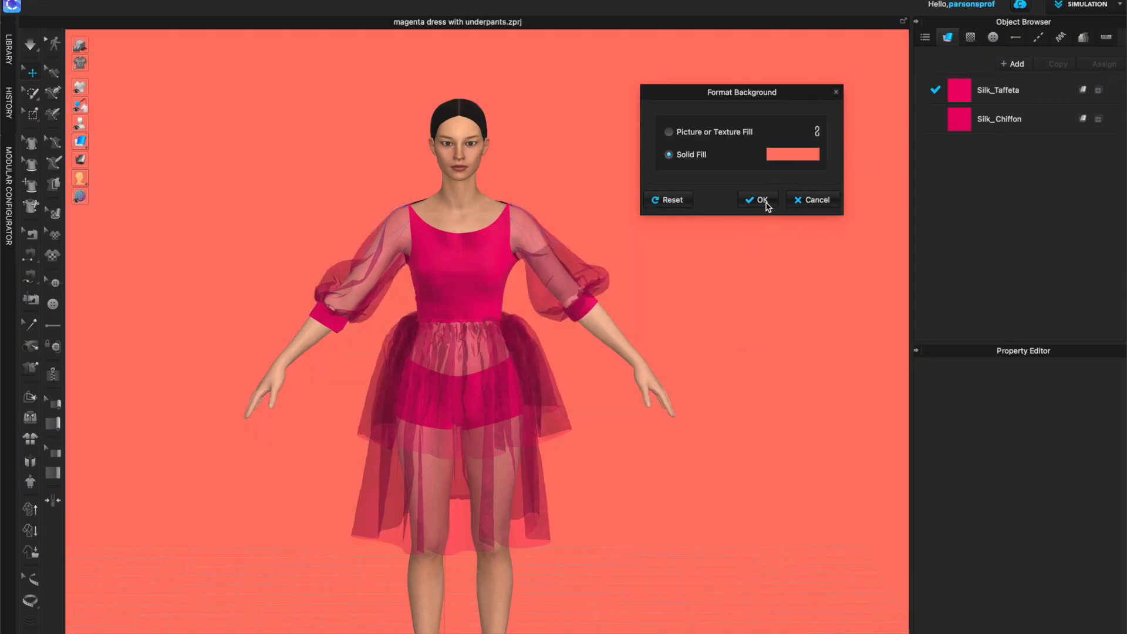
left_click(758, 199)
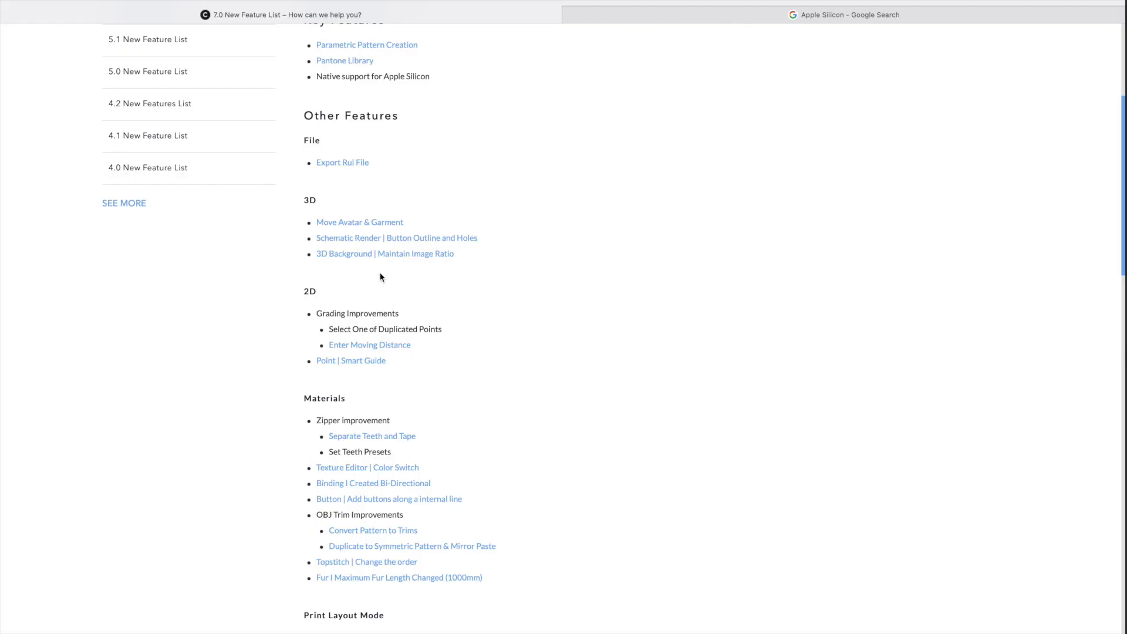
scroll("down", 3)
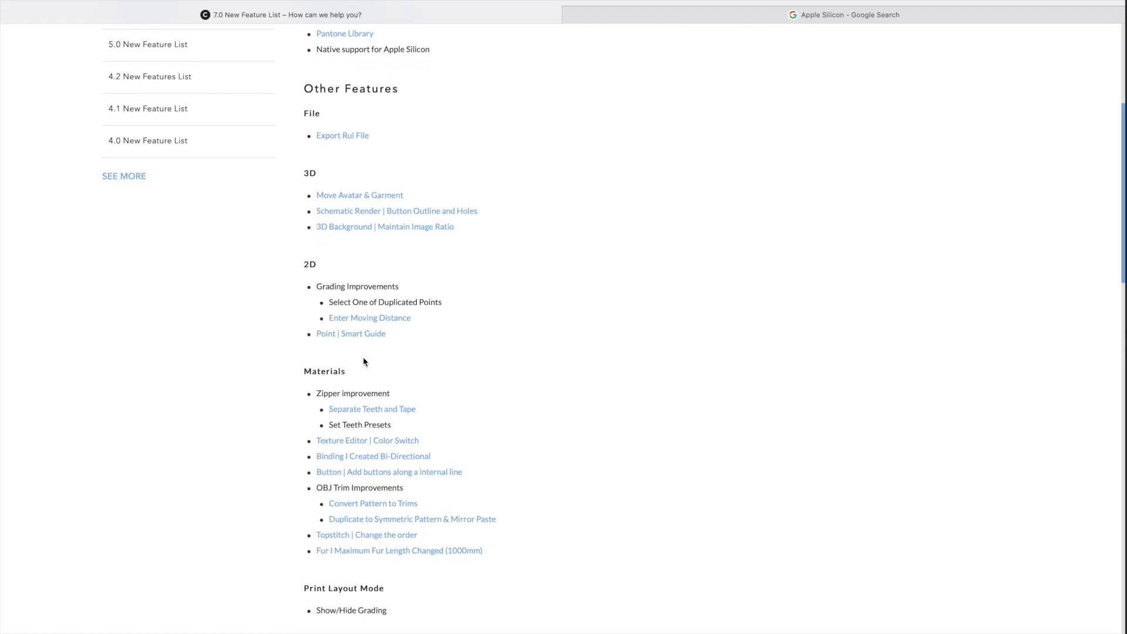
mouse_move(383, 318)
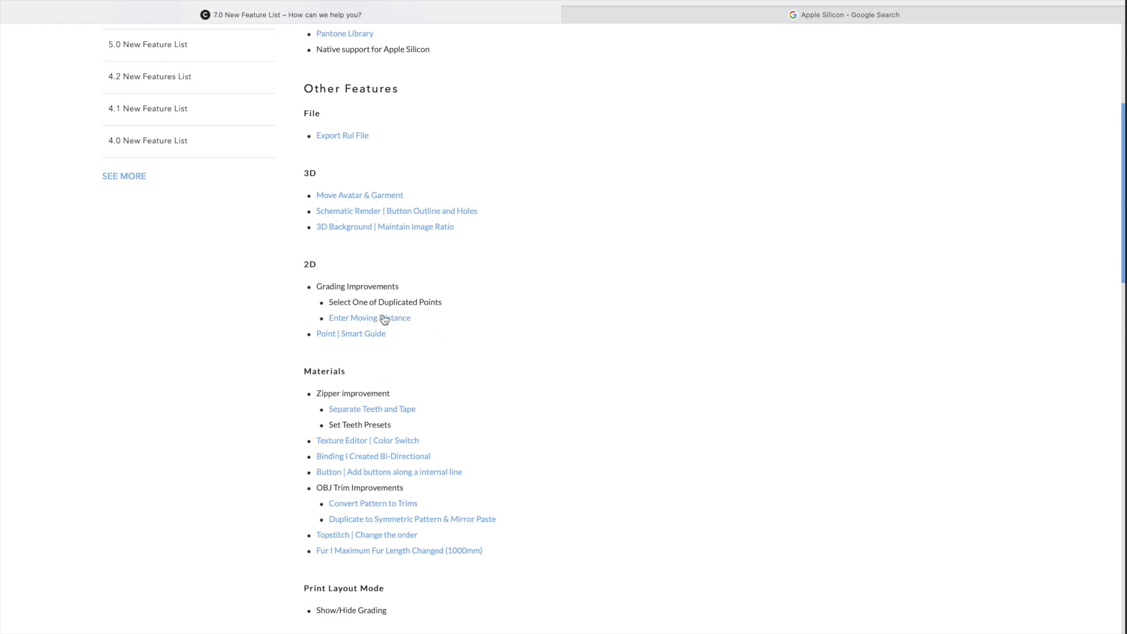
mouse_move(353, 326)
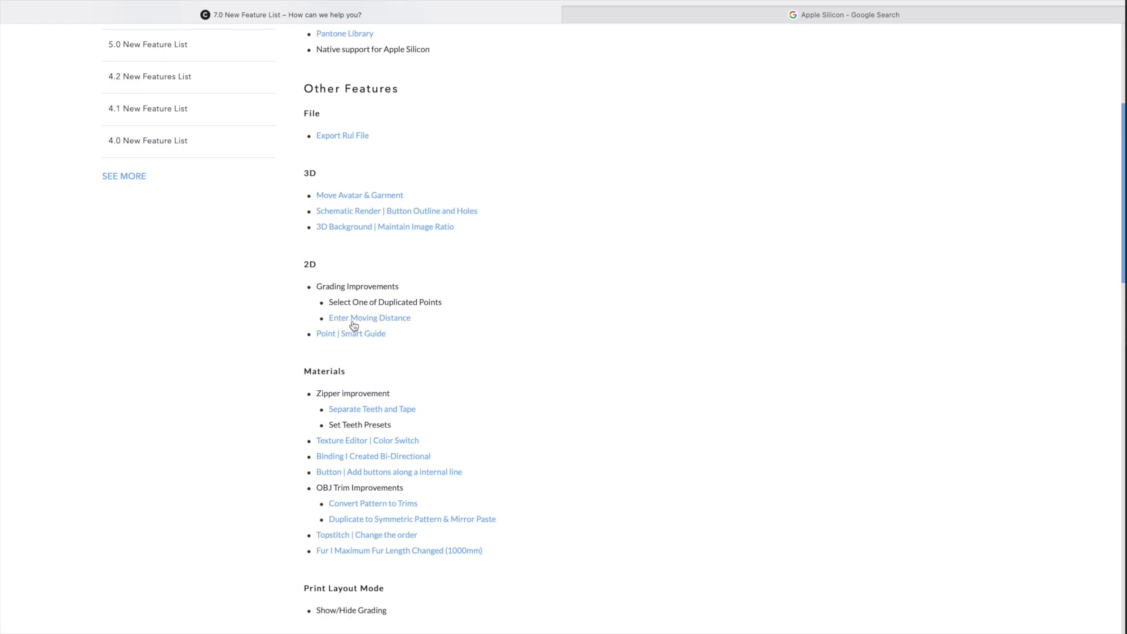
mouse_move(401, 346)
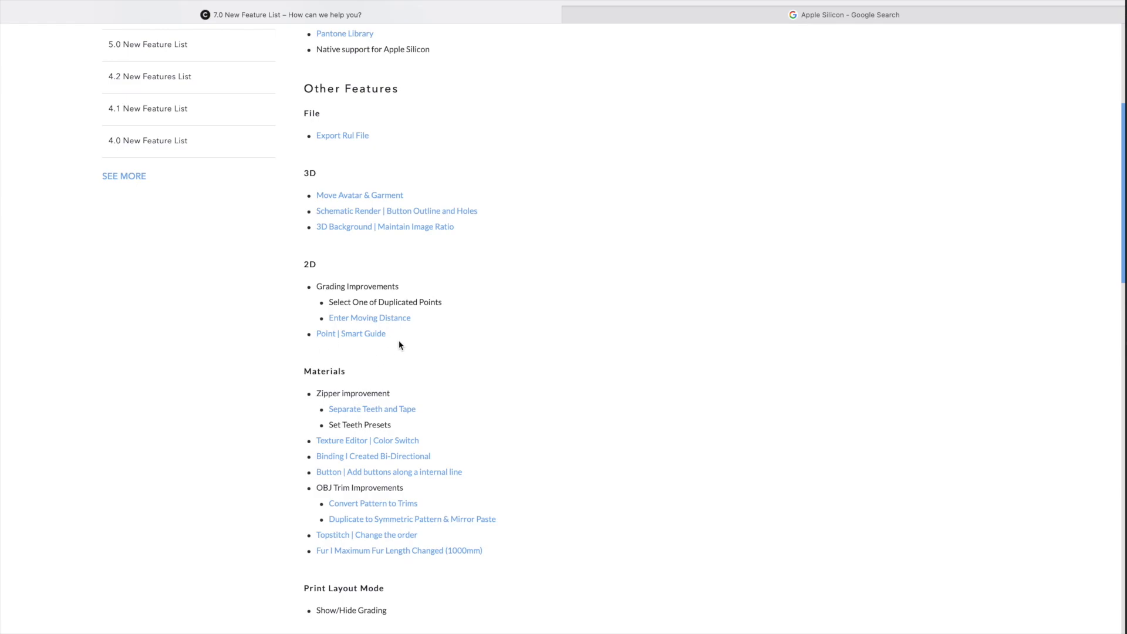
scroll("up", 3)
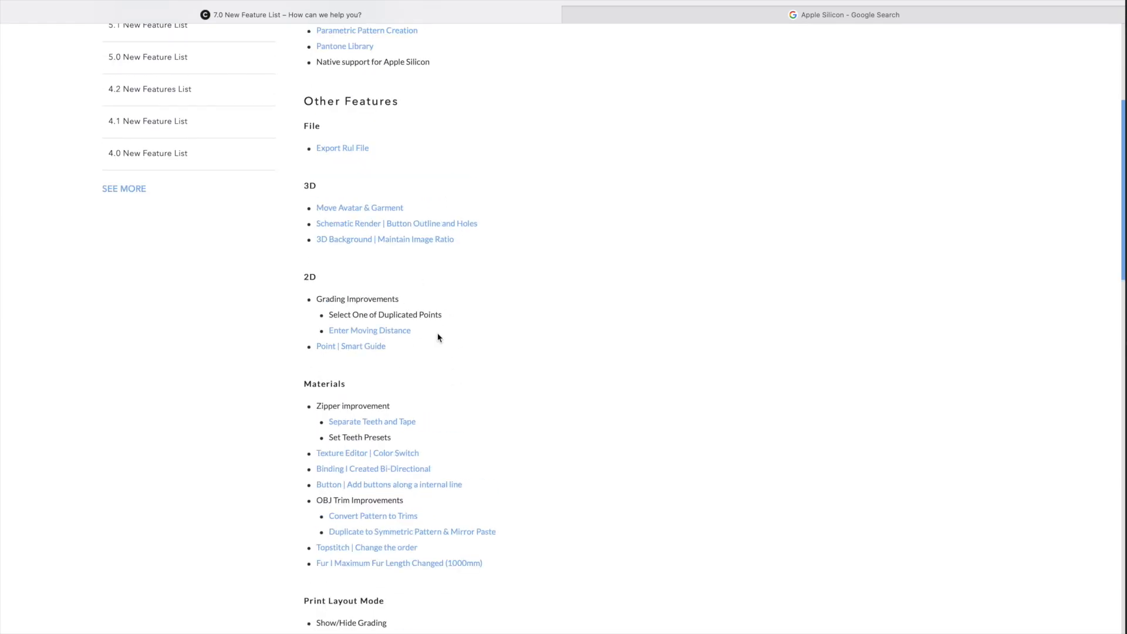
mouse_move(403, 333)
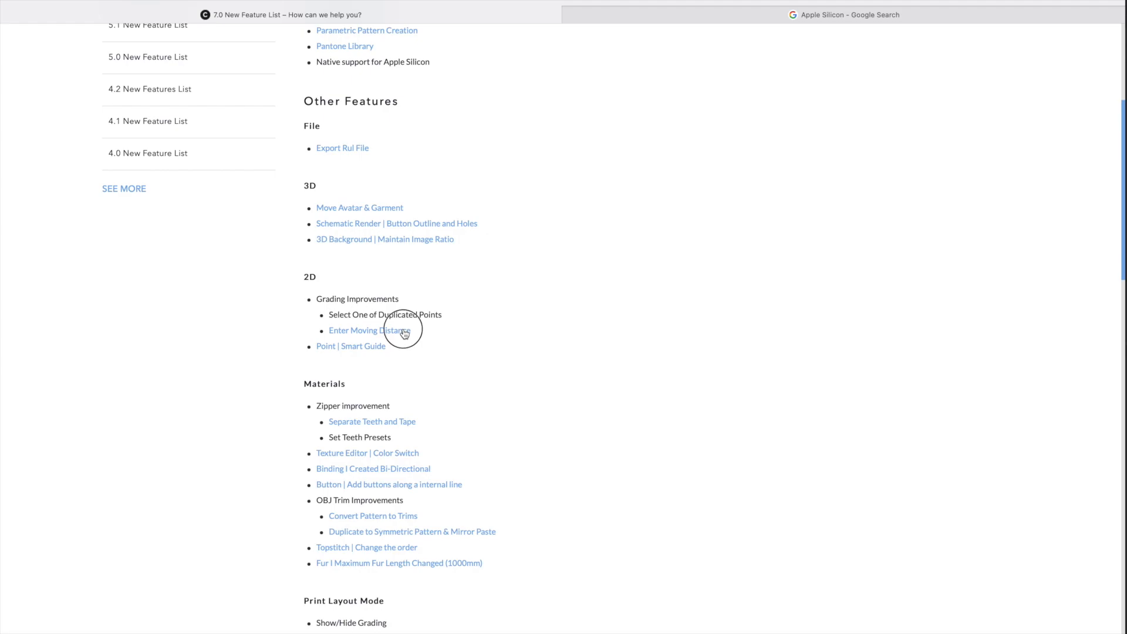
mouse_move(554, 211)
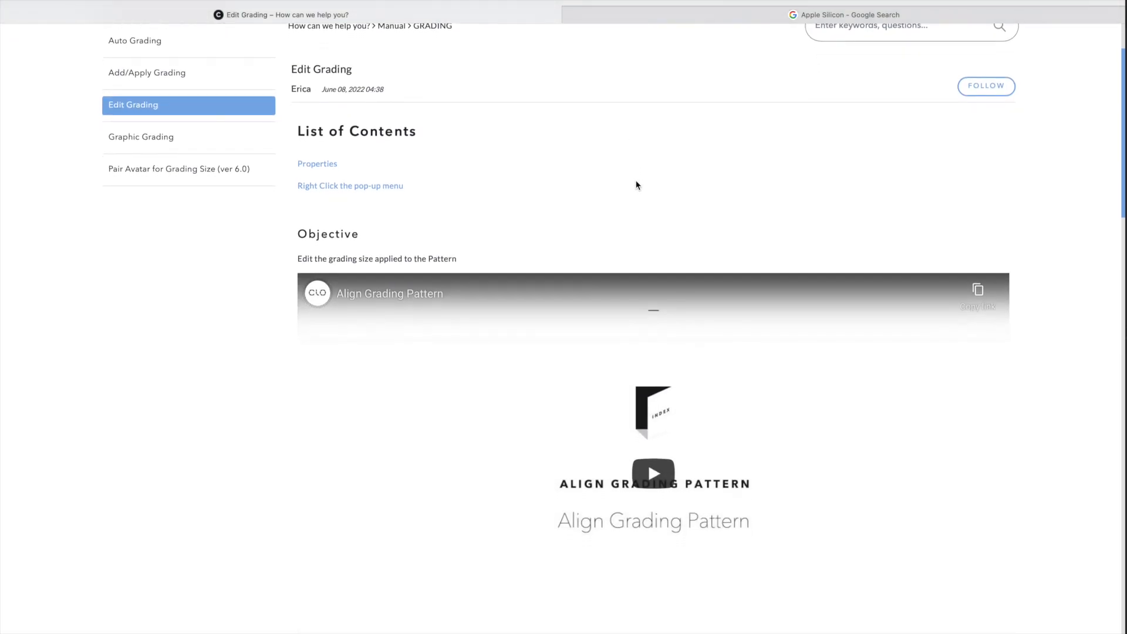
scroll("down", 3)
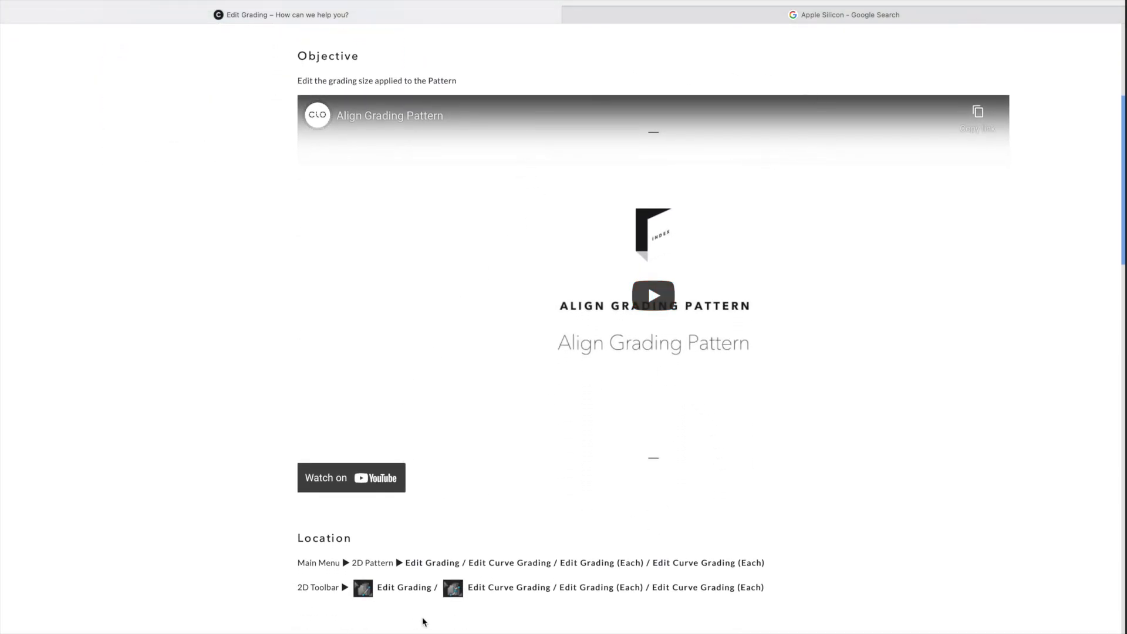
scroll("down", 3)
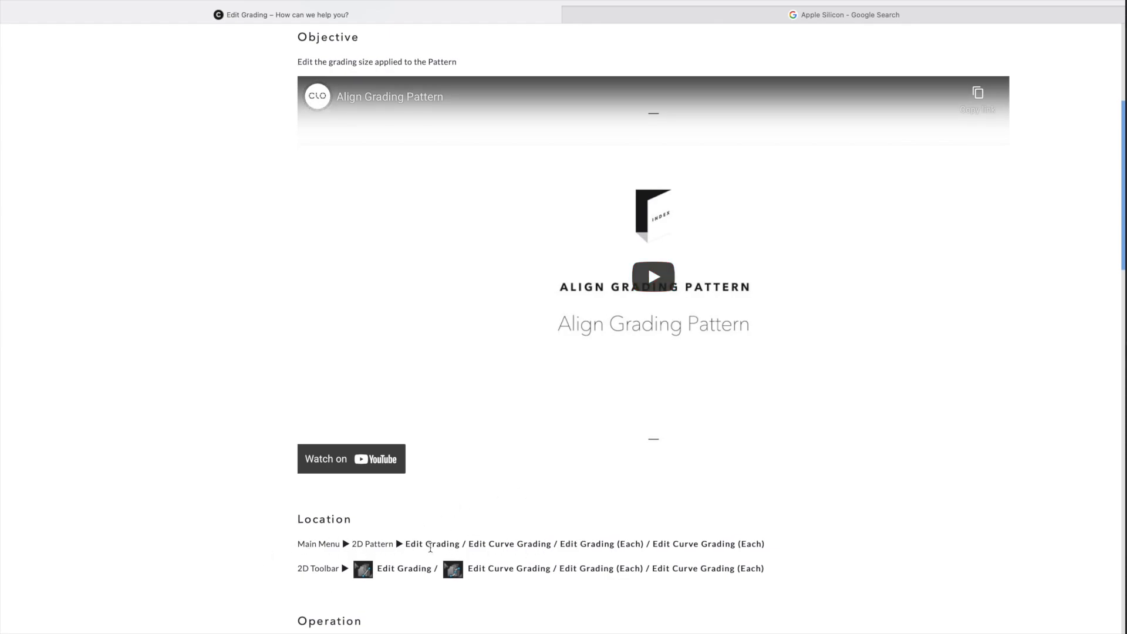
scroll("down", 3)
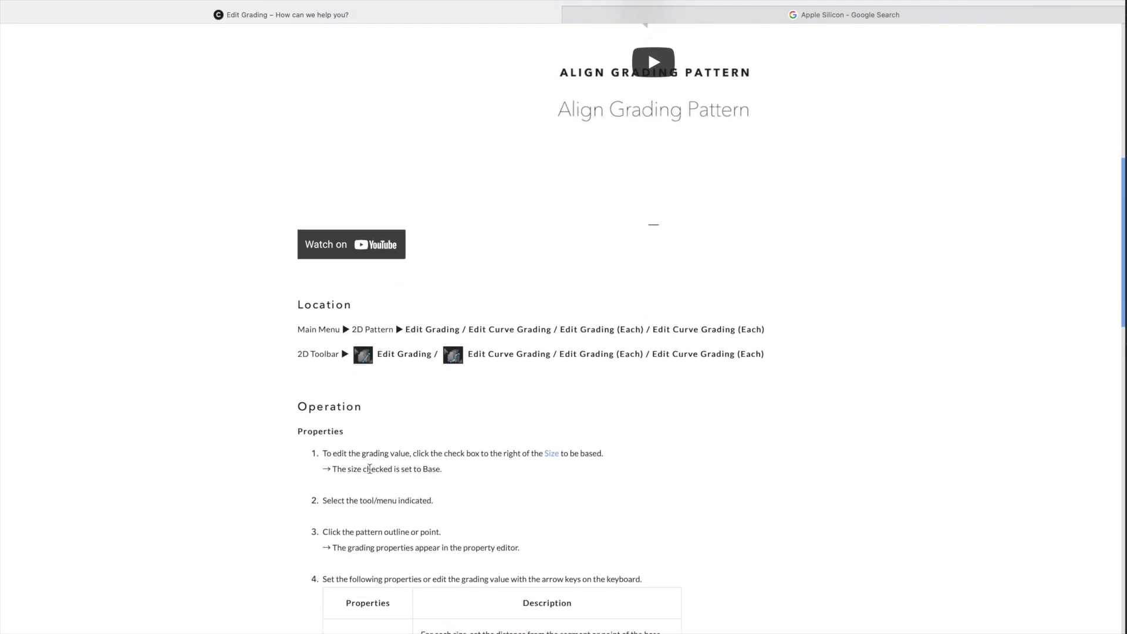
scroll("down", 3)
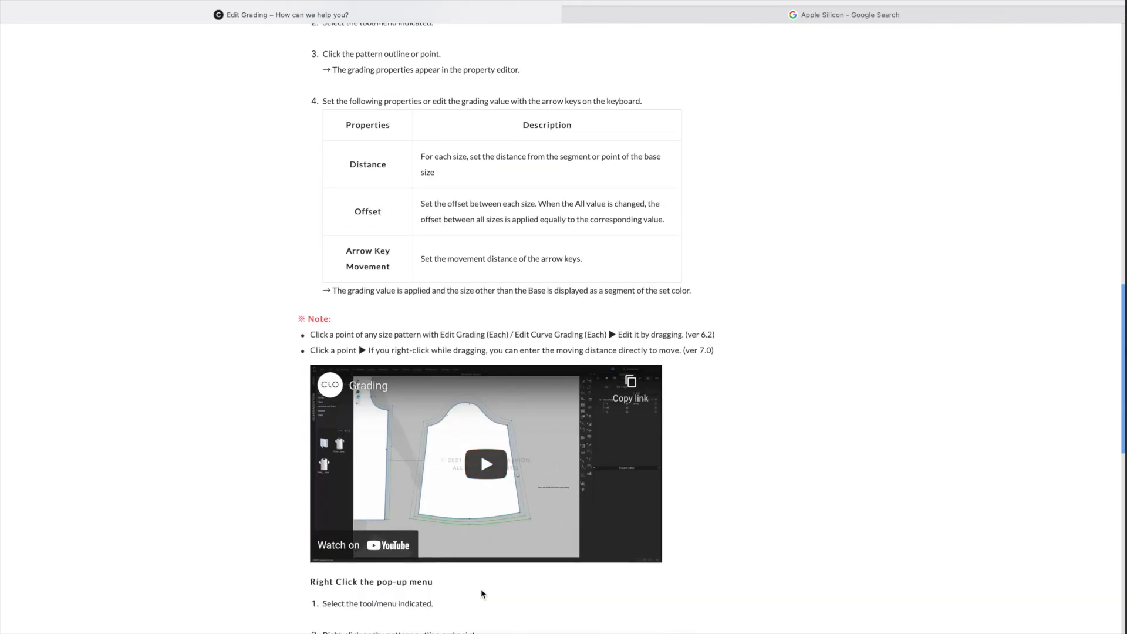
scroll("up", 3)
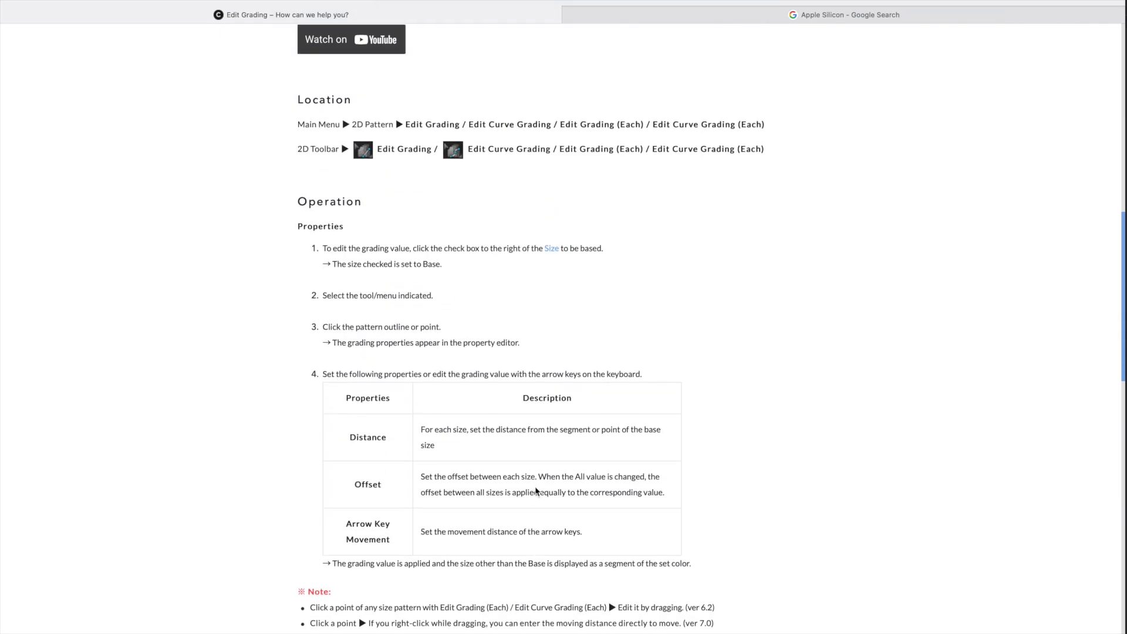
scroll("up", 3)
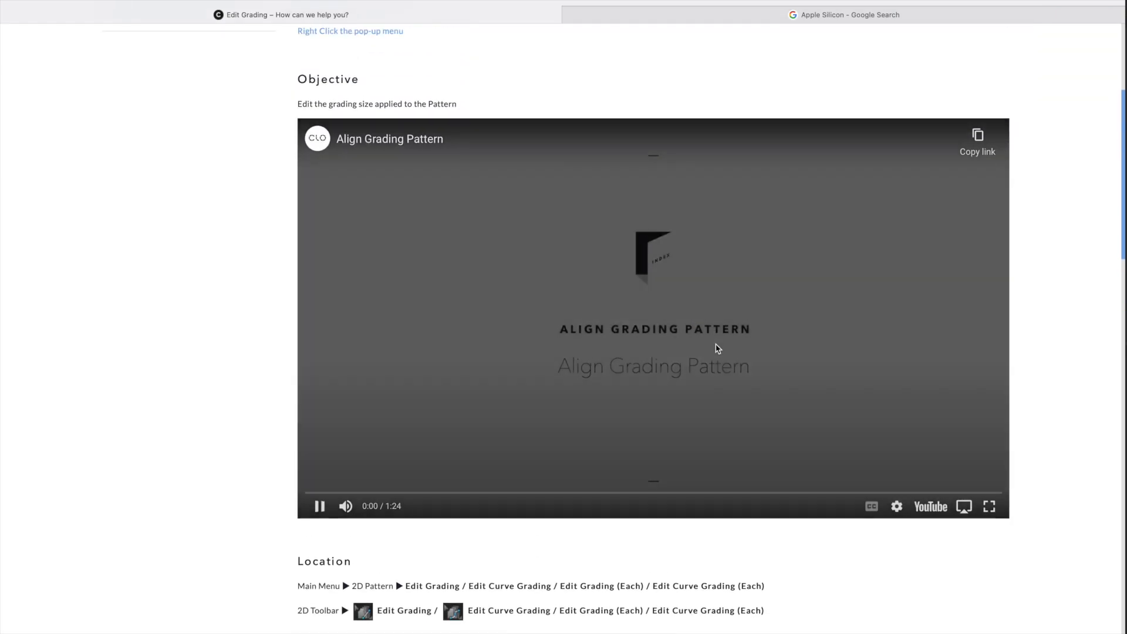
left_click(423, 493)
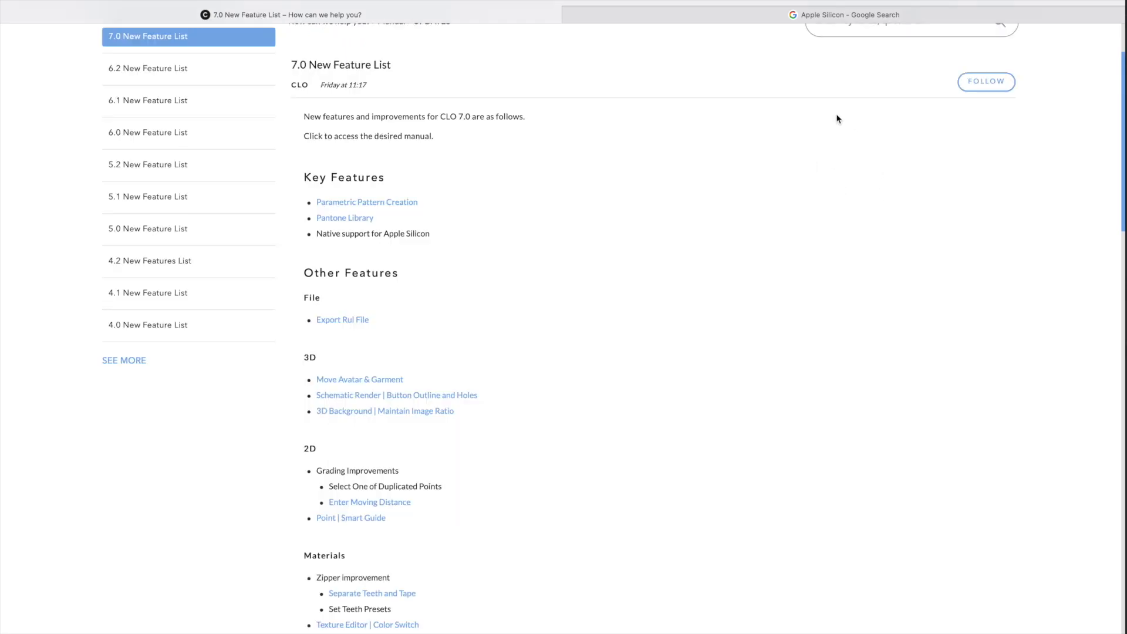
mouse_move(523, 457)
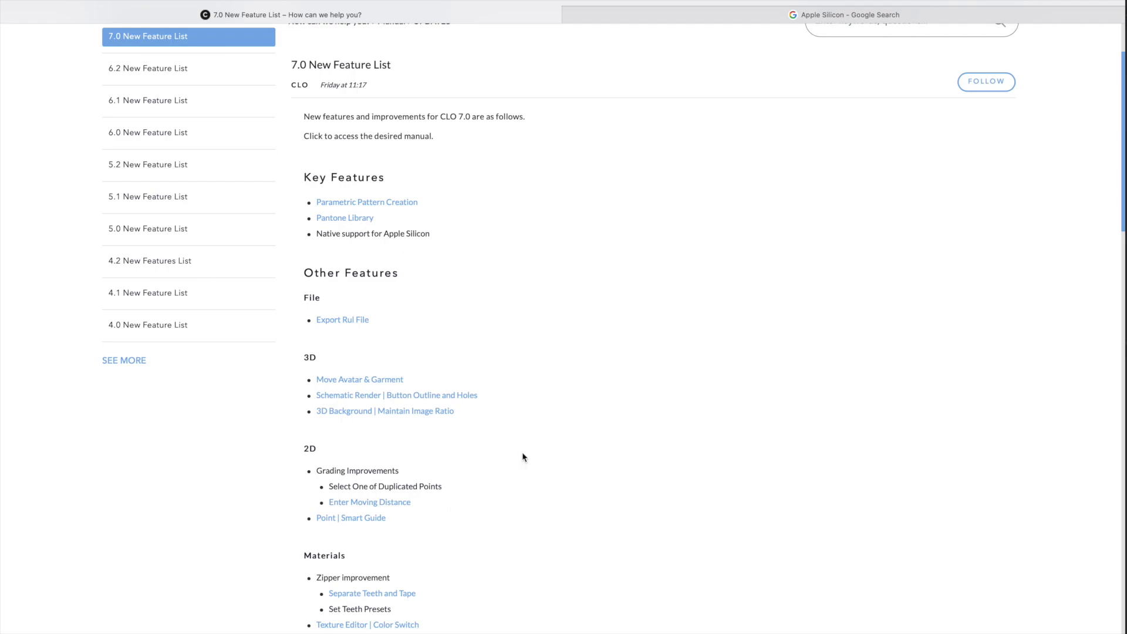
mouse_move(621, 206)
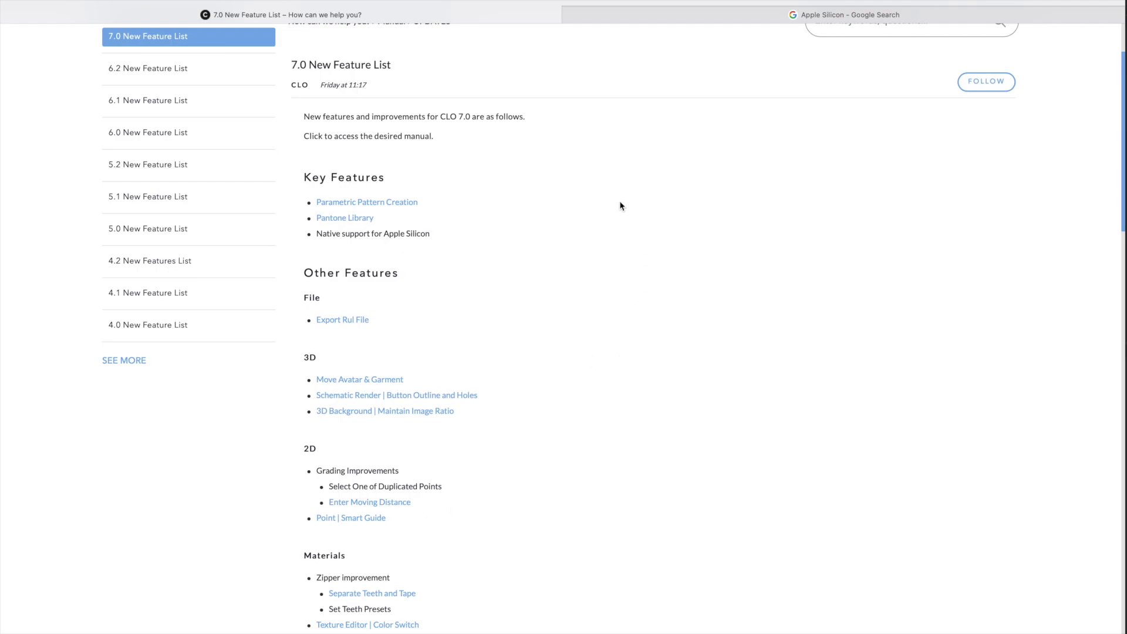
scroll("down", 3)
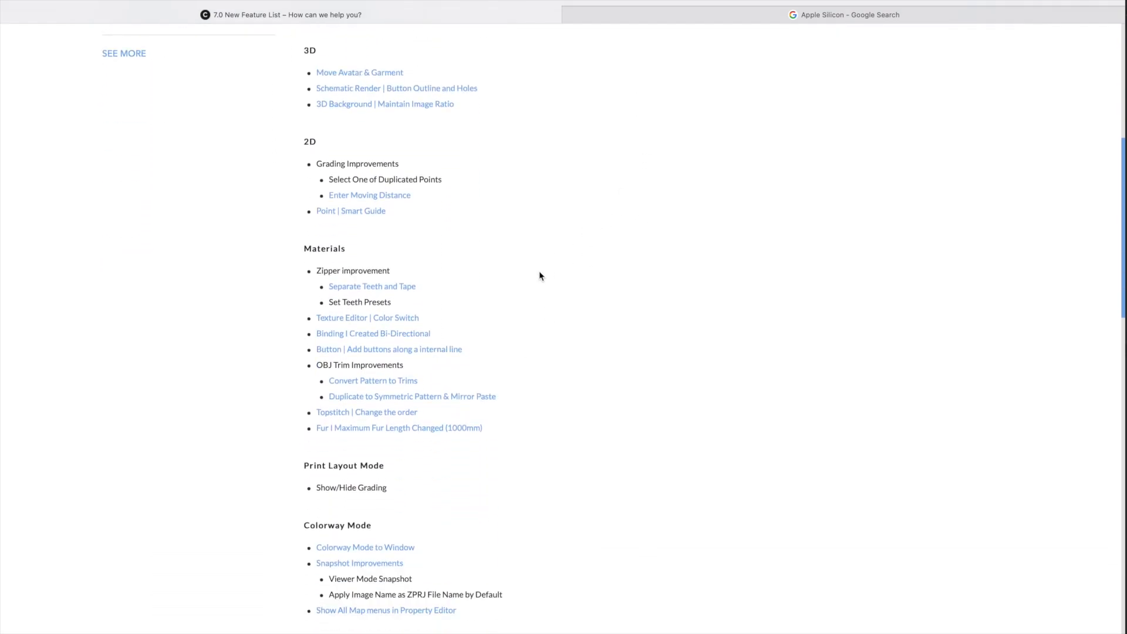
scroll("down", 3)
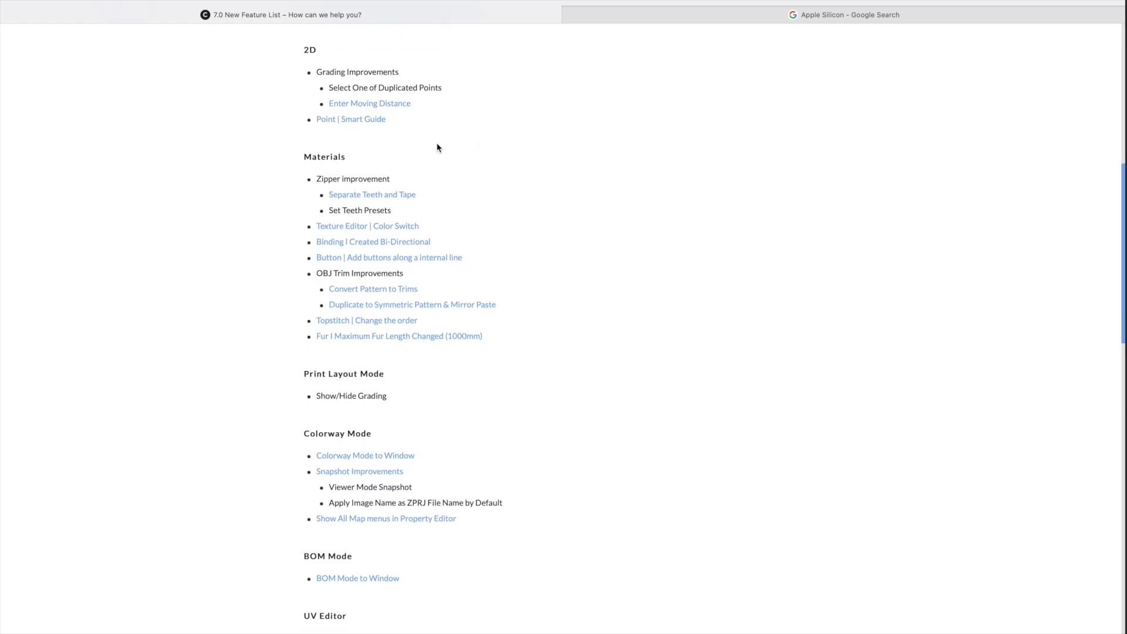
scroll("down", 3)
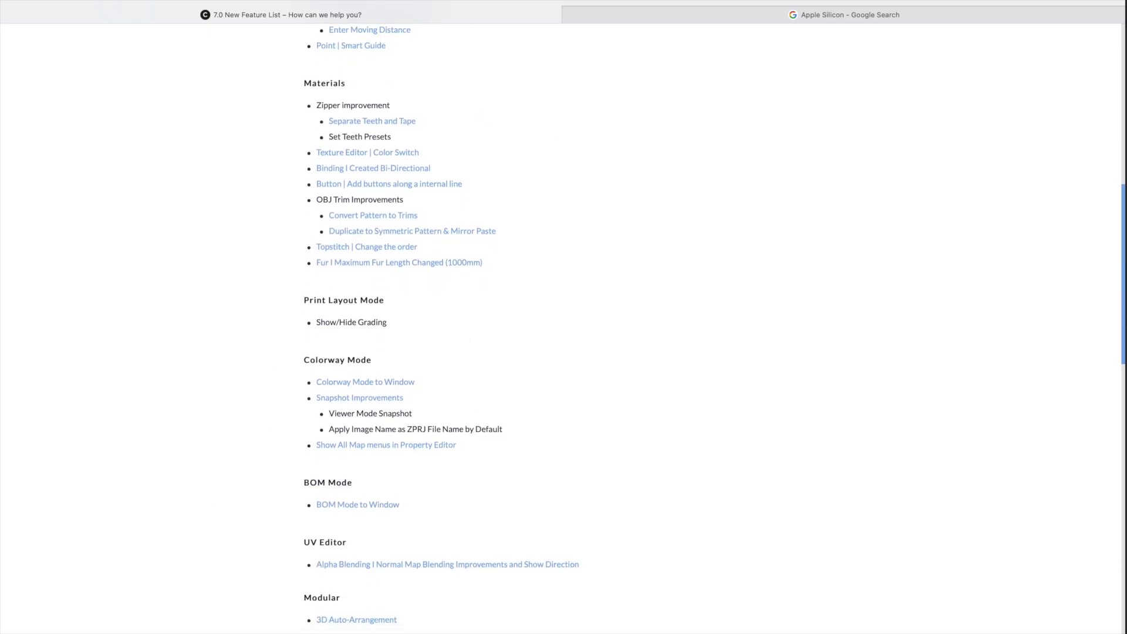
scroll("down", 3)
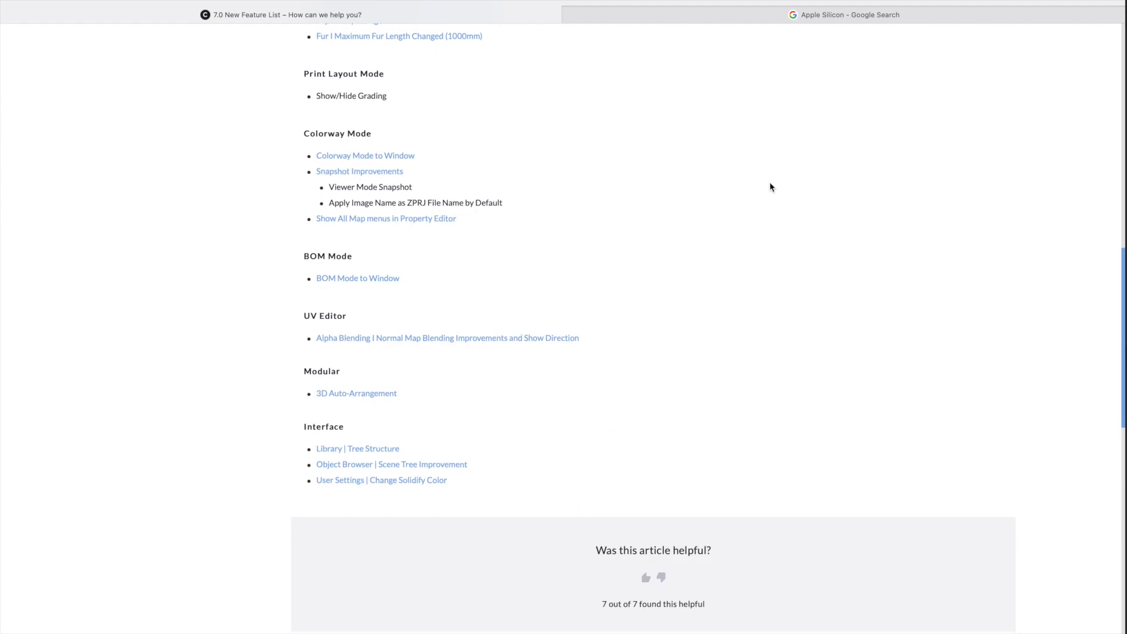